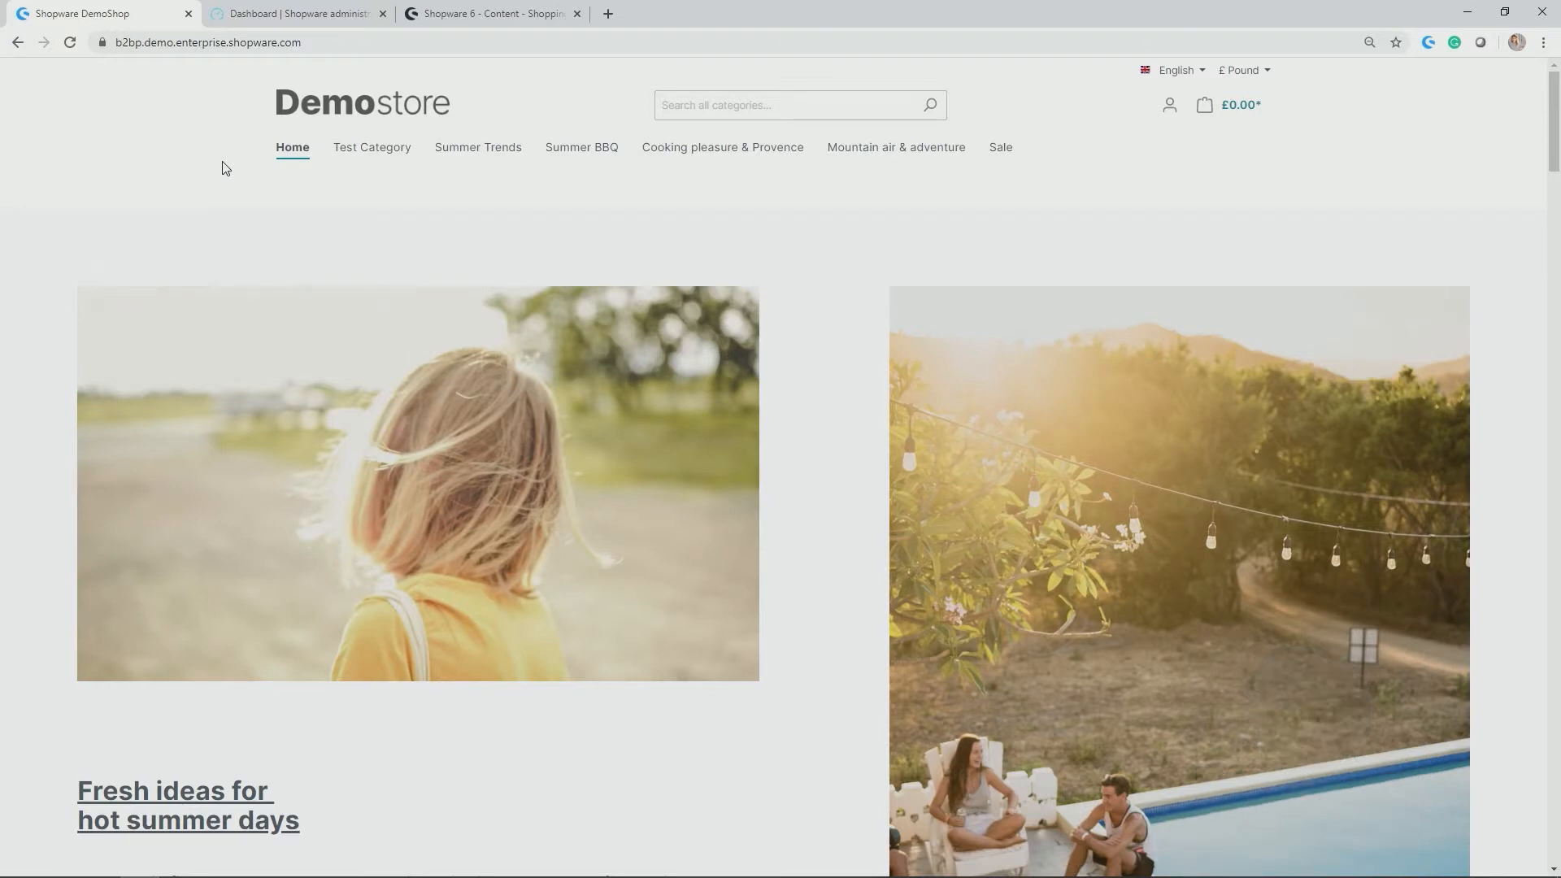
pyautogui.moveTo(220, 190)
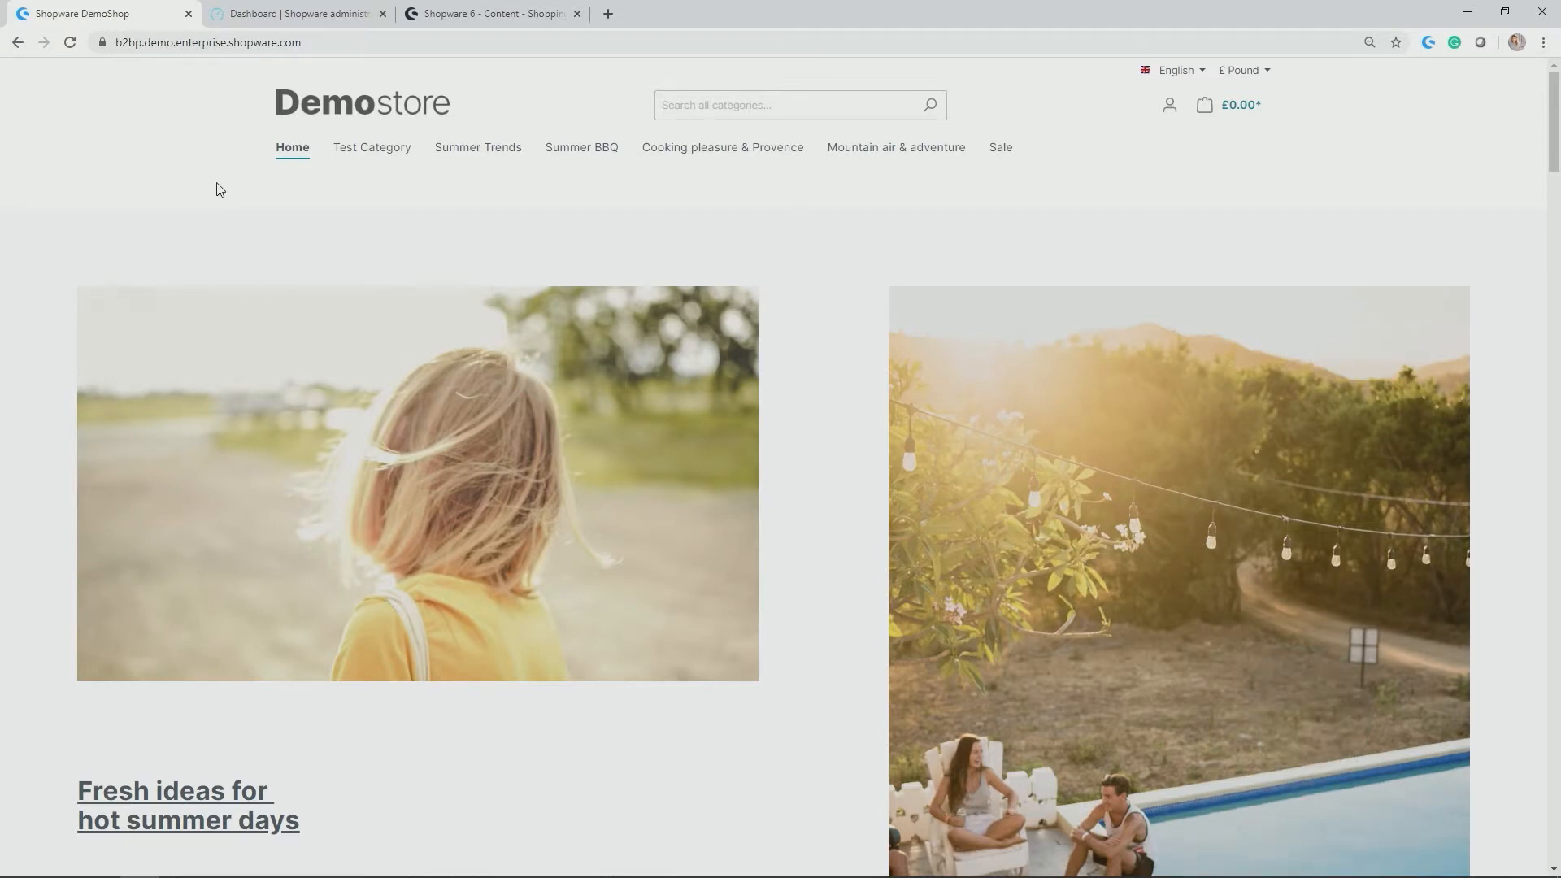
pyautogui.moveTo(237, 193)
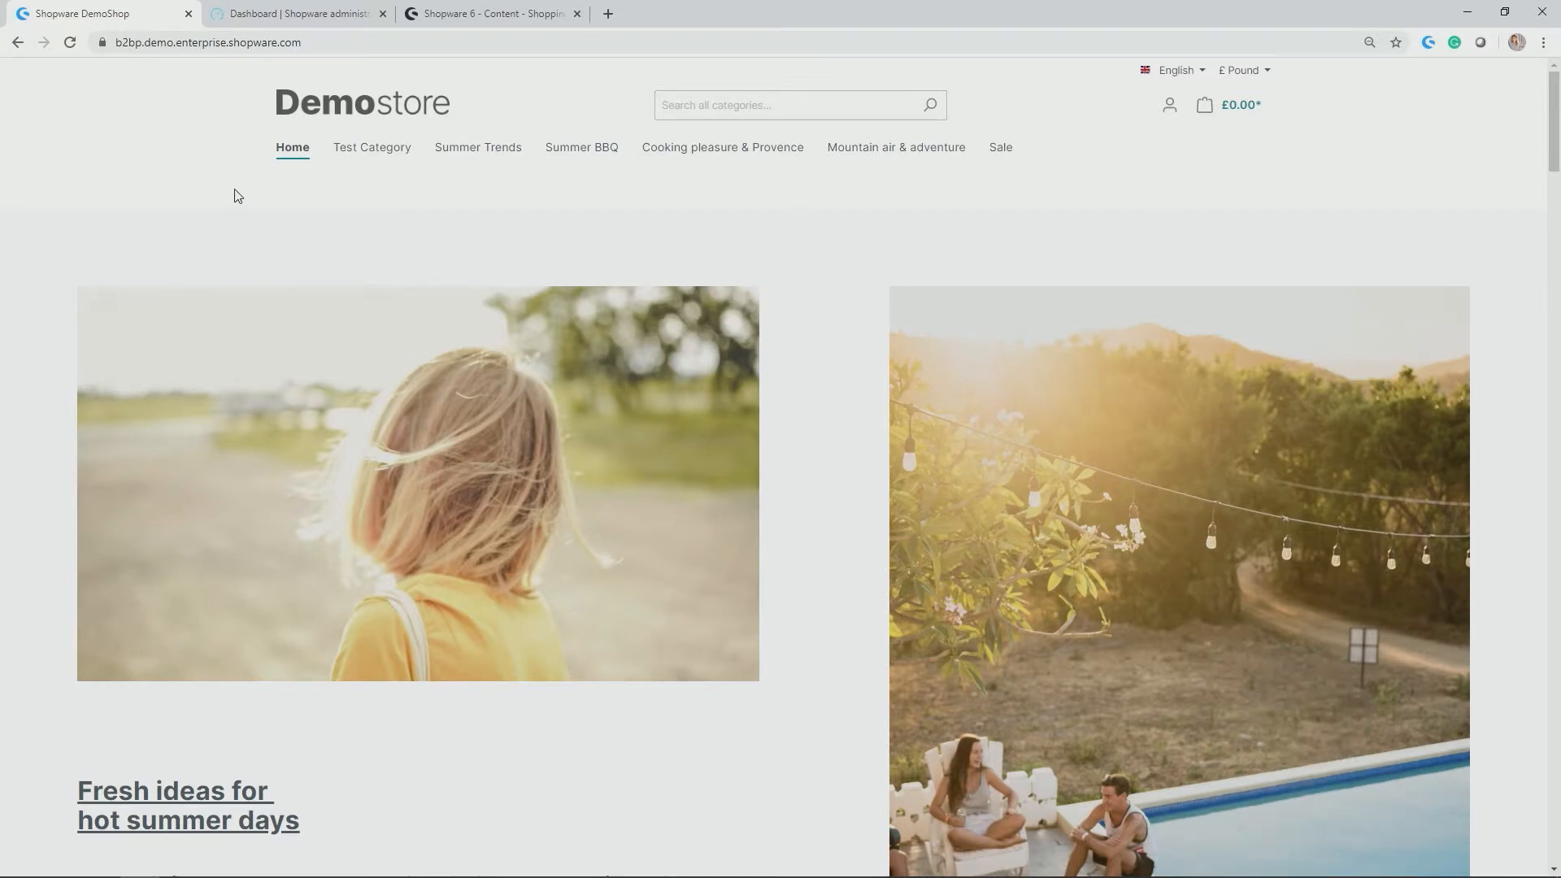
pyautogui.moveTo(285, 229)
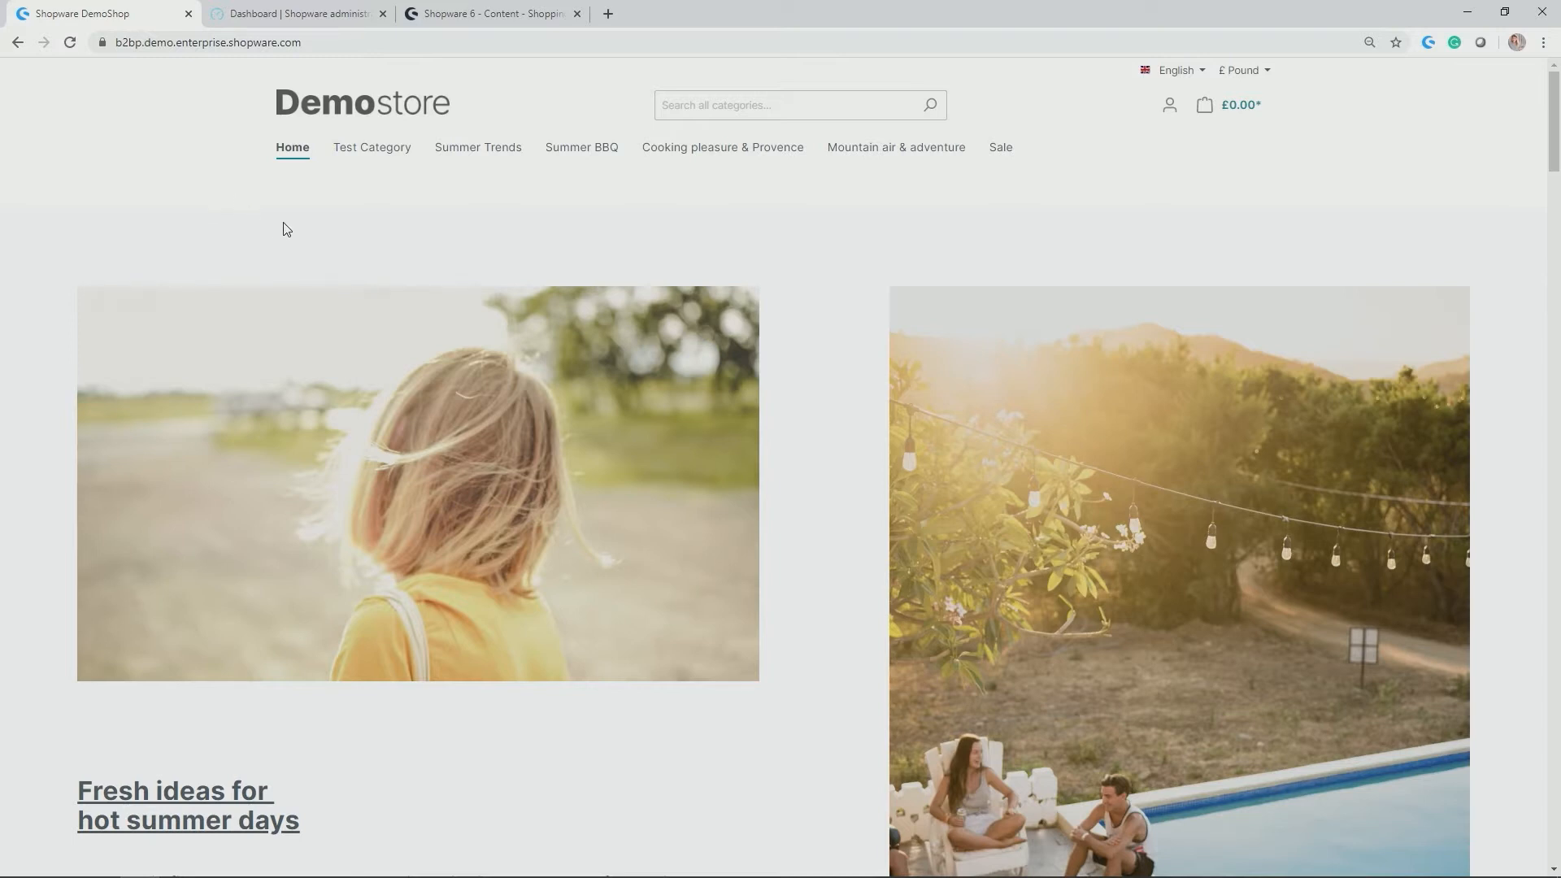
pyautogui.moveTo(504, 192)
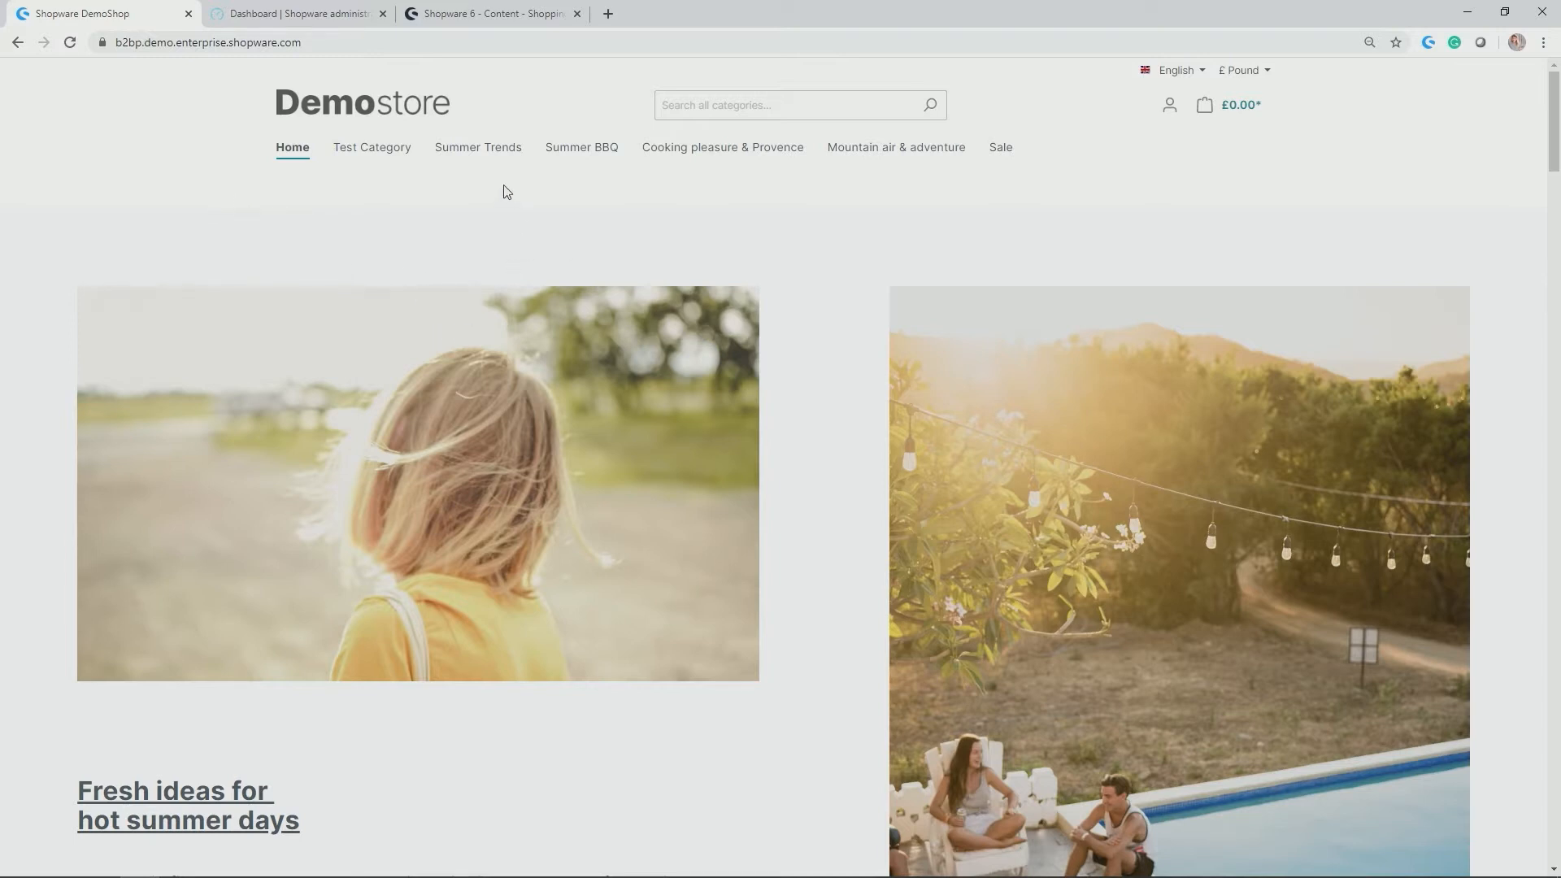
pyautogui.moveTo(478, 148)
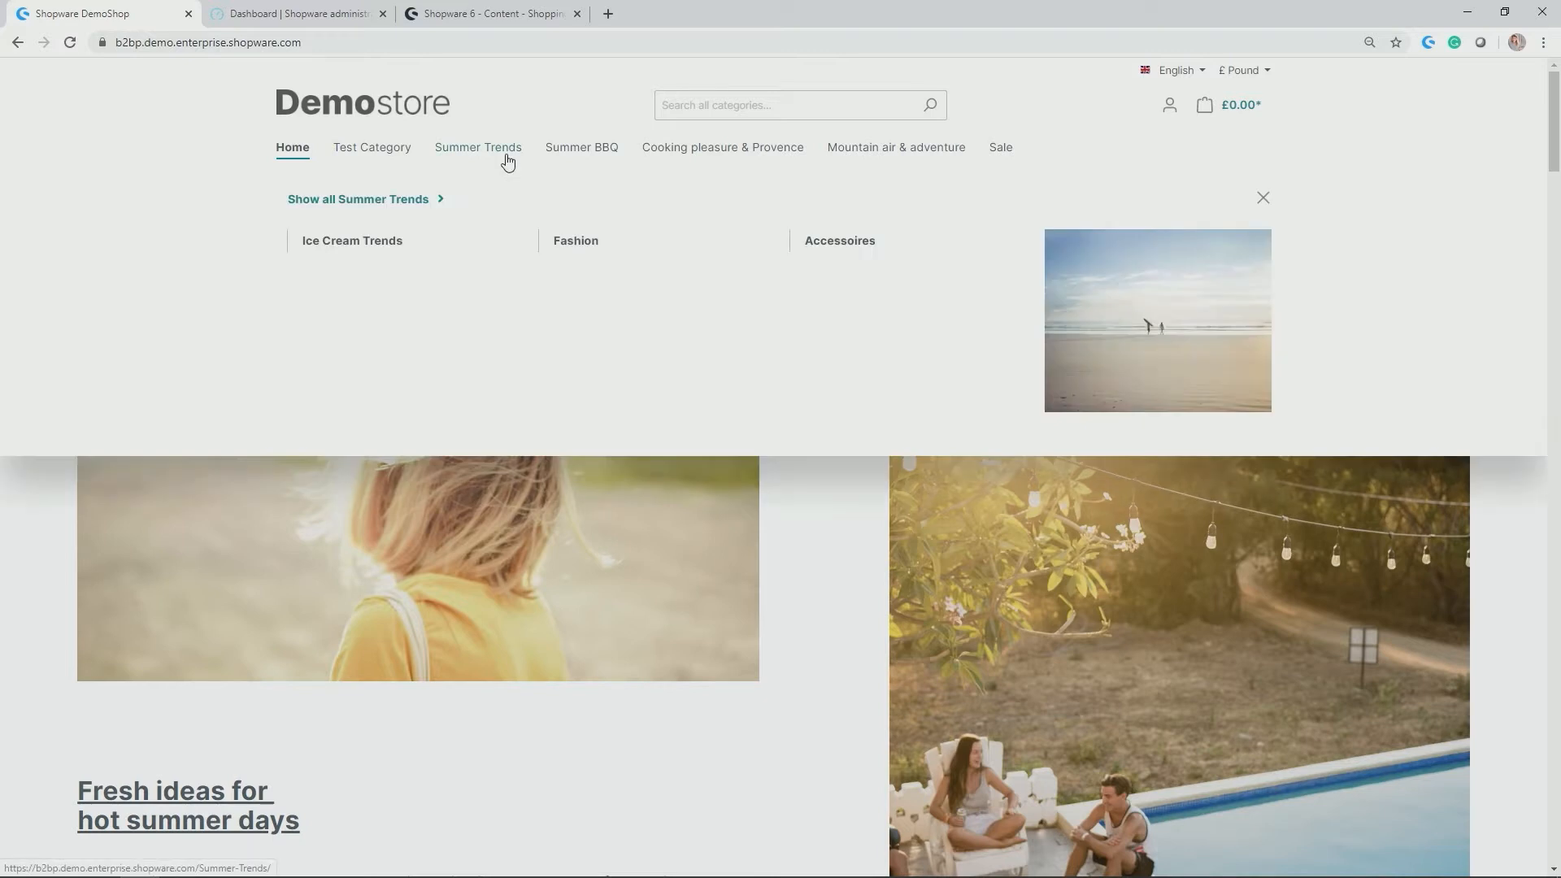
pyautogui.moveTo(503, 148)
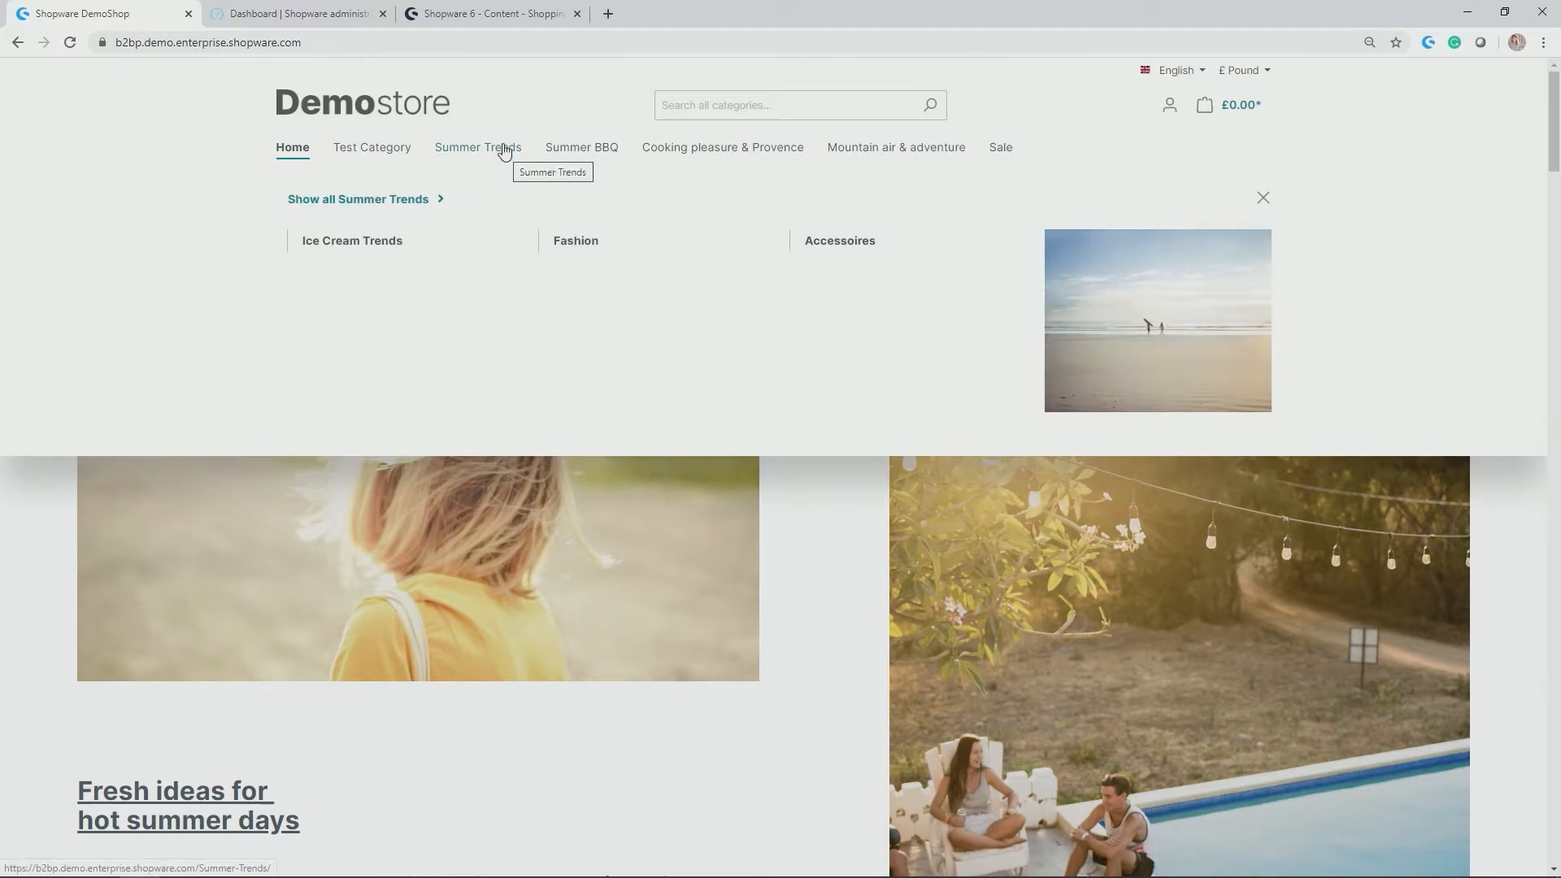
# Open the Ice Cream Trends category and review its recipes, products and frozen yoghurt sections down to the newsletter footer.
pyautogui.click(351, 241)
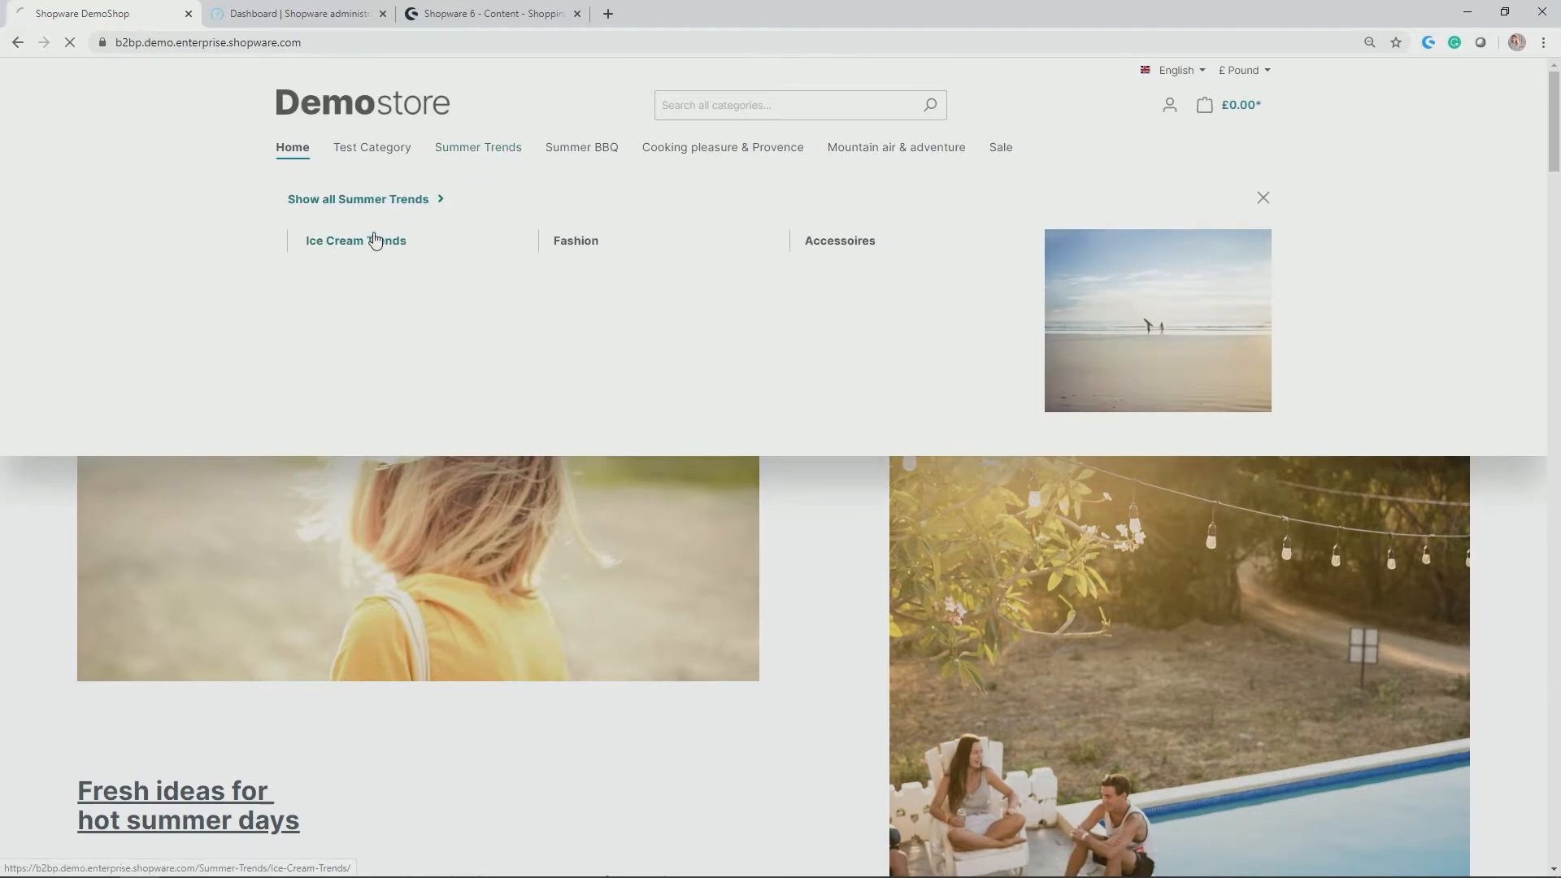
pyautogui.click(354, 241)
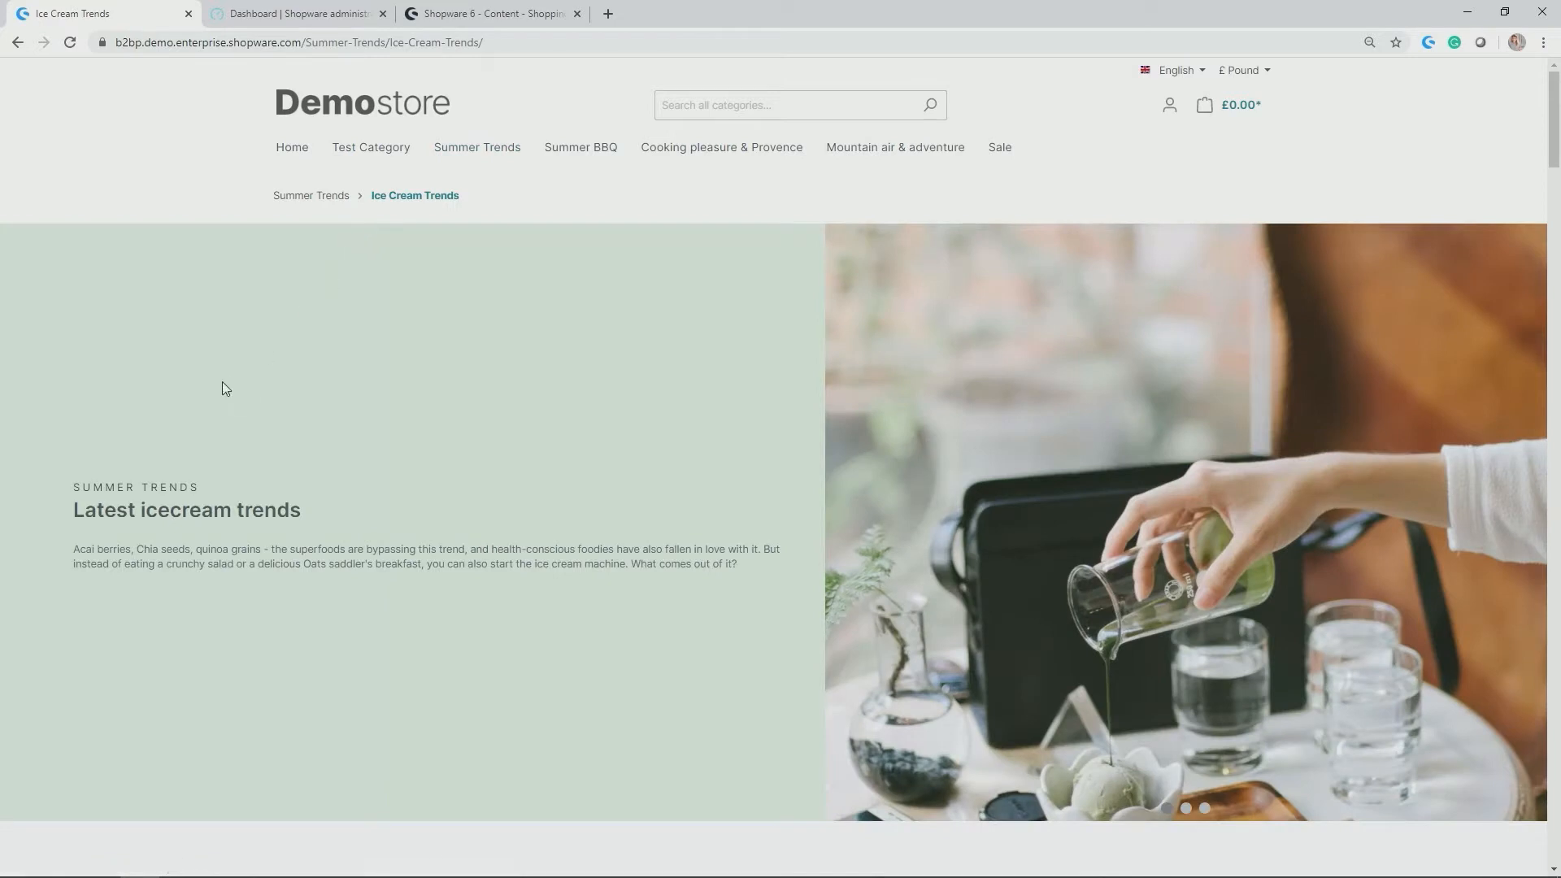
pyautogui.scroll(-3)
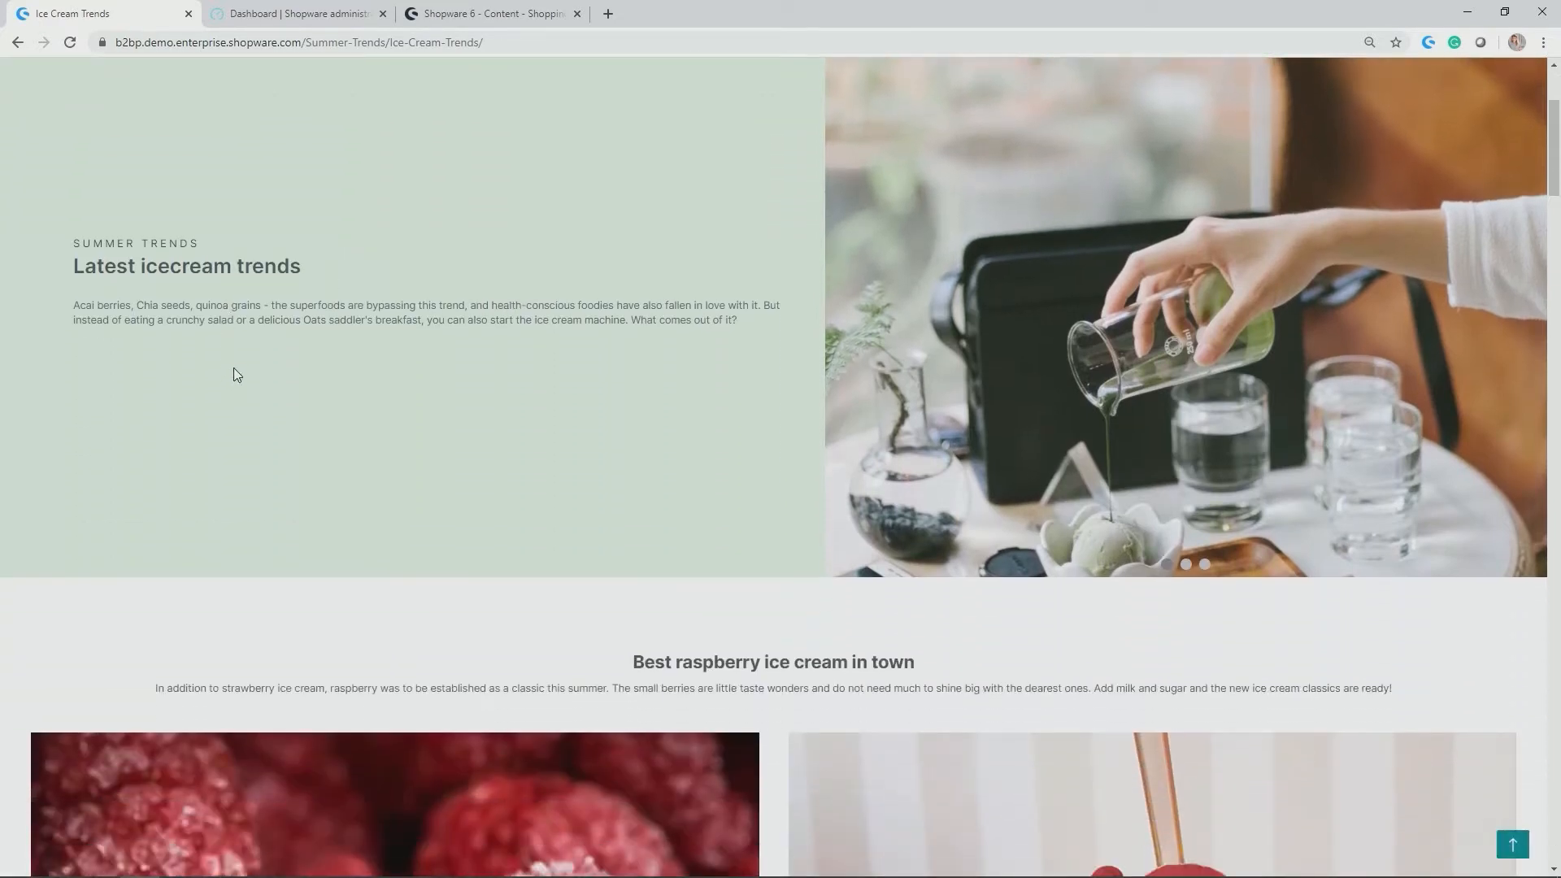
pyautogui.scroll(-3)
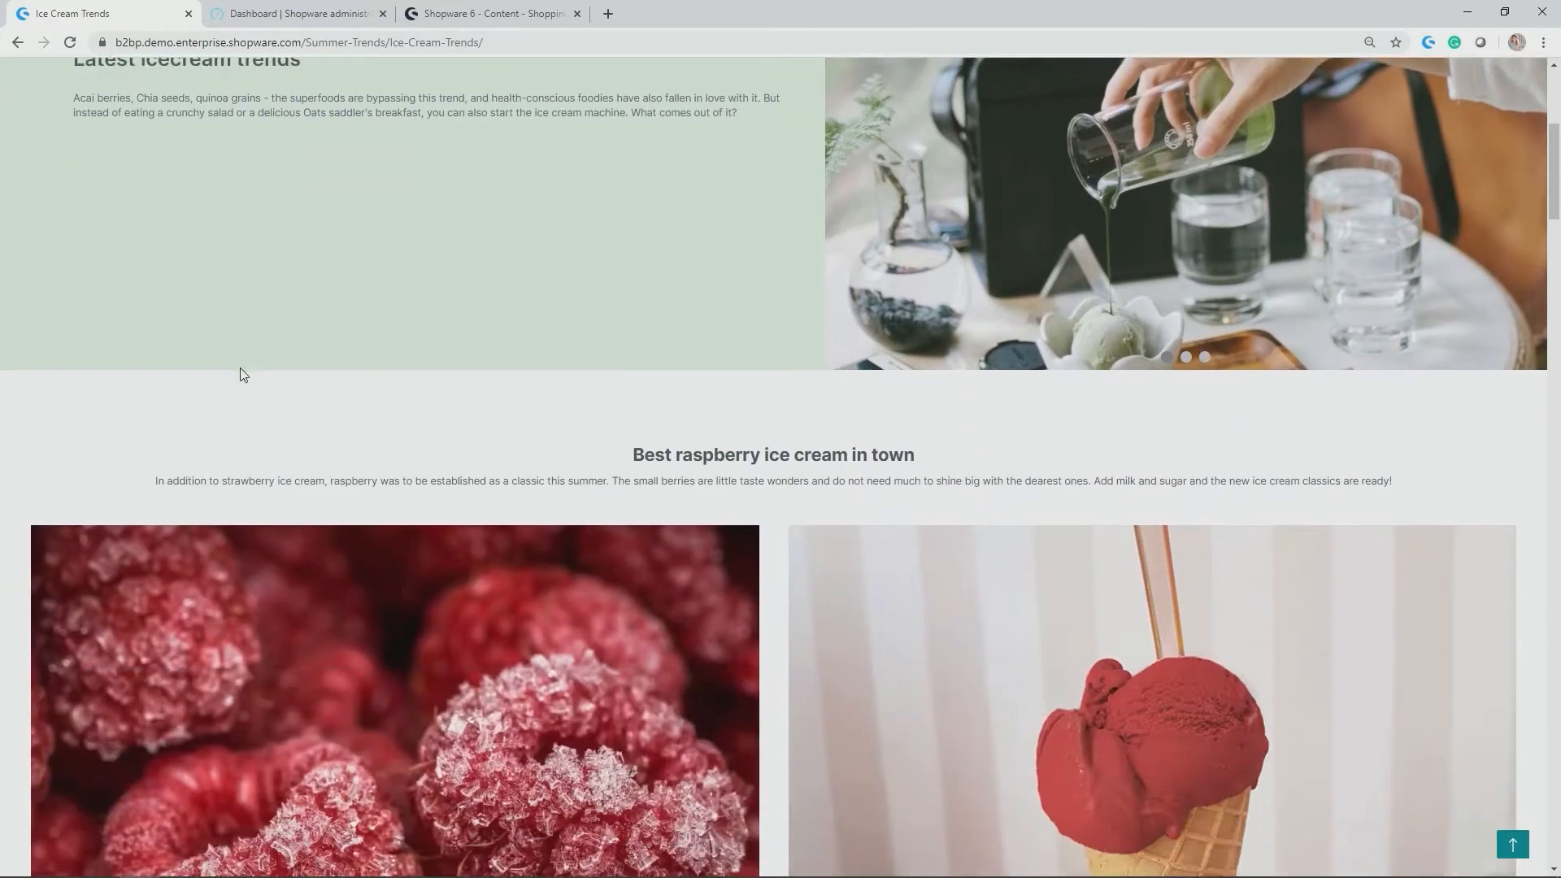
pyautogui.scroll(-3)
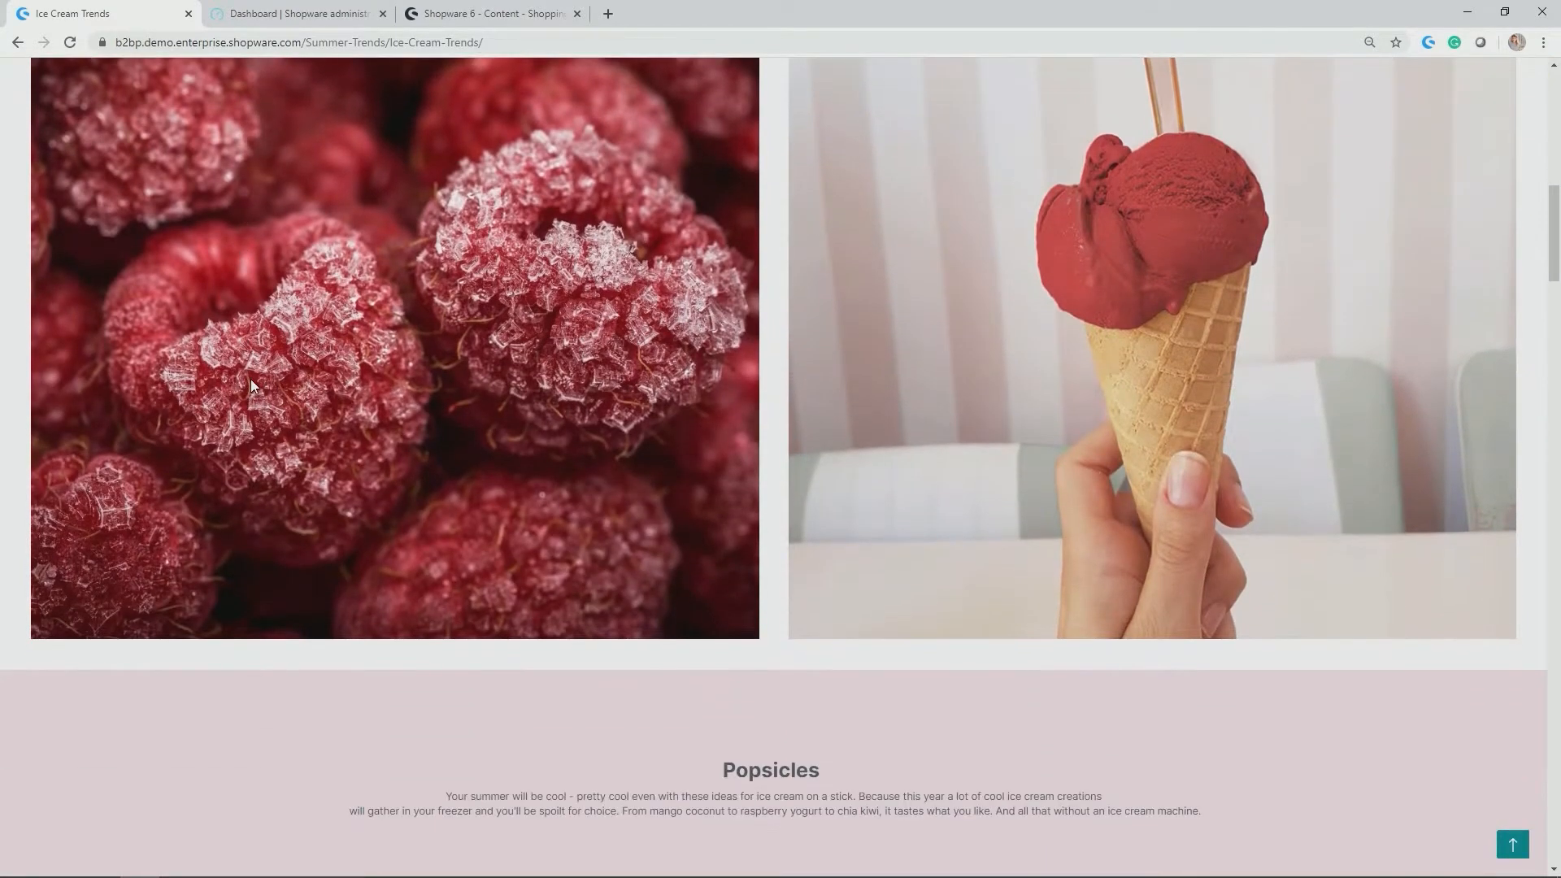
pyautogui.scroll(-3)
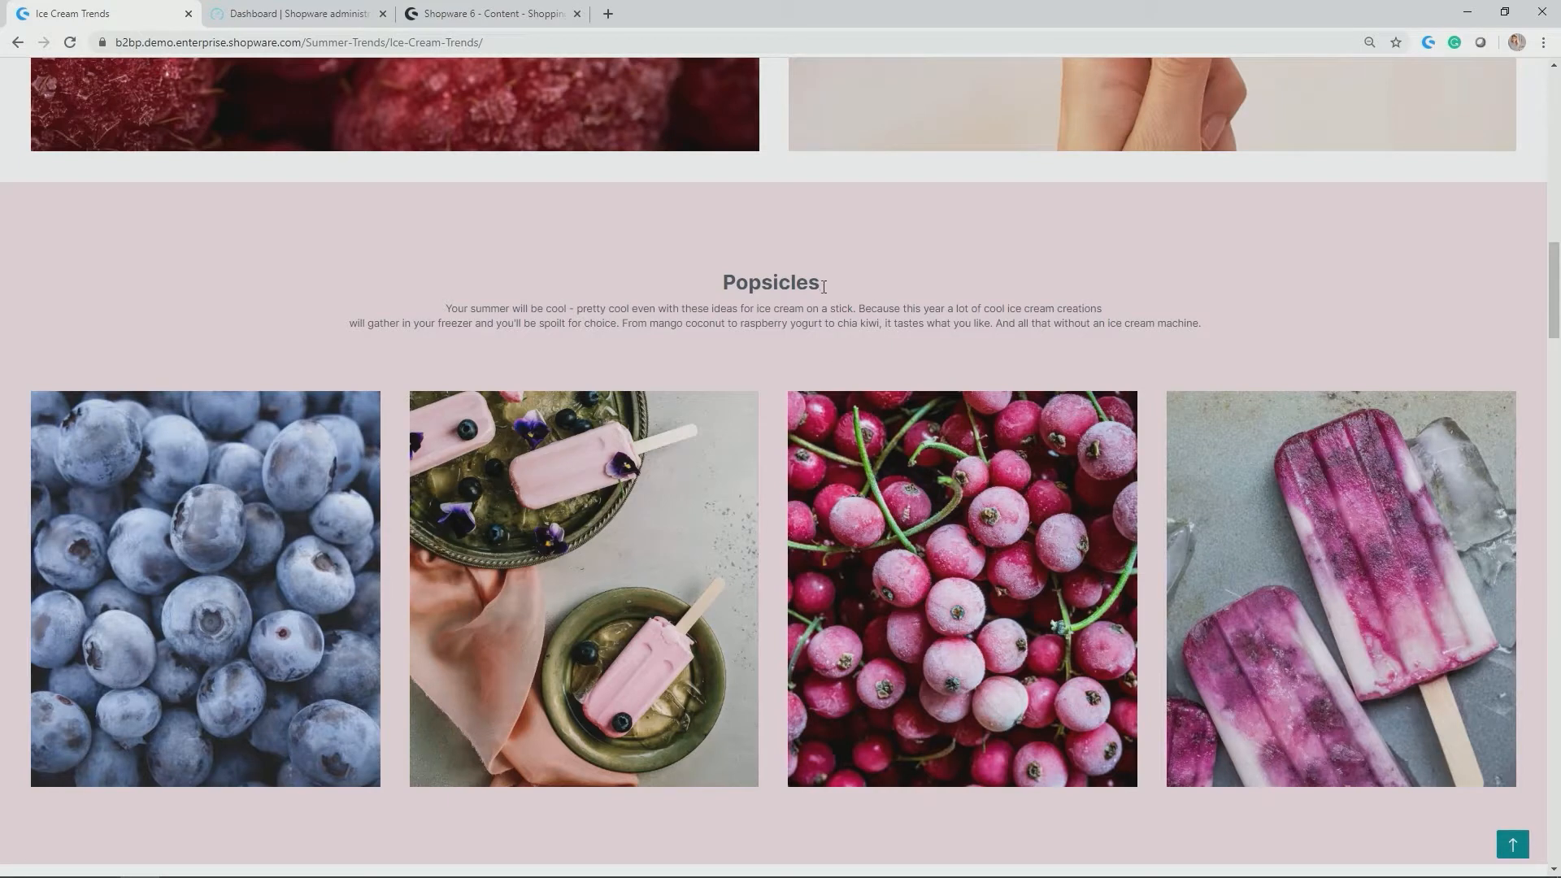
pyautogui.scroll(-3)
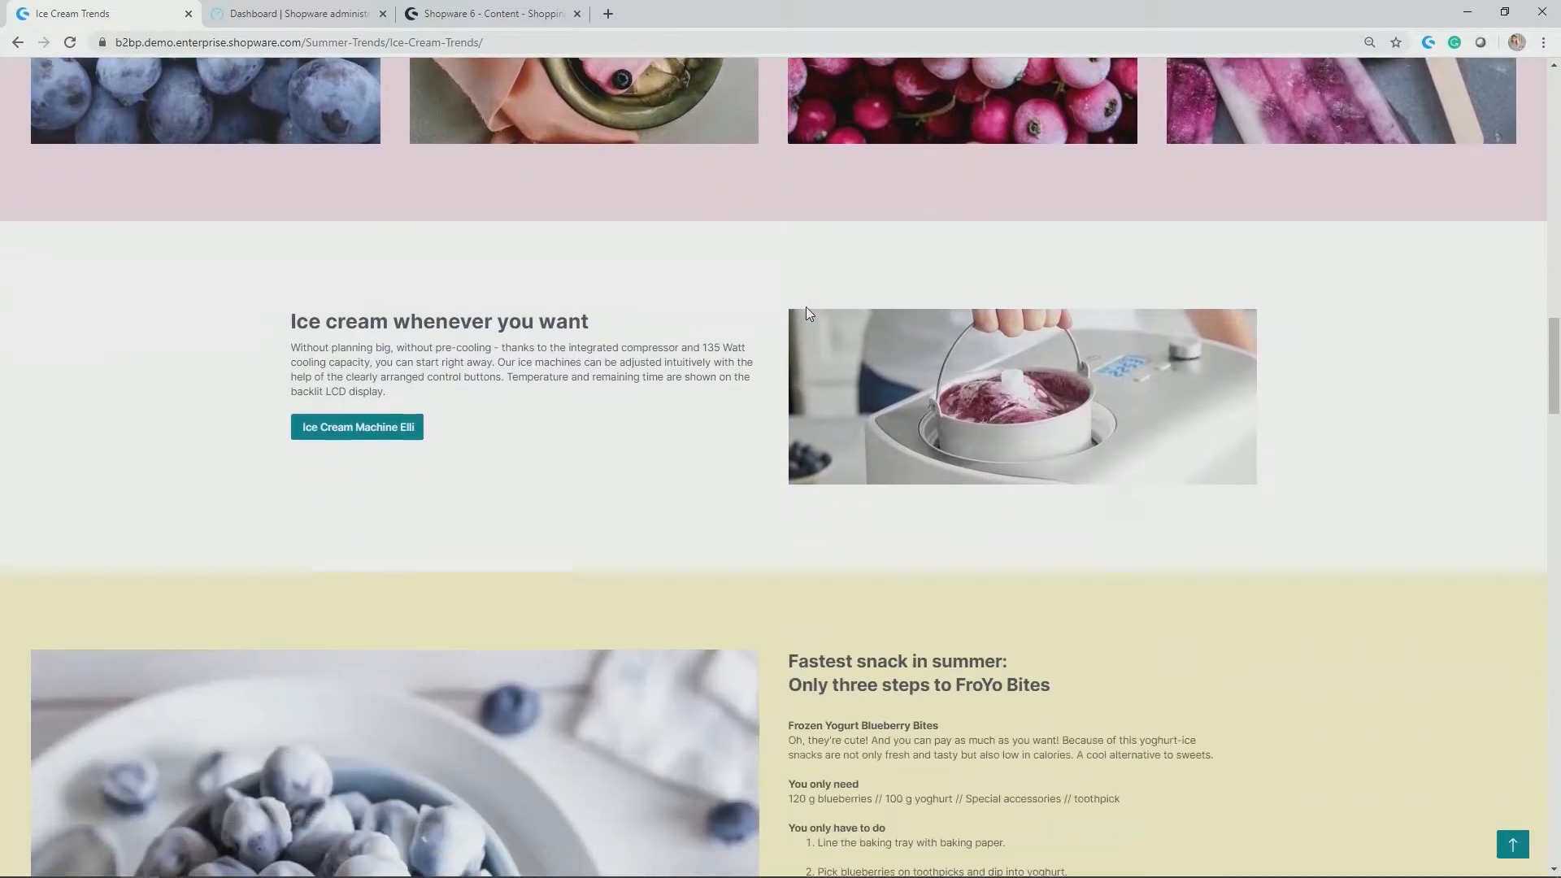
pyautogui.scroll(-3)
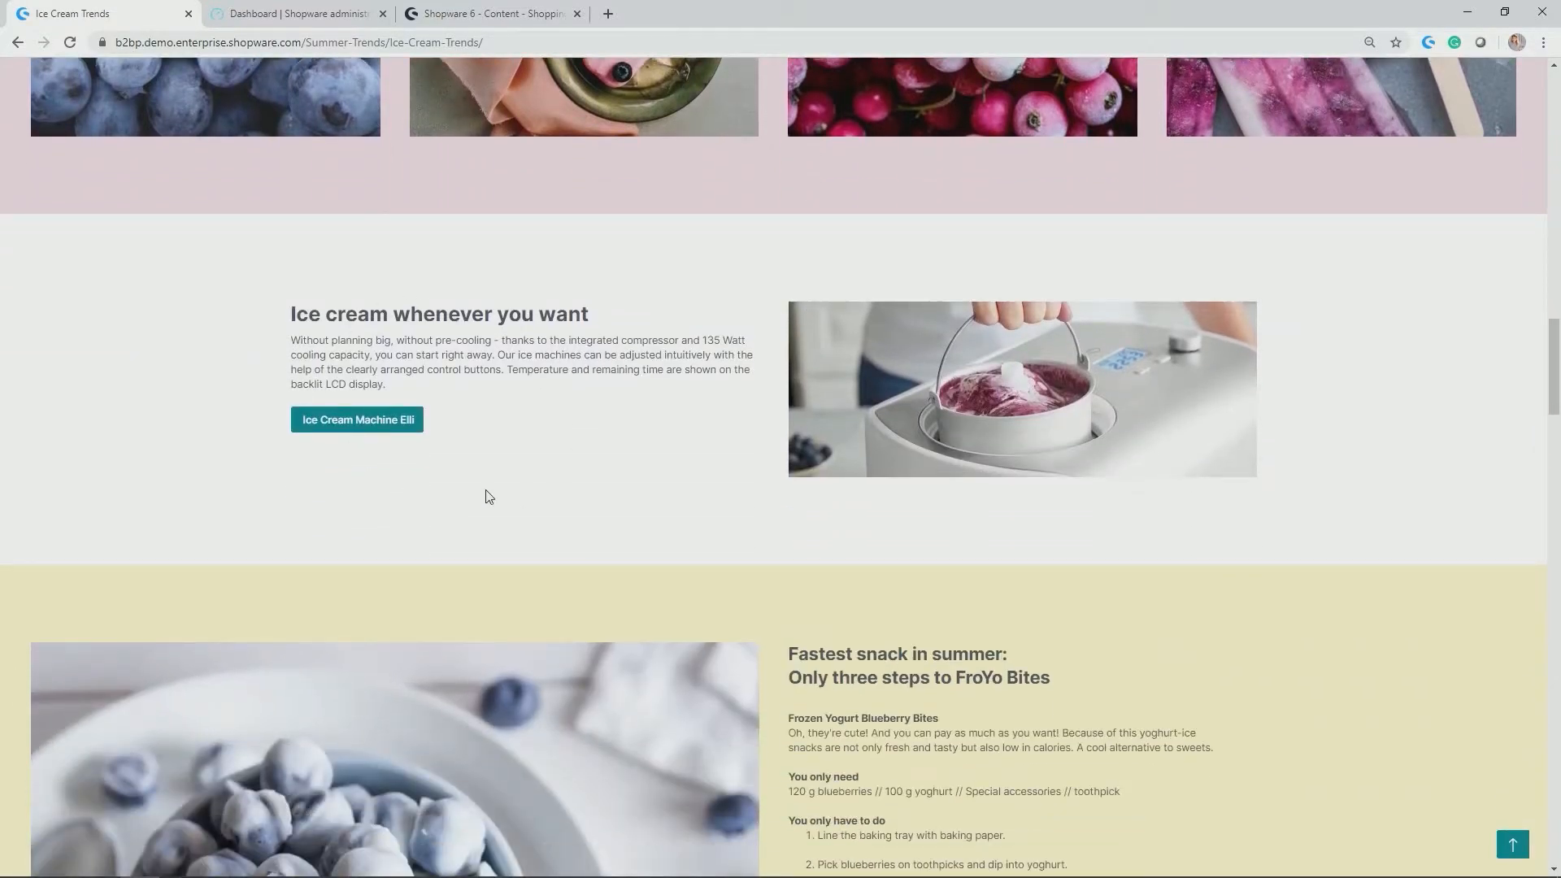
pyautogui.moveTo(342, 456)
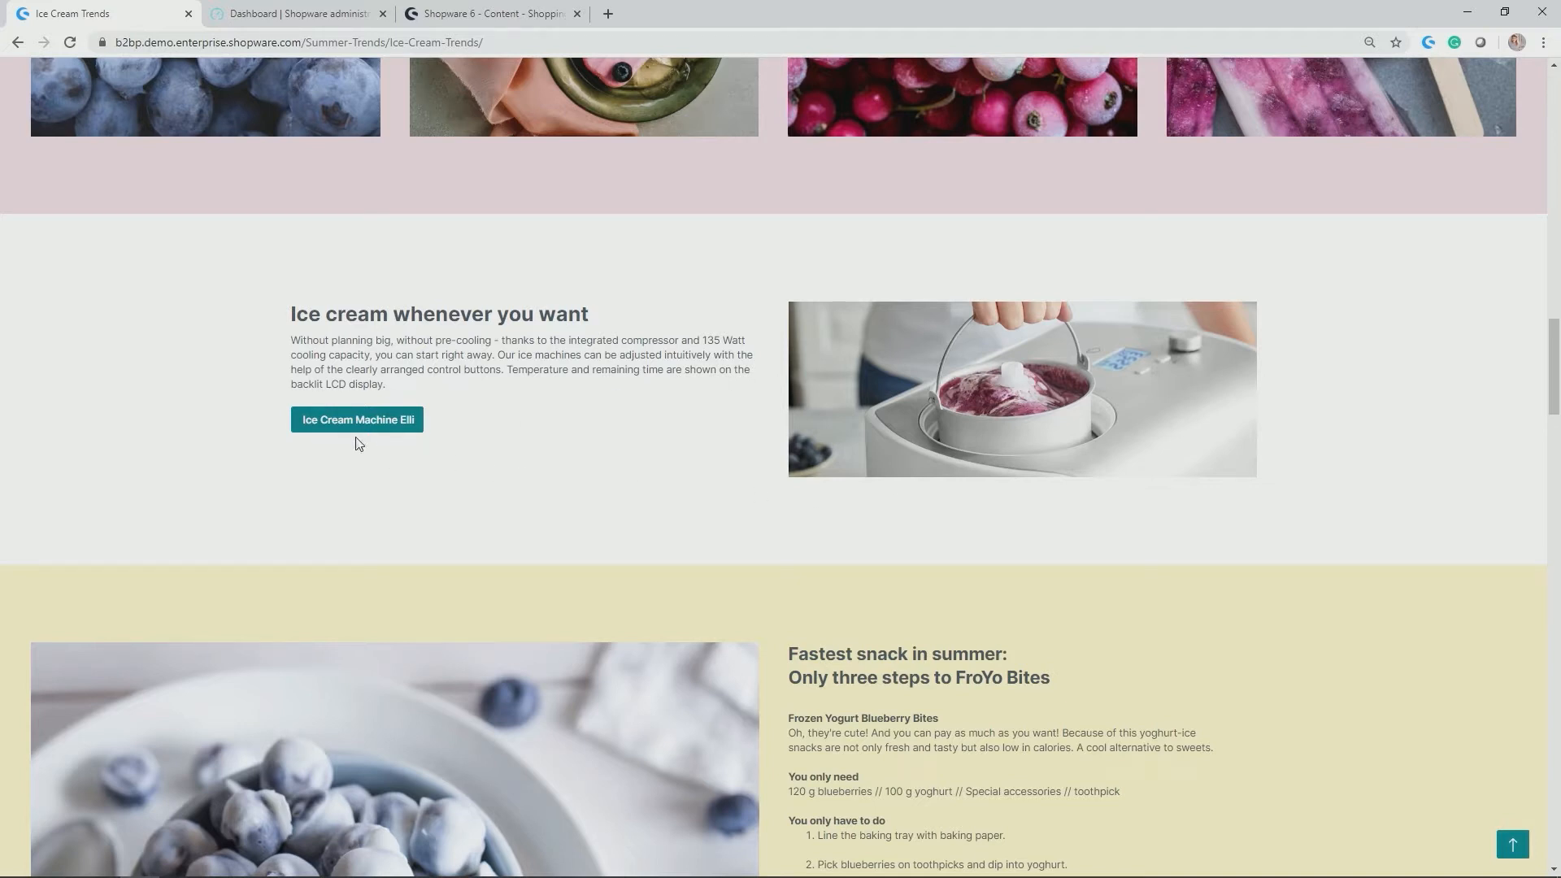
pyautogui.moveTo(1017, 409)
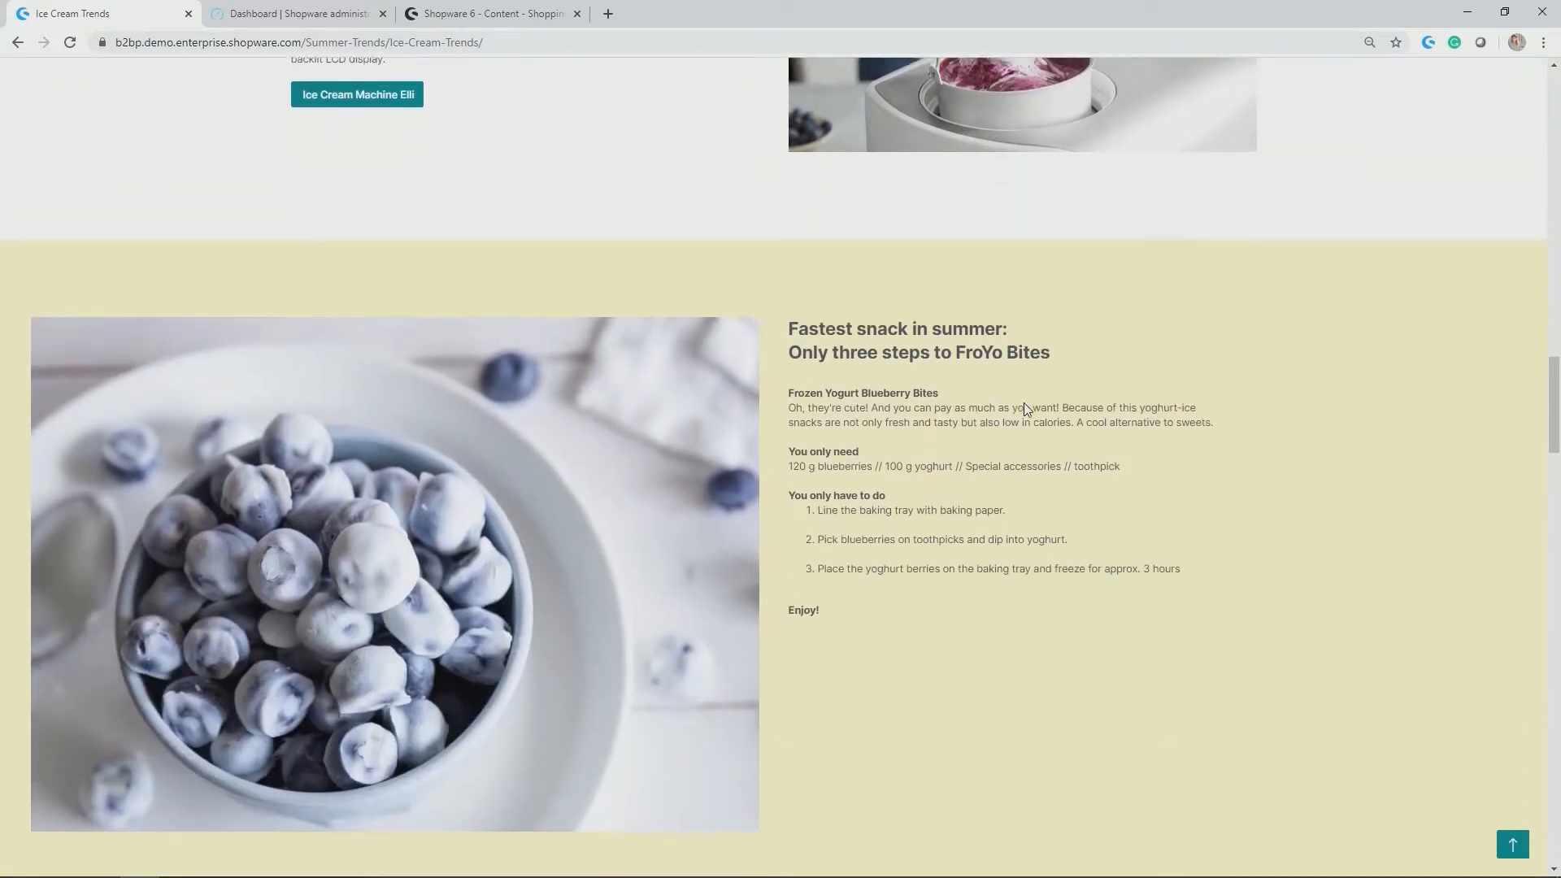
pyautogui.scroll(-3)
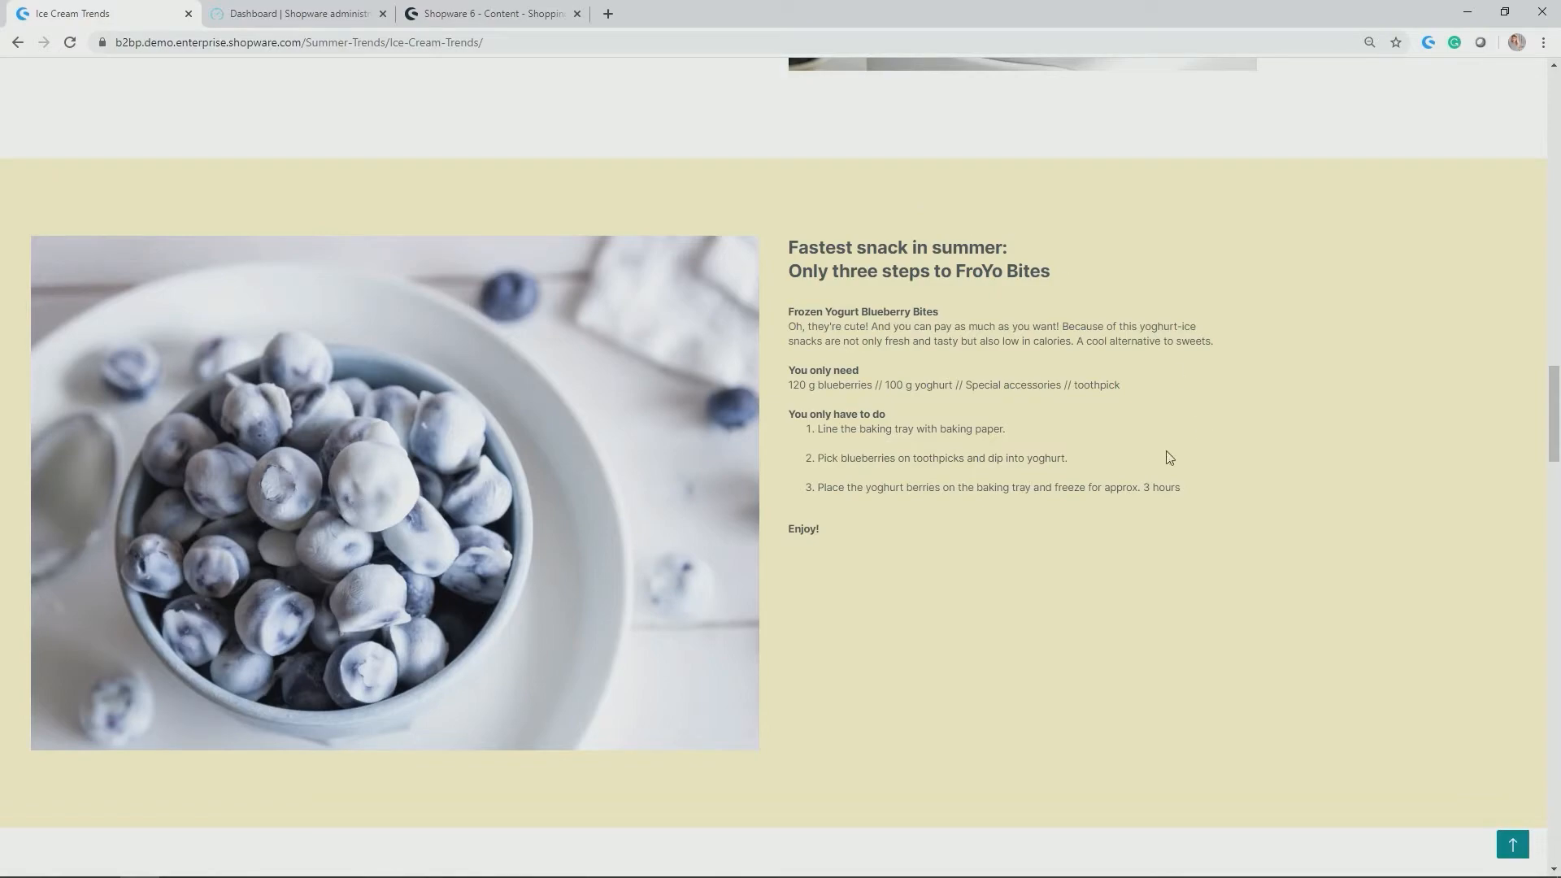
pyautogui.scroll(-3)
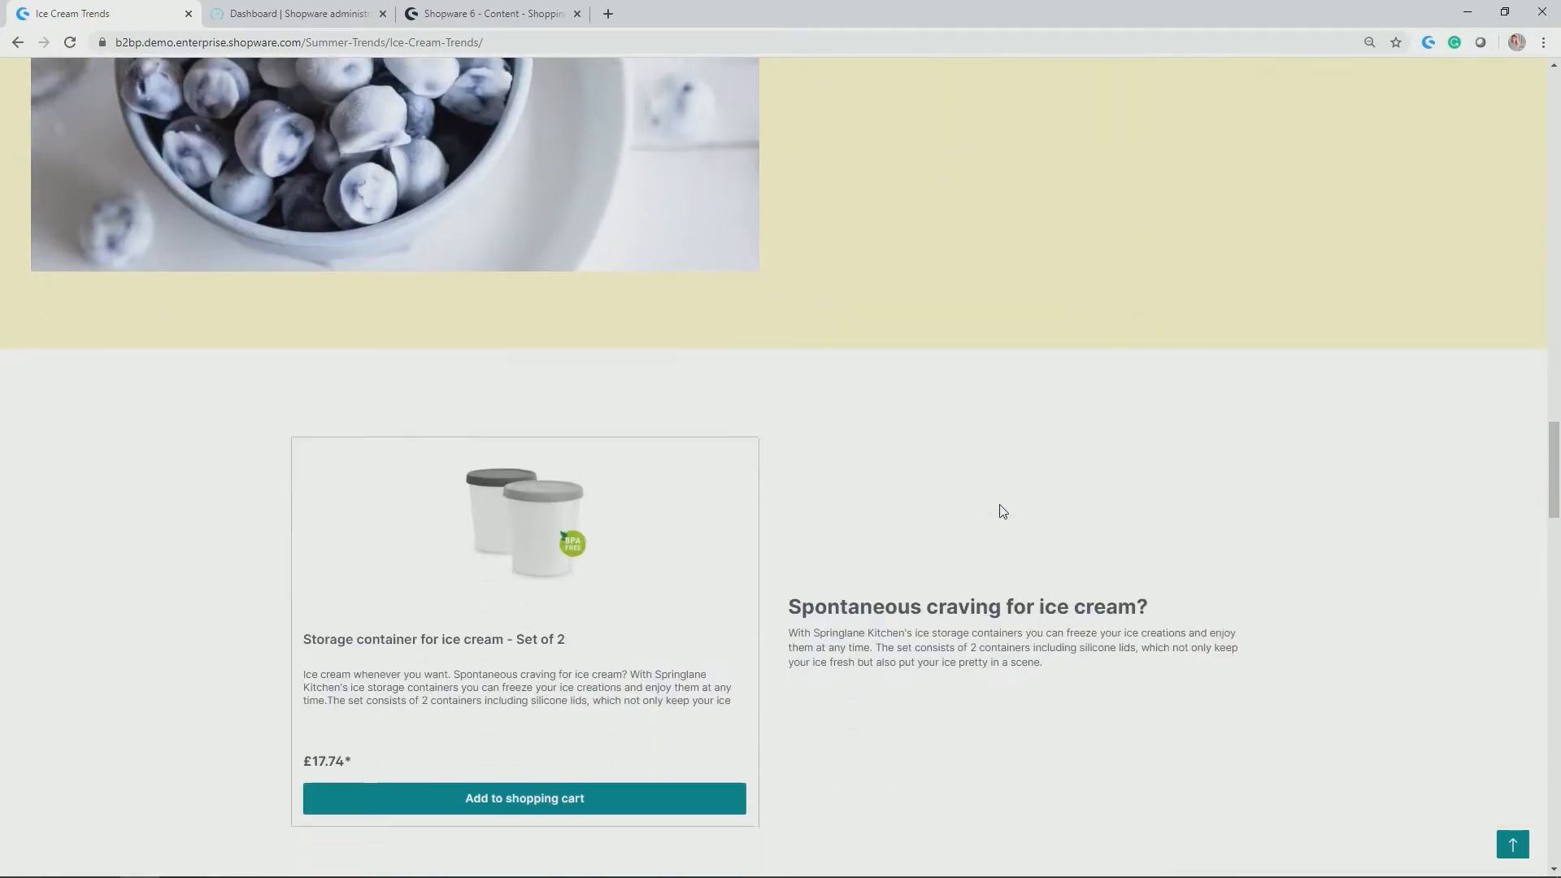
pyautogui.scroll(-3)
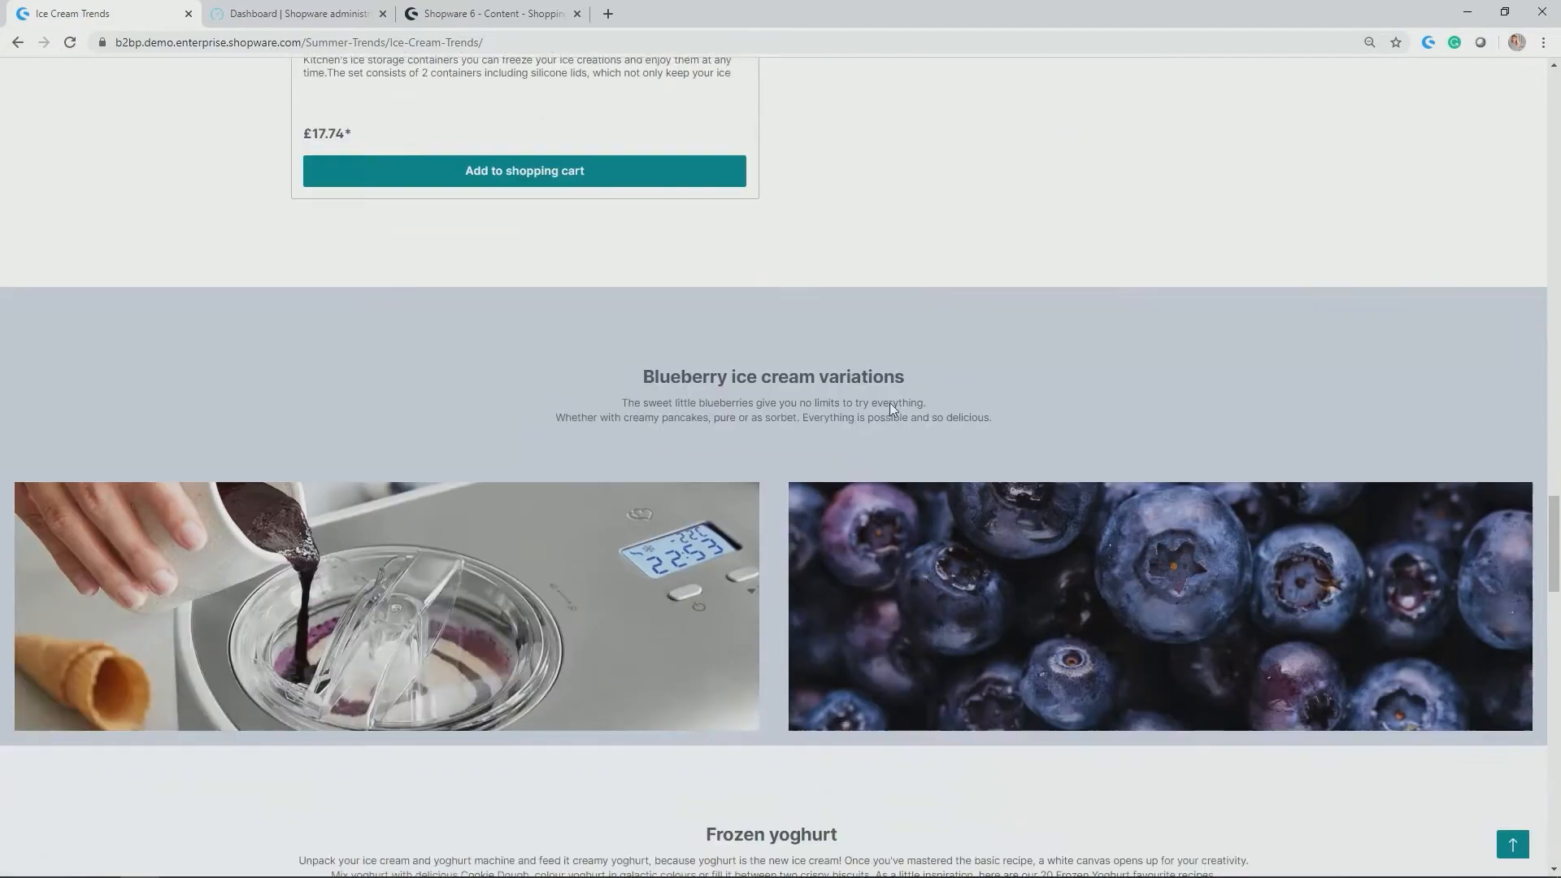
pyautogui.scroll(-3)
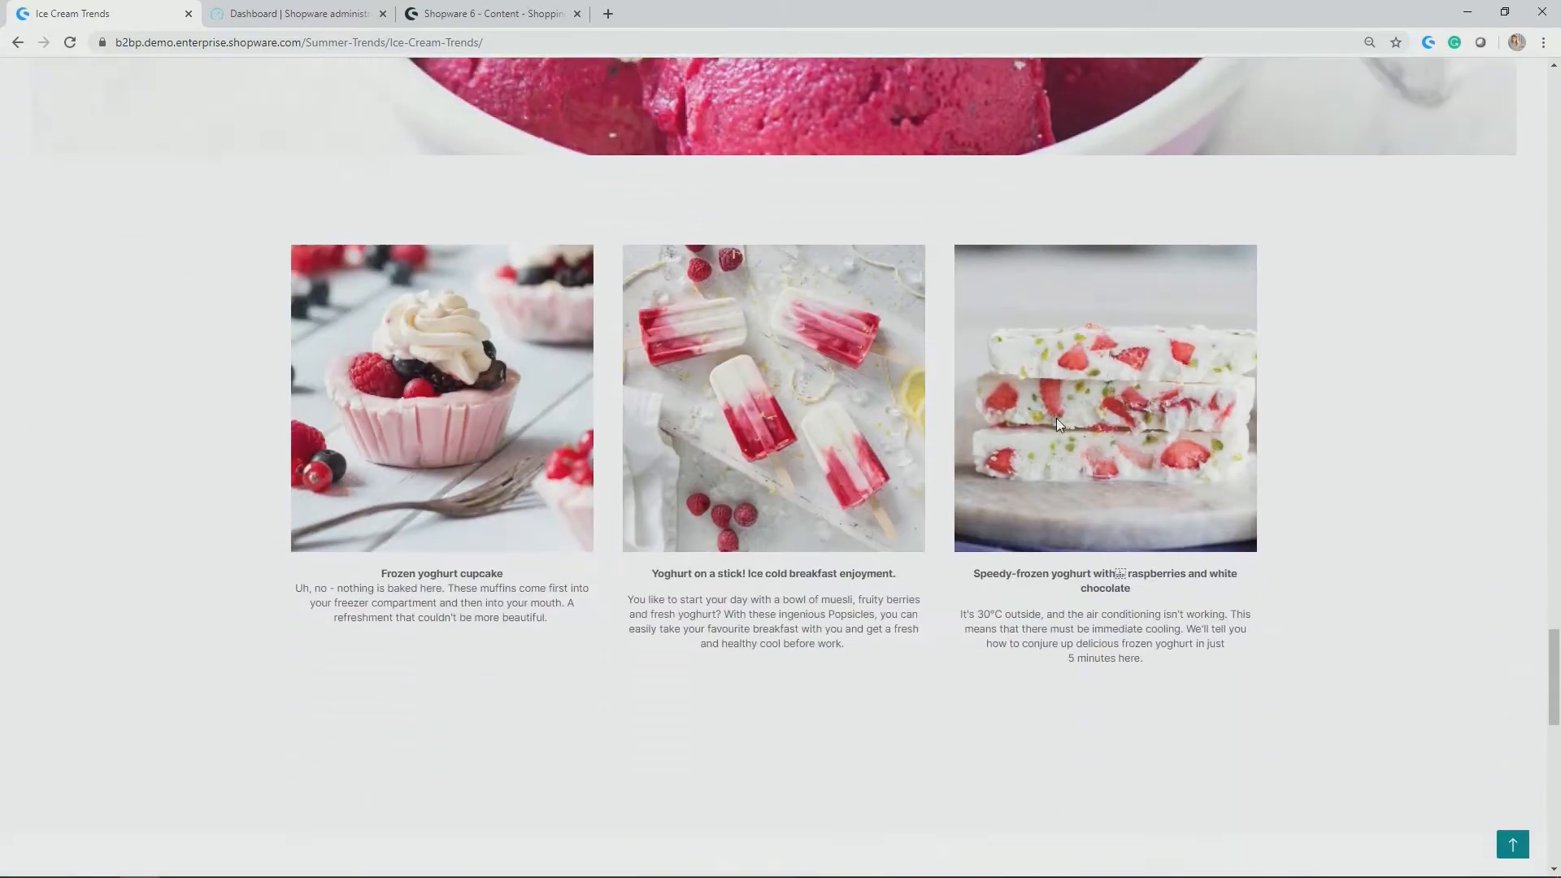
pyautogui.scroll(-3)
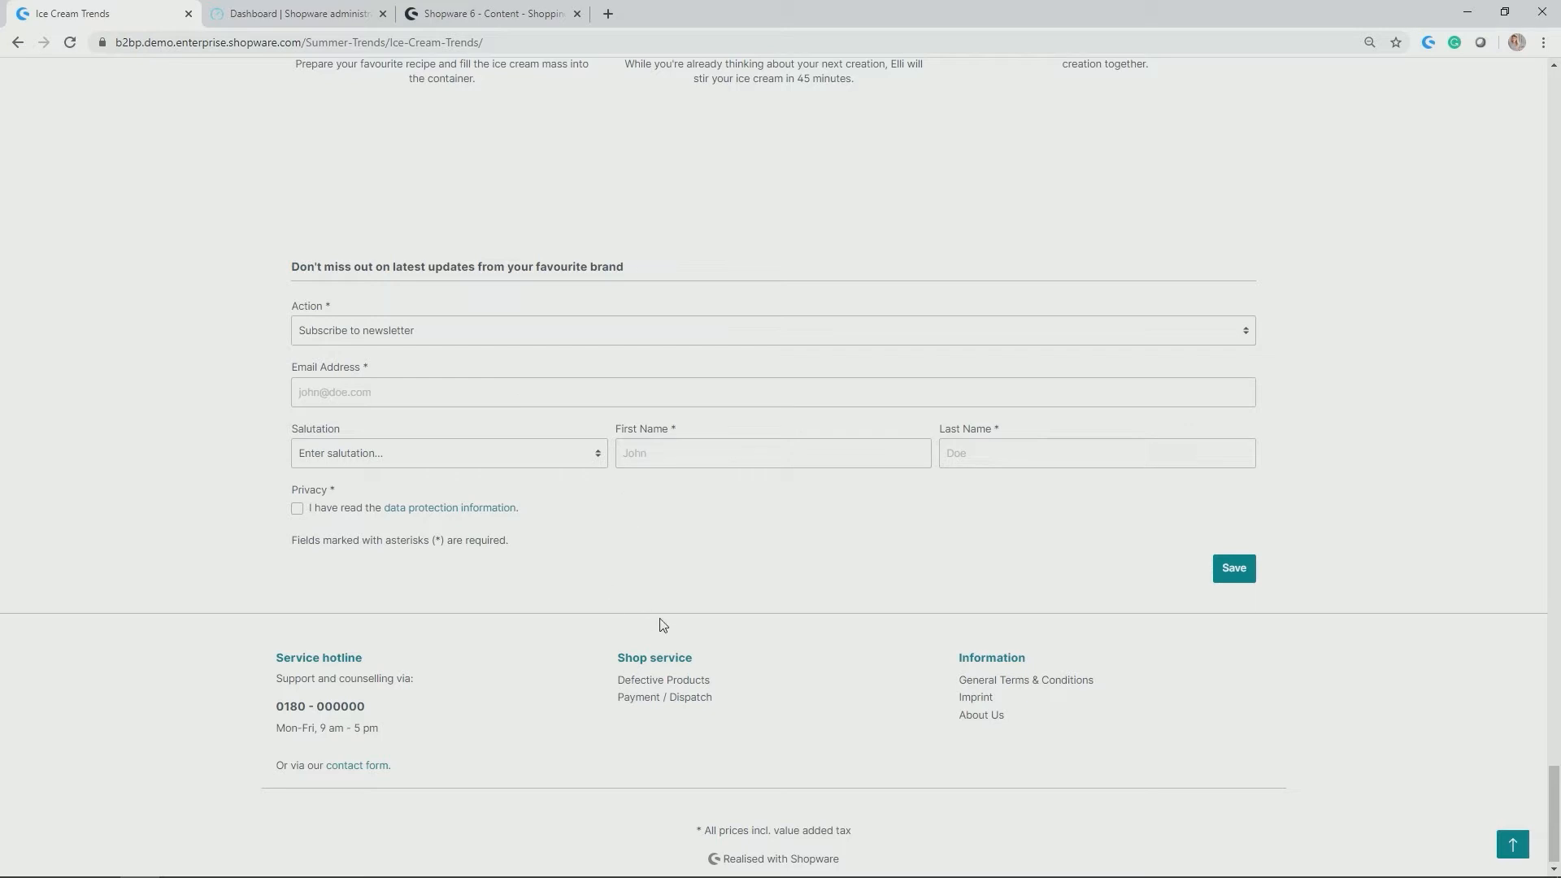
pyautogui.moveTo(595, 612)
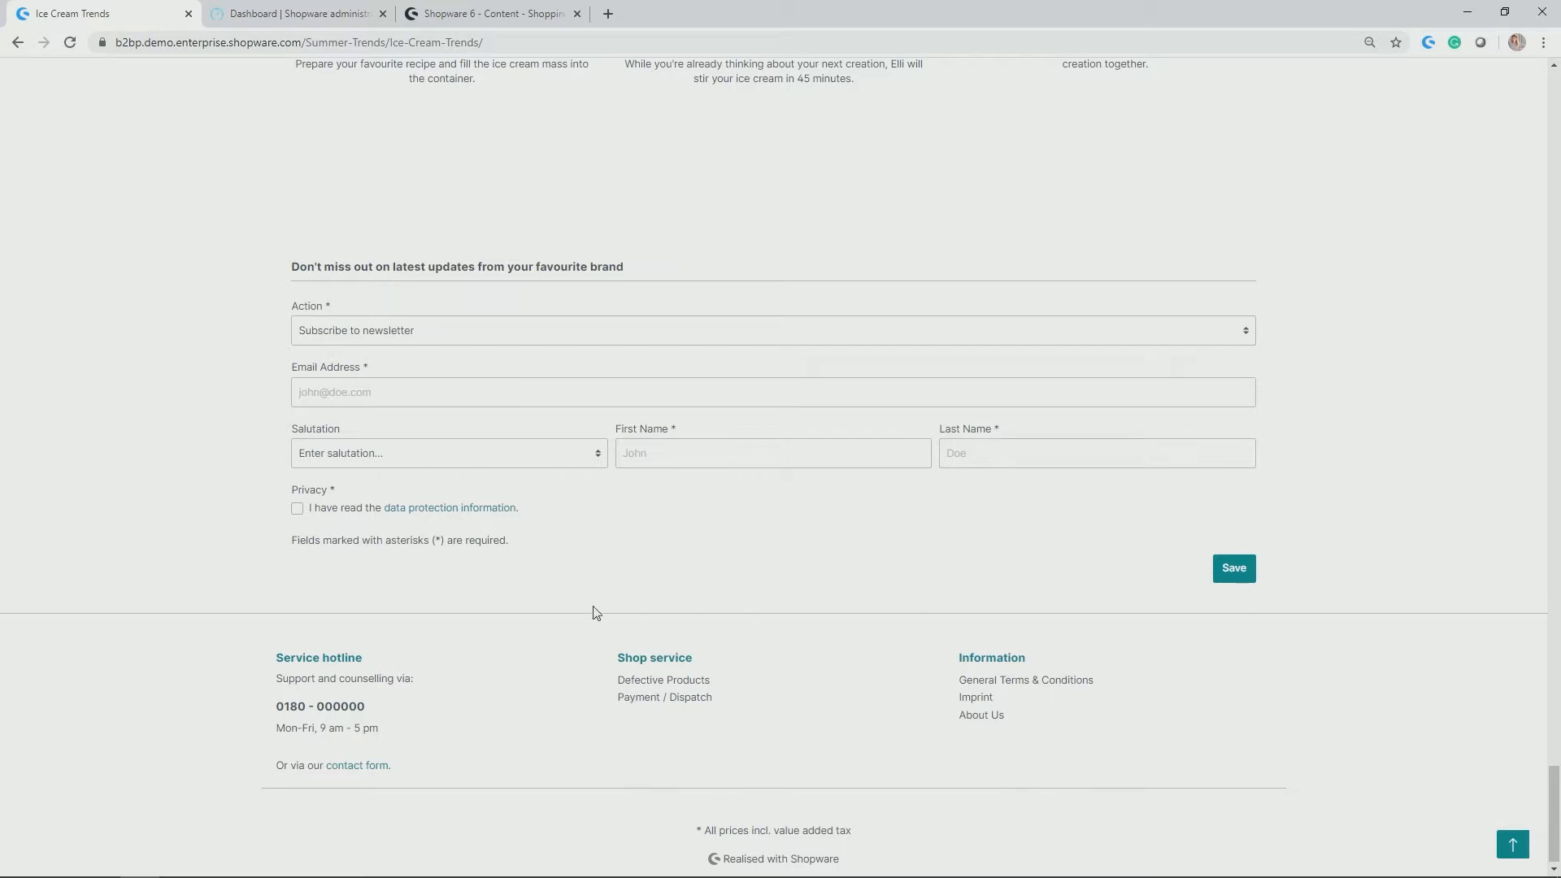
pyautogui.moveTo(666, 729)
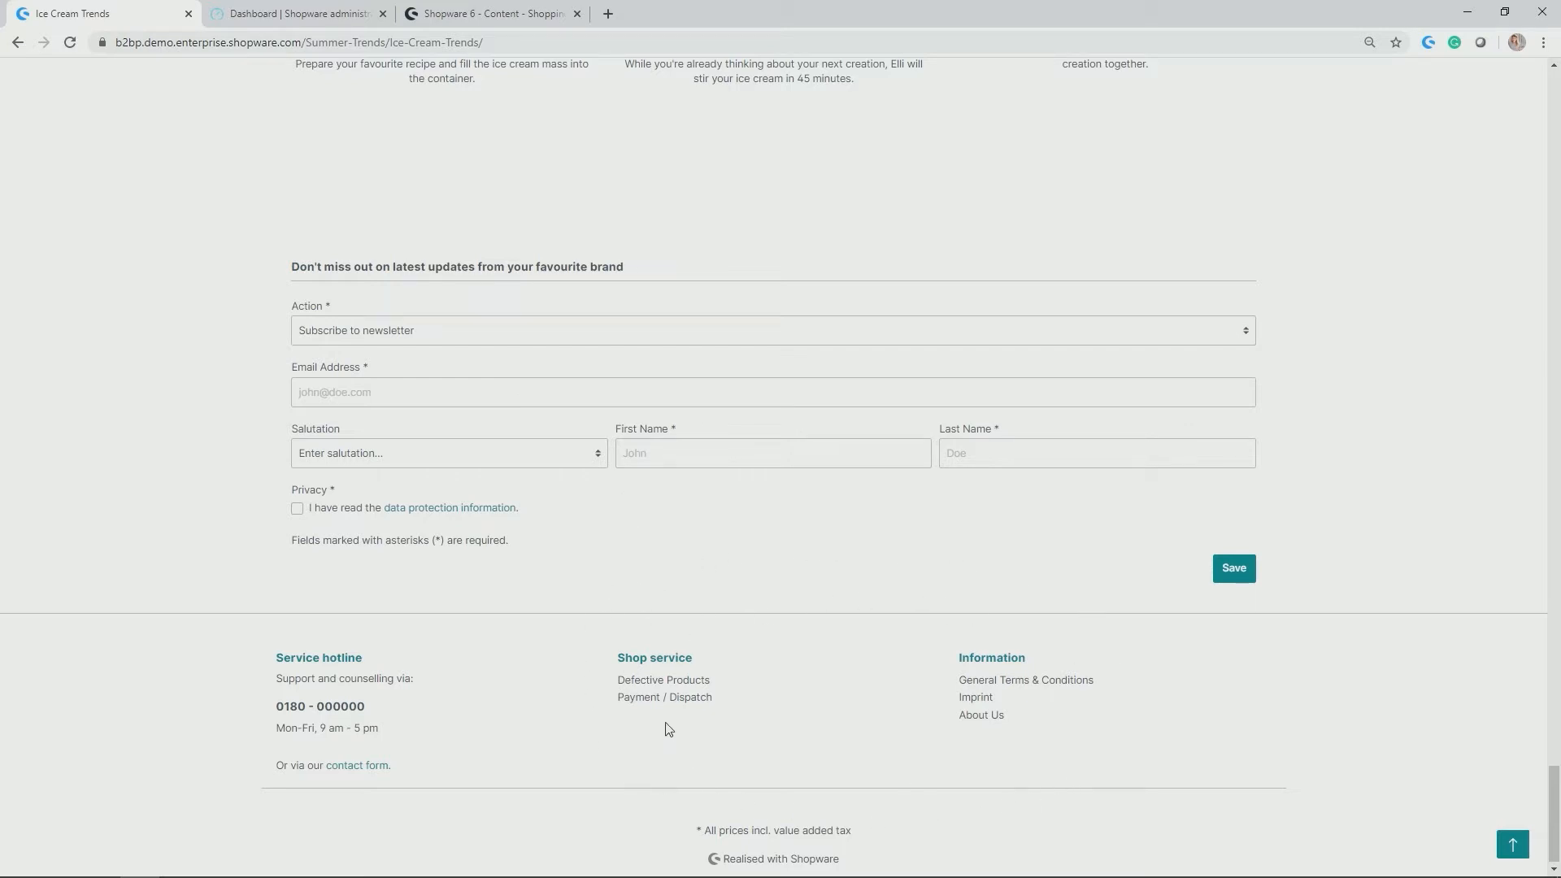
pyautogui.moveTo(663, 698)
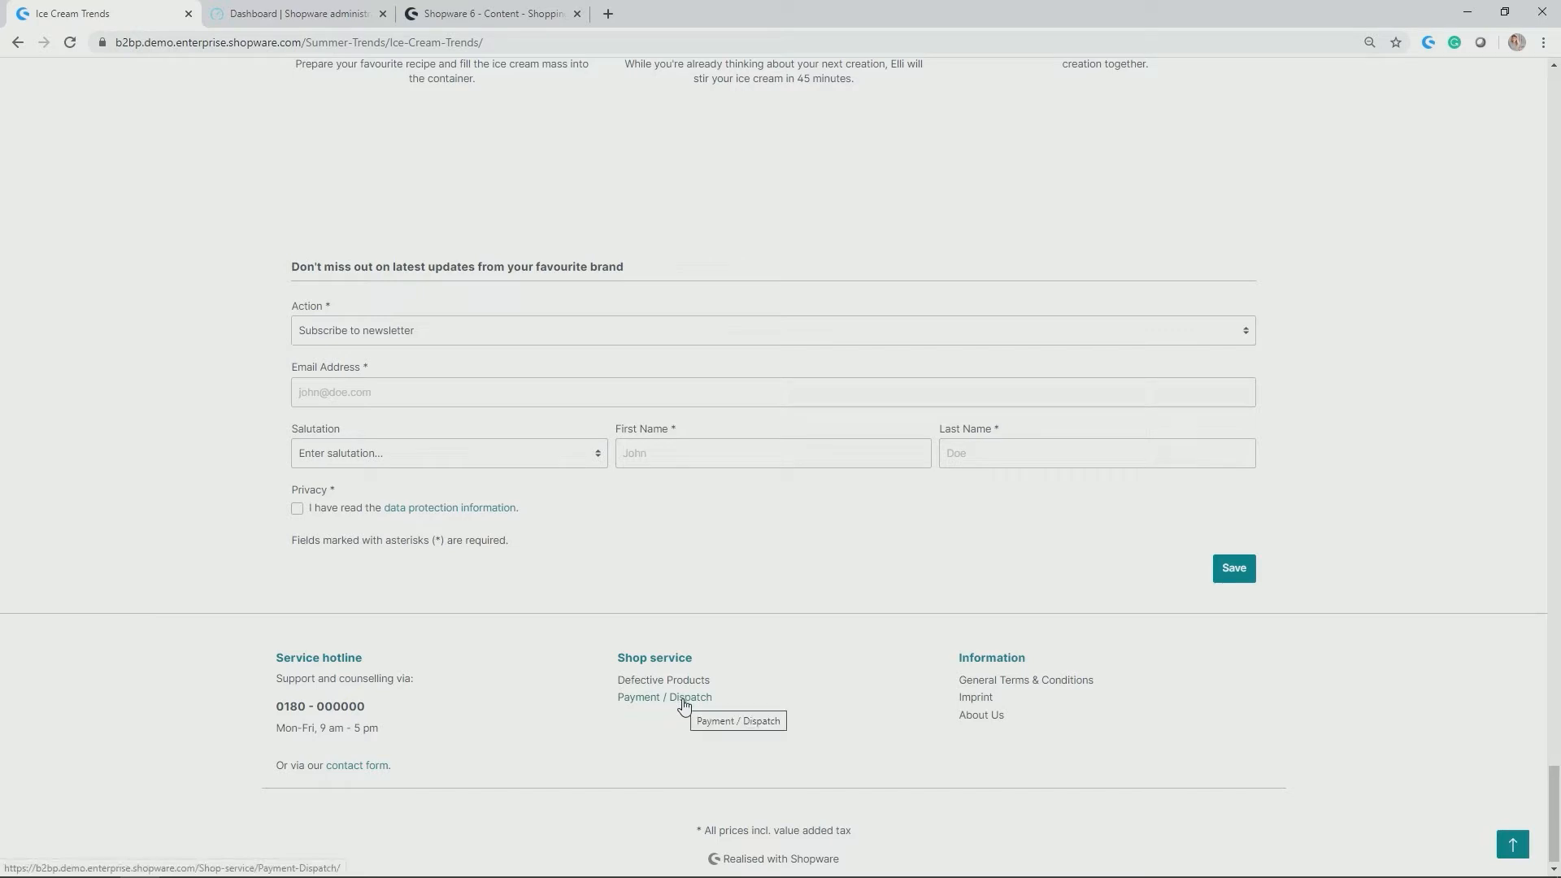
# Open the Payment & Dispatch service page from the footer's Shop service links.
pyautogui.click(663, 698)
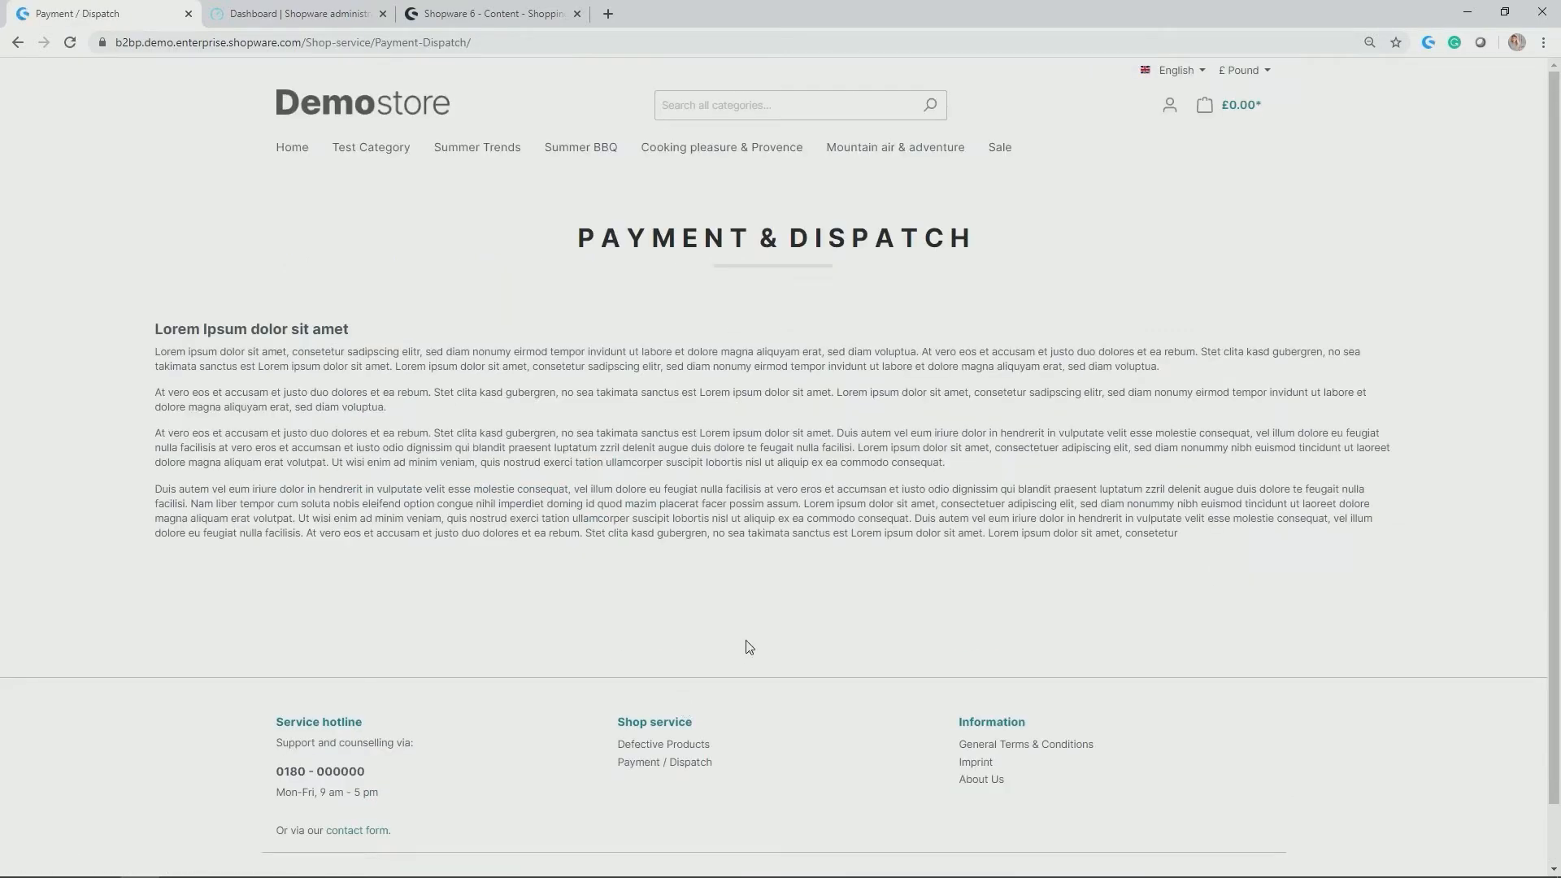
pyautogui.moveTo(785, 627)
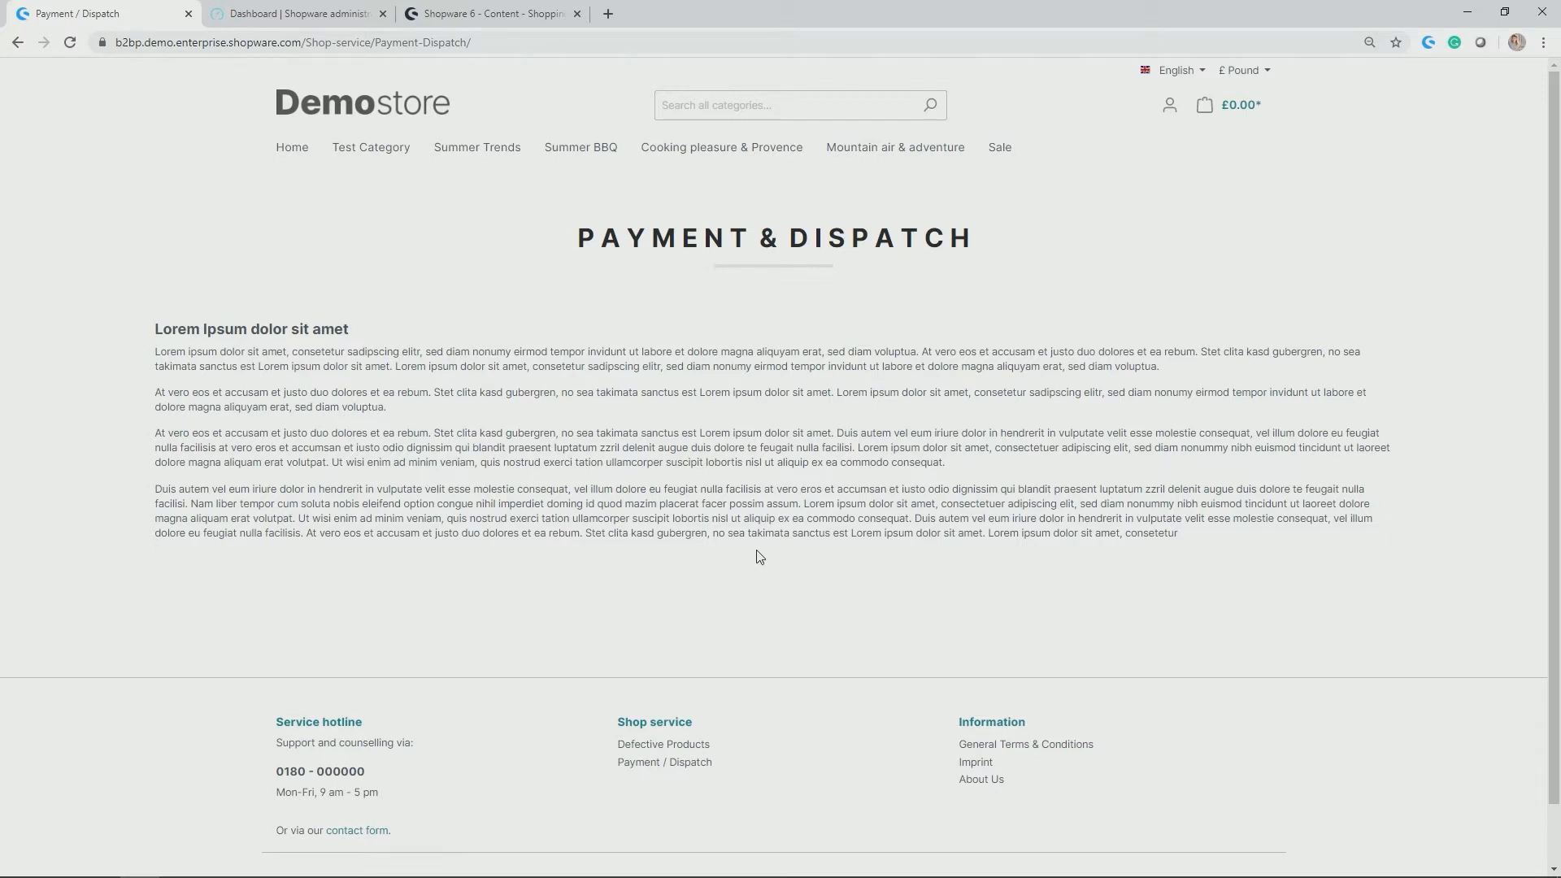
pyautogui.moveTo(760, 532)
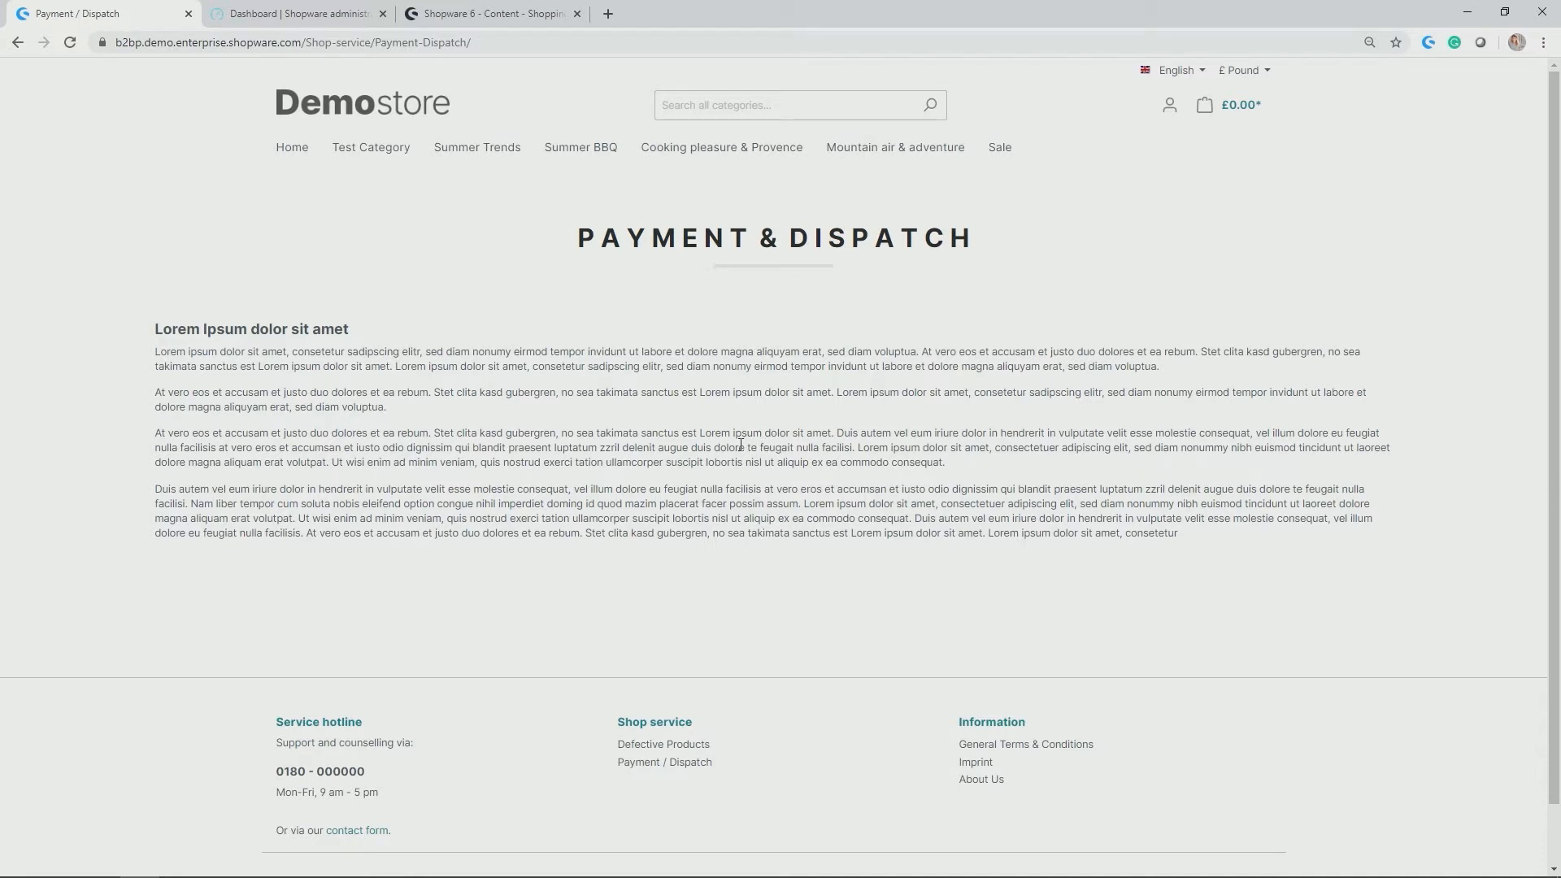
pyautogui.moveTo(706, 450)
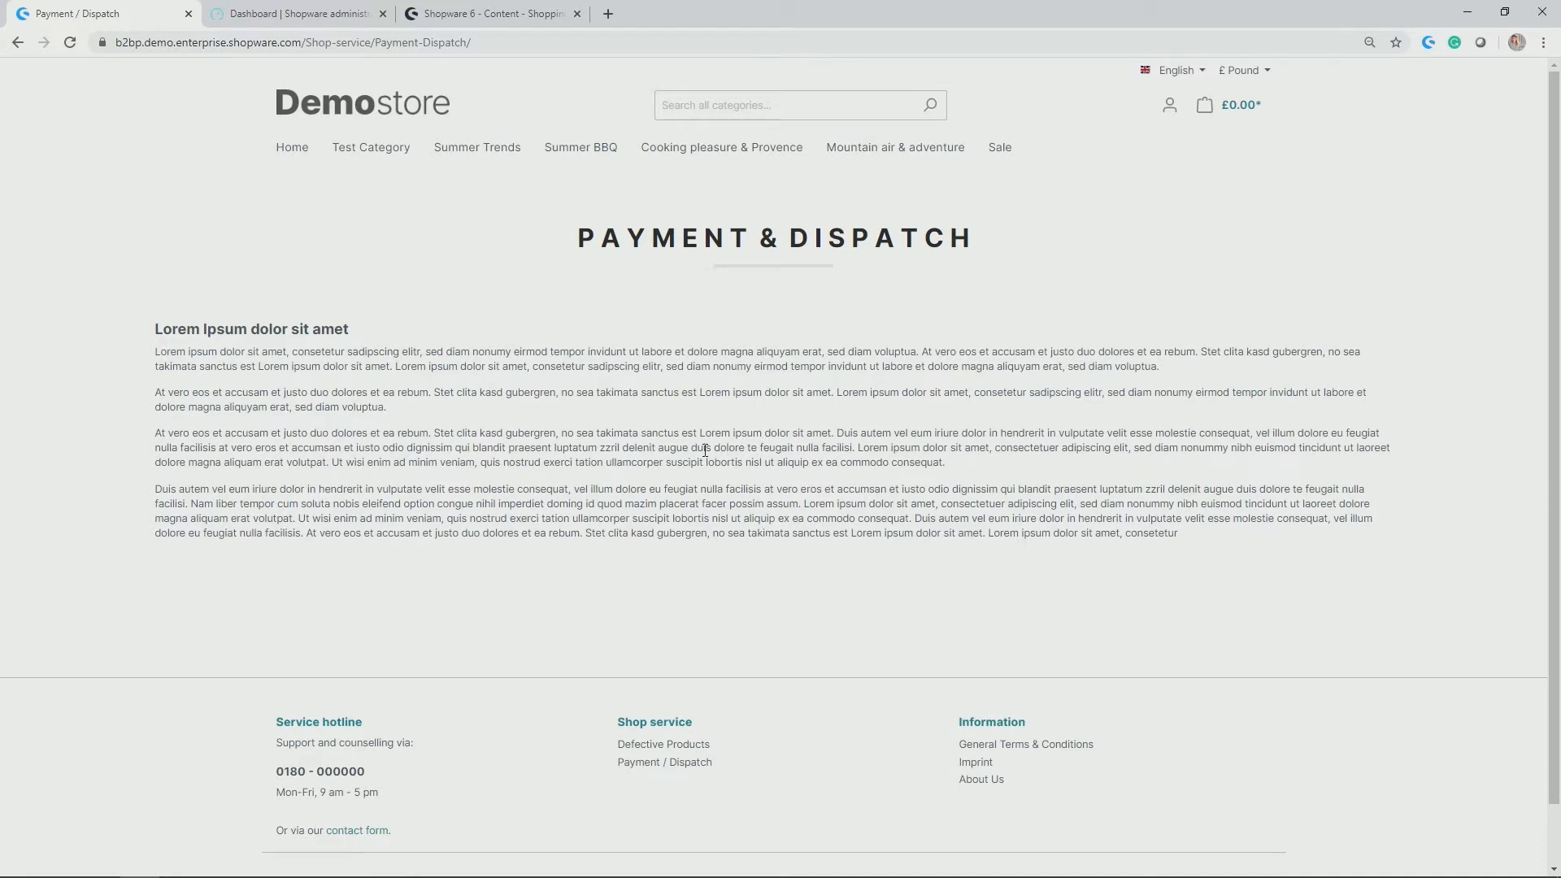
# Switch to the administration and show the Shopping Experiences layouts overview.
pyautogui.click(299, 13)
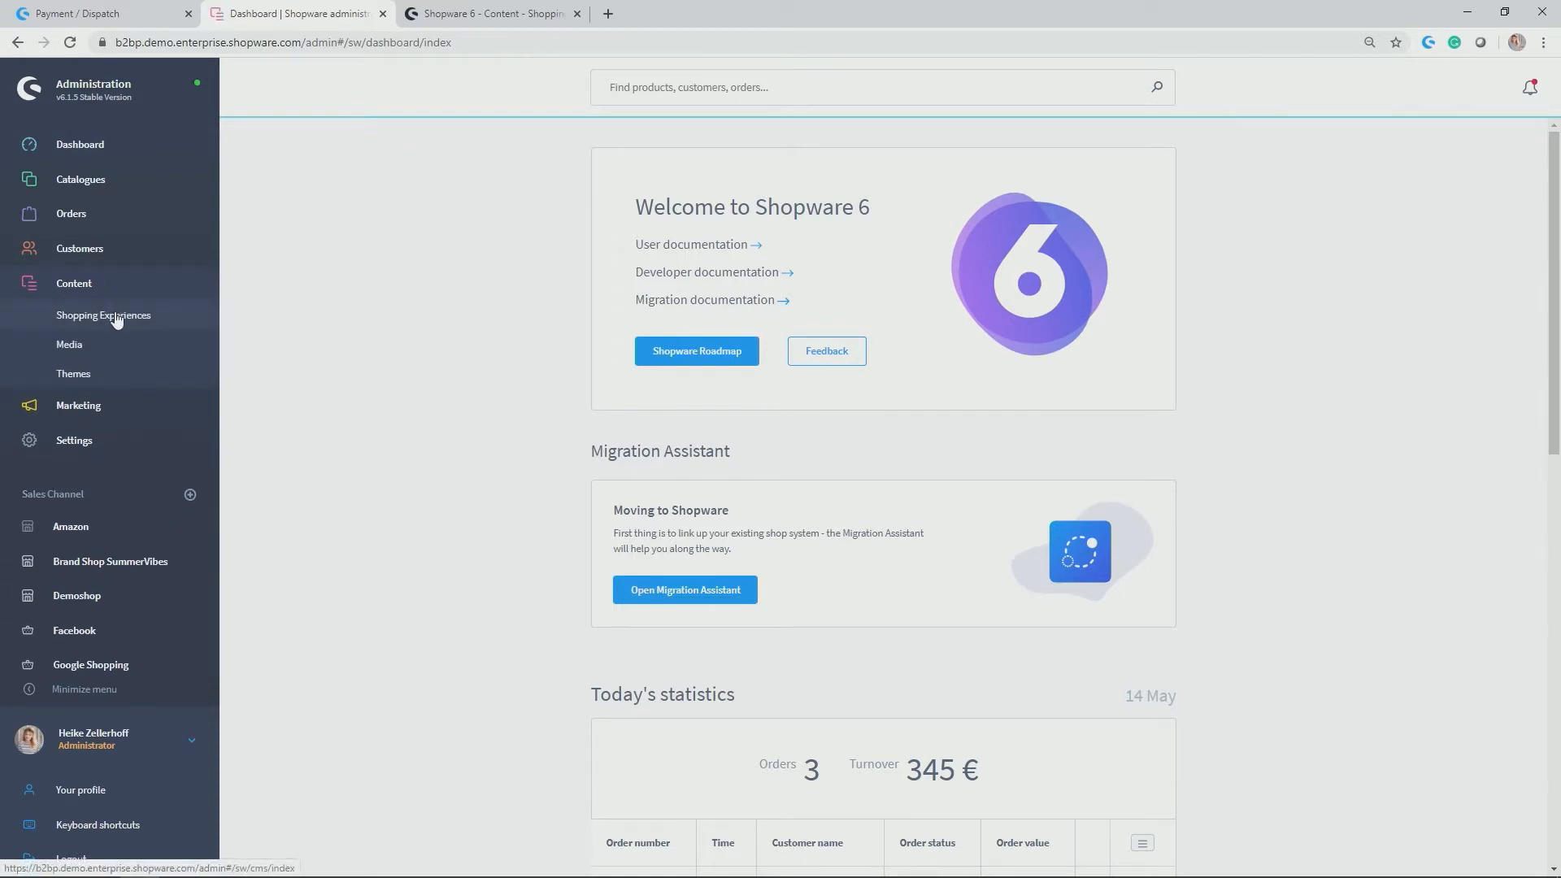
pyautogui.click(102, 314)
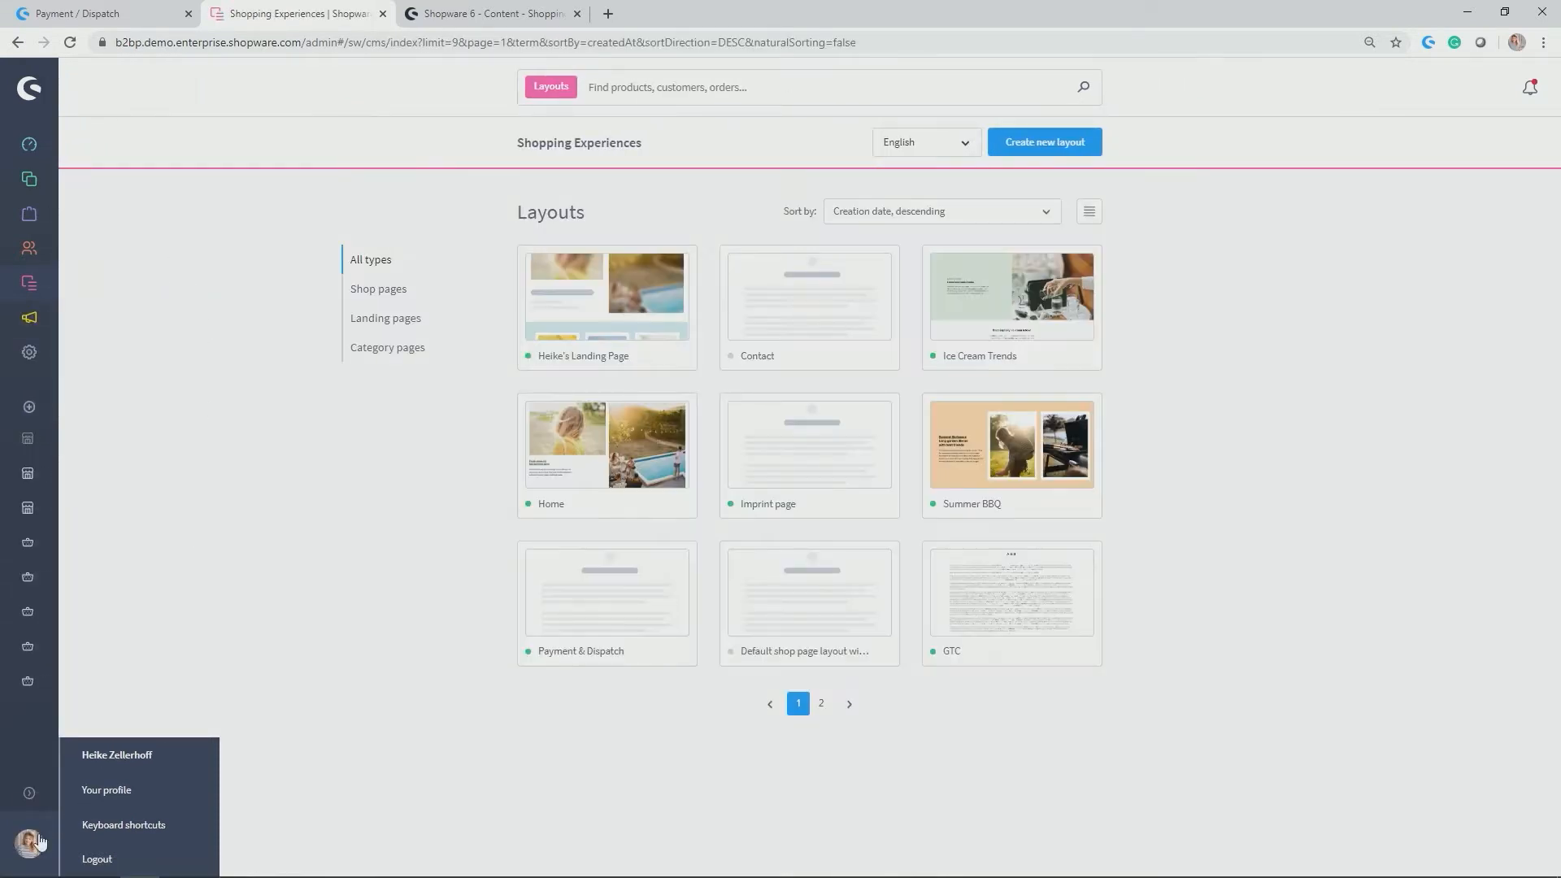
pyautogui.click(1195, 606)
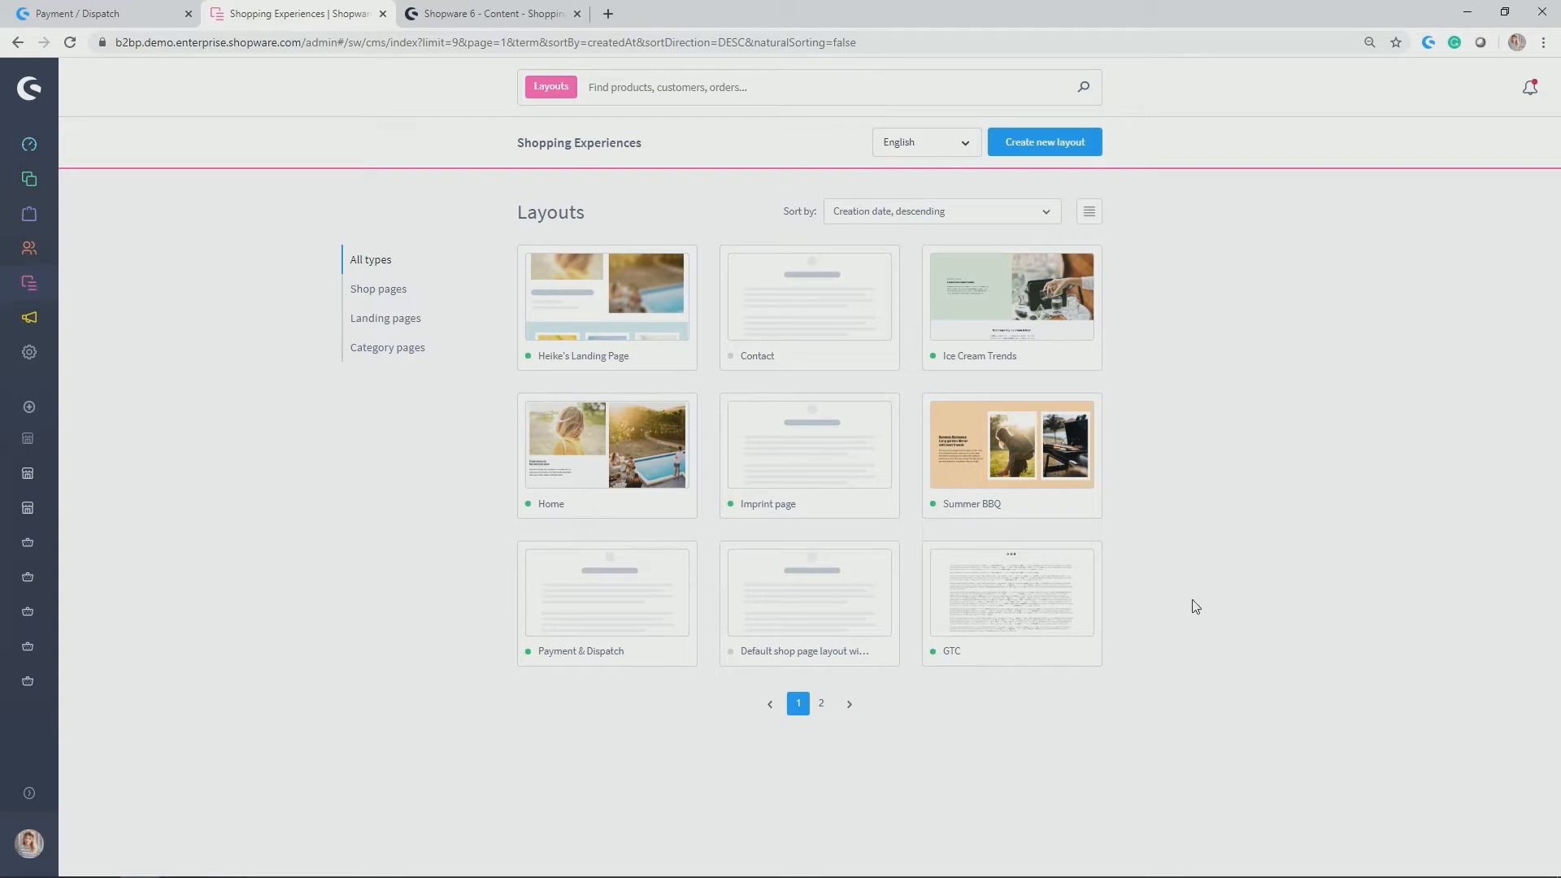
pyautogui.moveTo(1062, 184)
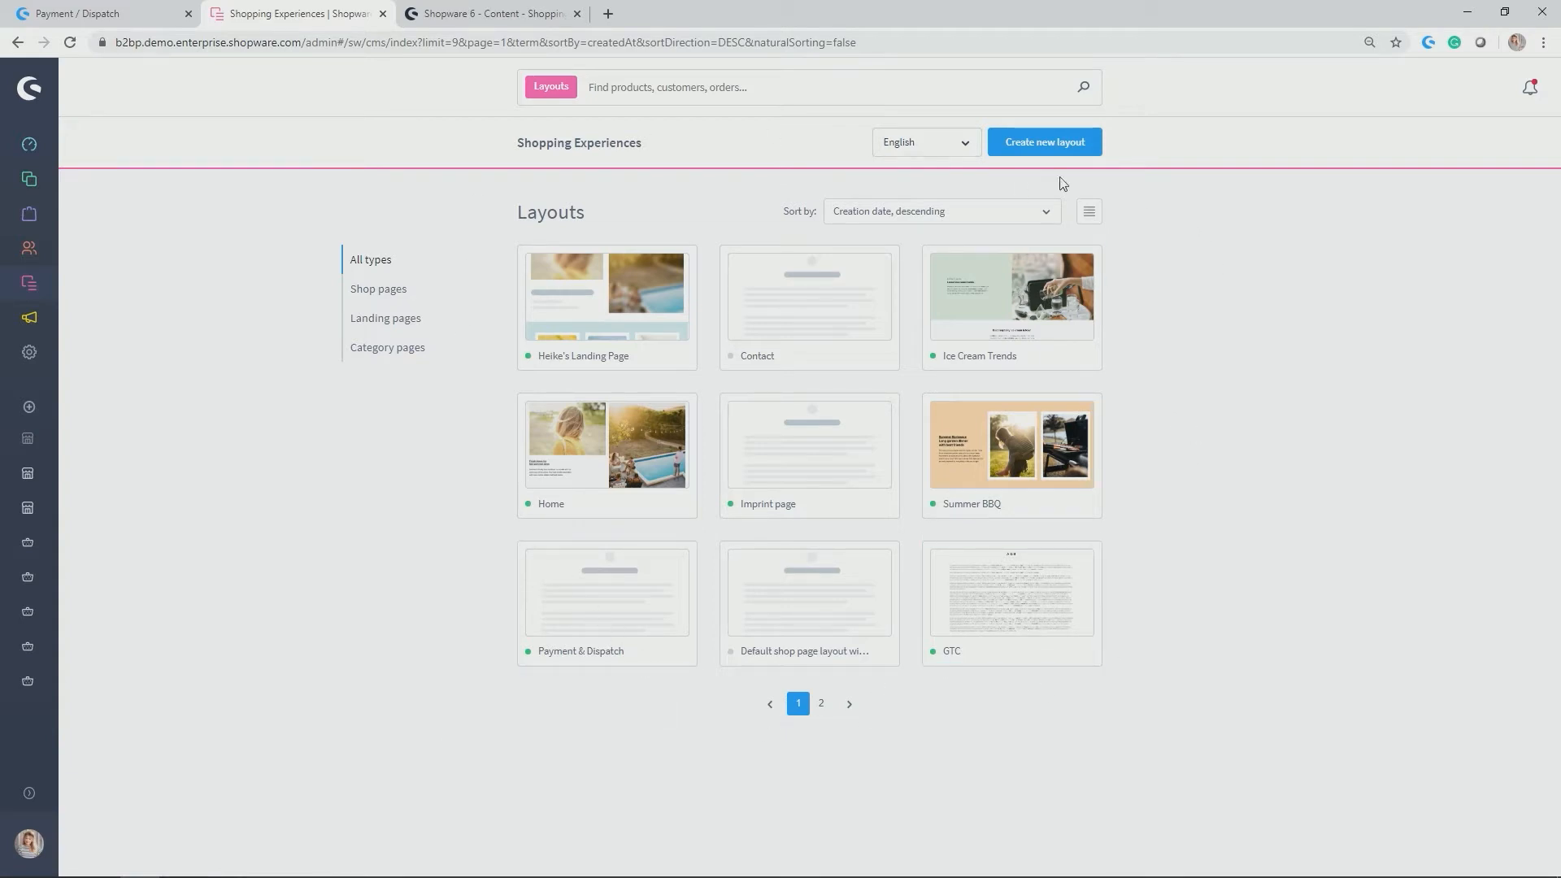
pyautogui.moveTo(441, 557)
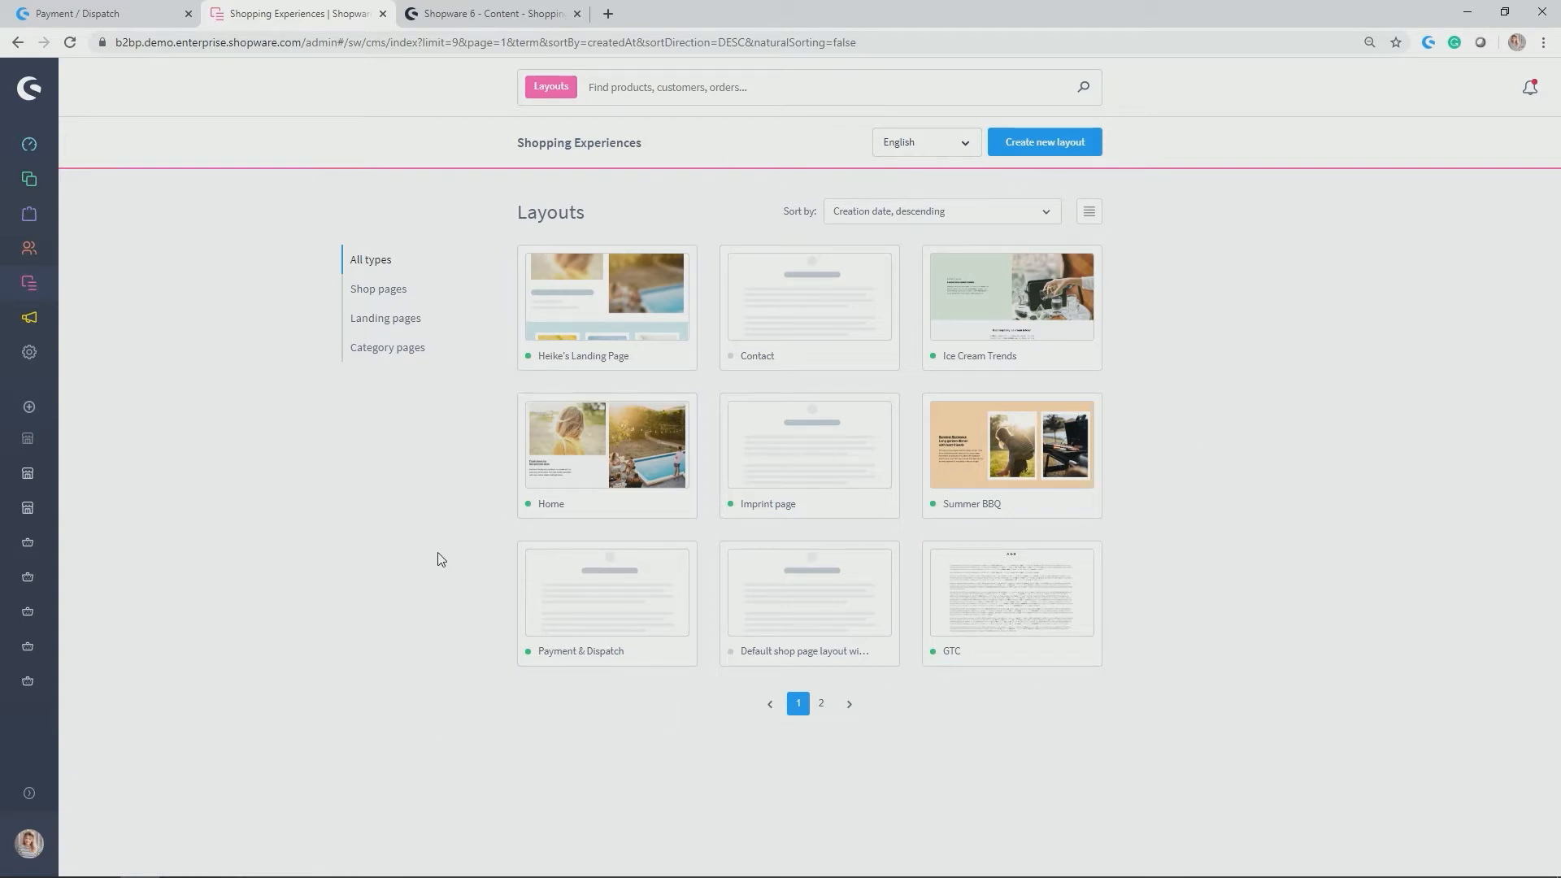
# Filter the layouts by shop pages, landing pages and category pages, ending on landing pages.
pyautogui.click(379, 289)
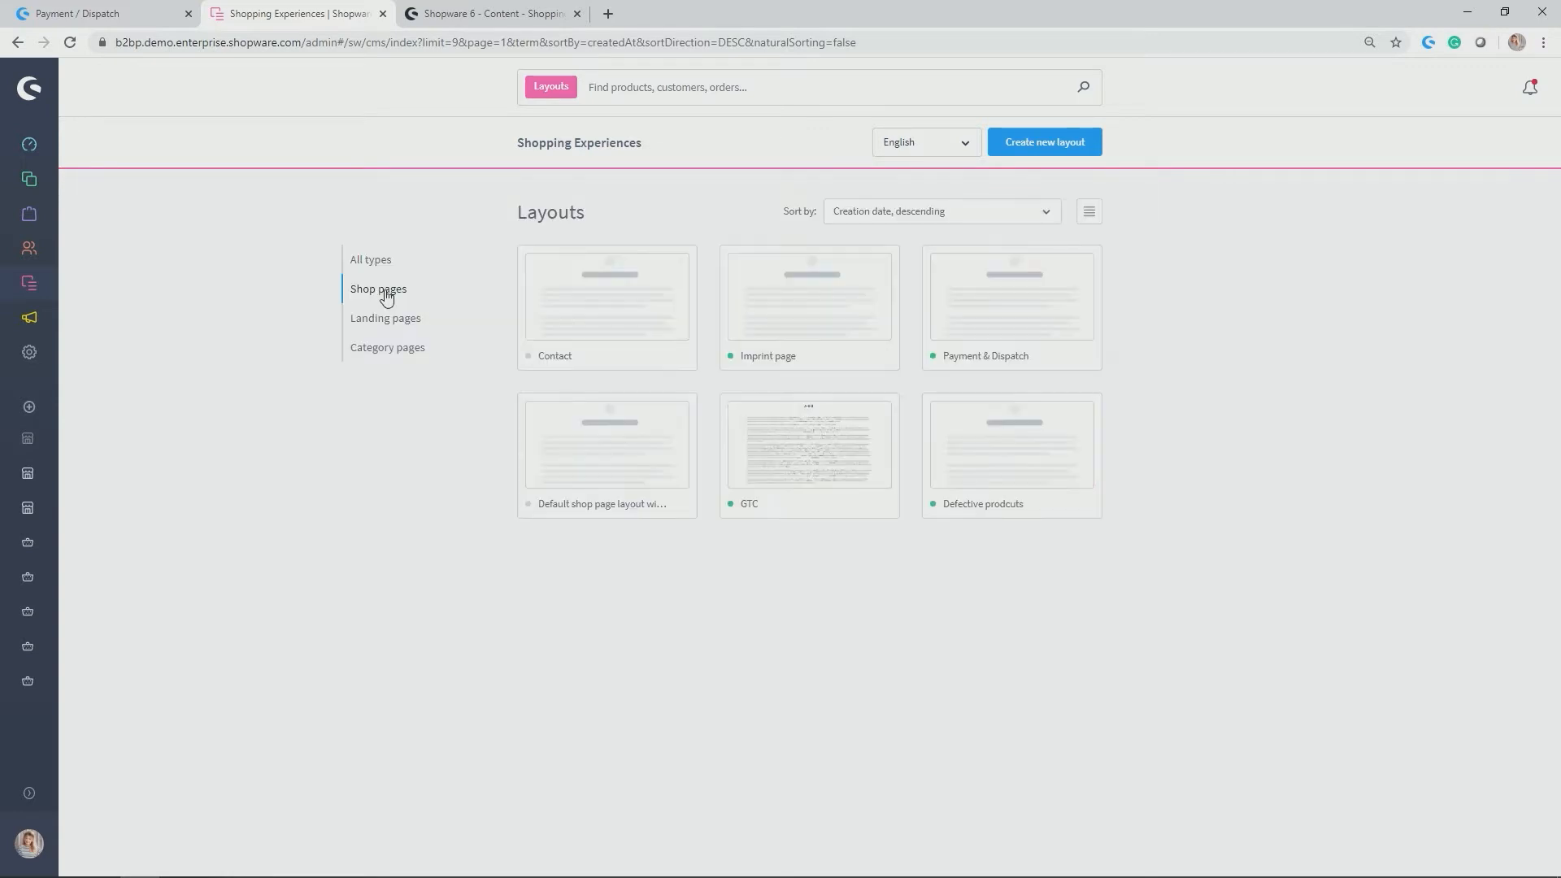
pyautogui.moveTo(574, 356)
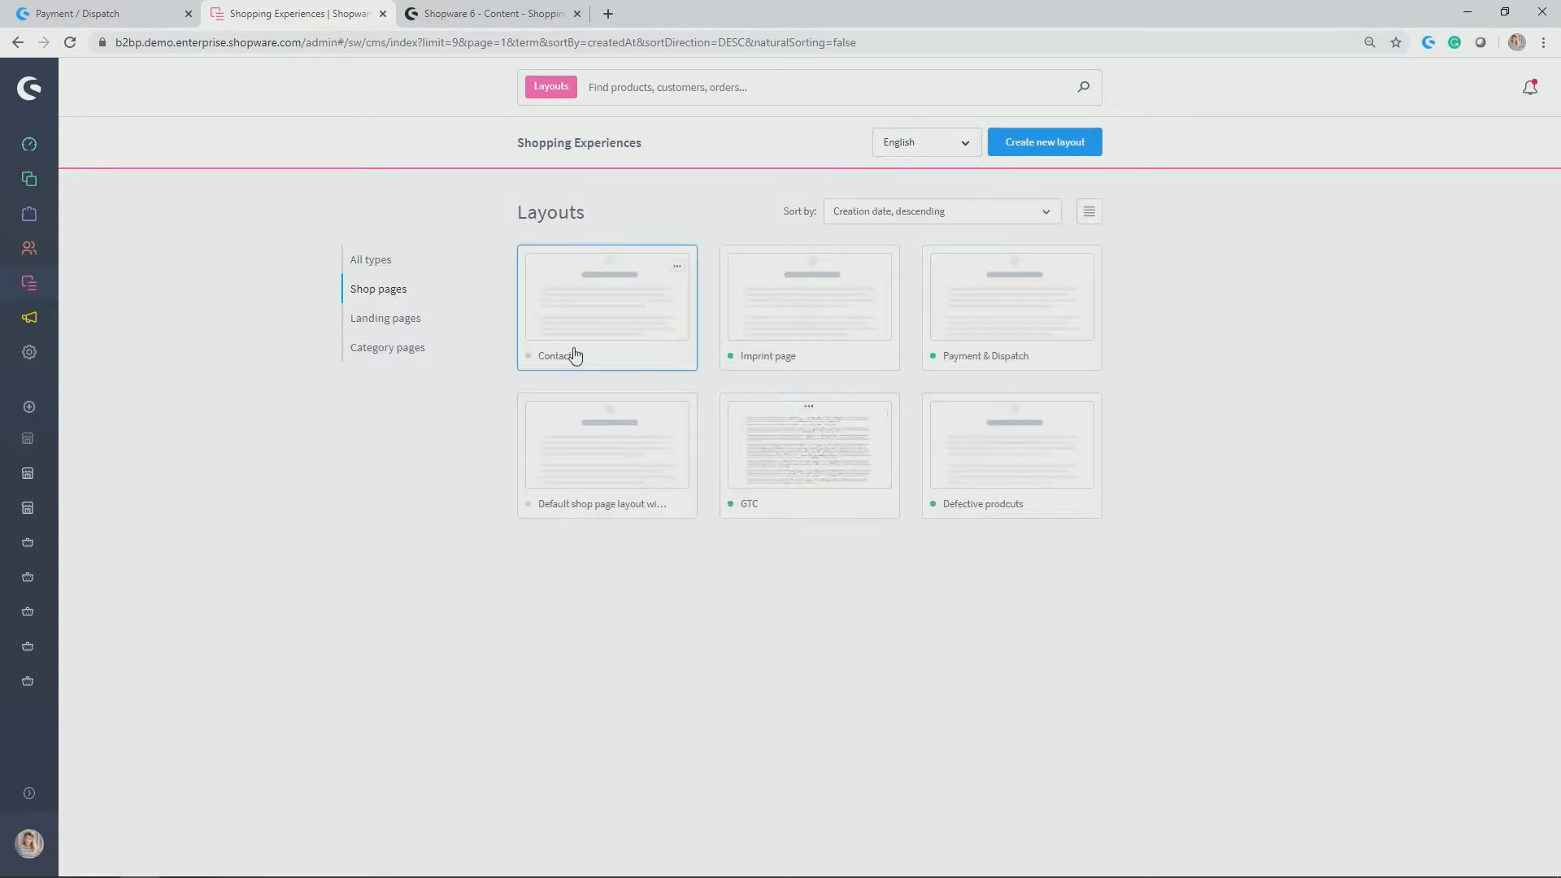
pyautogui.click(387, 317)
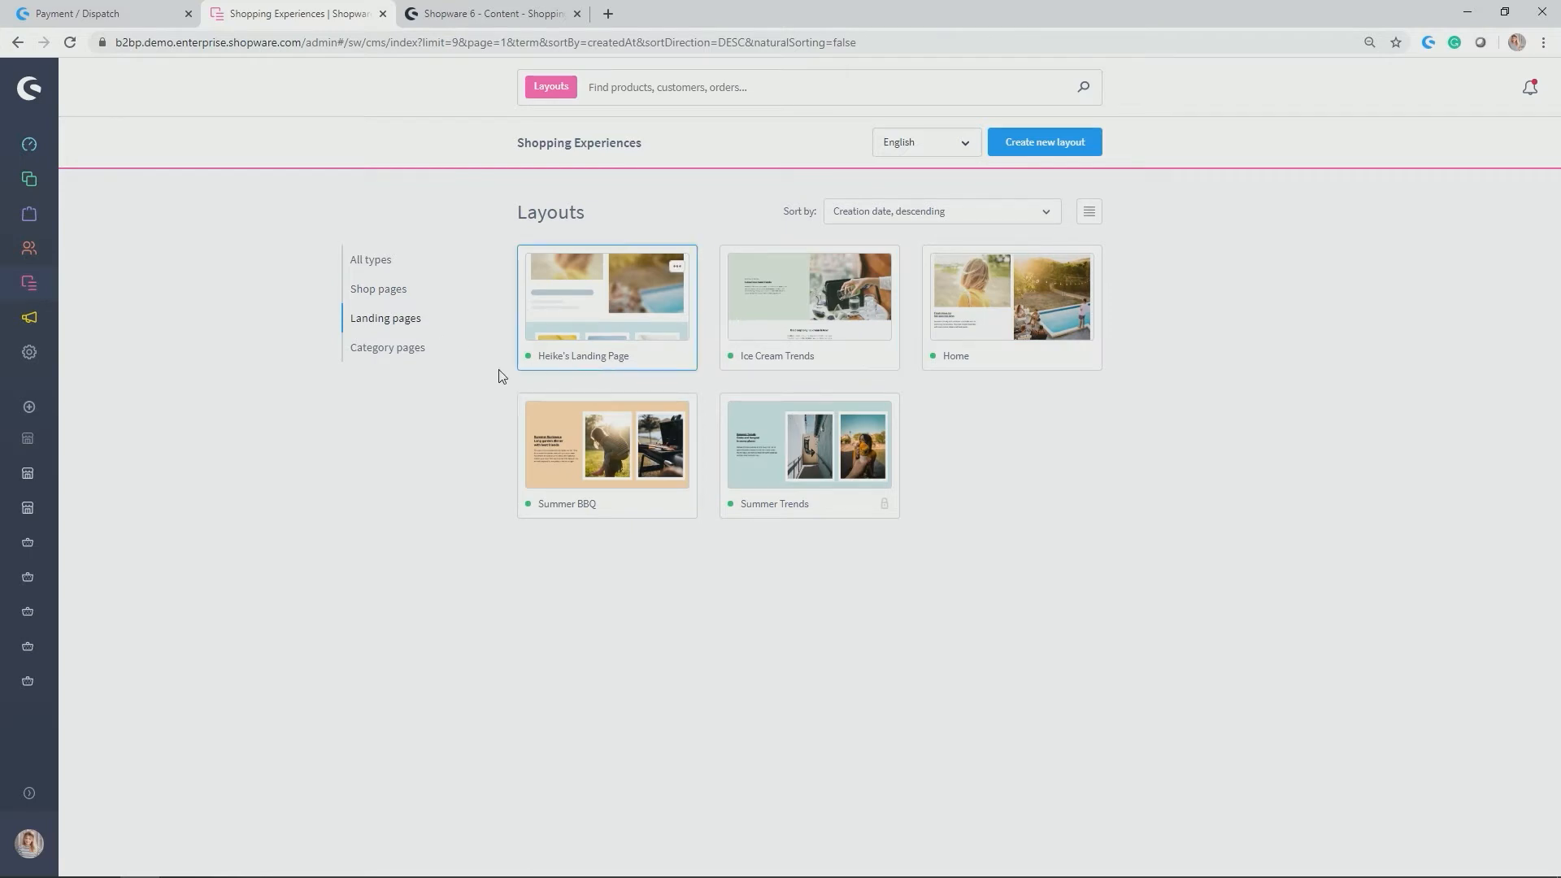
pyautogui.click(387, 347)
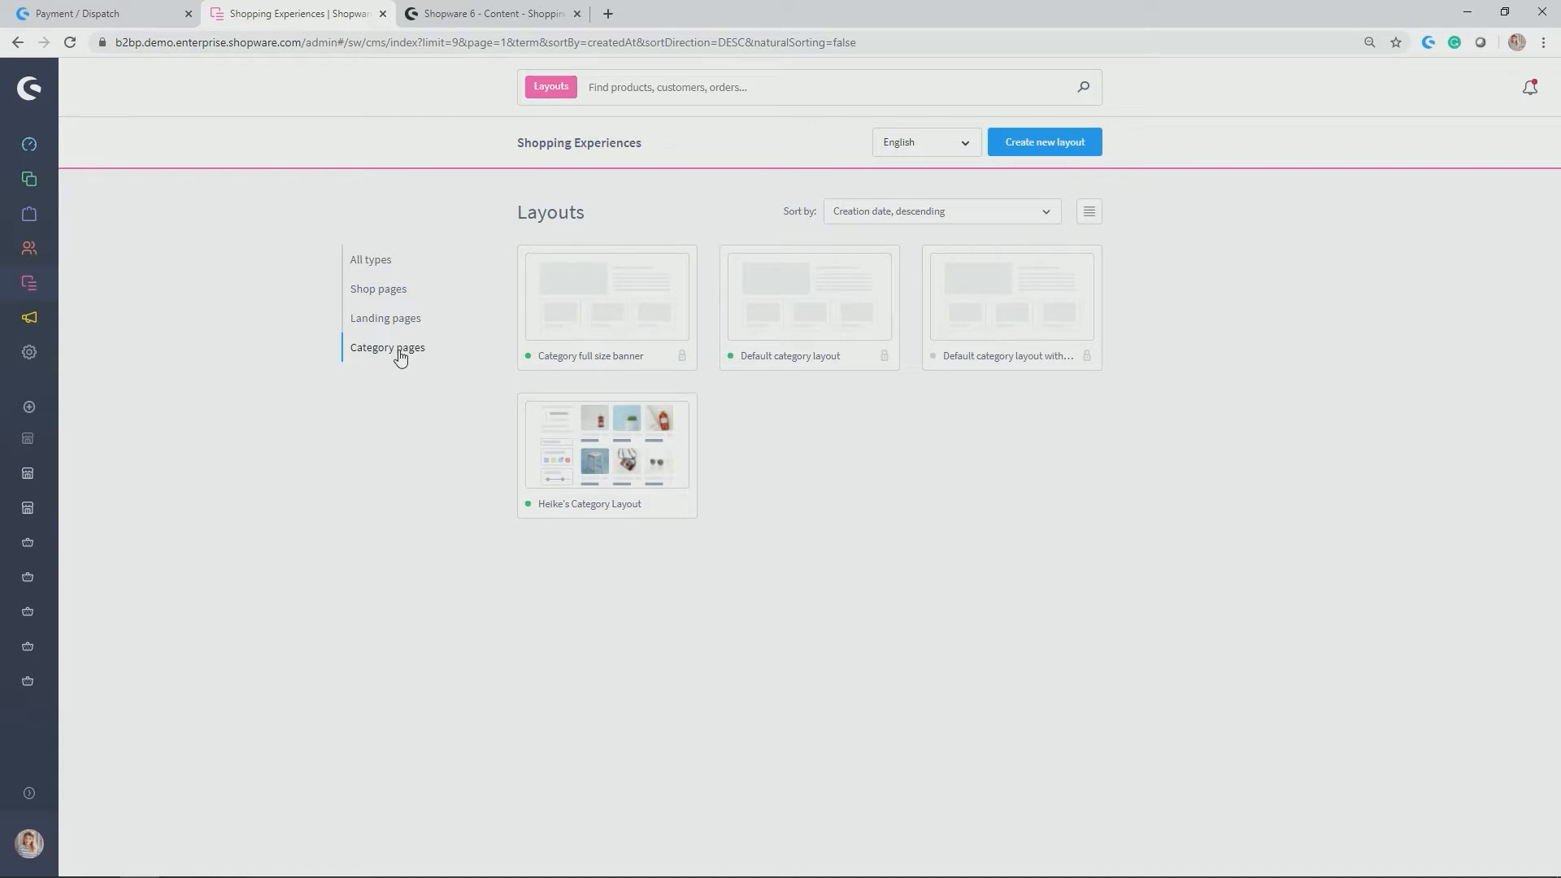
pyautogui.moveTo(711, 428)
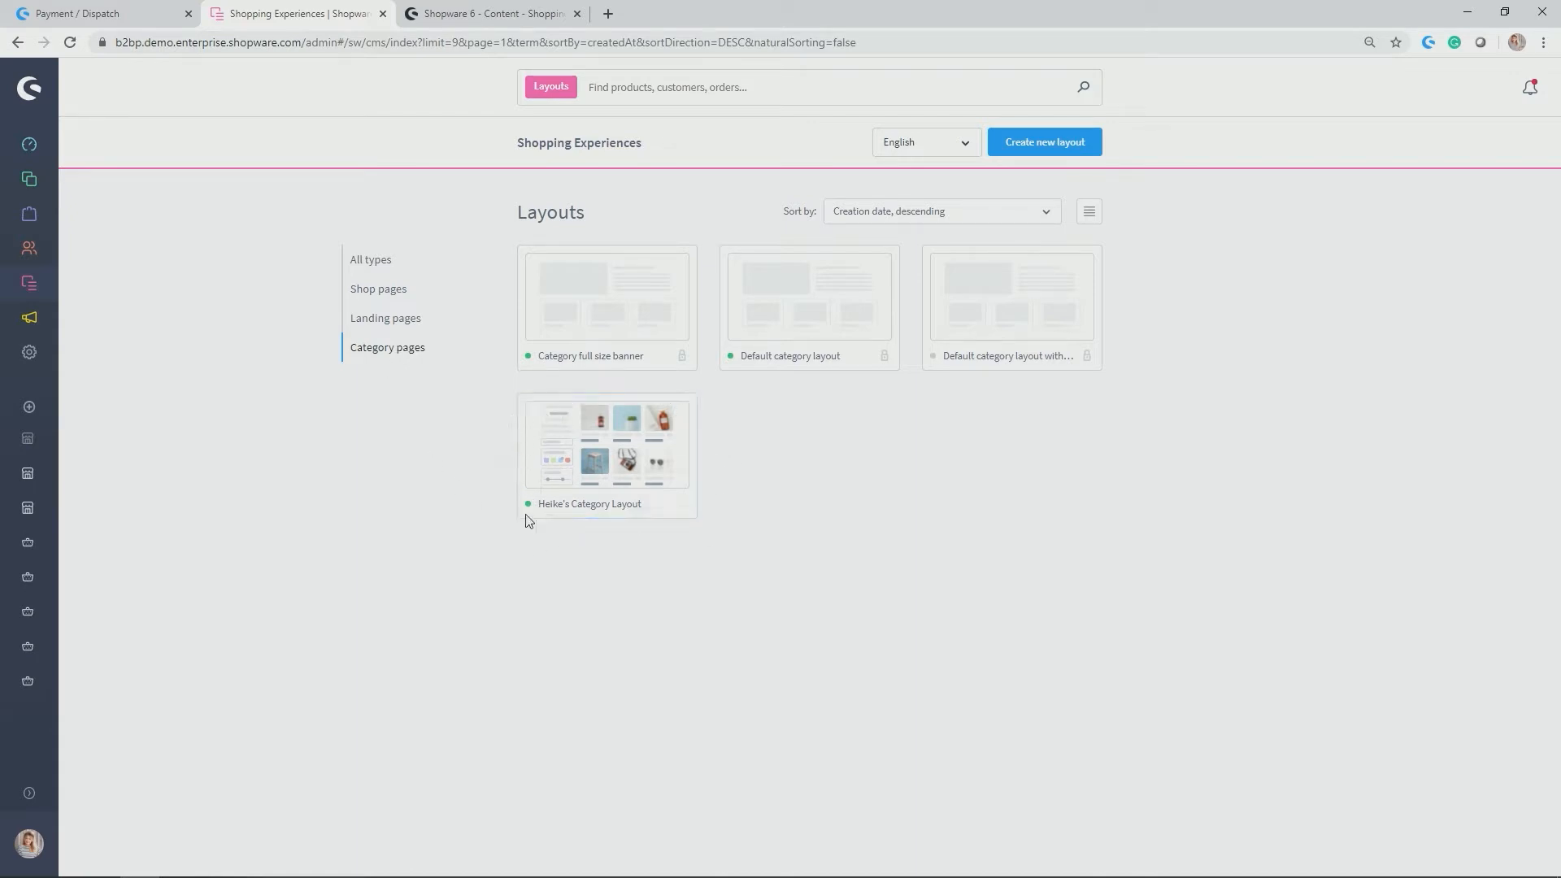
pyautogui.moveTo(526, 530)
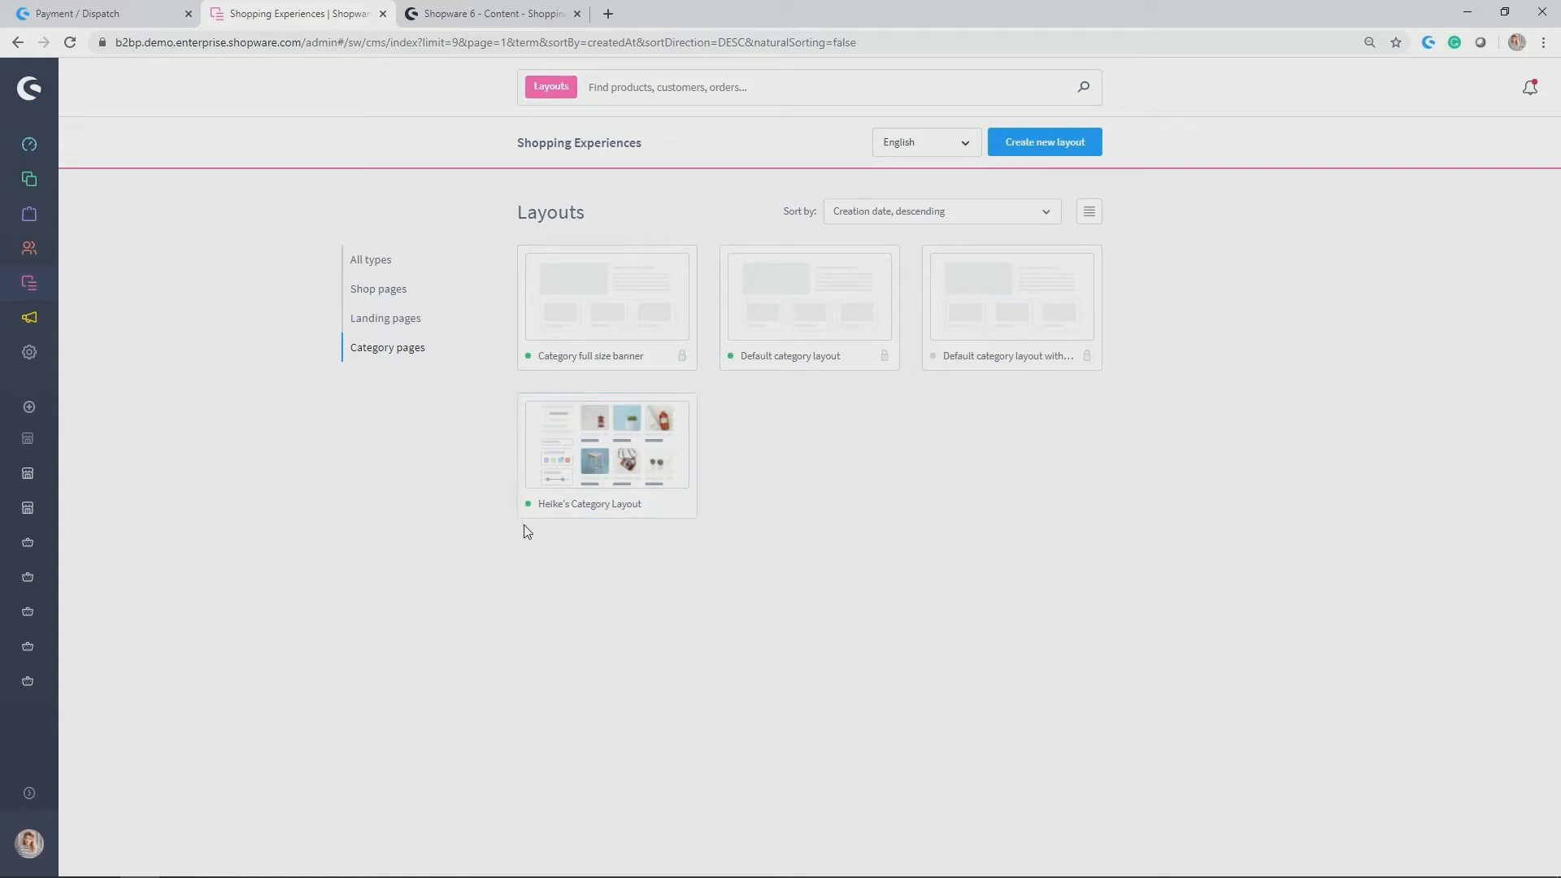
pyautogui.click(385, 317)
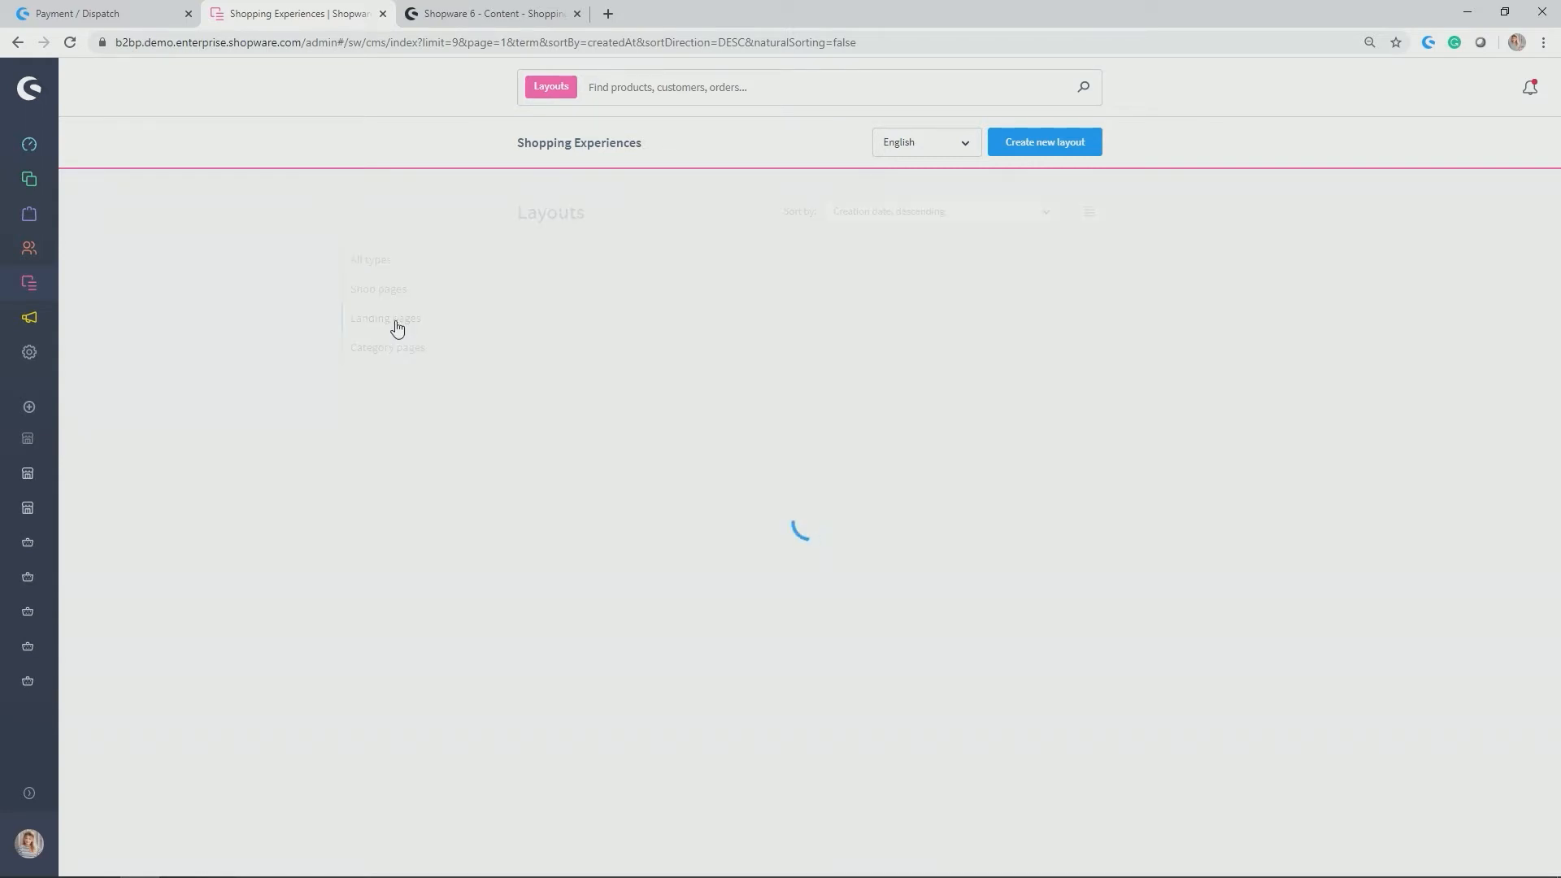
pyautogui.click(387, 317)
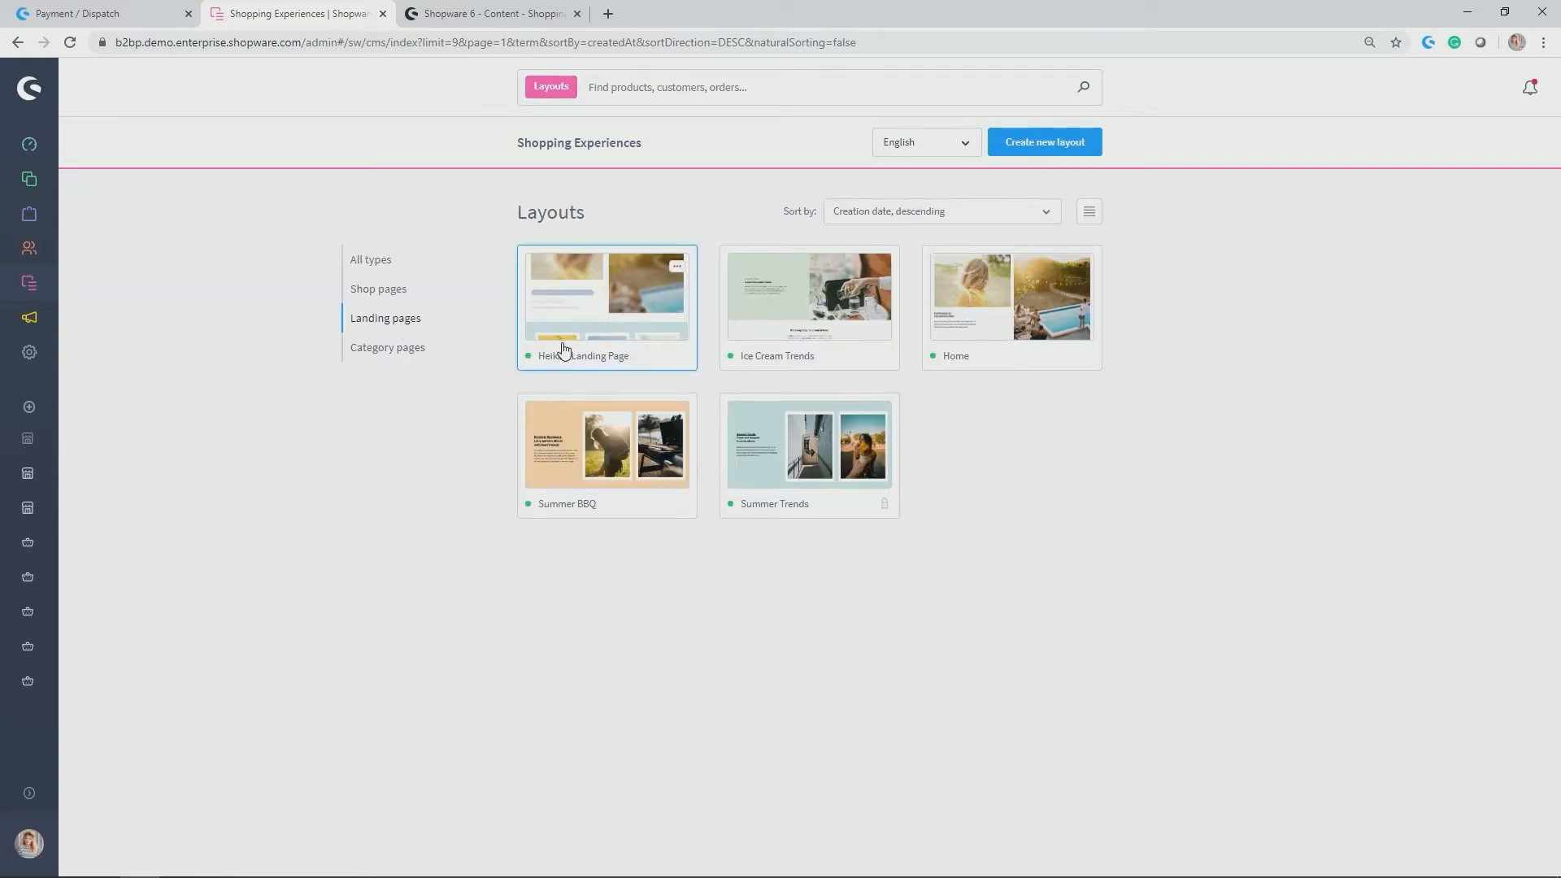
# Open Heike's Landing Page in the layout editor.
pyautogui.click(607, 294)
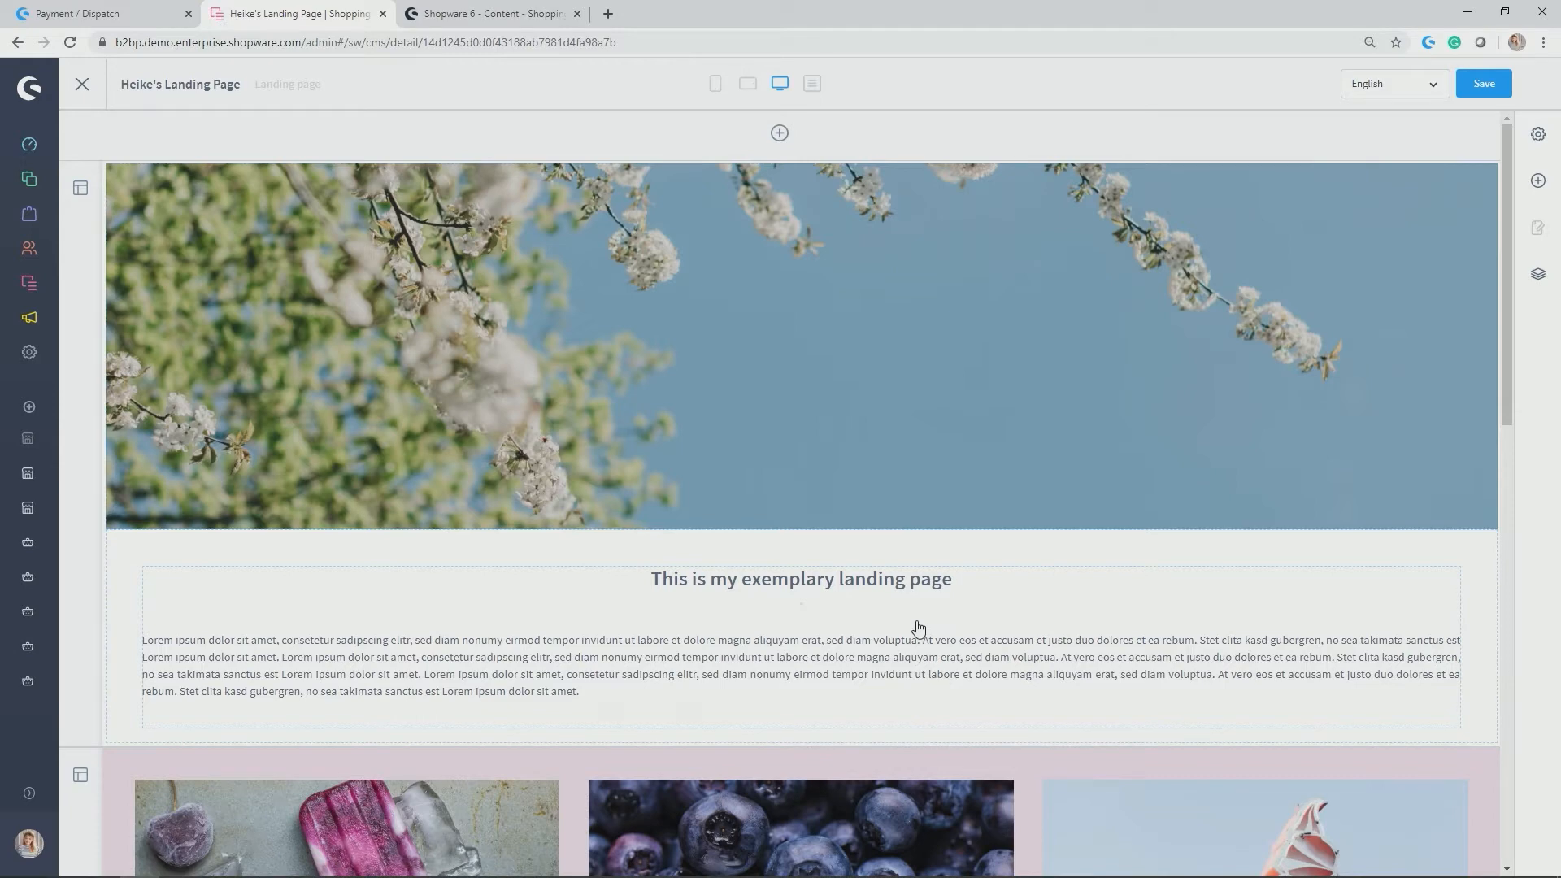
pyautogui.moveTo(912, 633)
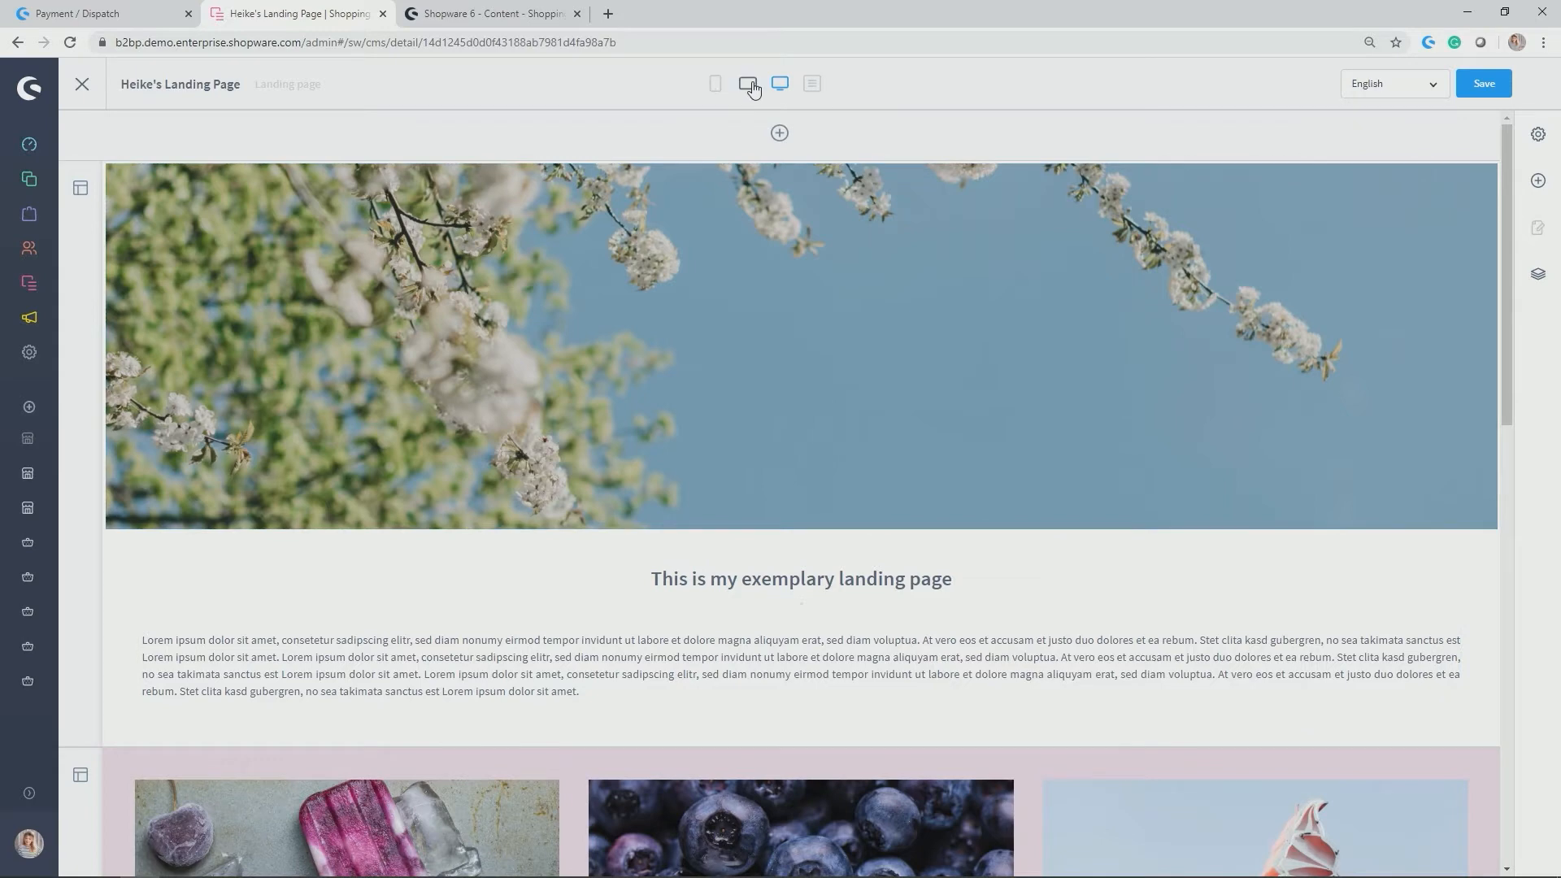
# Preview the layout at tablet, phone and desktop widths, then show it as element settings forms.
pyautogui.click(748, 83)
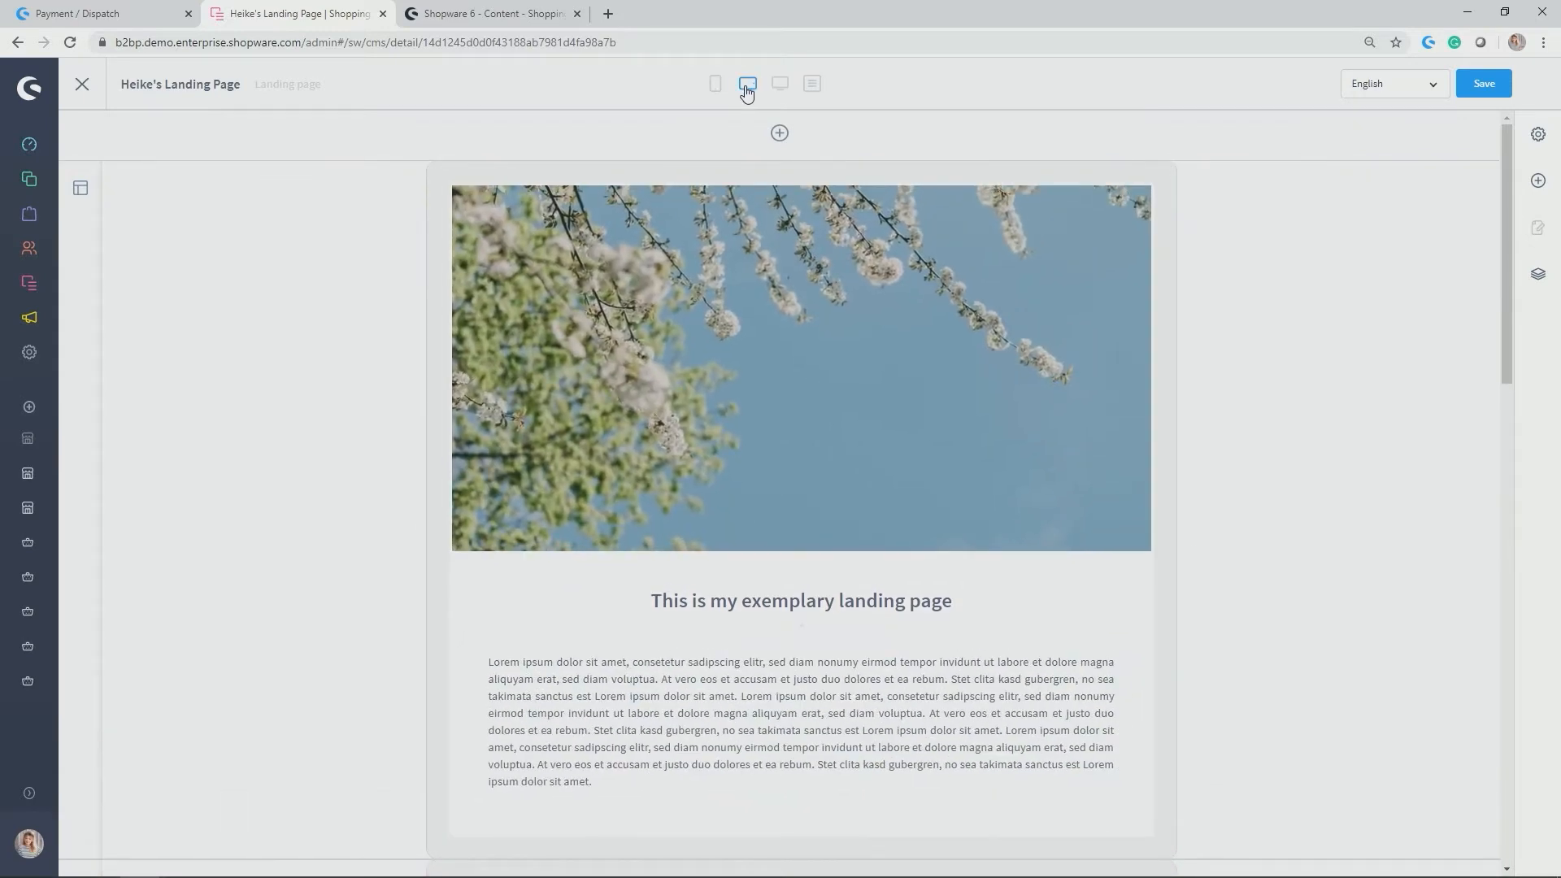
pyautogui.click(748, 83)
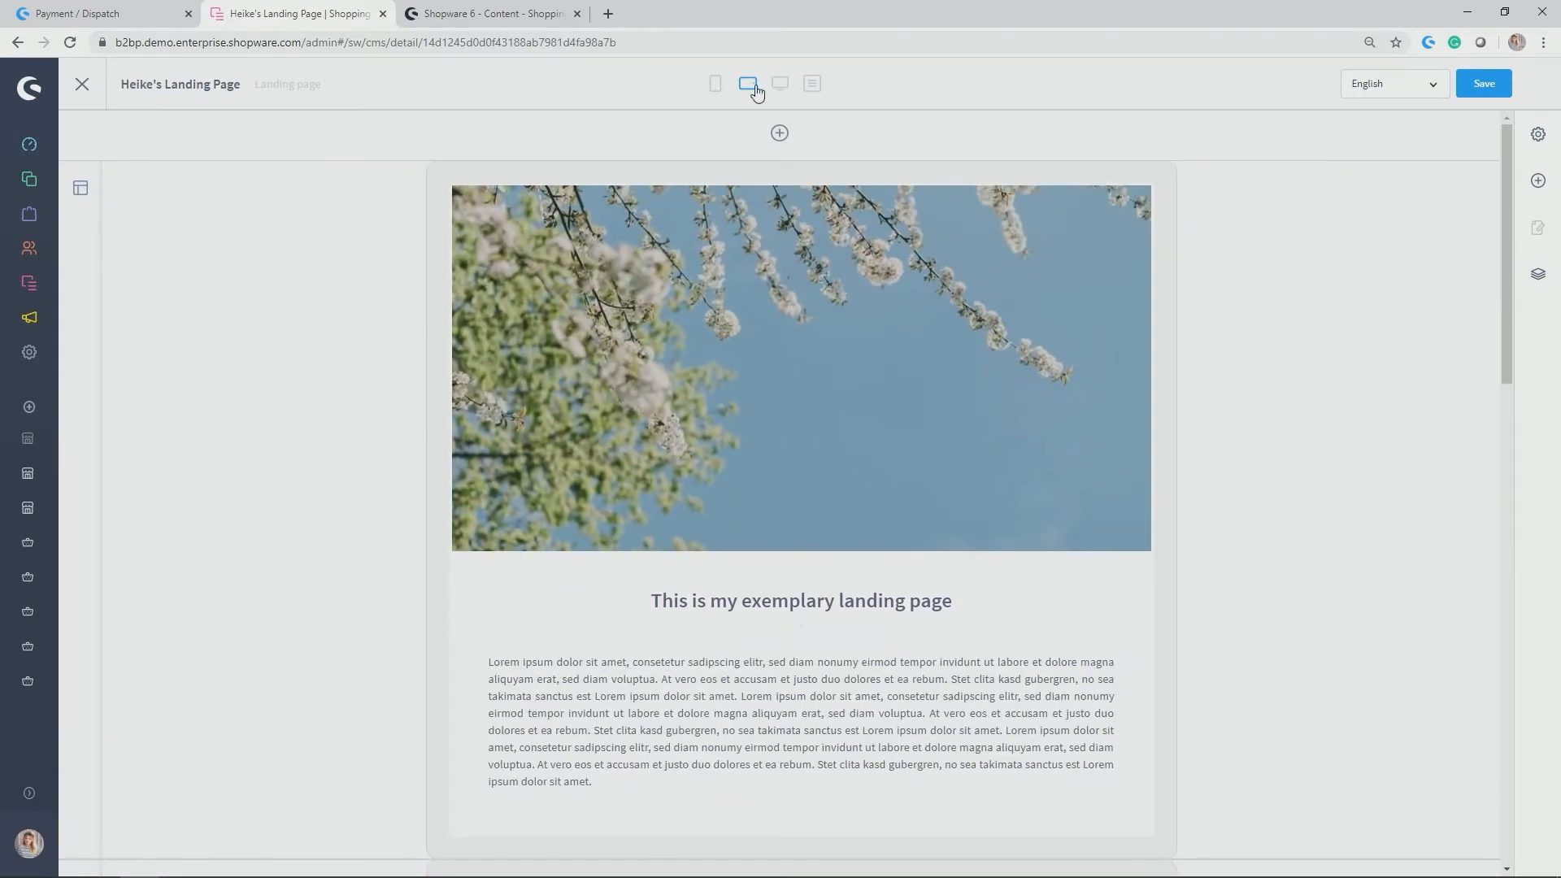
pyautogui.click(715, 83)
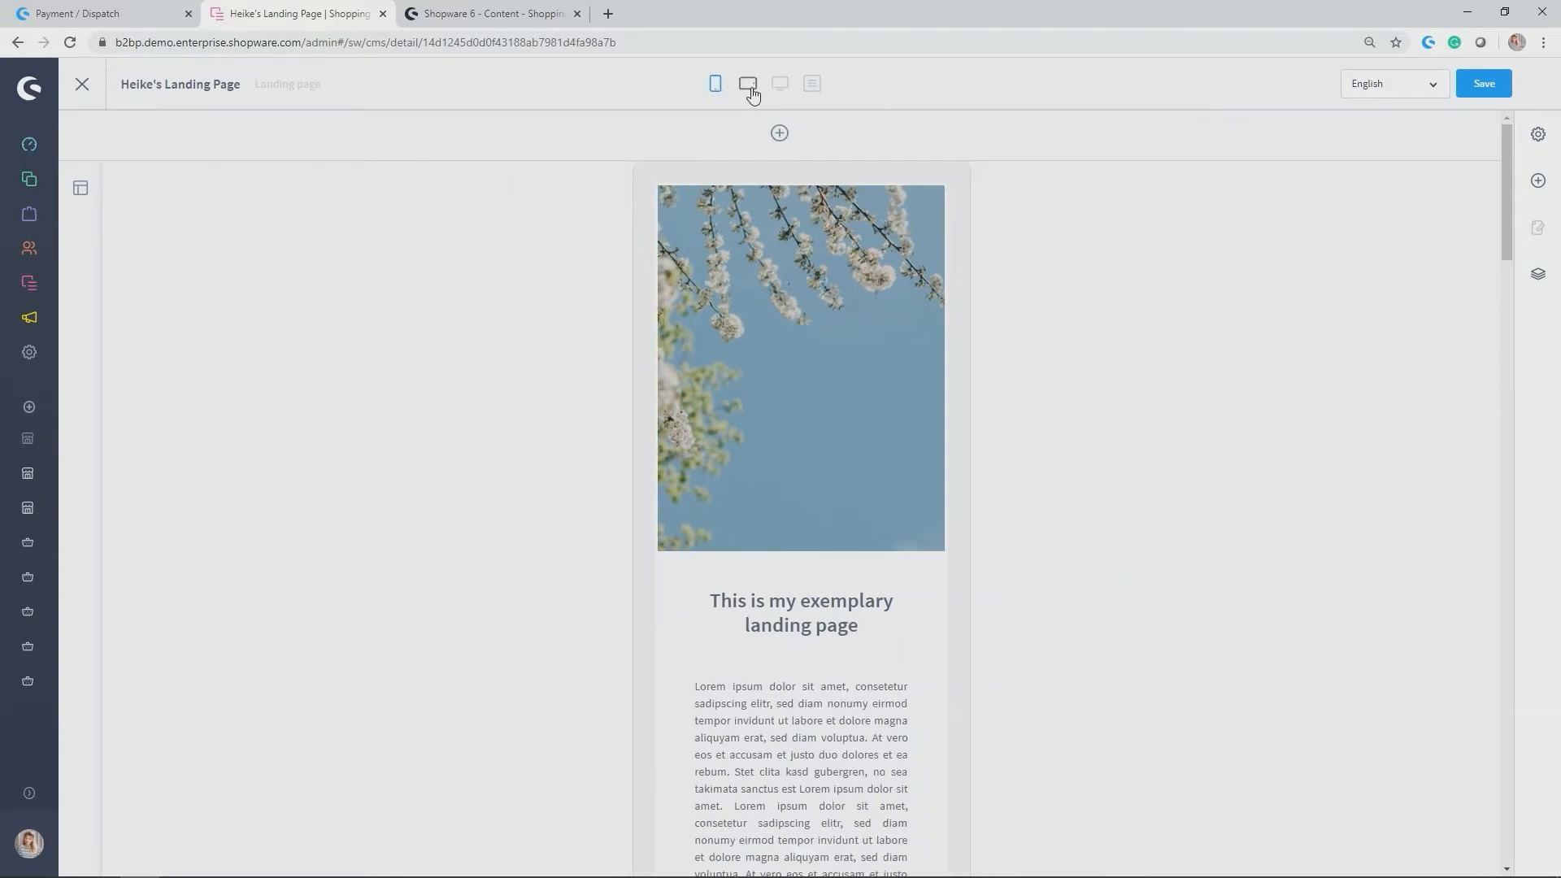
pyautogui.click(748, 83)
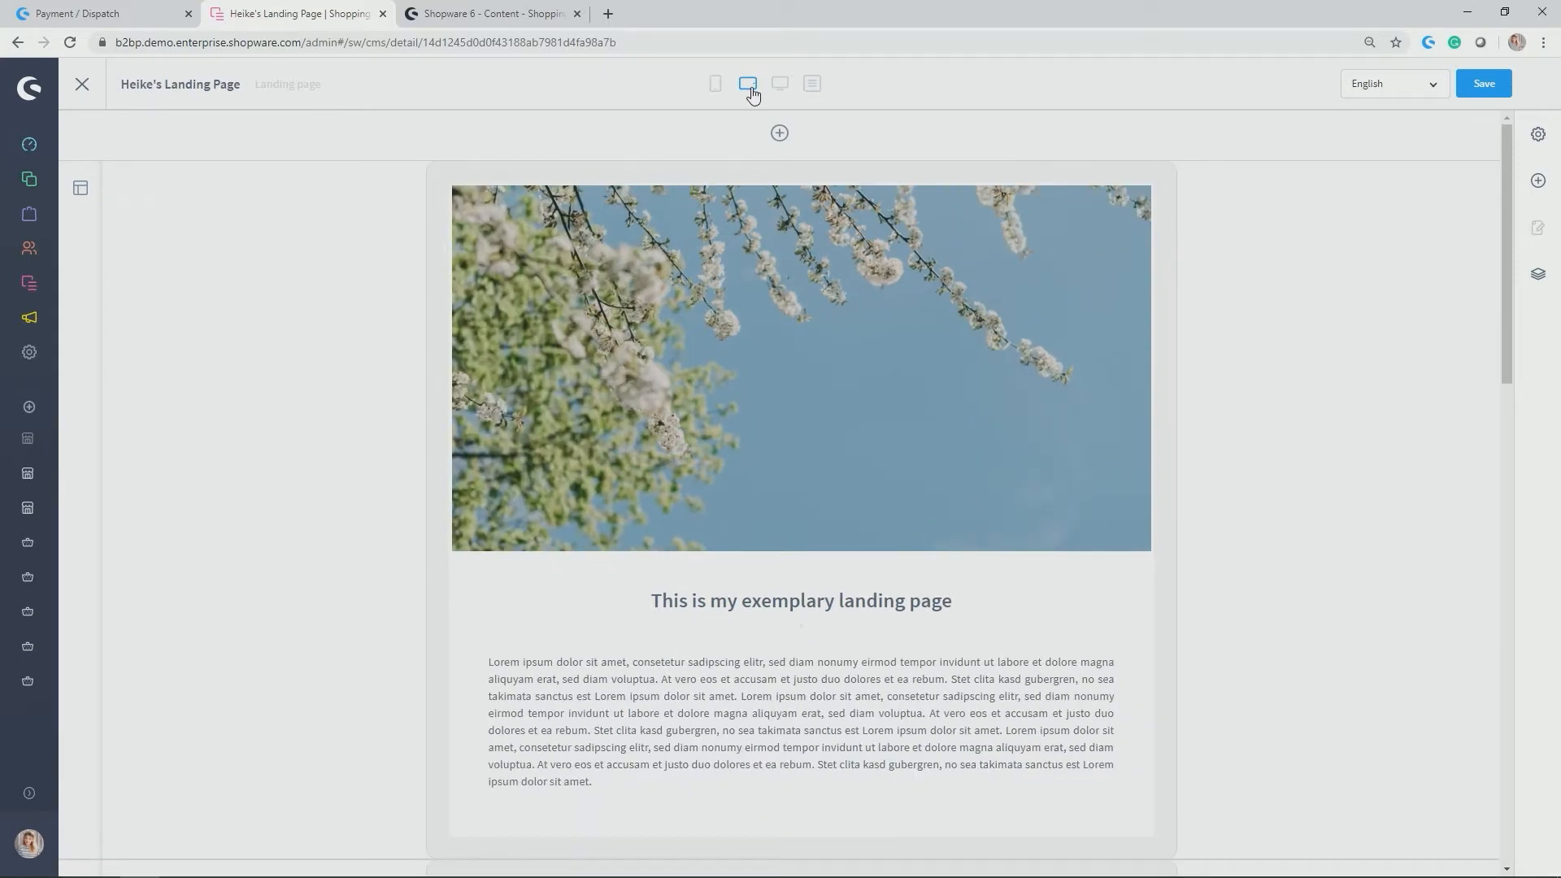
pyautogui.click(781, 83)
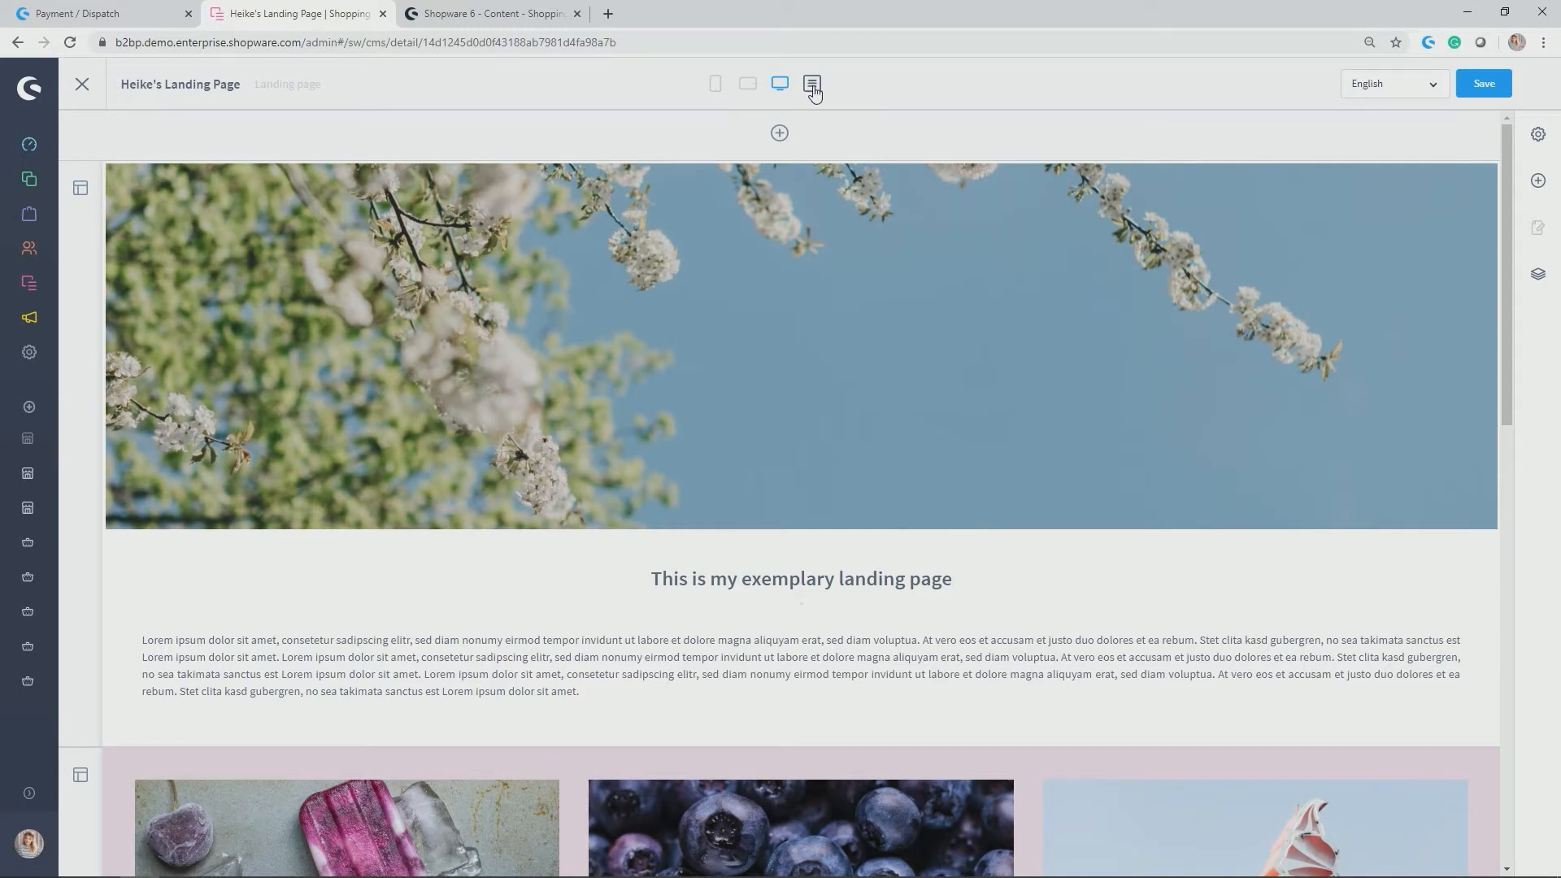
pyautogui.click(812, 83)
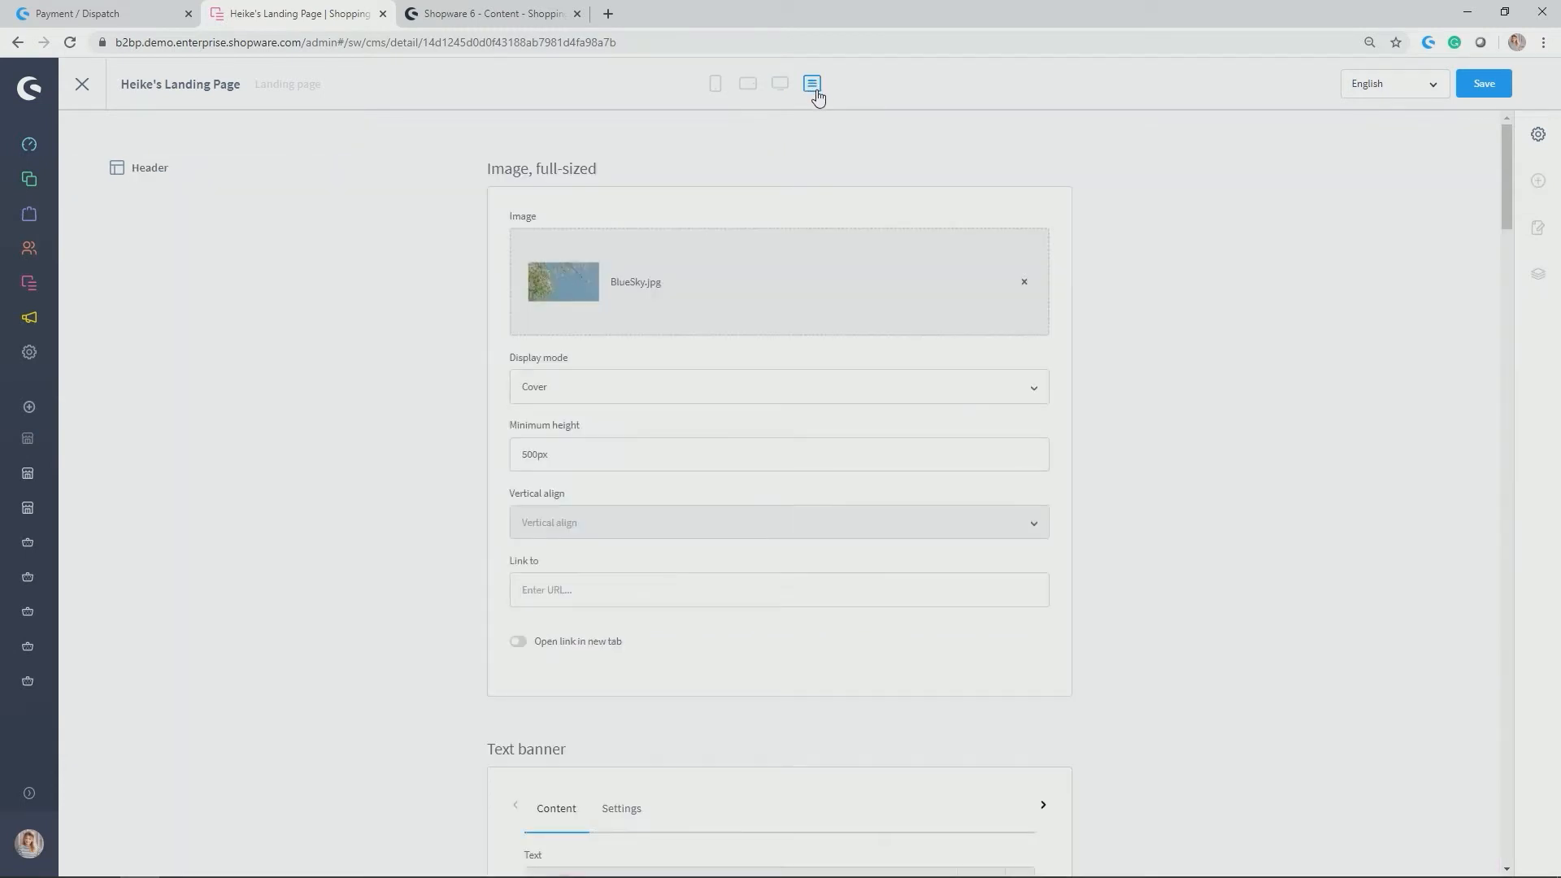
# Leave the structure view and return Heike's Landing Page to the desktop-width preview.
pyautogui.click(813, 83)
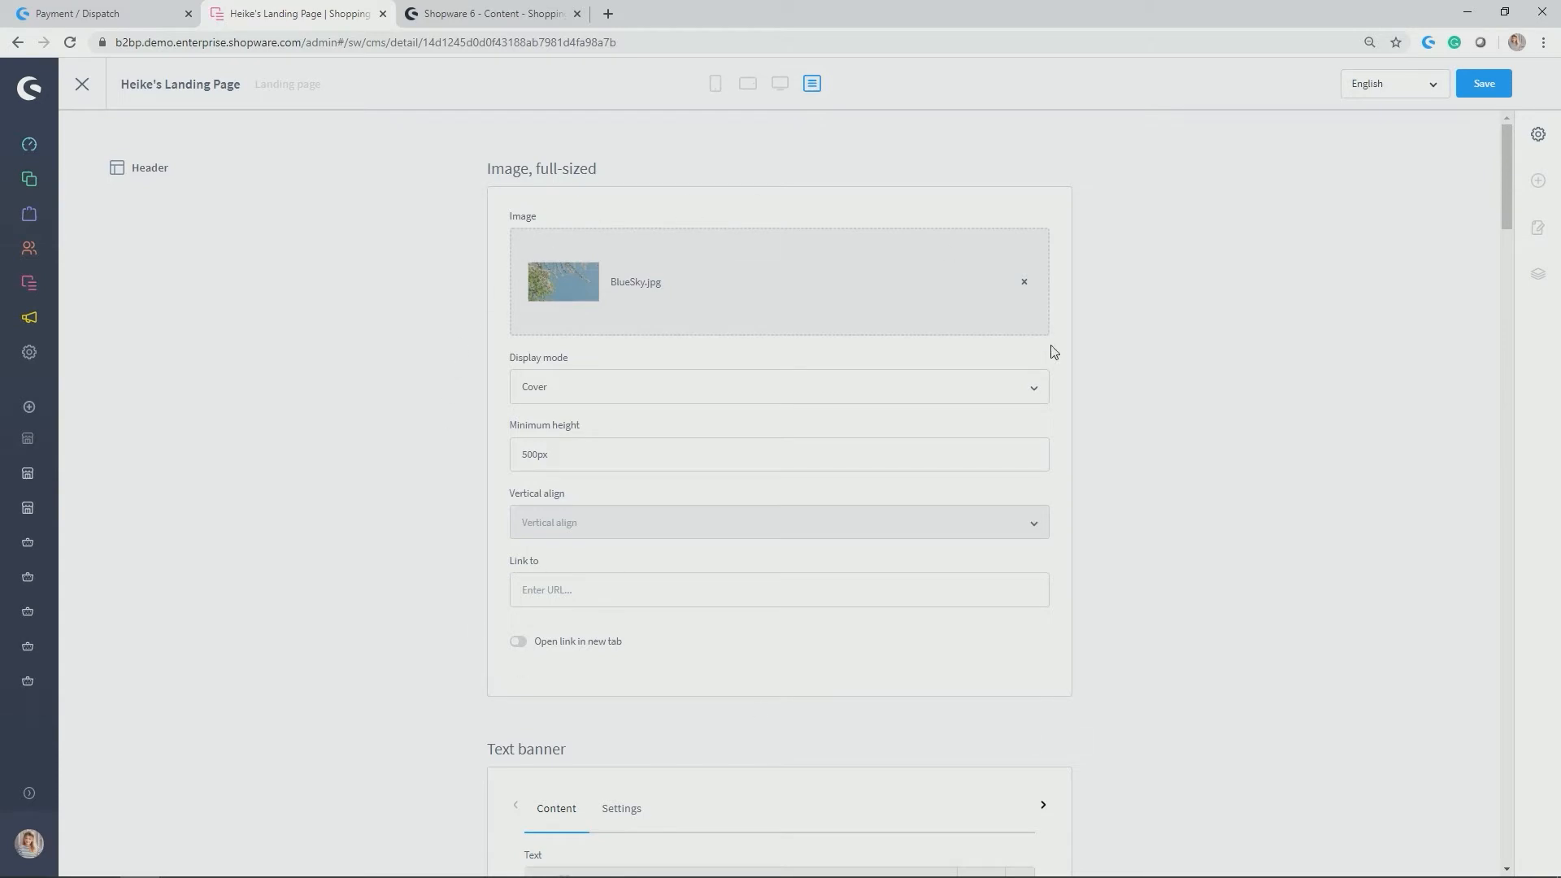
pyautogui.moveTo(1174, 338)
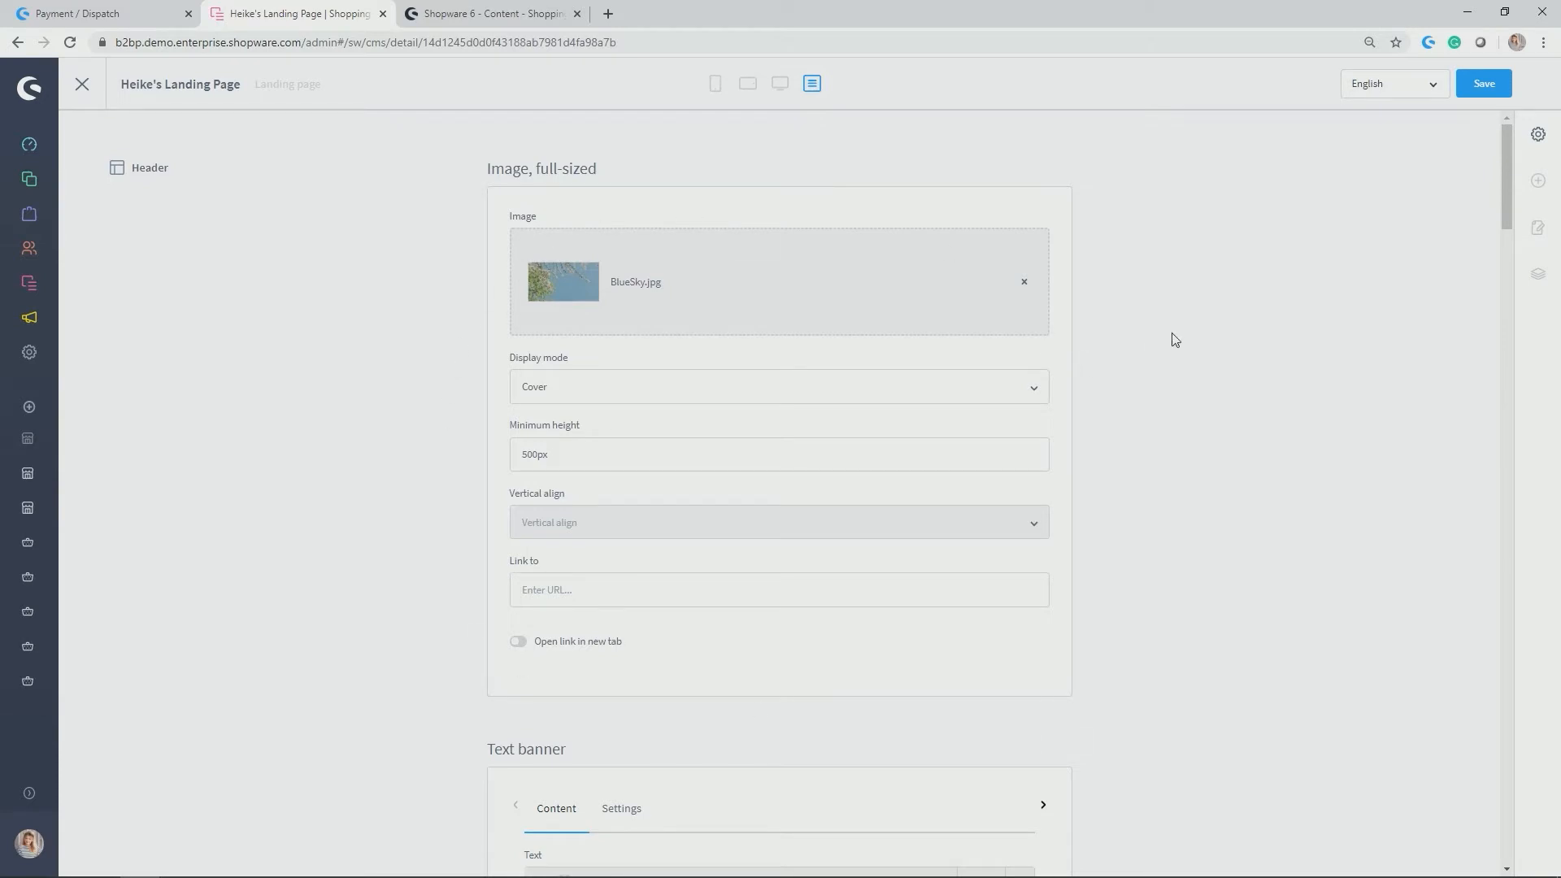
pyautogui.moveTo(1191, 346)
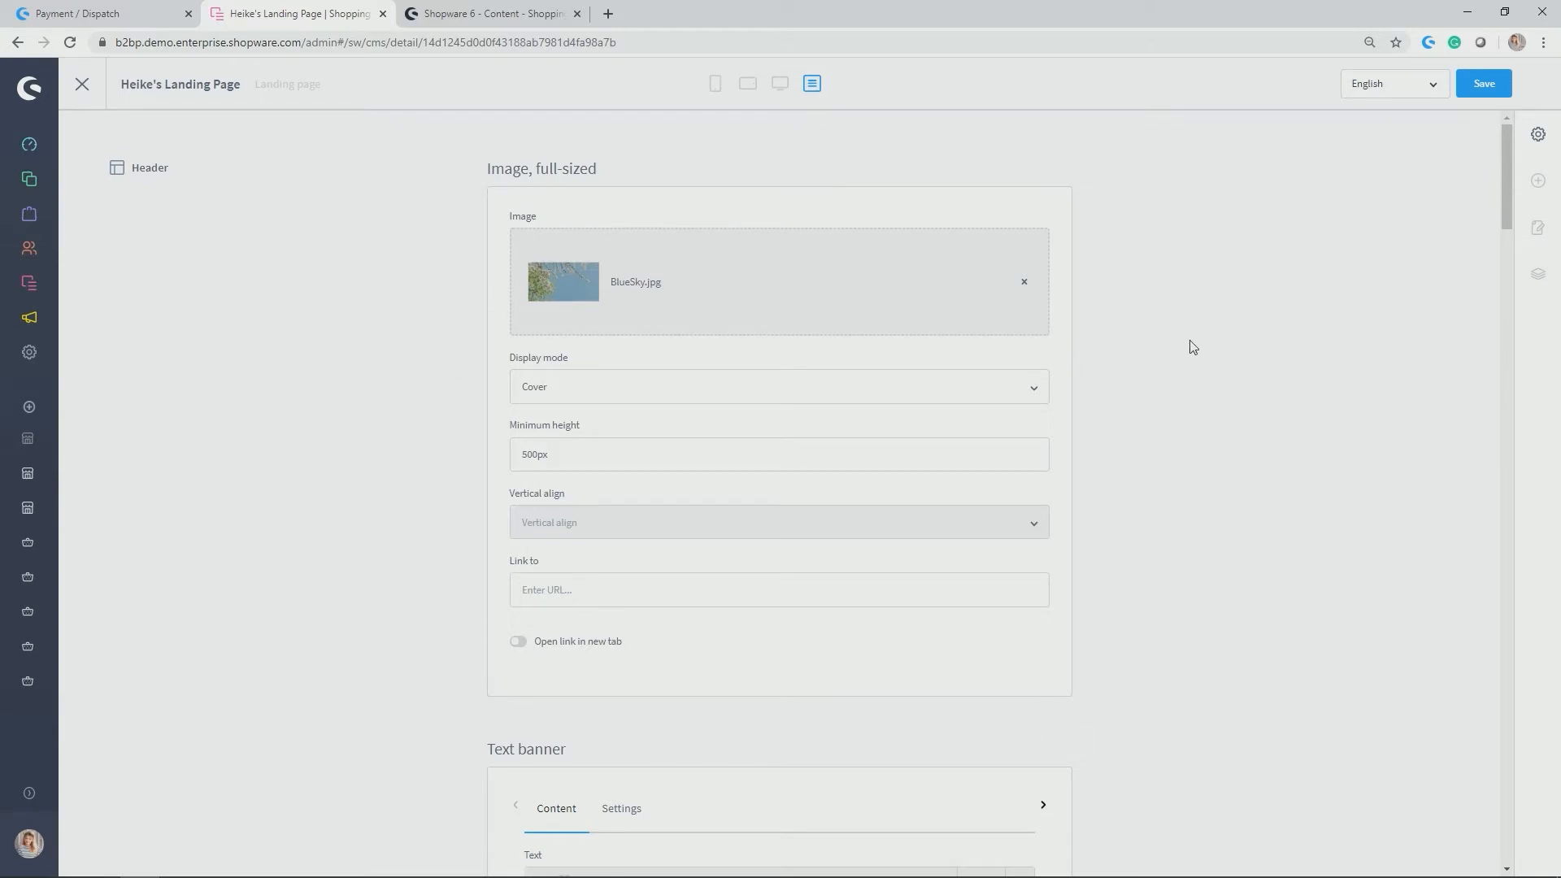
pyautogui.click(1393, 83)
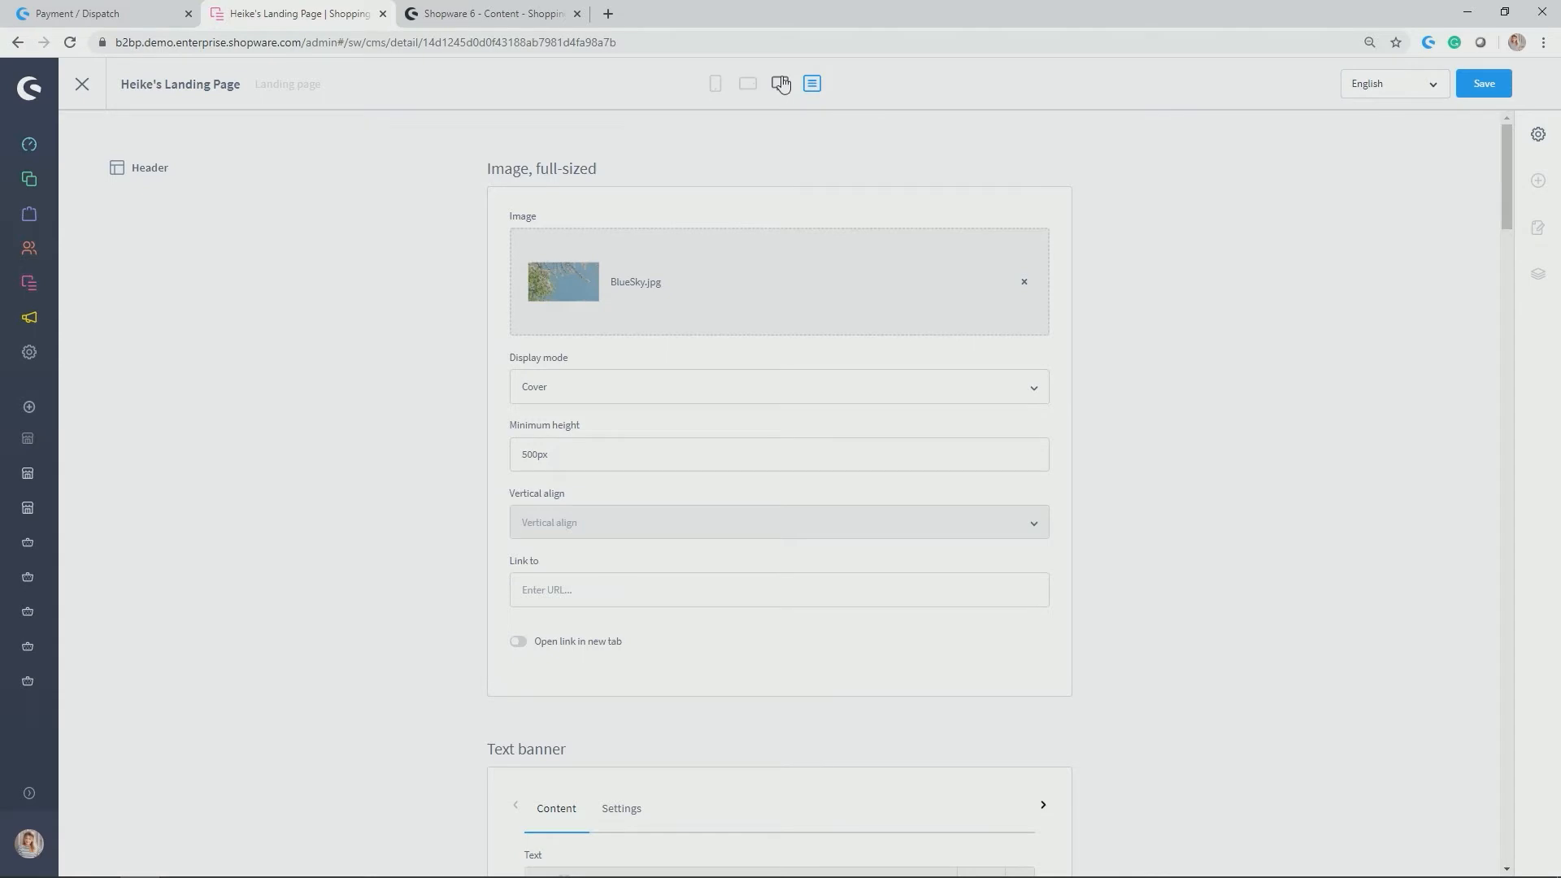
pyautogui.click(781, 83)
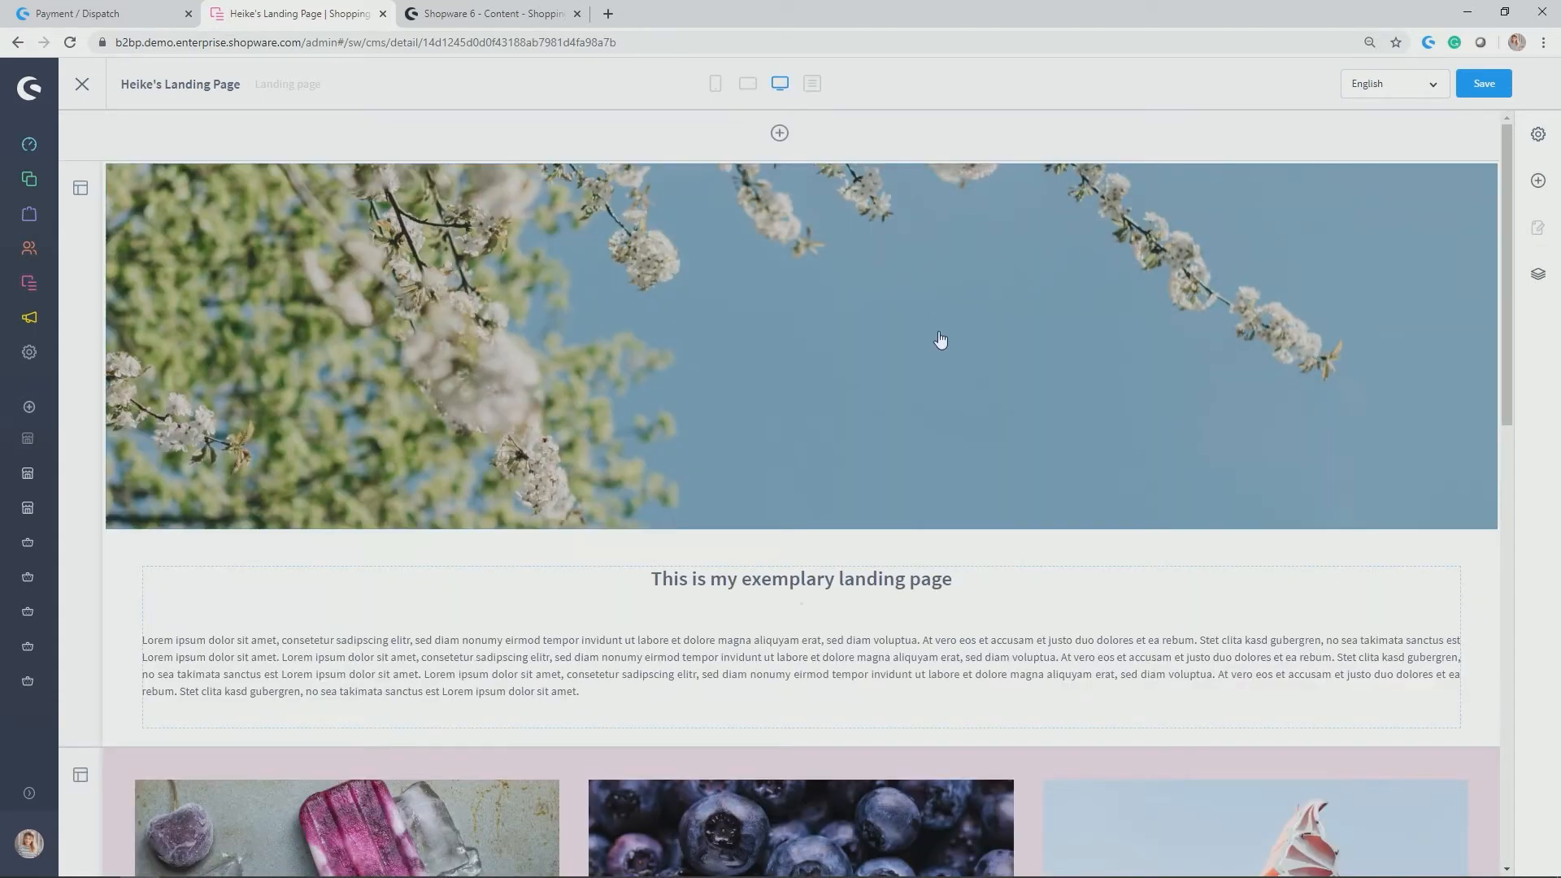
pyautogui.moveTo(1094, 315)
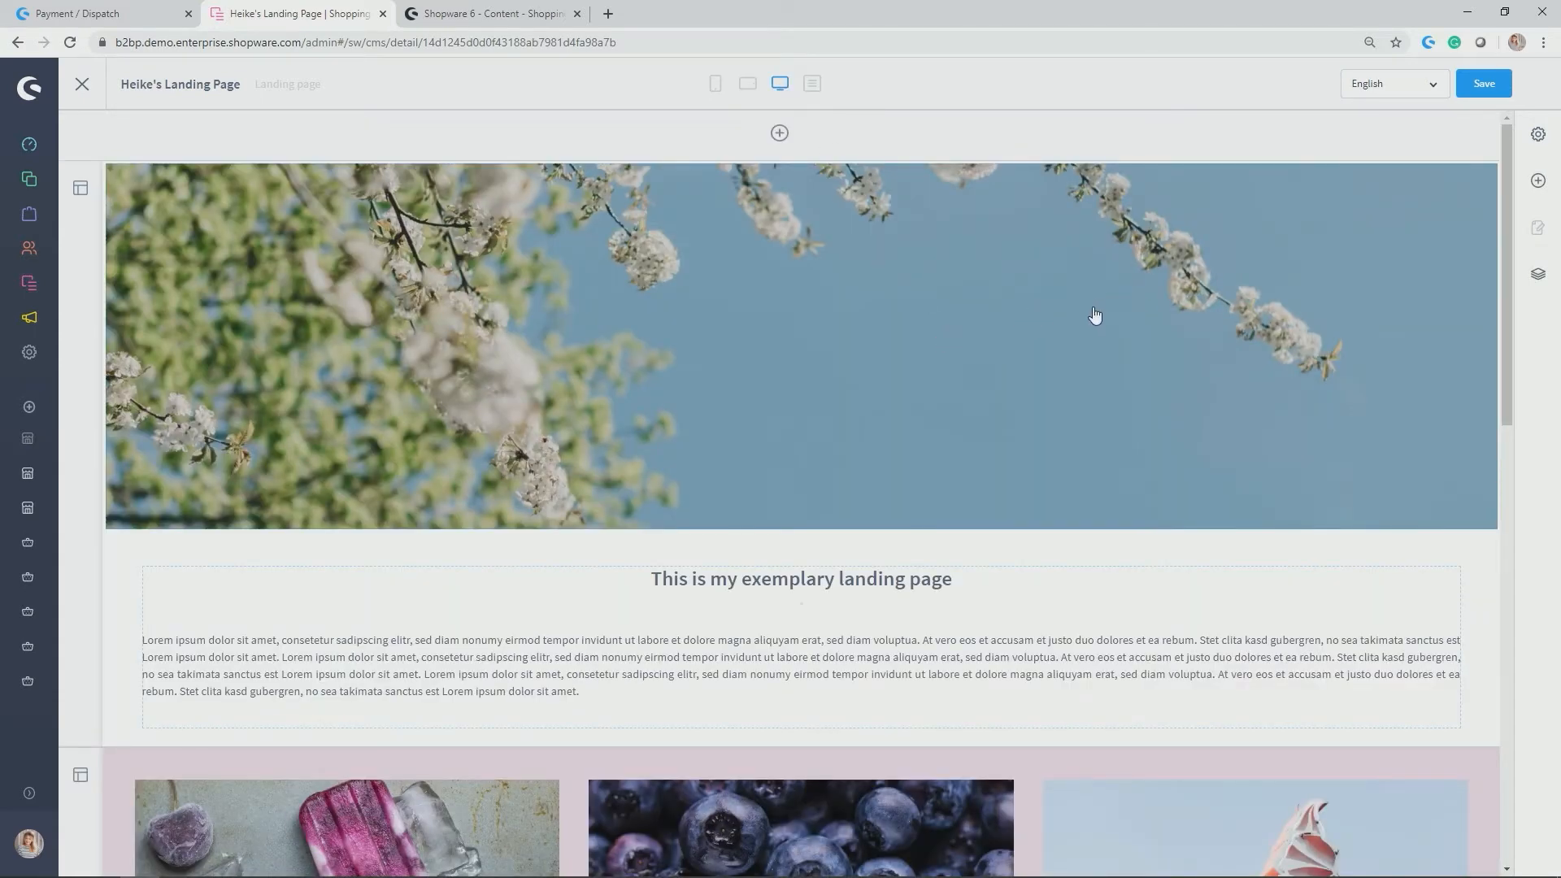
pyautogui.moveTo(1091, 306)
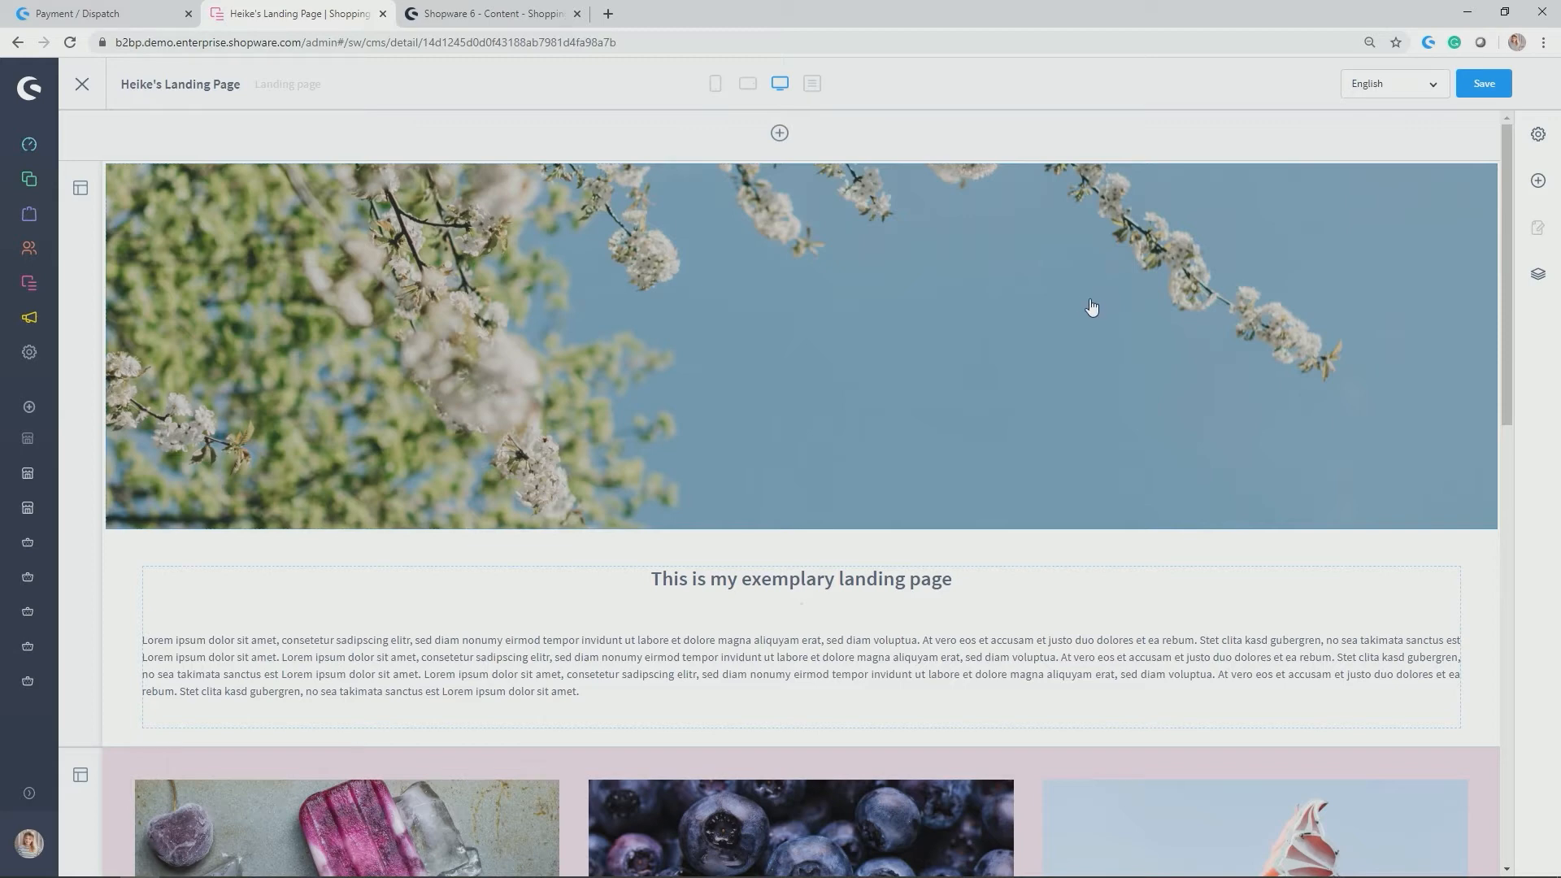
pyautogui.moveTo(1083, 309)
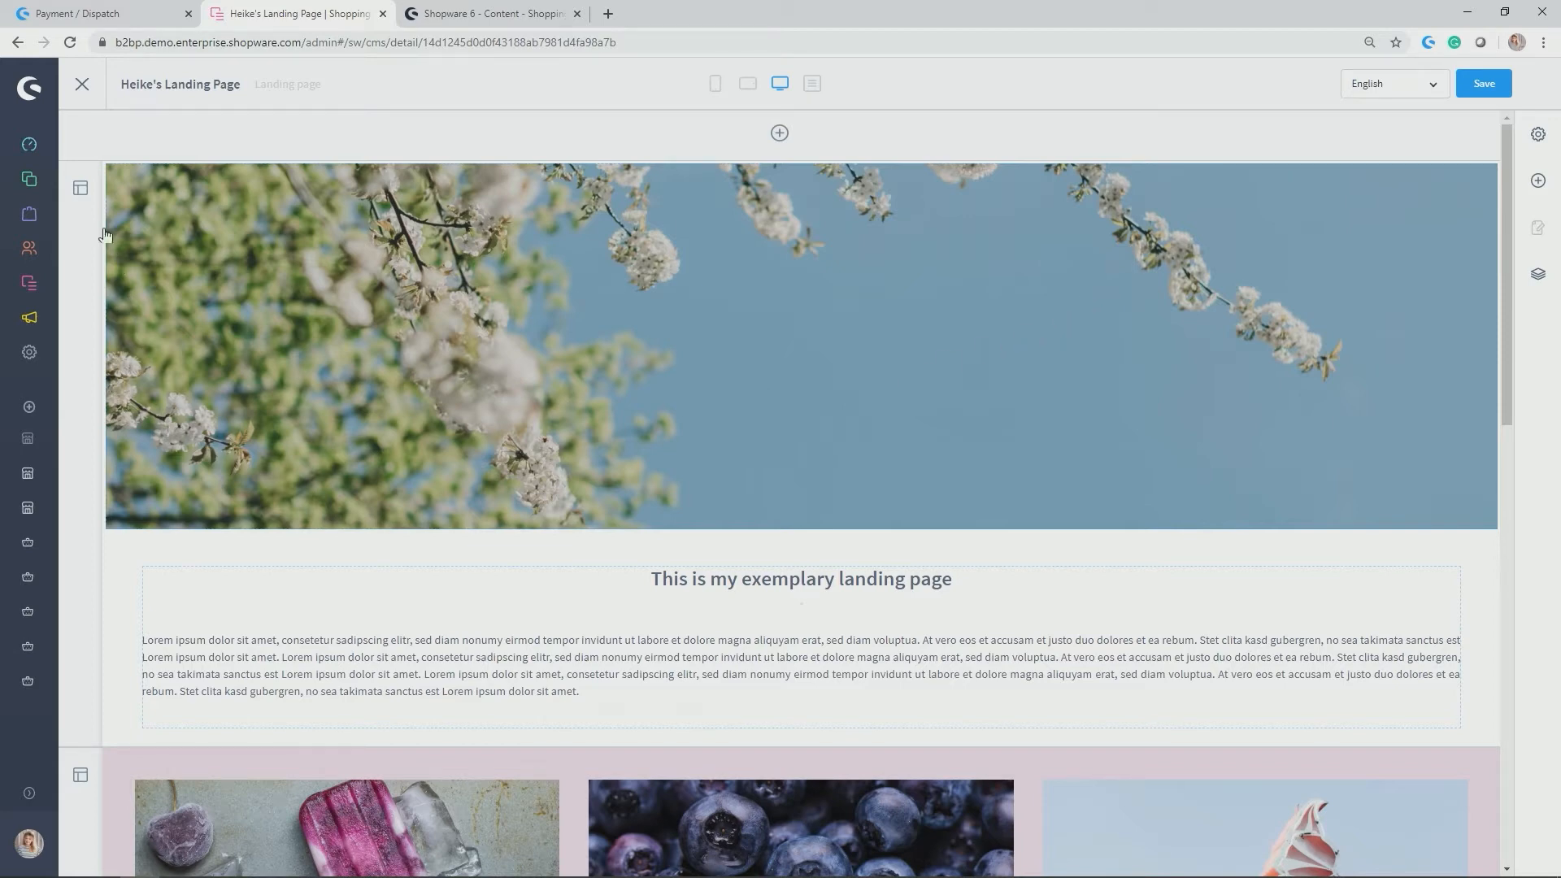
# Inspect the Header section settings, then the Header Text block settings in the sidebar.
pyautogui.click(79, 189)
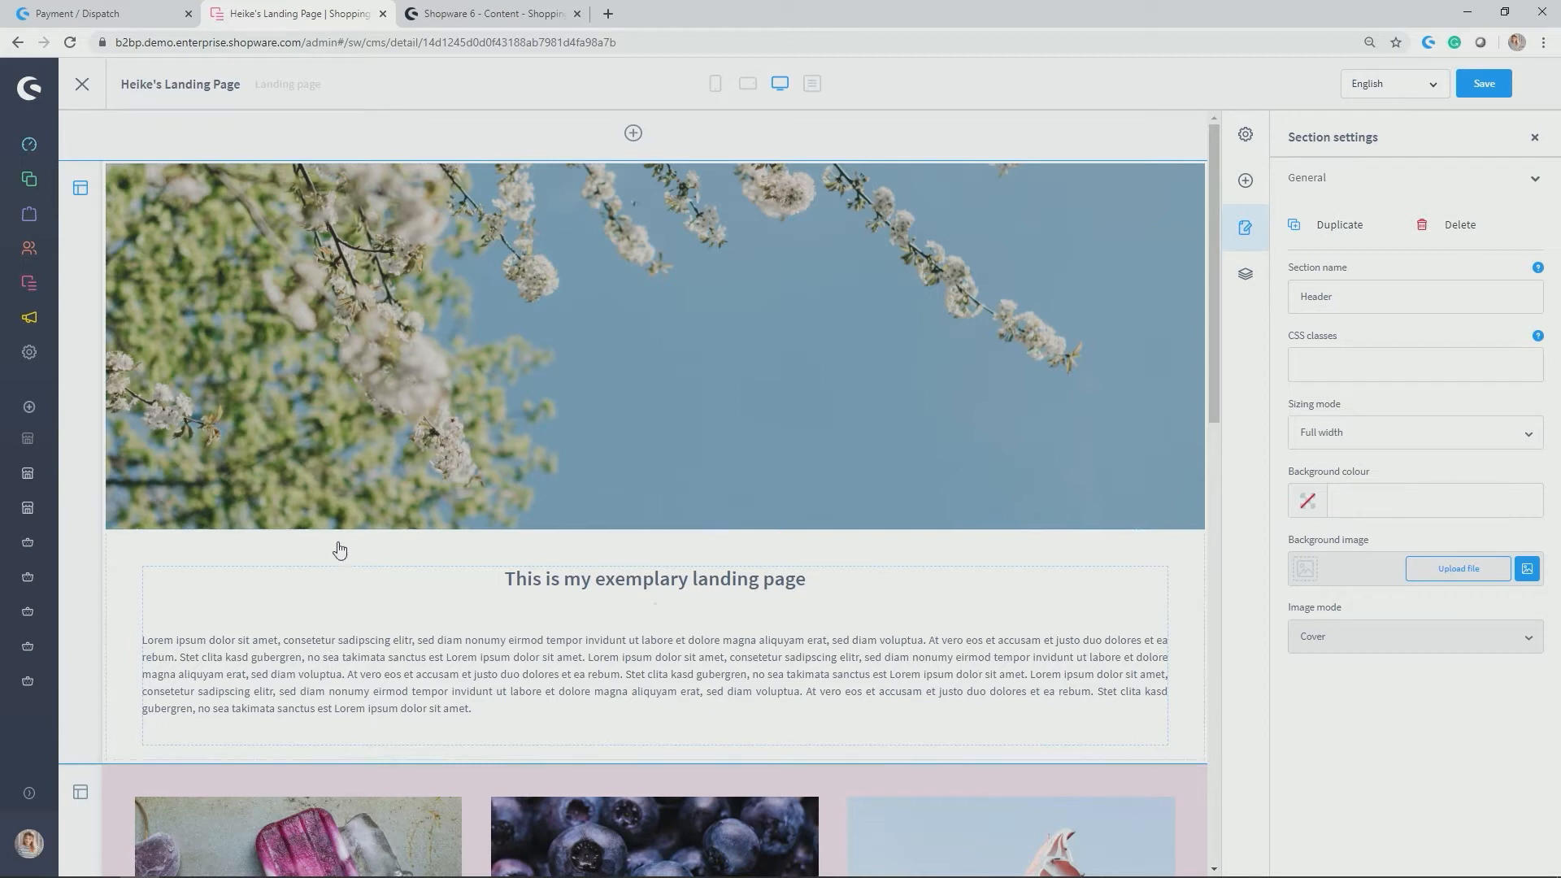
pyautogui.moveTo(520, 454)
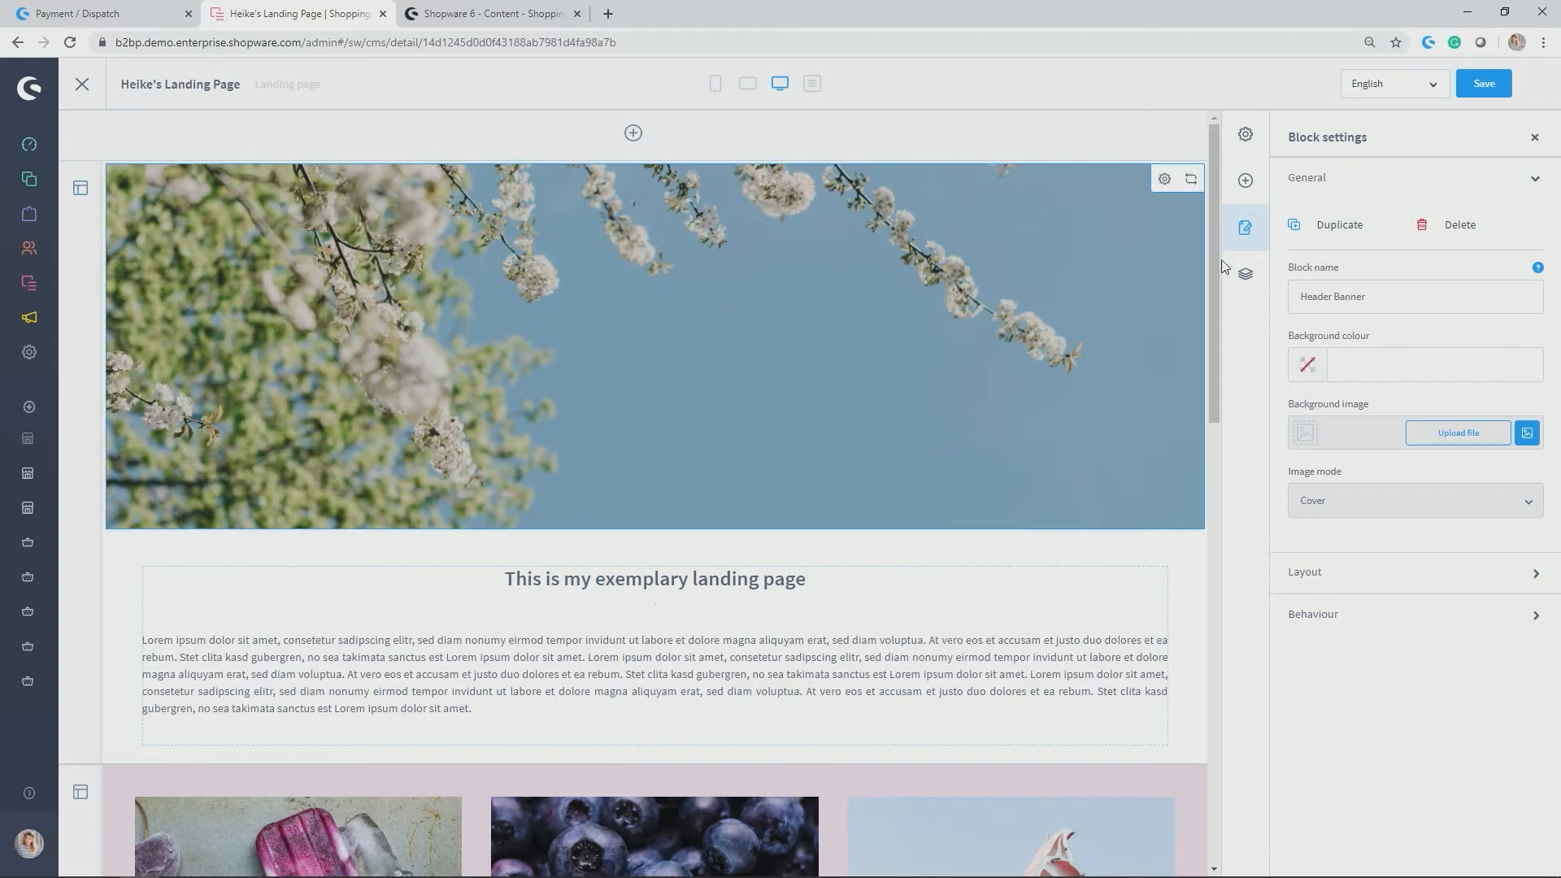
pyautogui.click(653, 686)
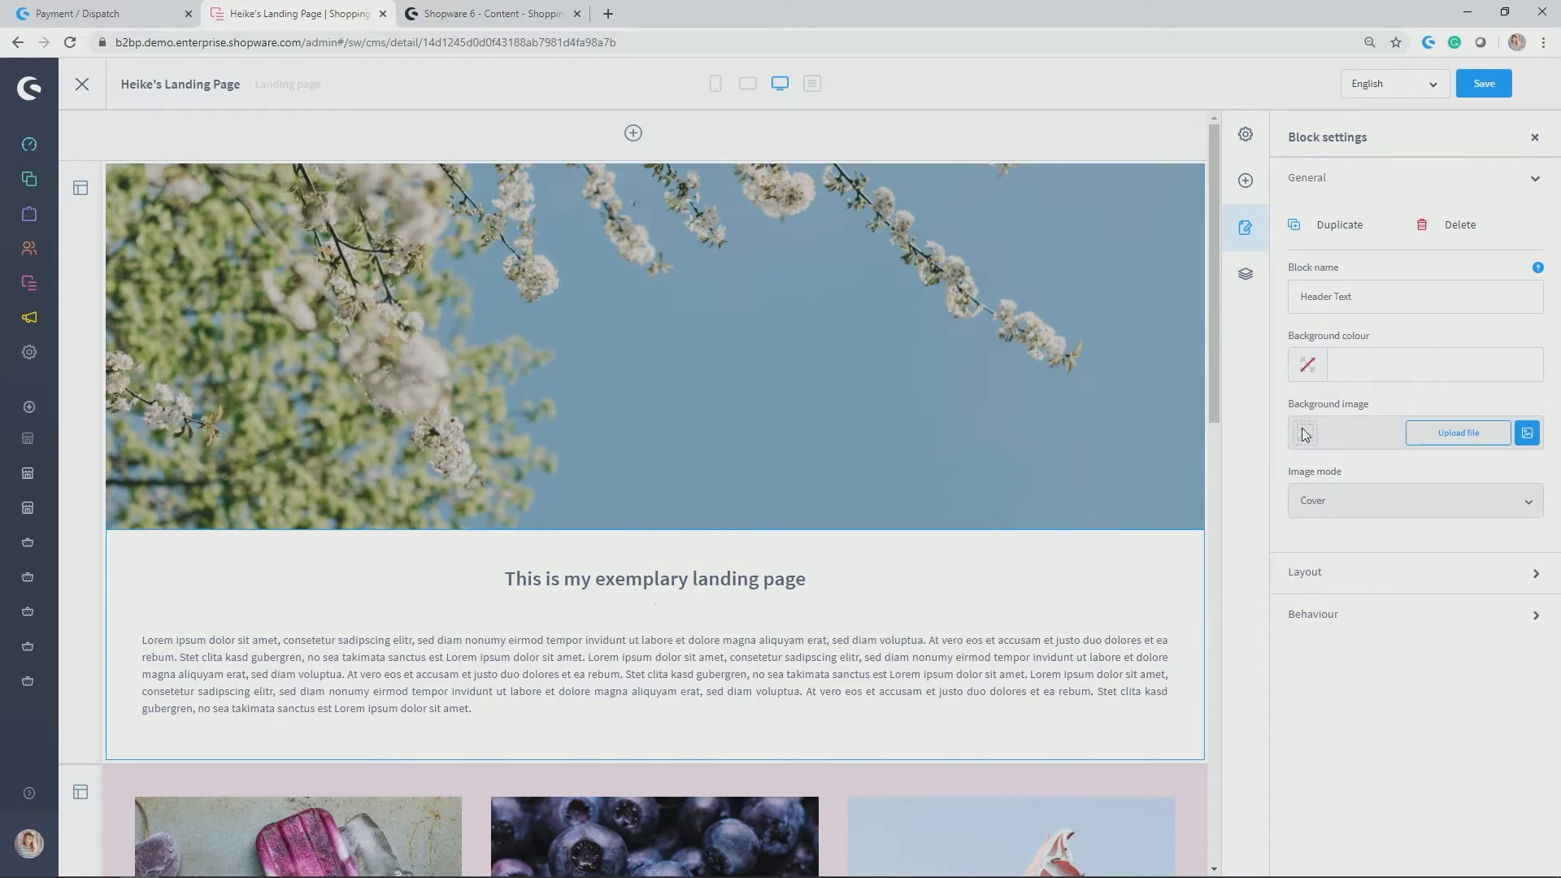
pyautogui.moveTo(1431, 463)
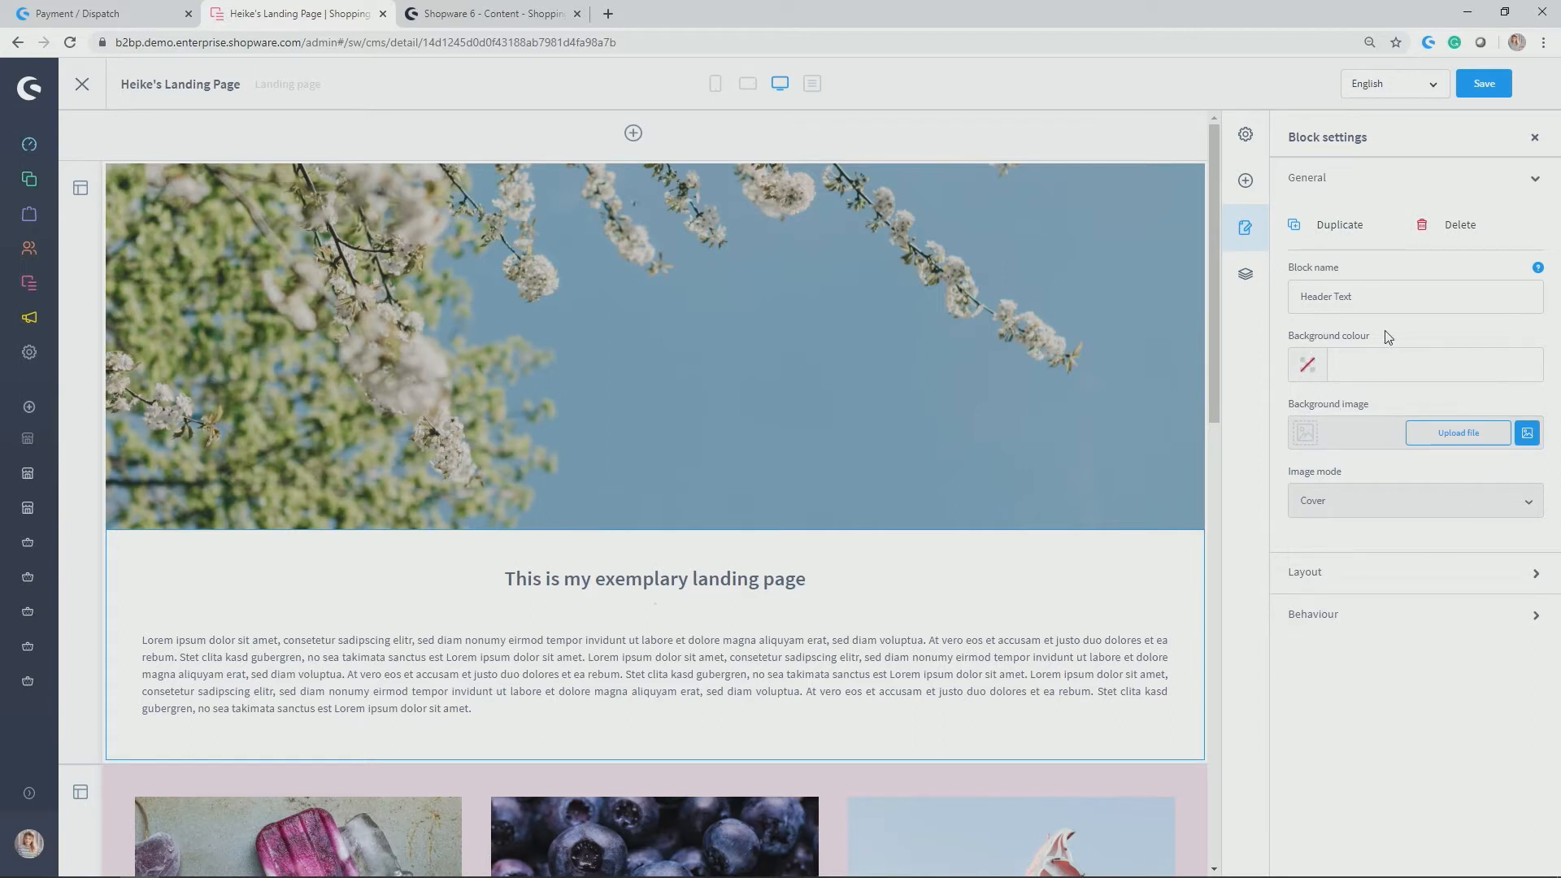
pyautogui.moveTo(1322, 417)
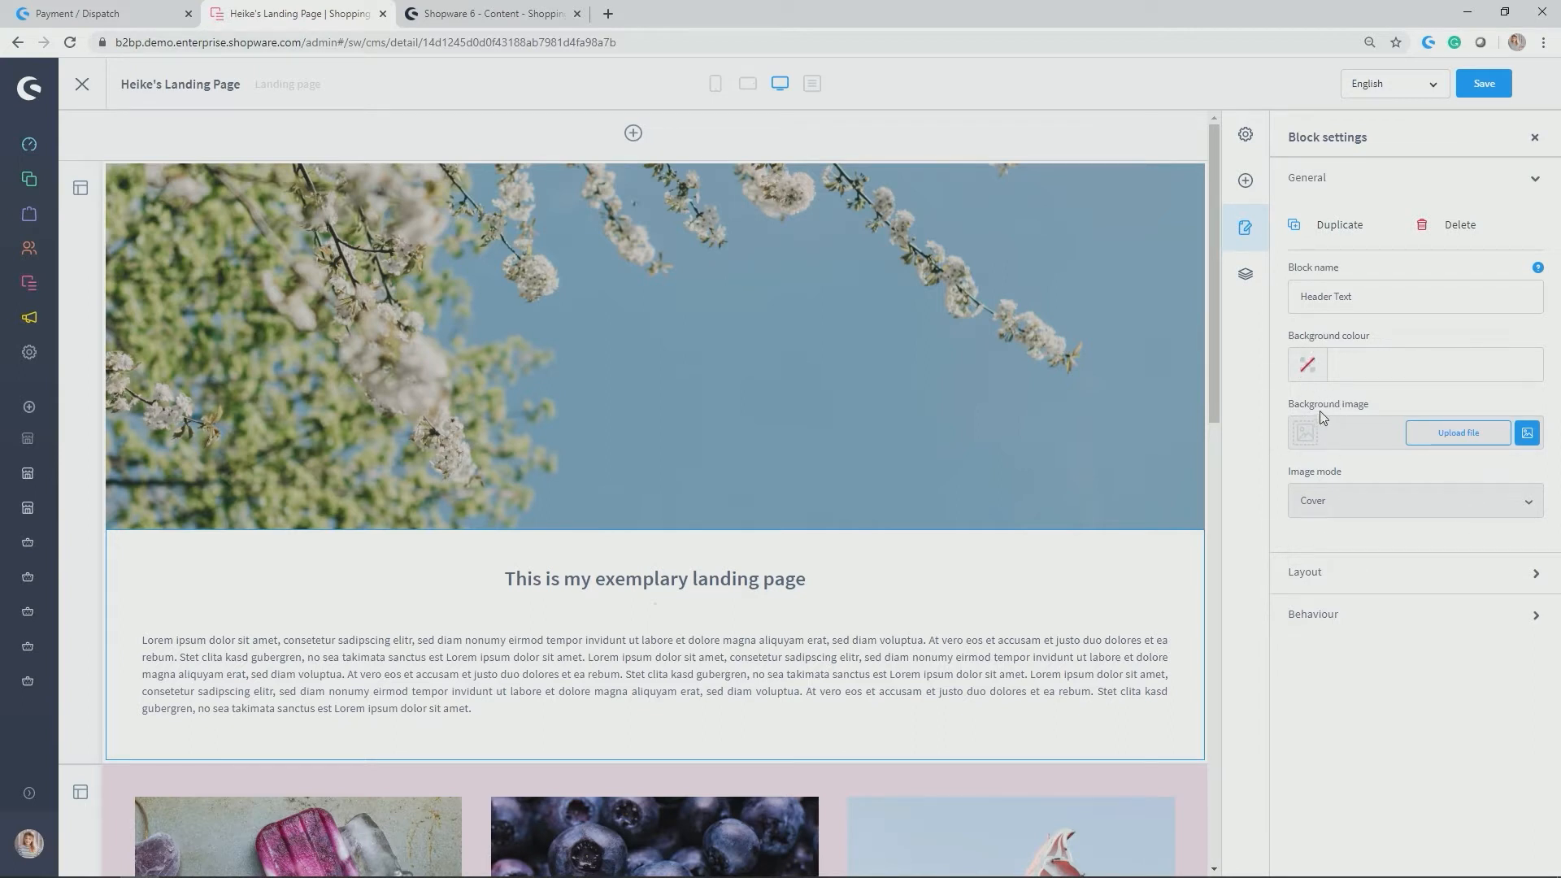
pyautogui.moveTo(998, 353)
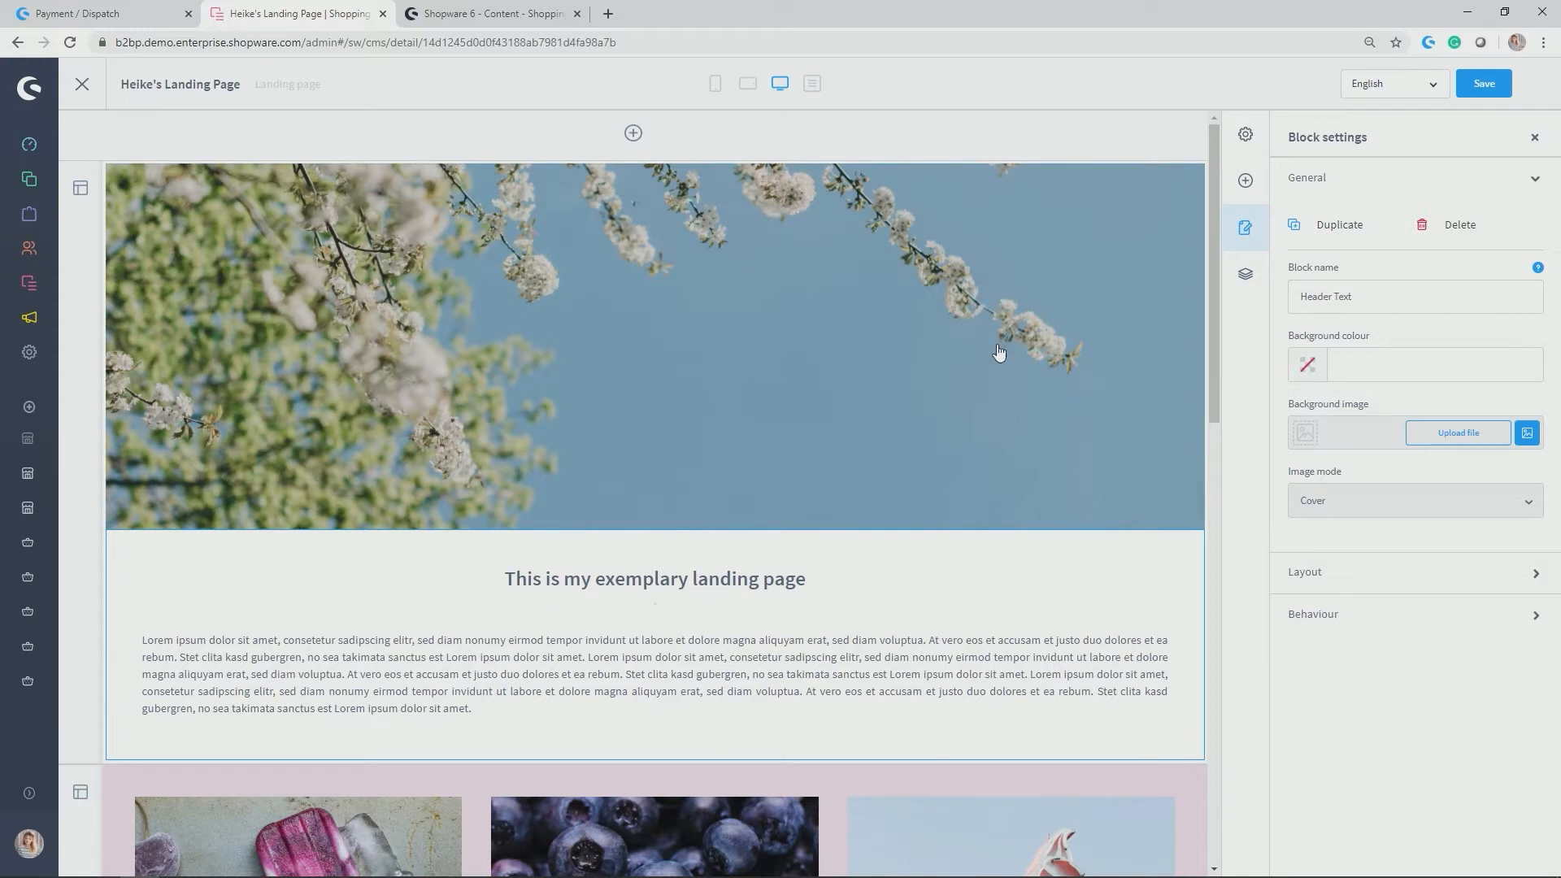
pyautogui.moveTo(989, 352)
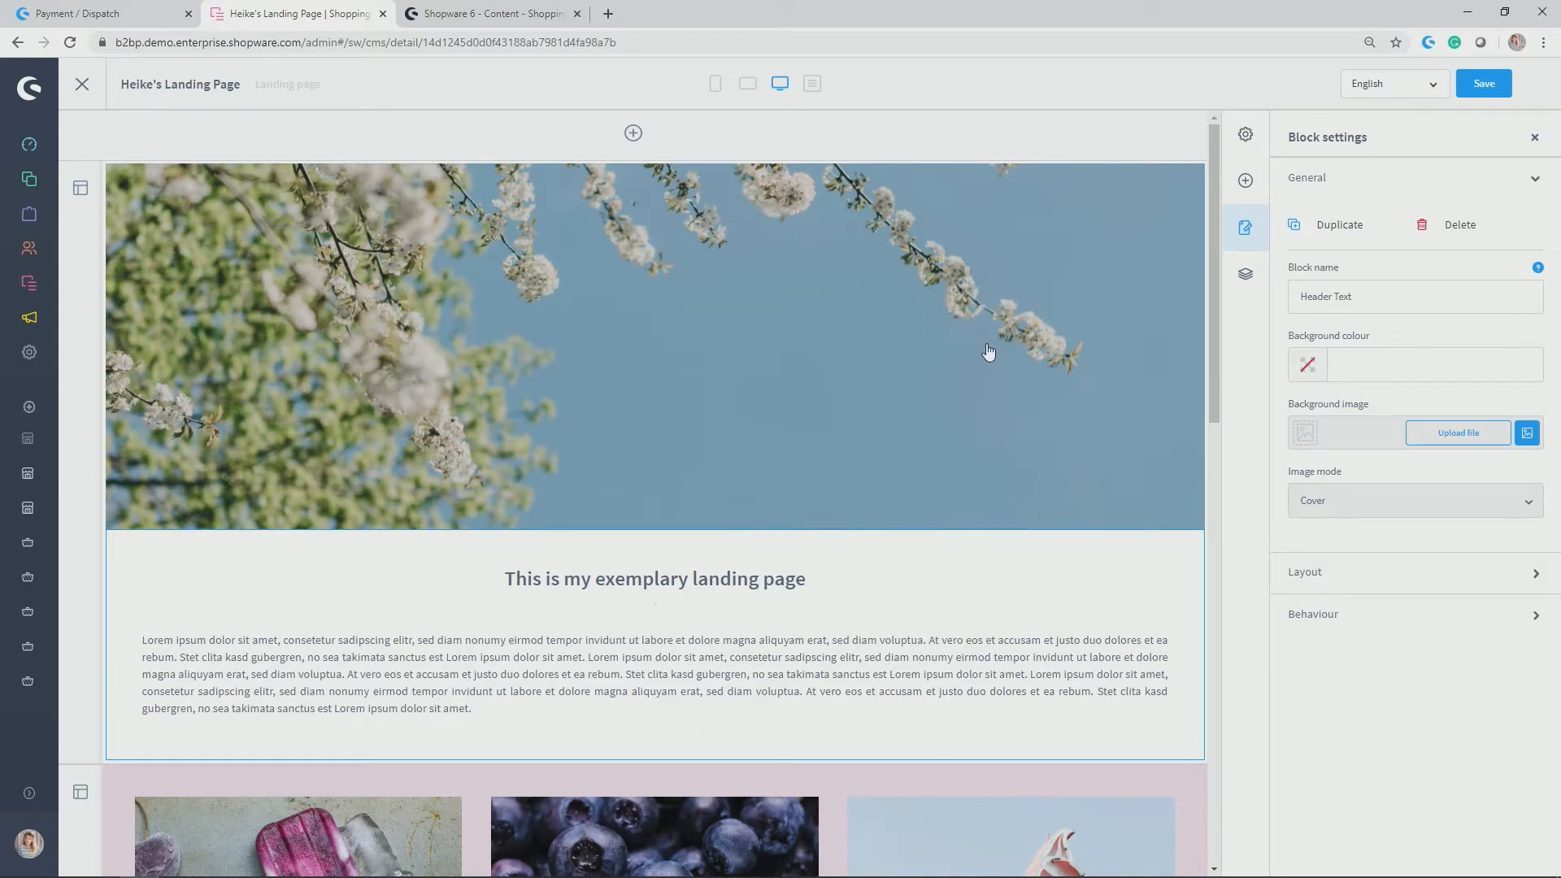
pyautogui.moveTo(1026, 312)
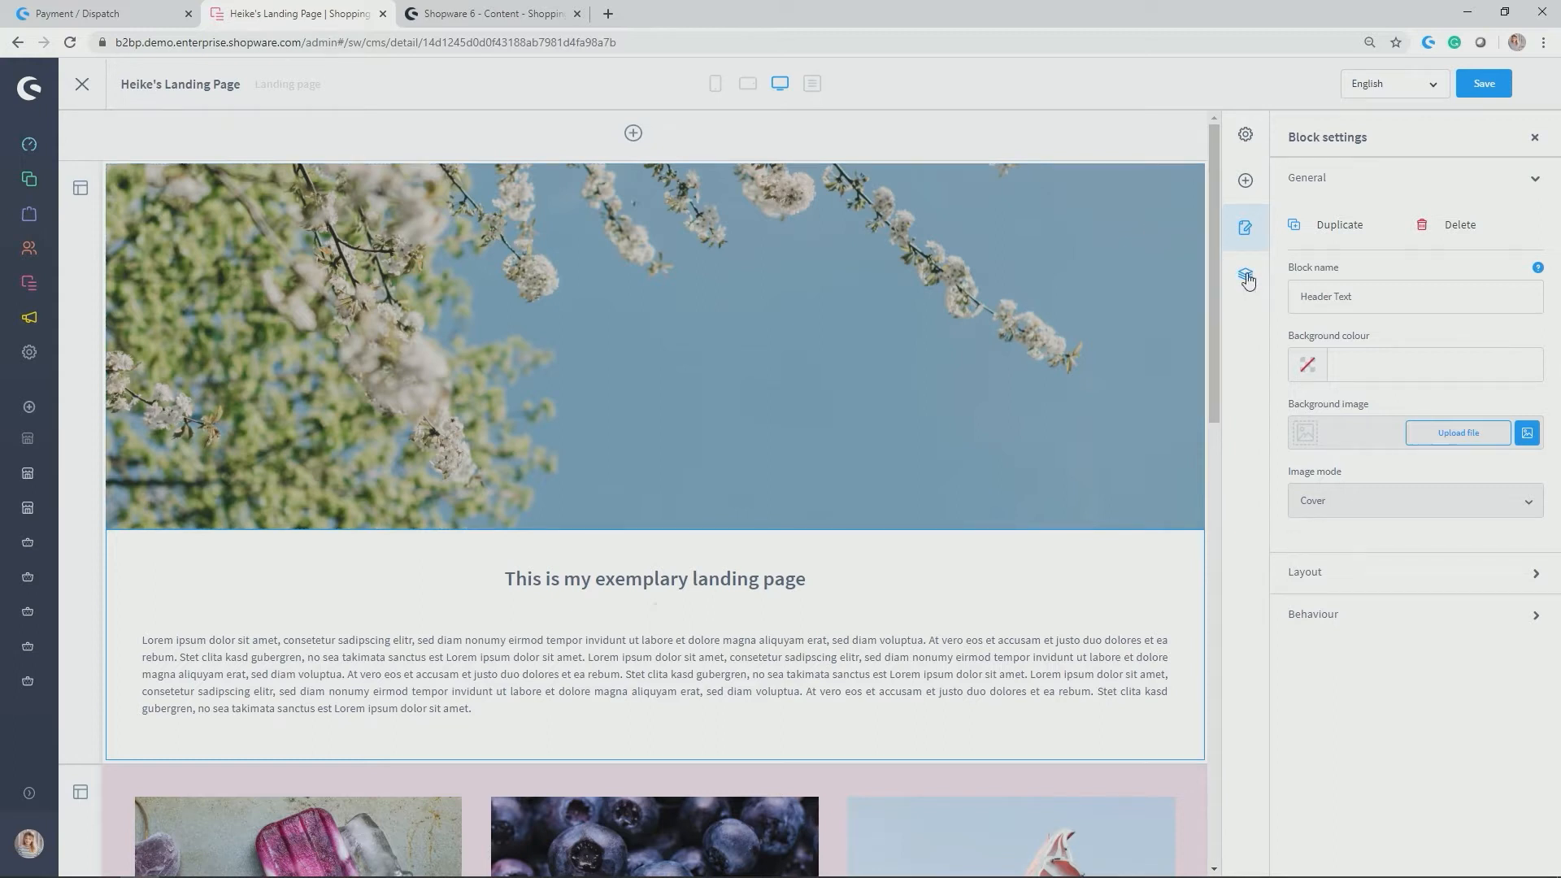
# Show the Navigator listing the landing page's sections and blocks.
pyautogui.click(1245, 276)
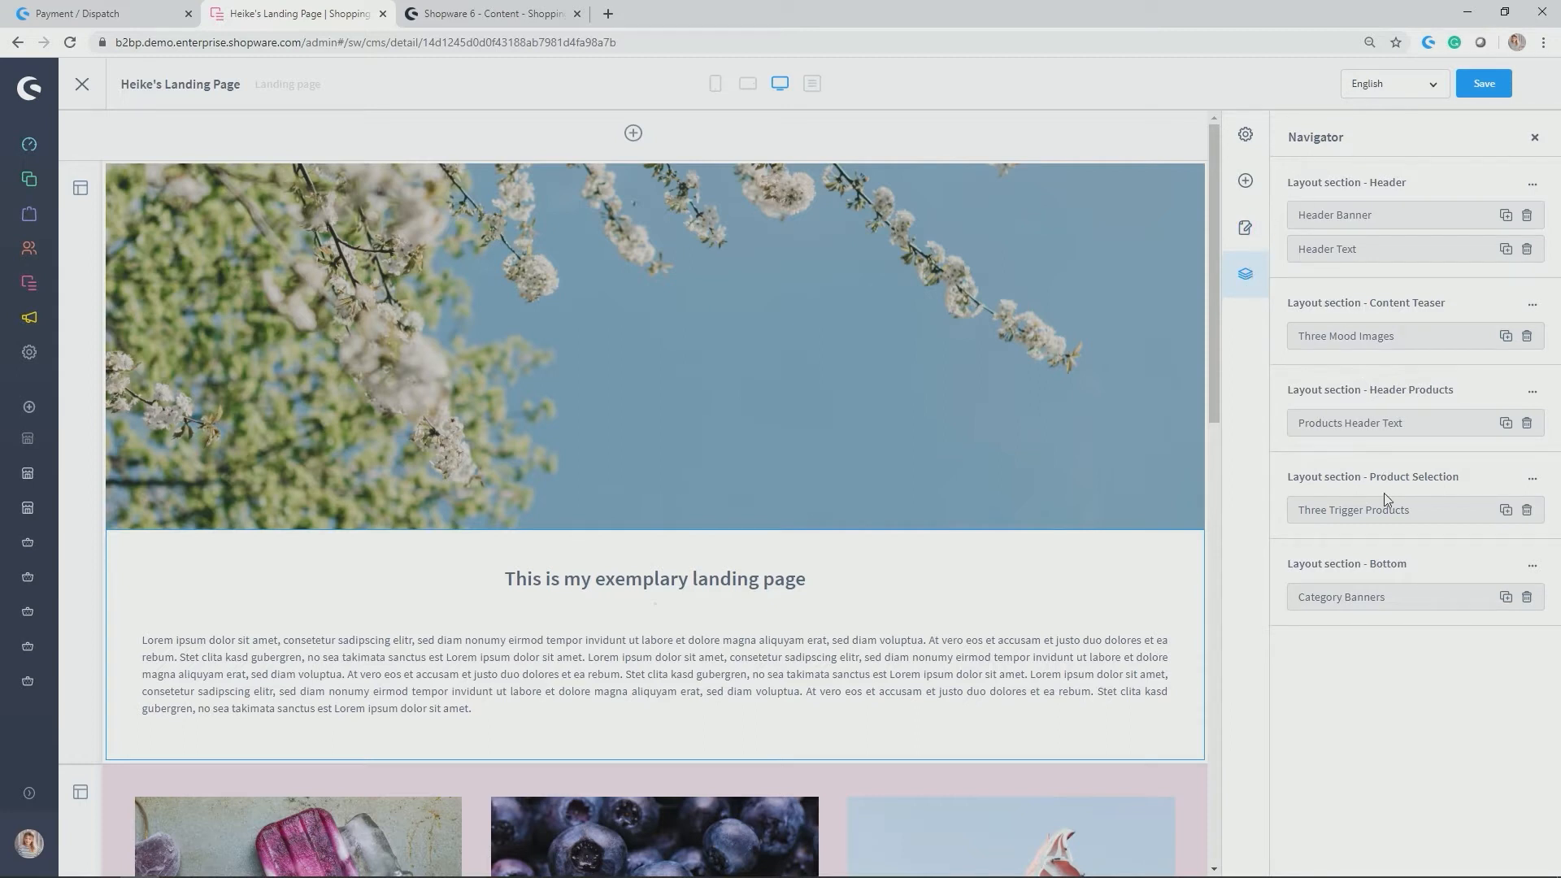
pyautogui.moveTo(1483, 335)
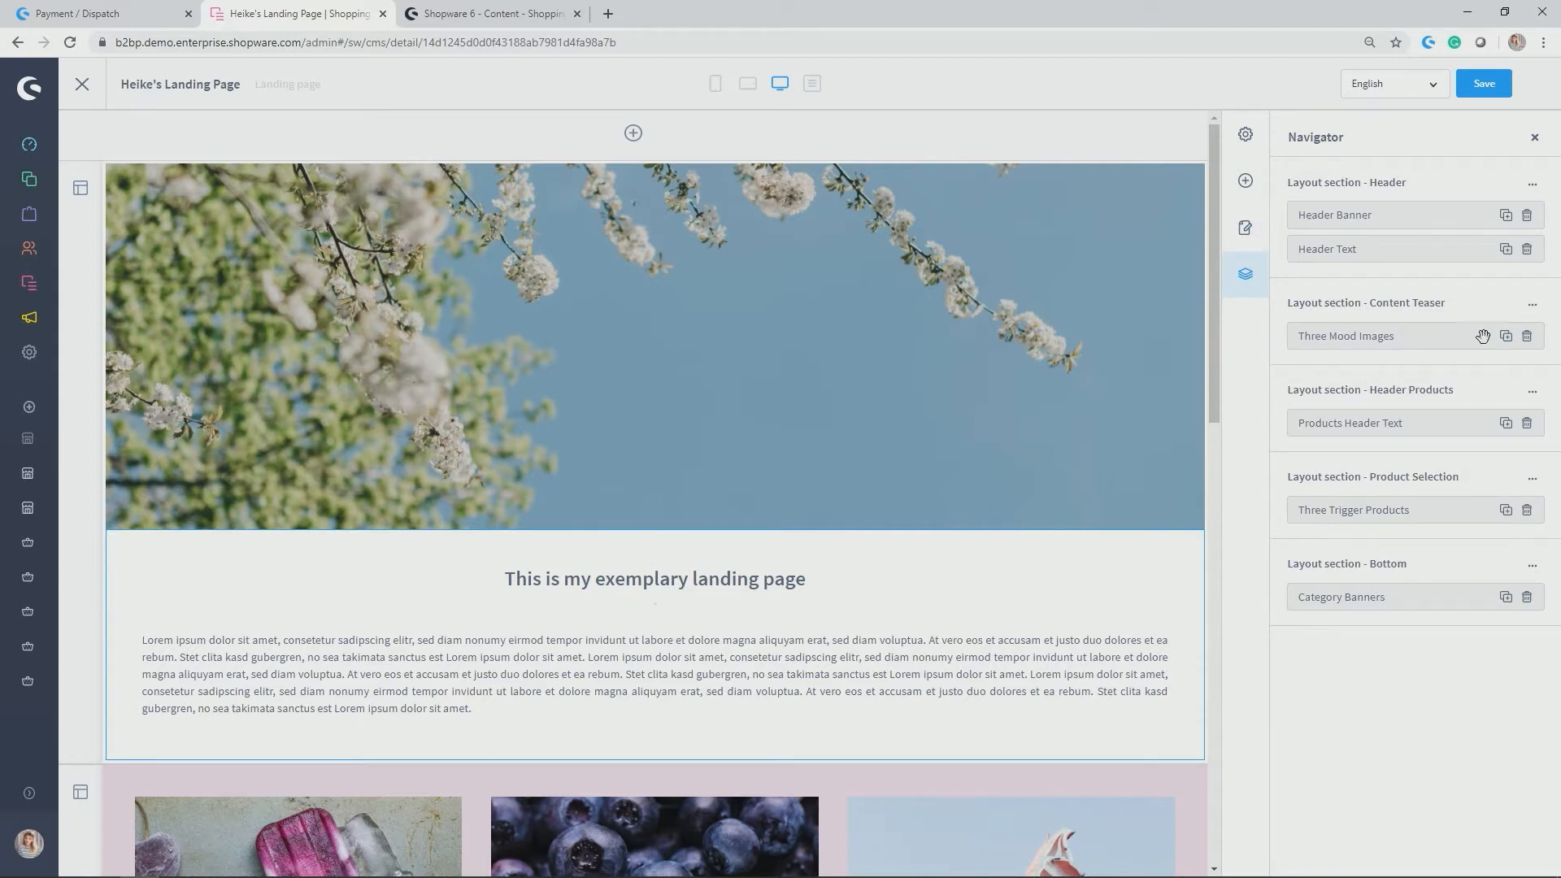
pyautogui.moveTo(1303, 237)
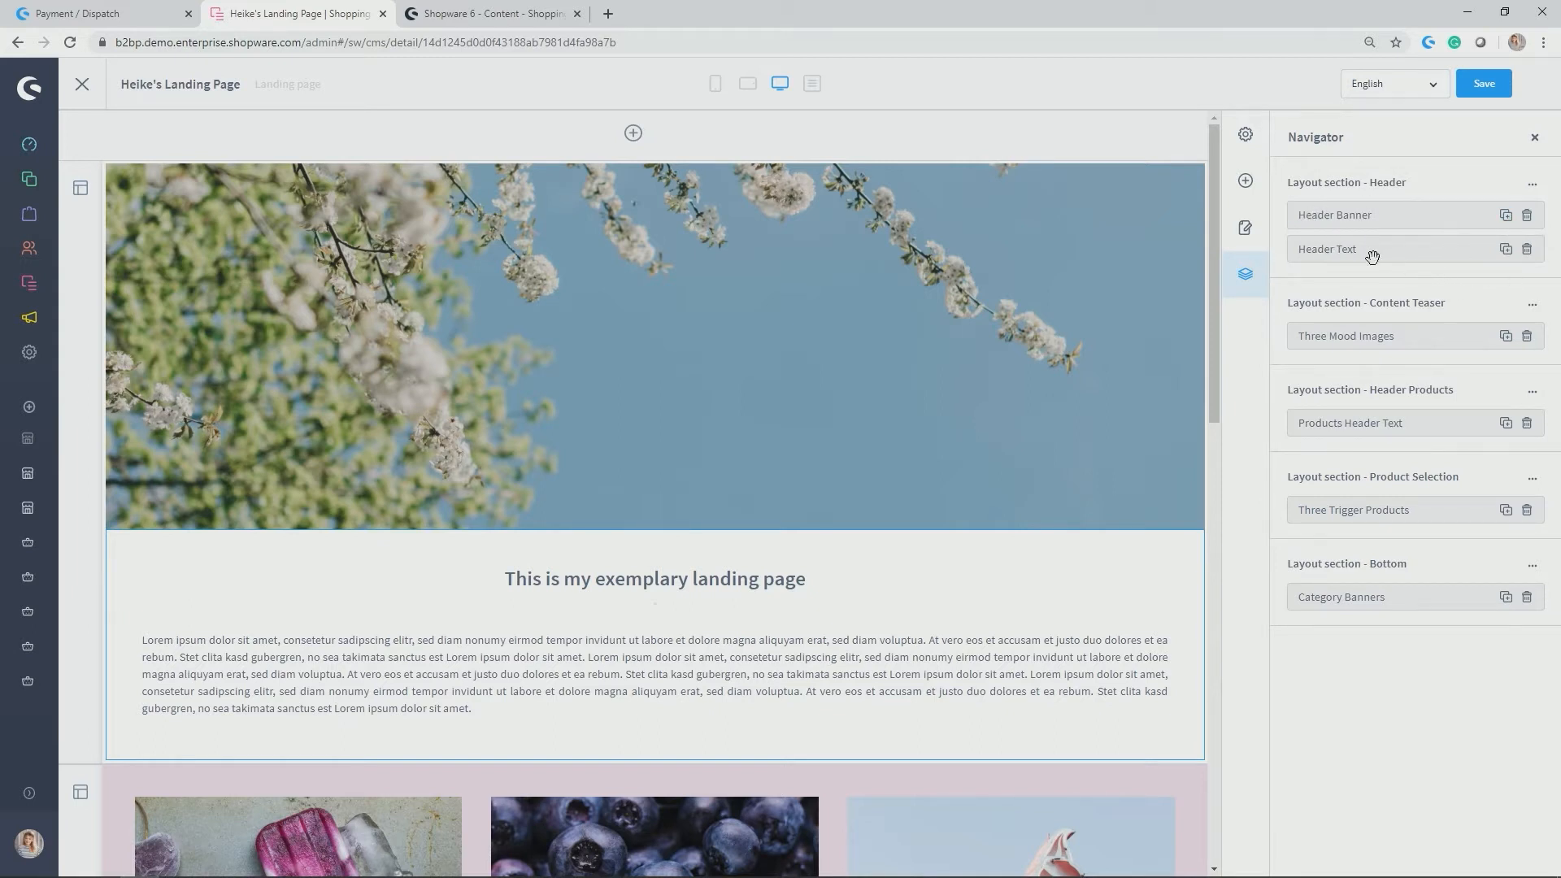
pyautogui.moveTo(1368, 198)
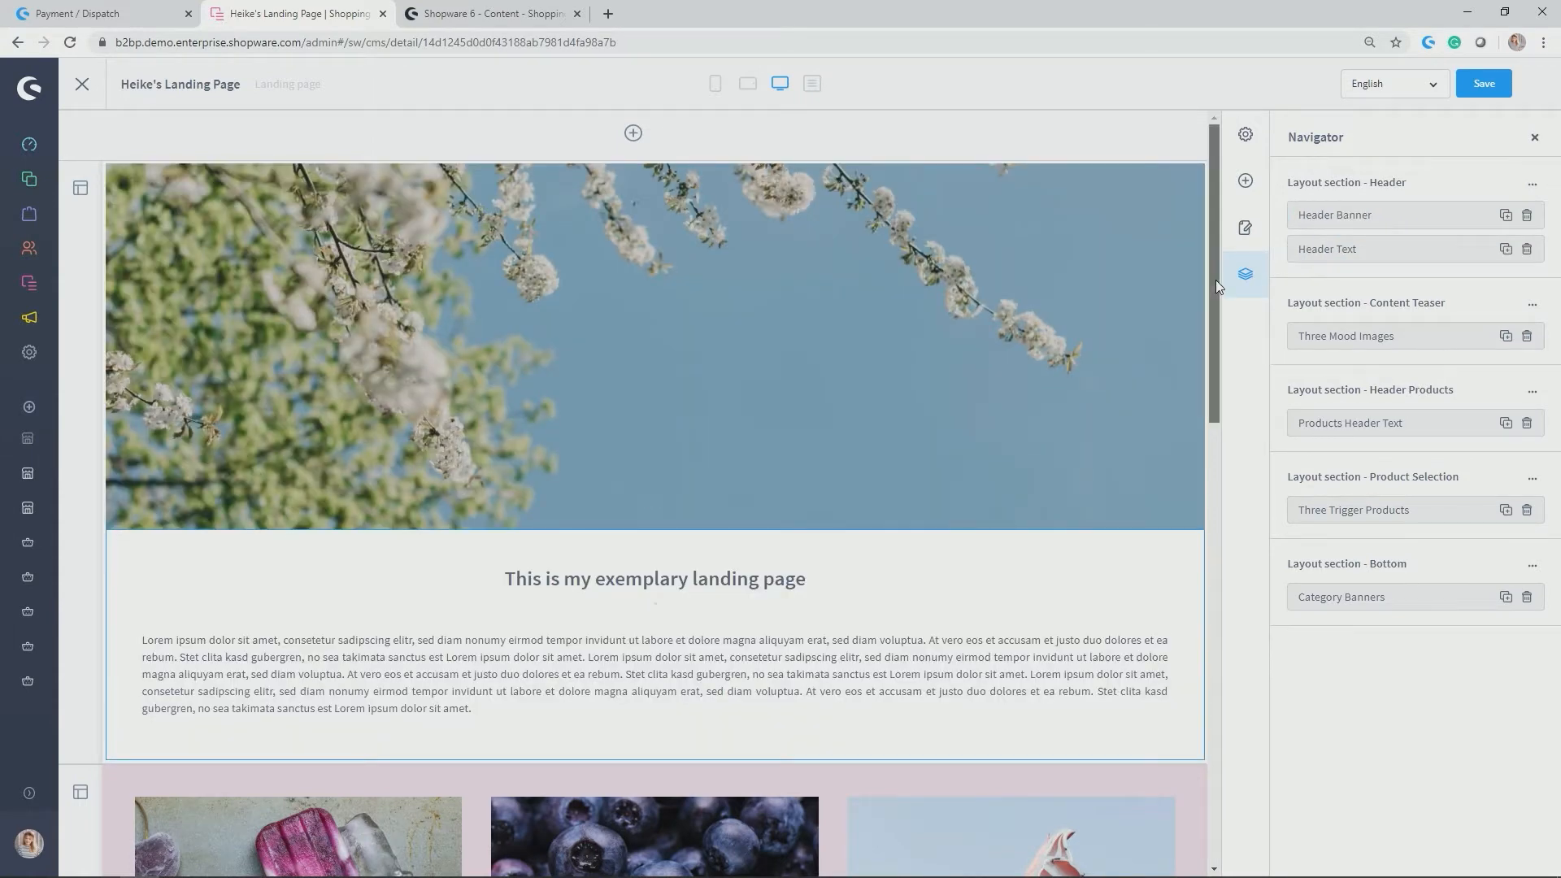
pyautogui.scroll(-3)
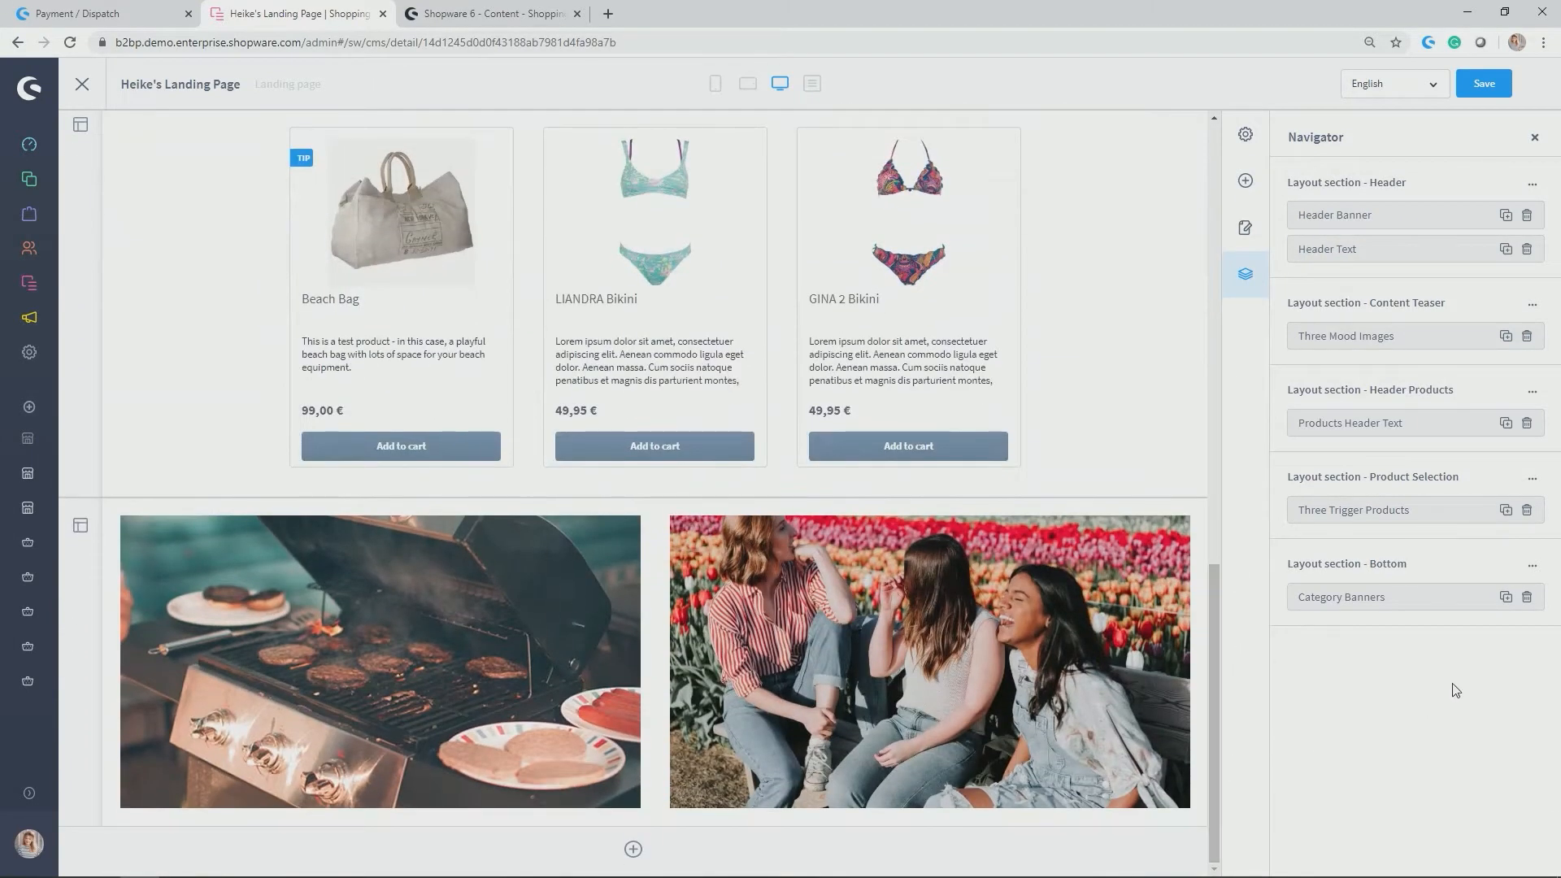
pyautogui.moveTo(1450, 621)
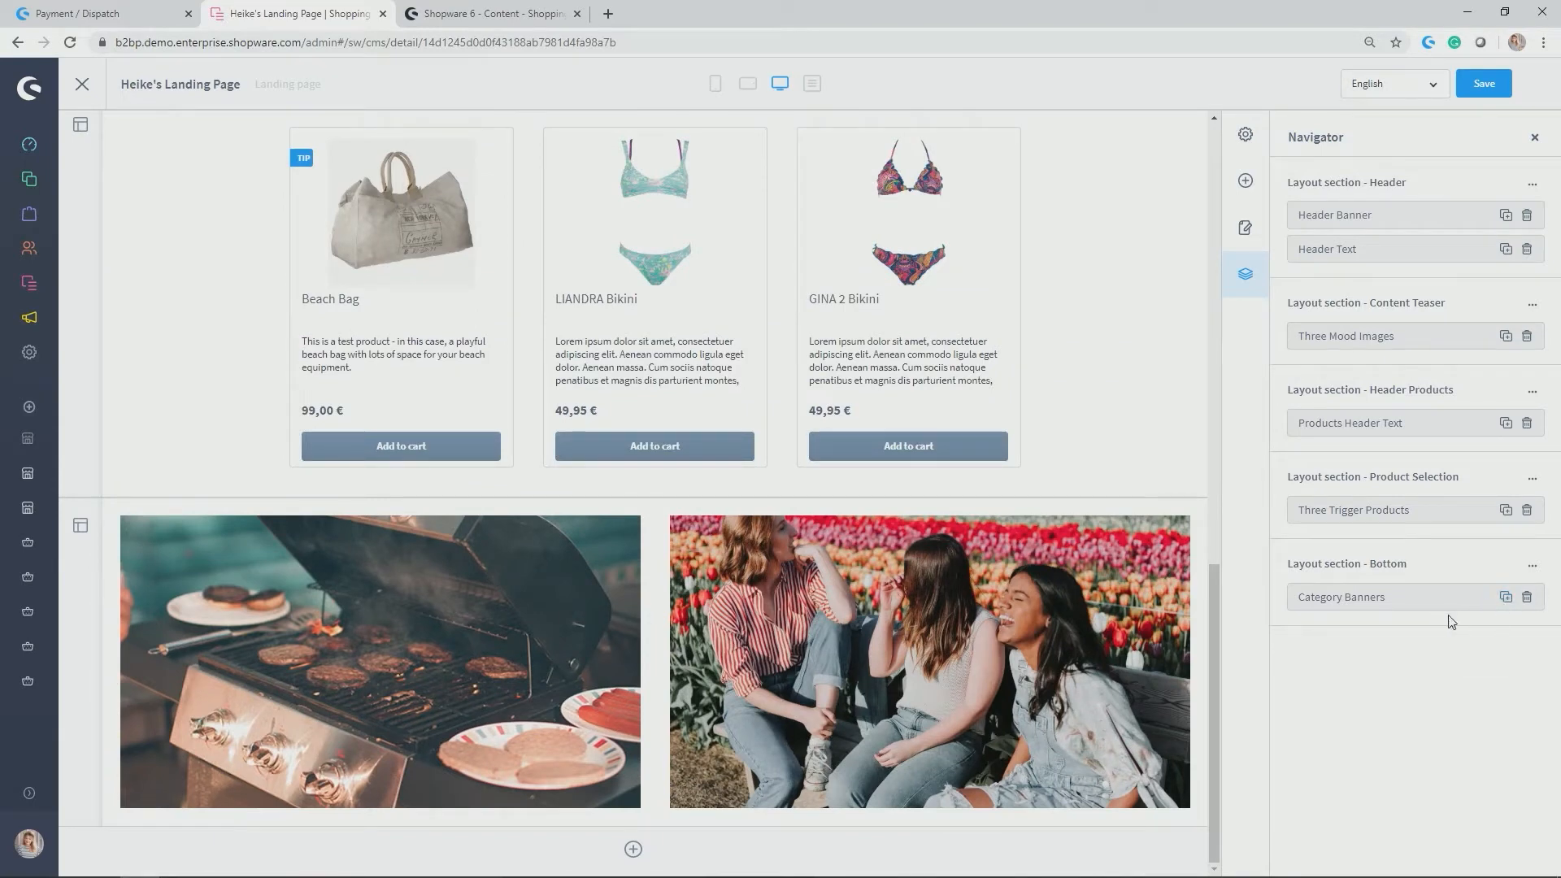
pyautogui.click(1506, 597)
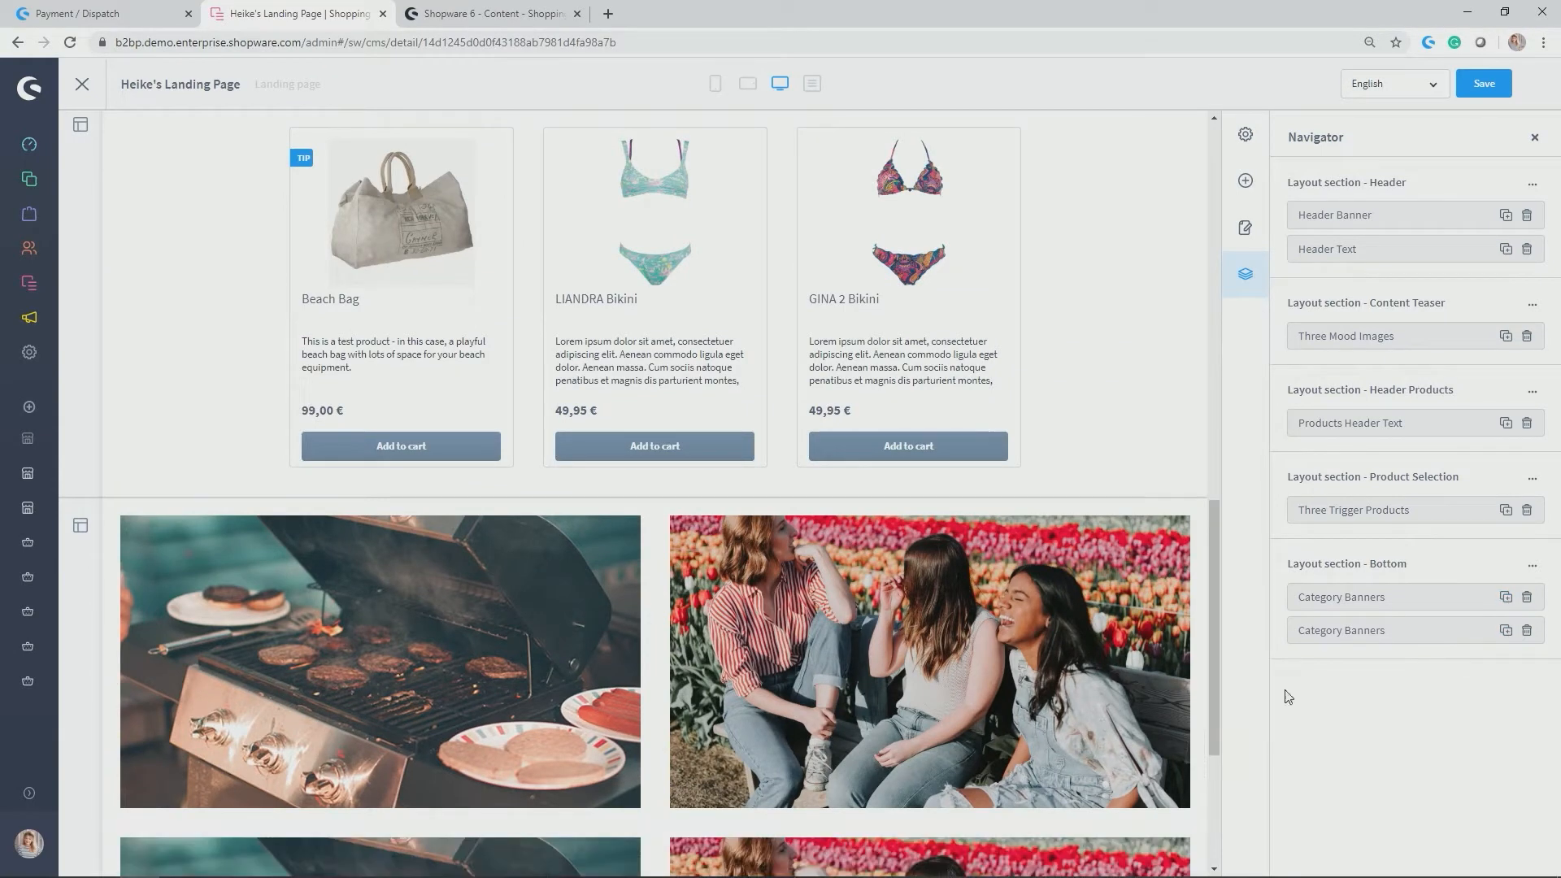
pyautogui.scroll(-3)
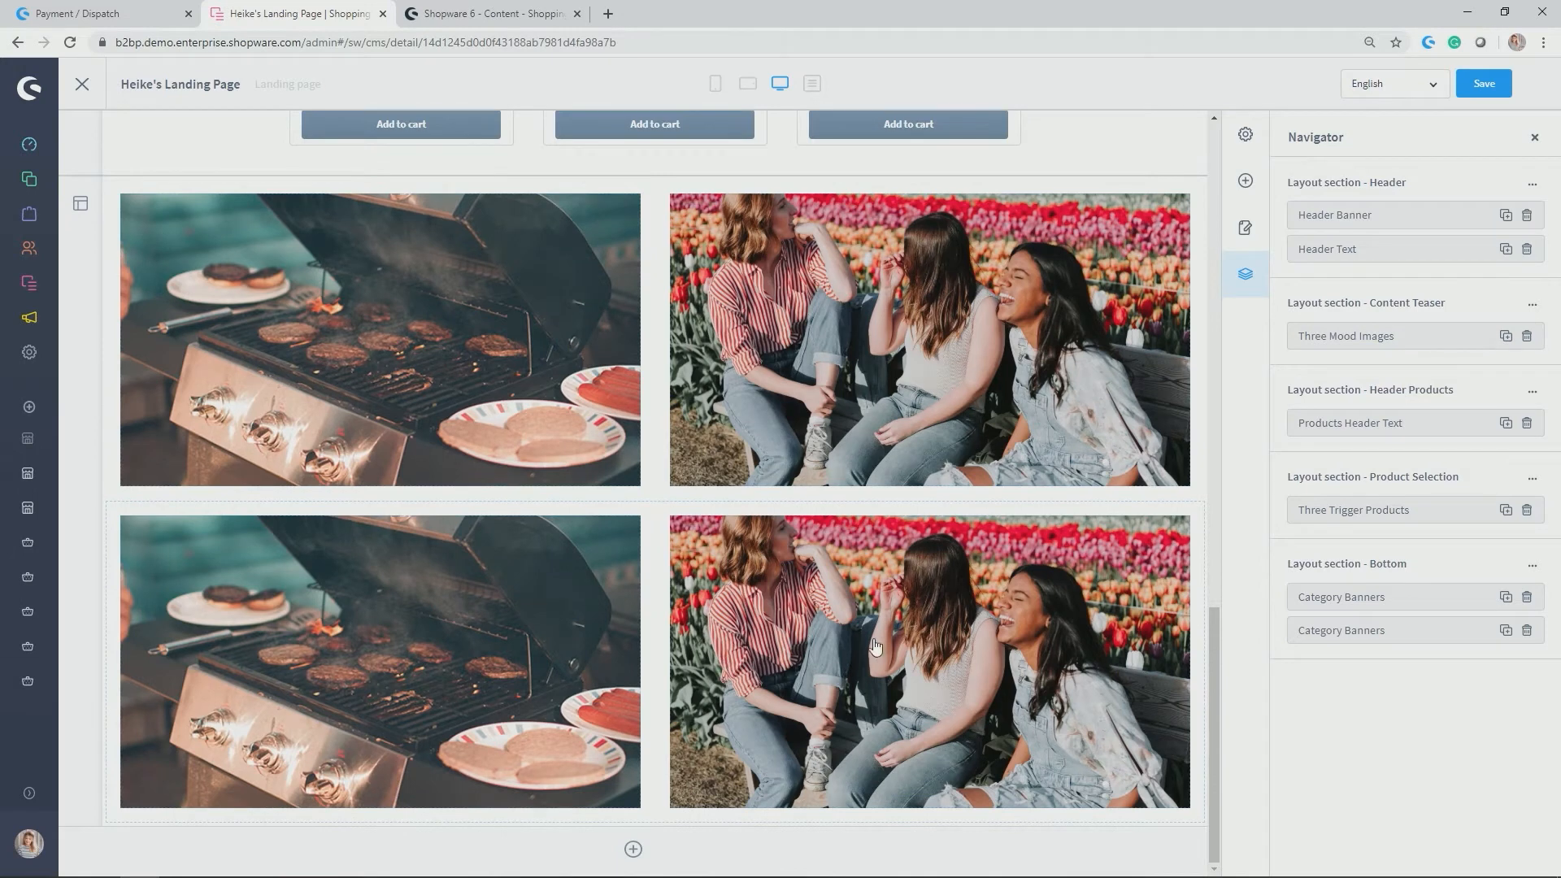
pyautogui.moveTo(834, 618)
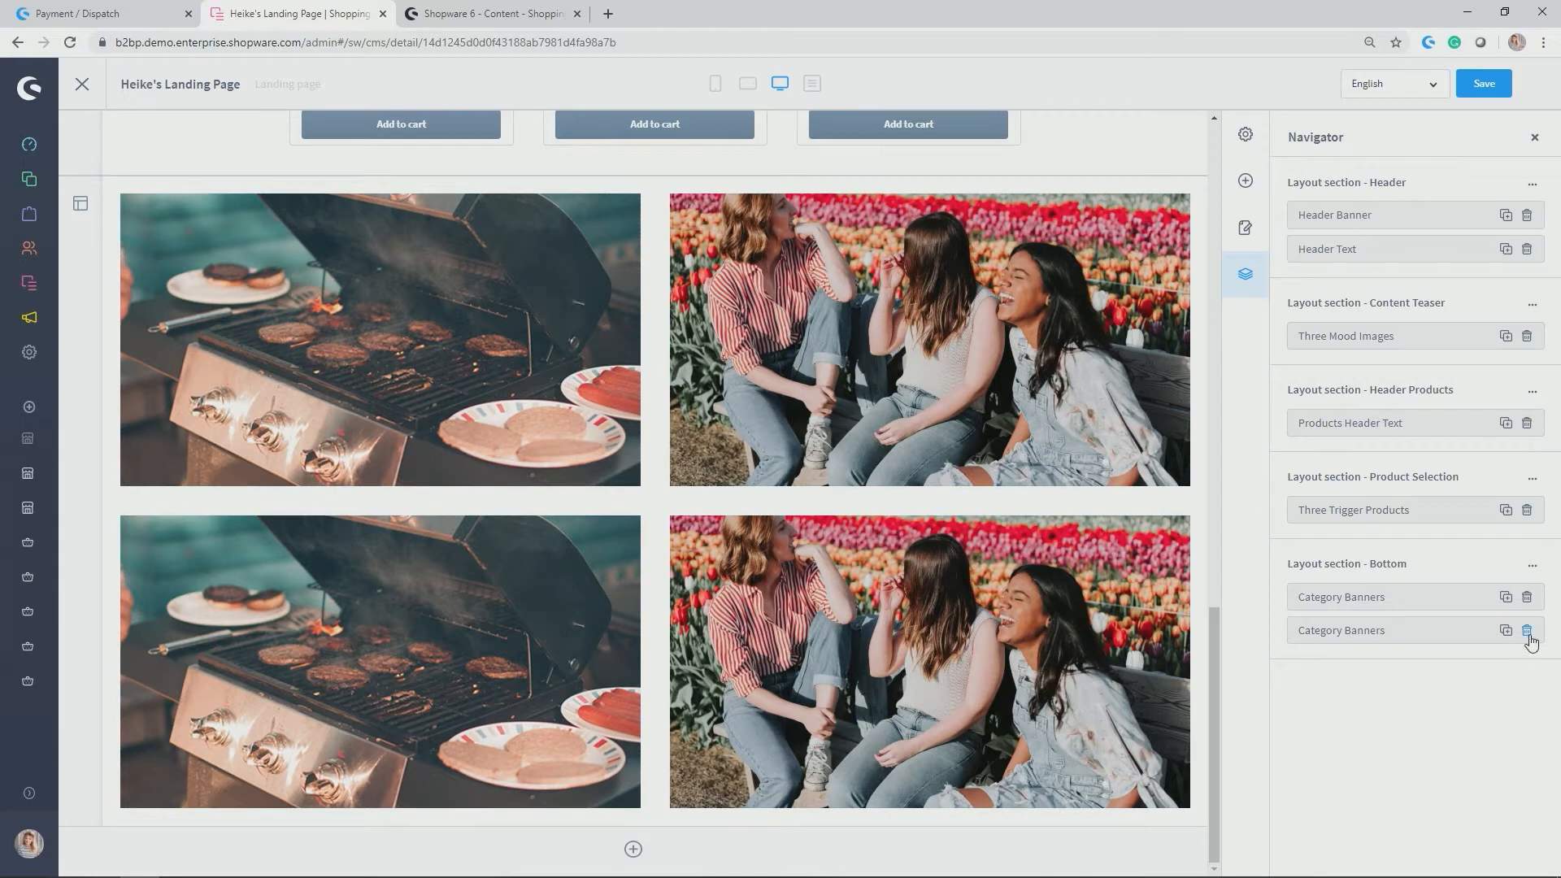
pyautogui.click(1526, 631)
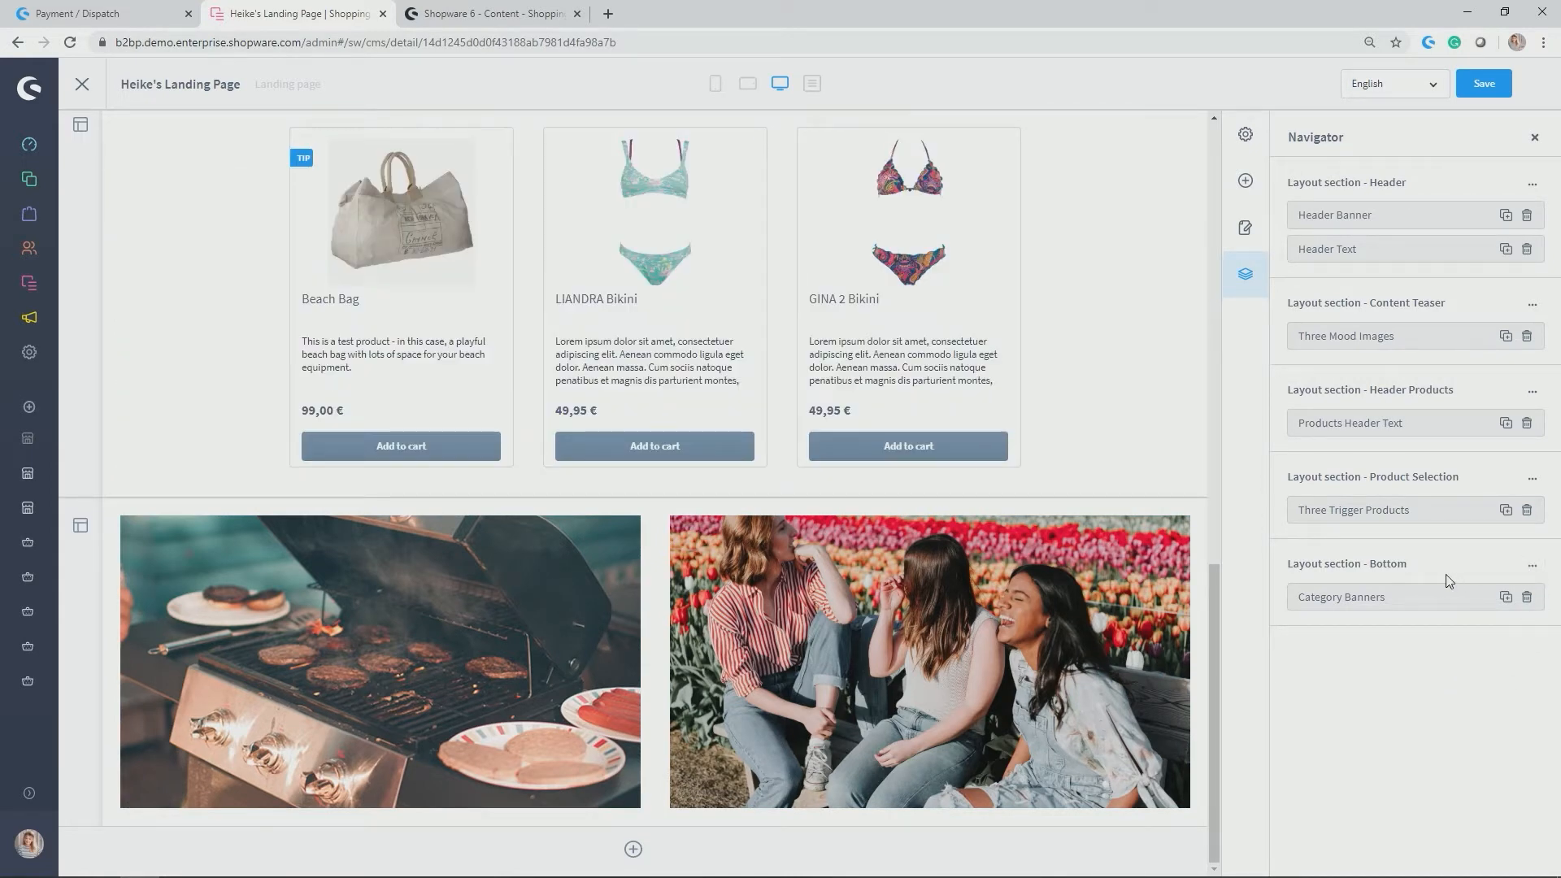
pyautogui.moveTo(1532, 566)
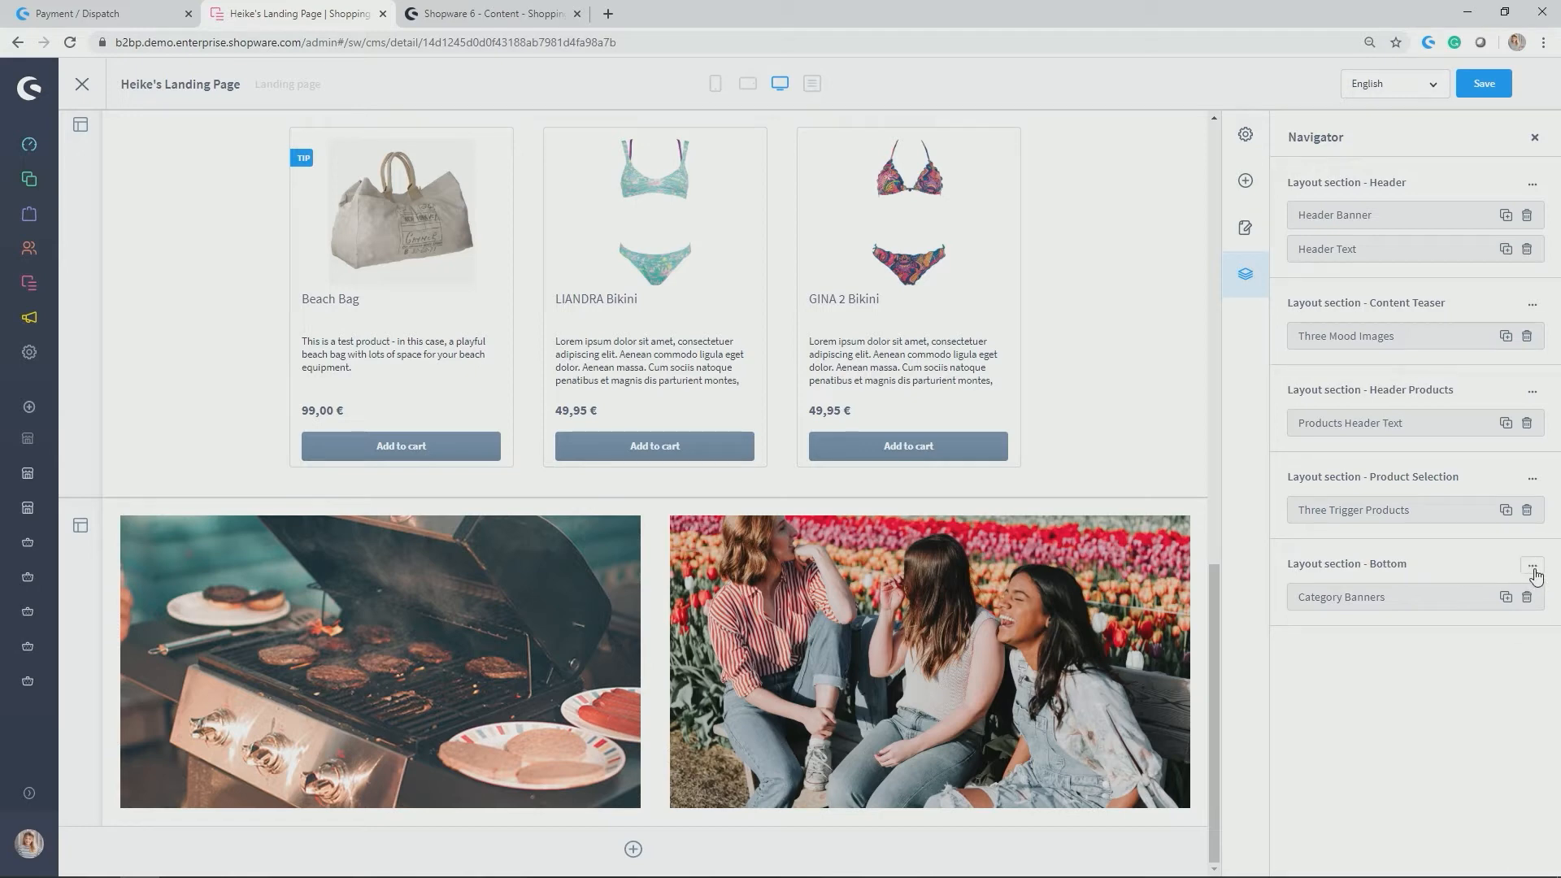
# Duplicate the Bottom section, delete the copy, then move Bottom above Product Selection.
pyautogui.click(1532, 564)
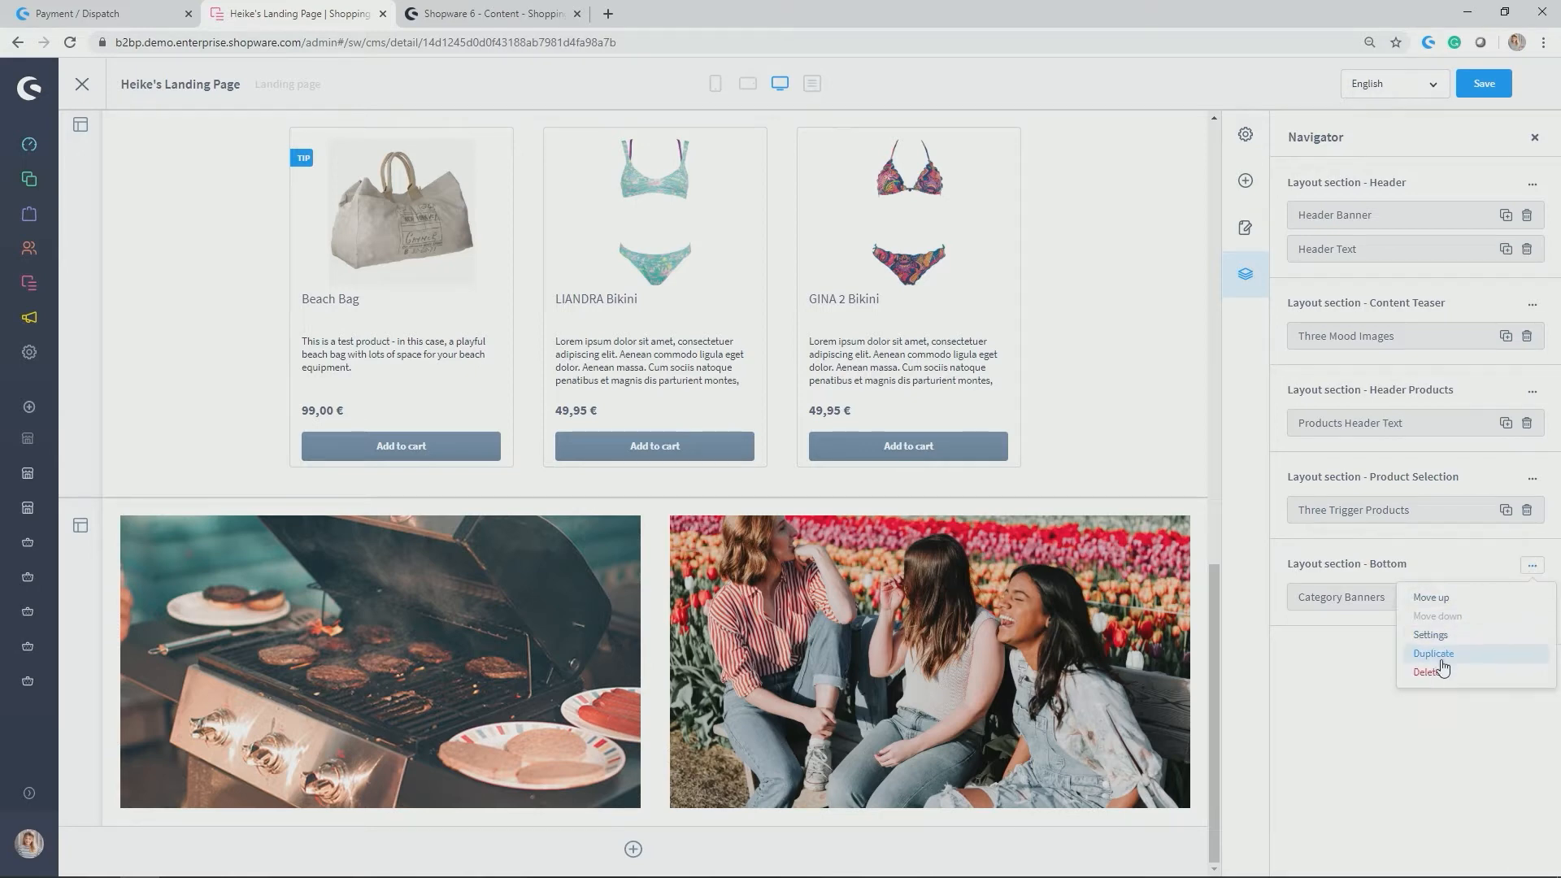
pyautogui.click(1431, 654)
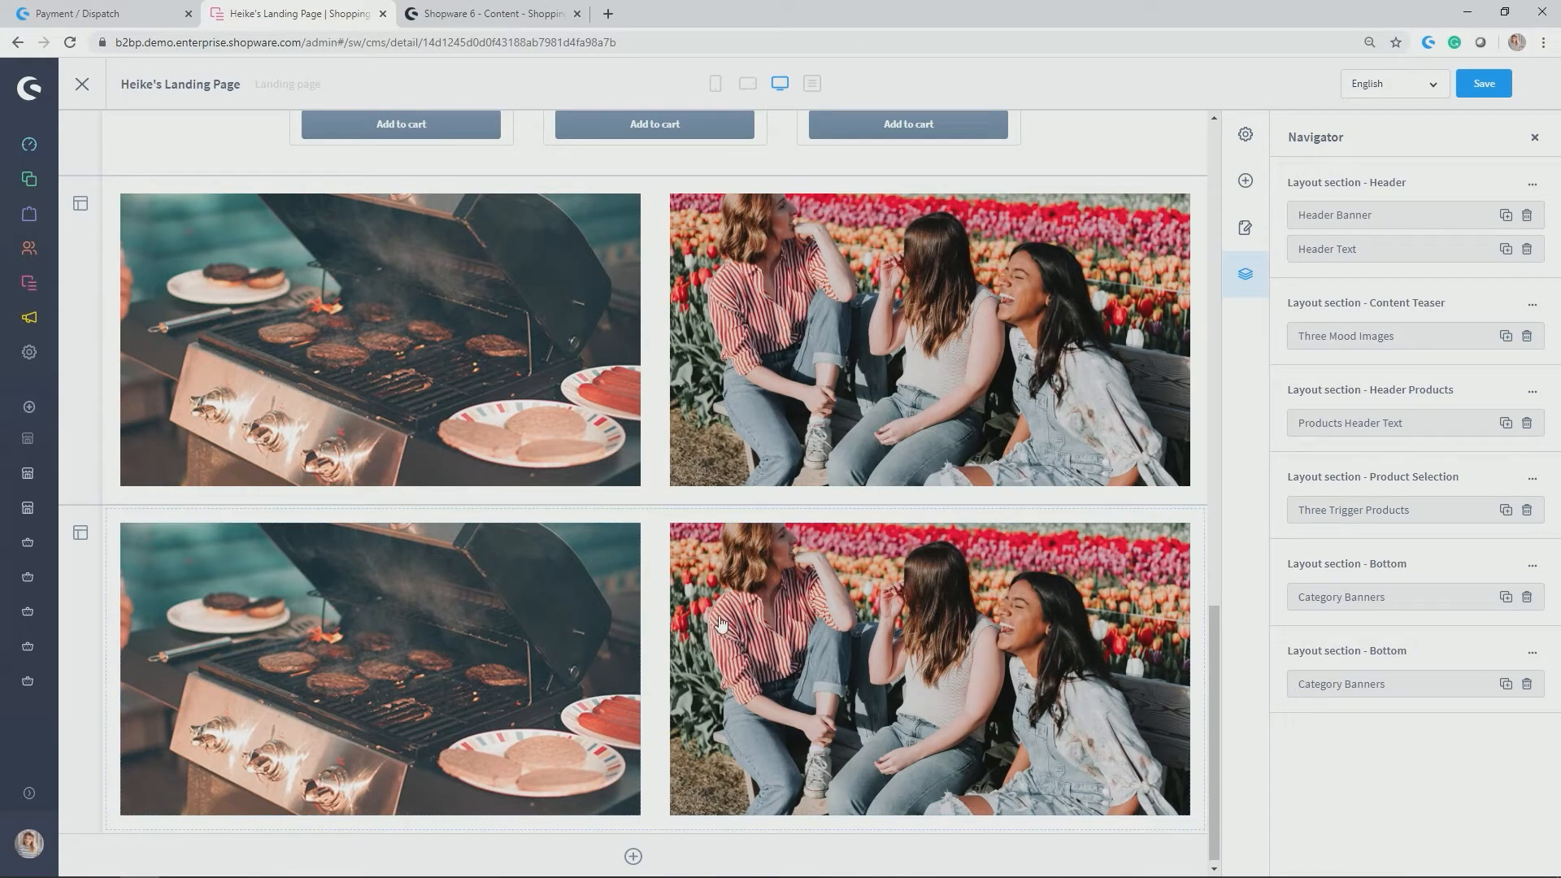
pyautogui.click(1531, 650)
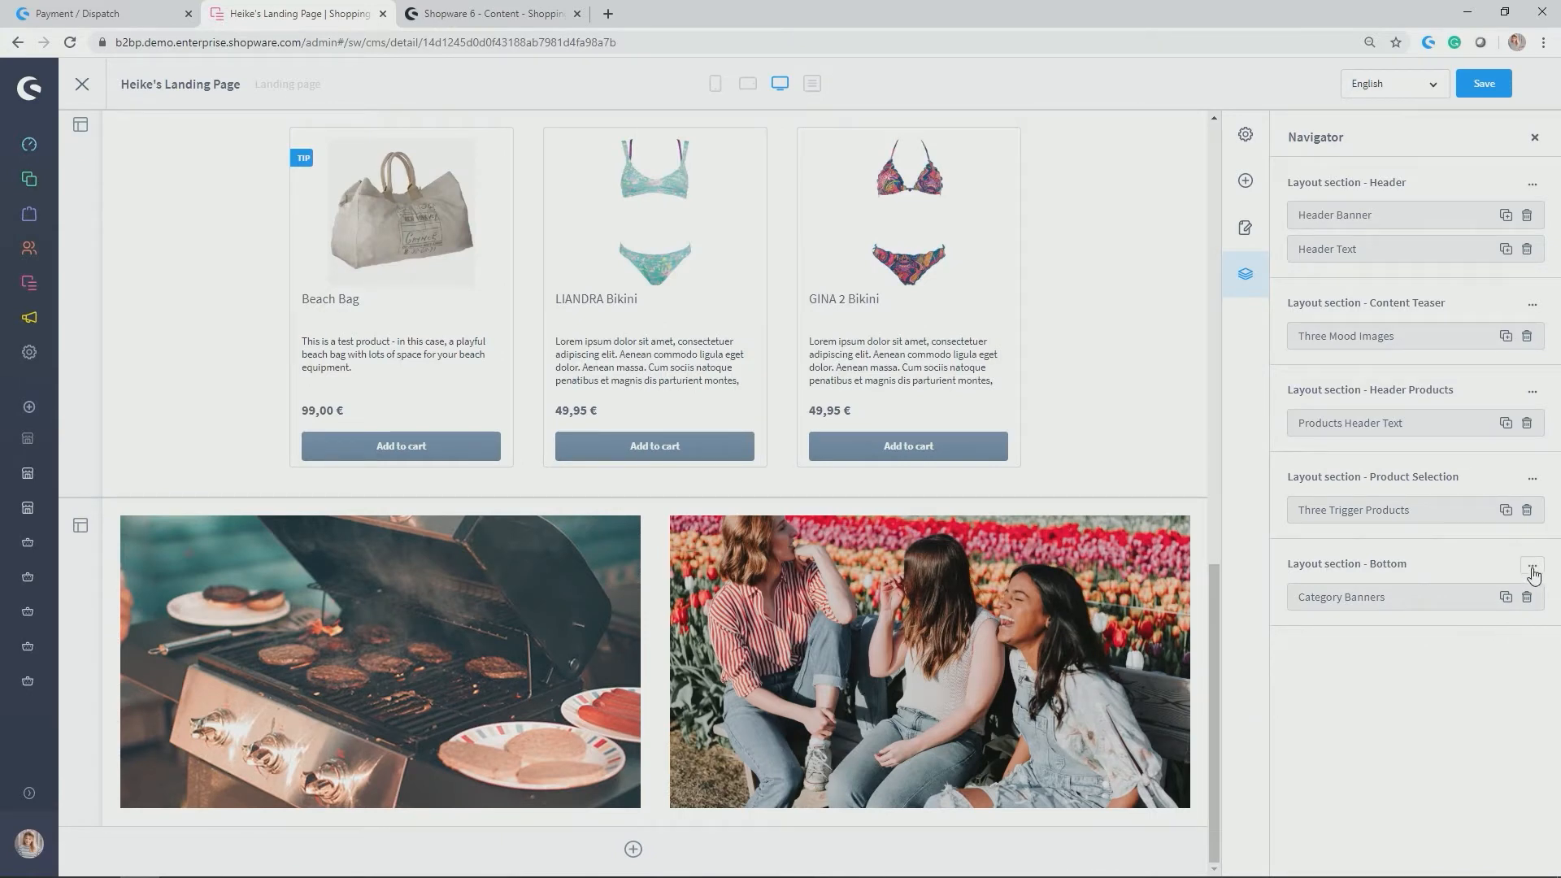
pyautogui.click(1531, 569)
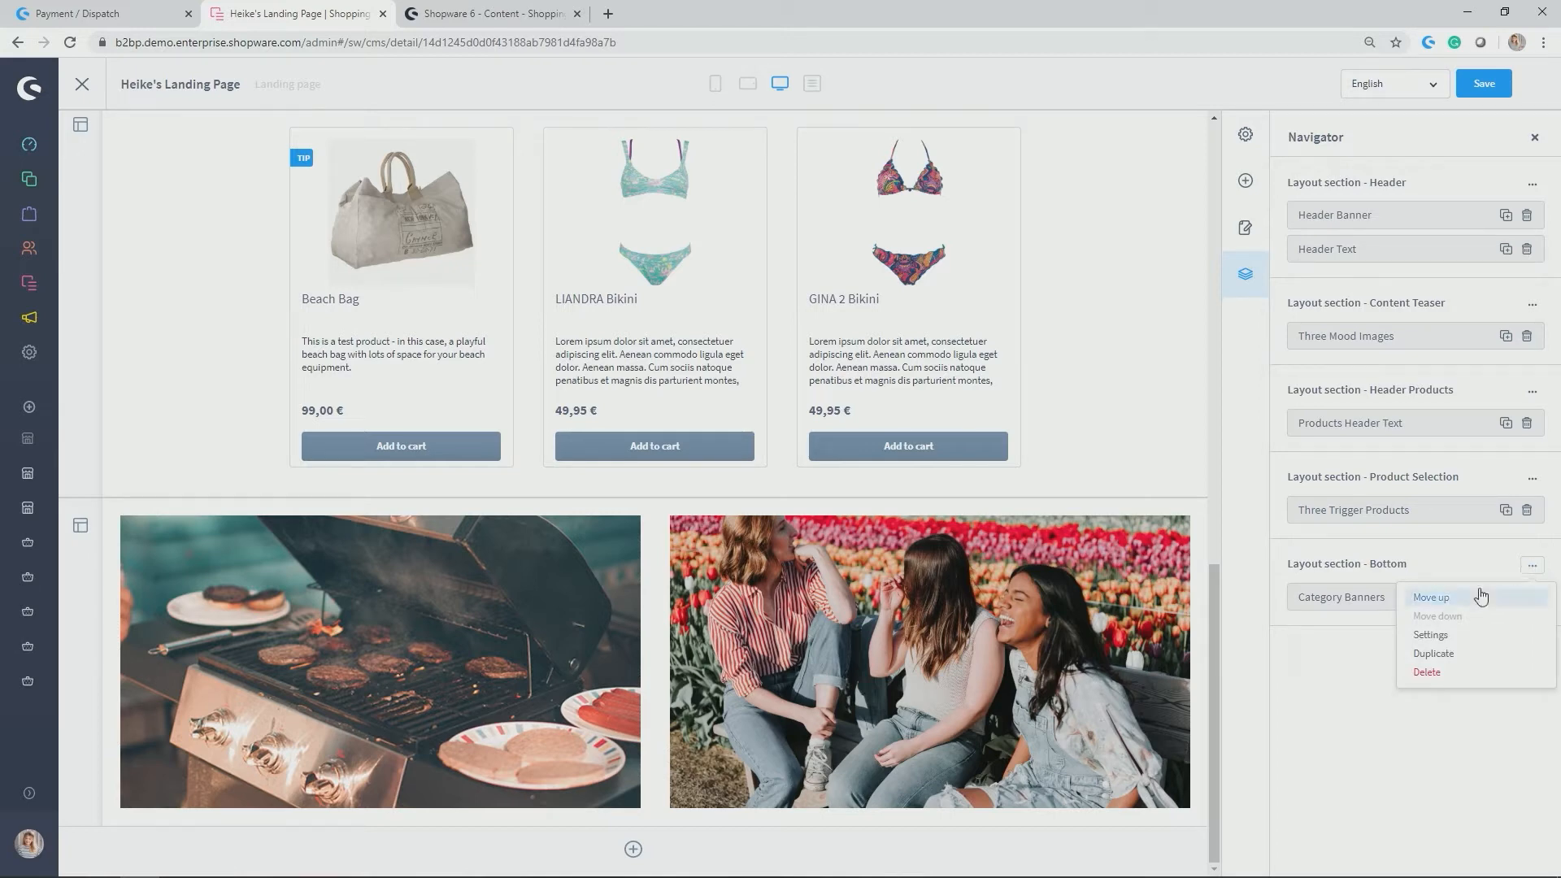
pyautogui.click(1431, 596)
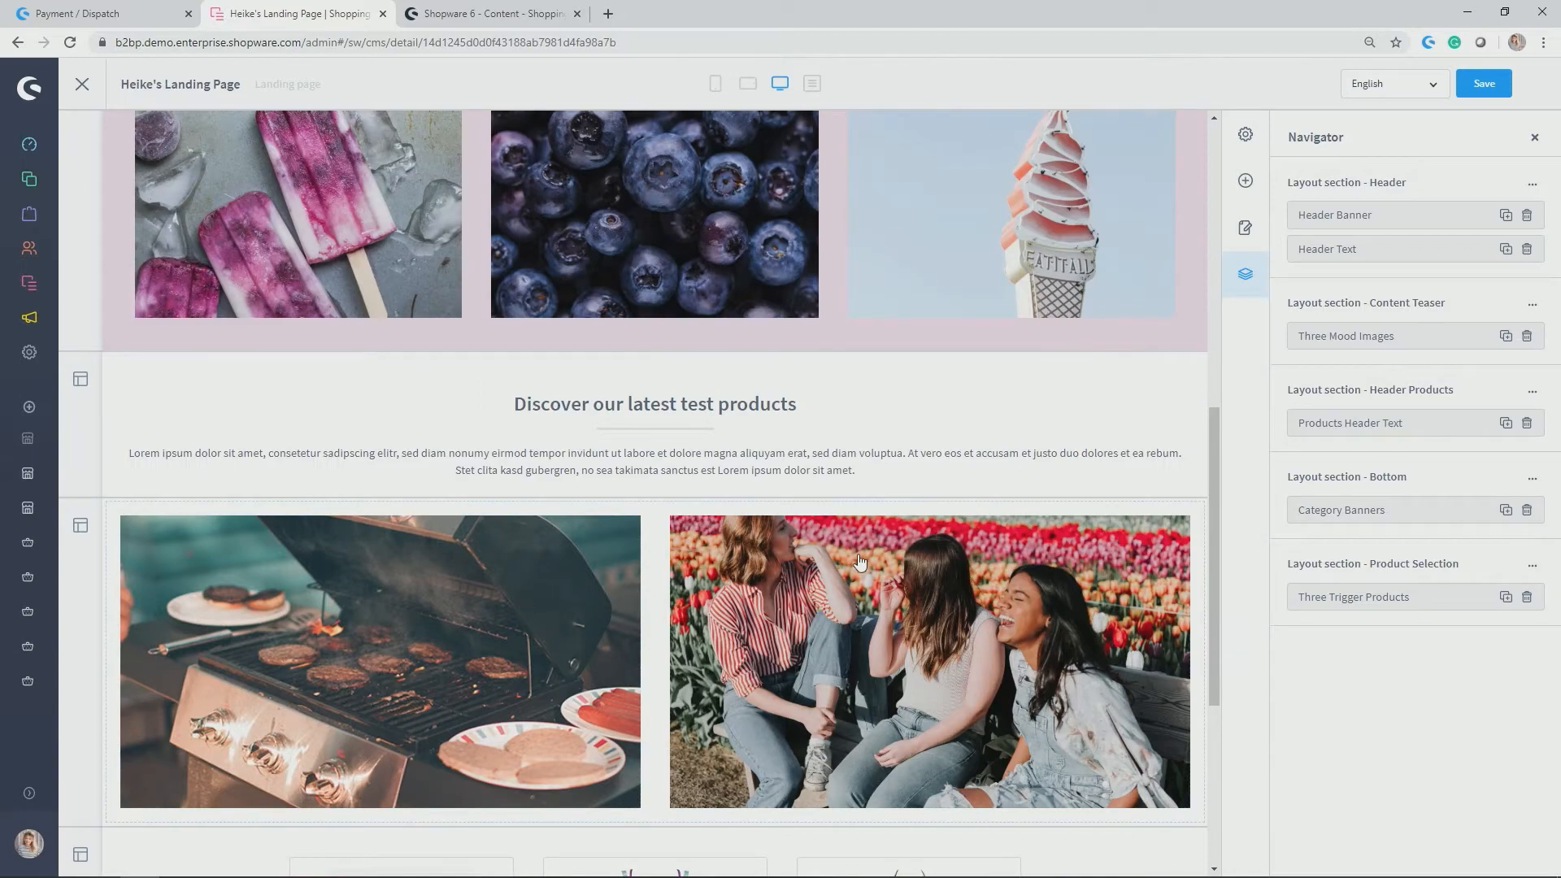
# Move the Bottom section back below Product Selection and show the addable blocks library.
pyautogui.scroll(-3)
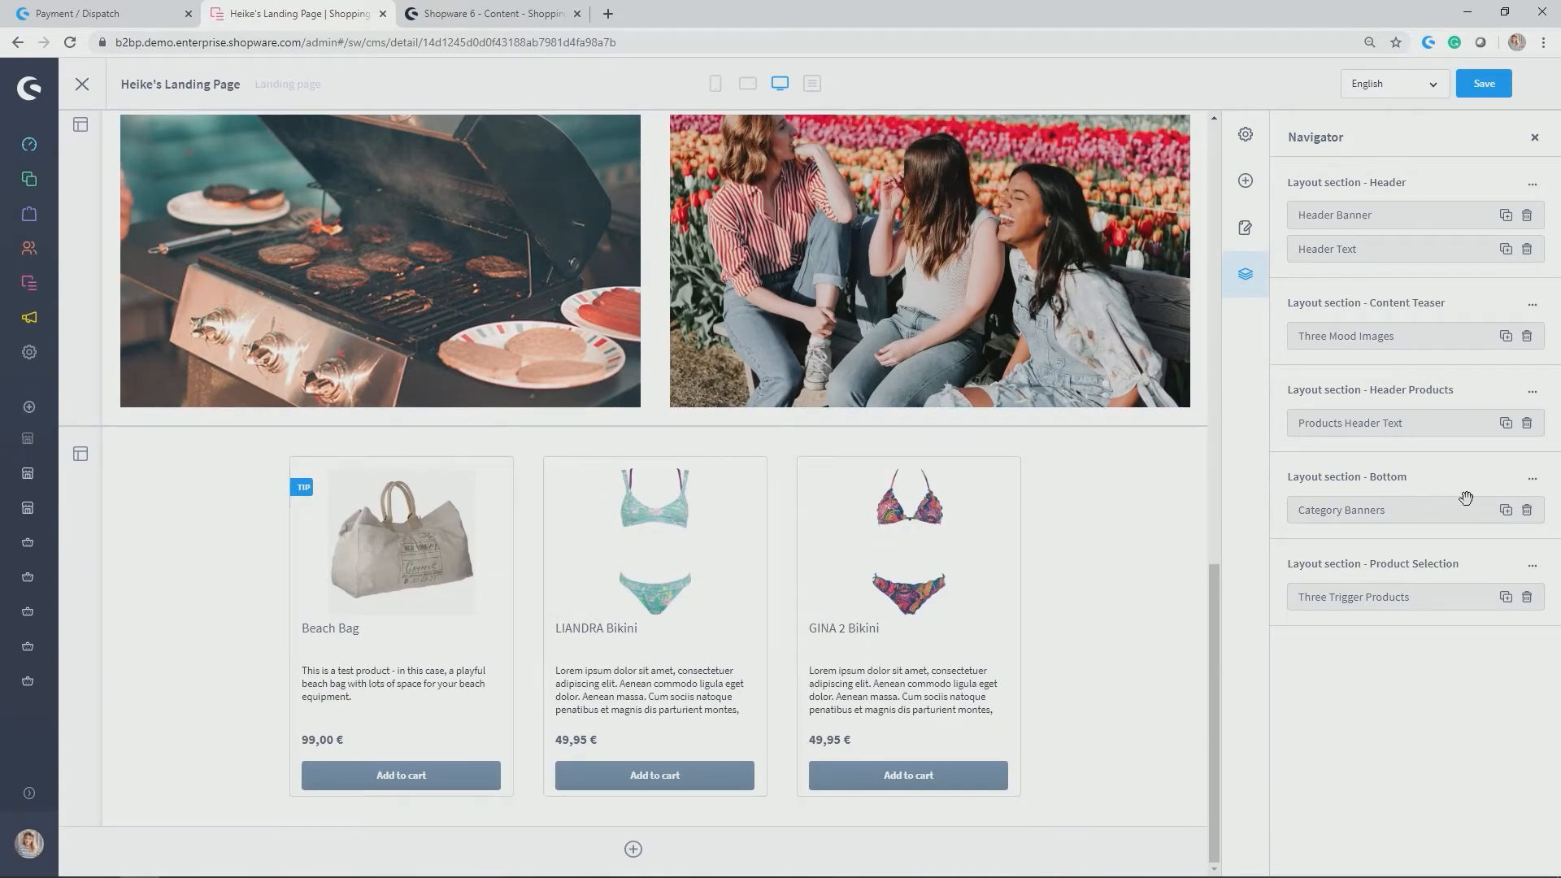
pyautogui.click(1532, 478)
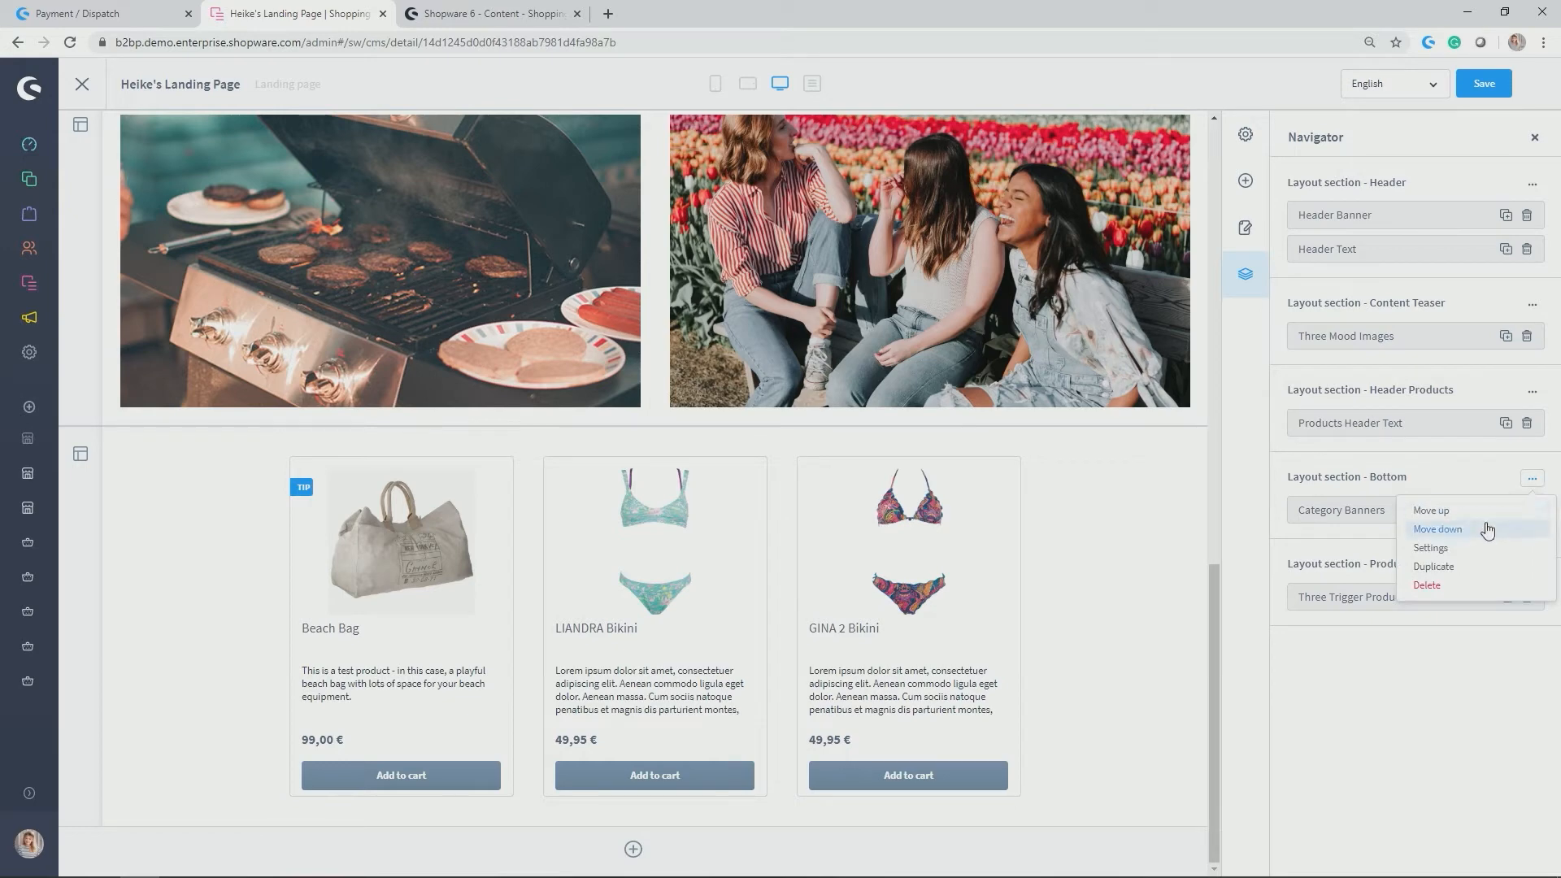
pyautogui.click(1437, 528)
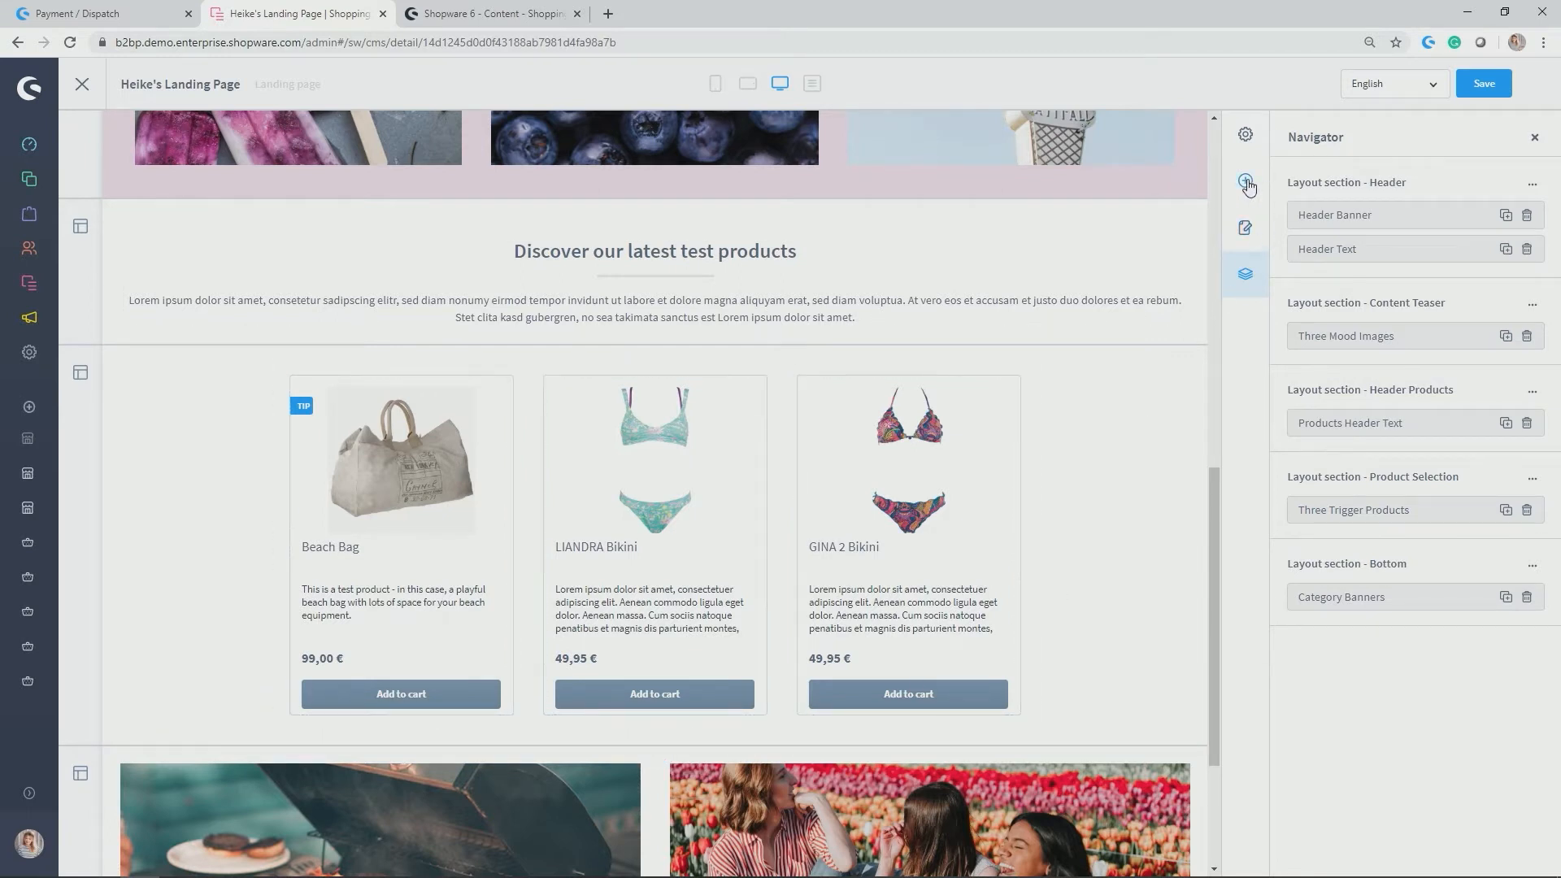
pyautogui.click(1243, 180)
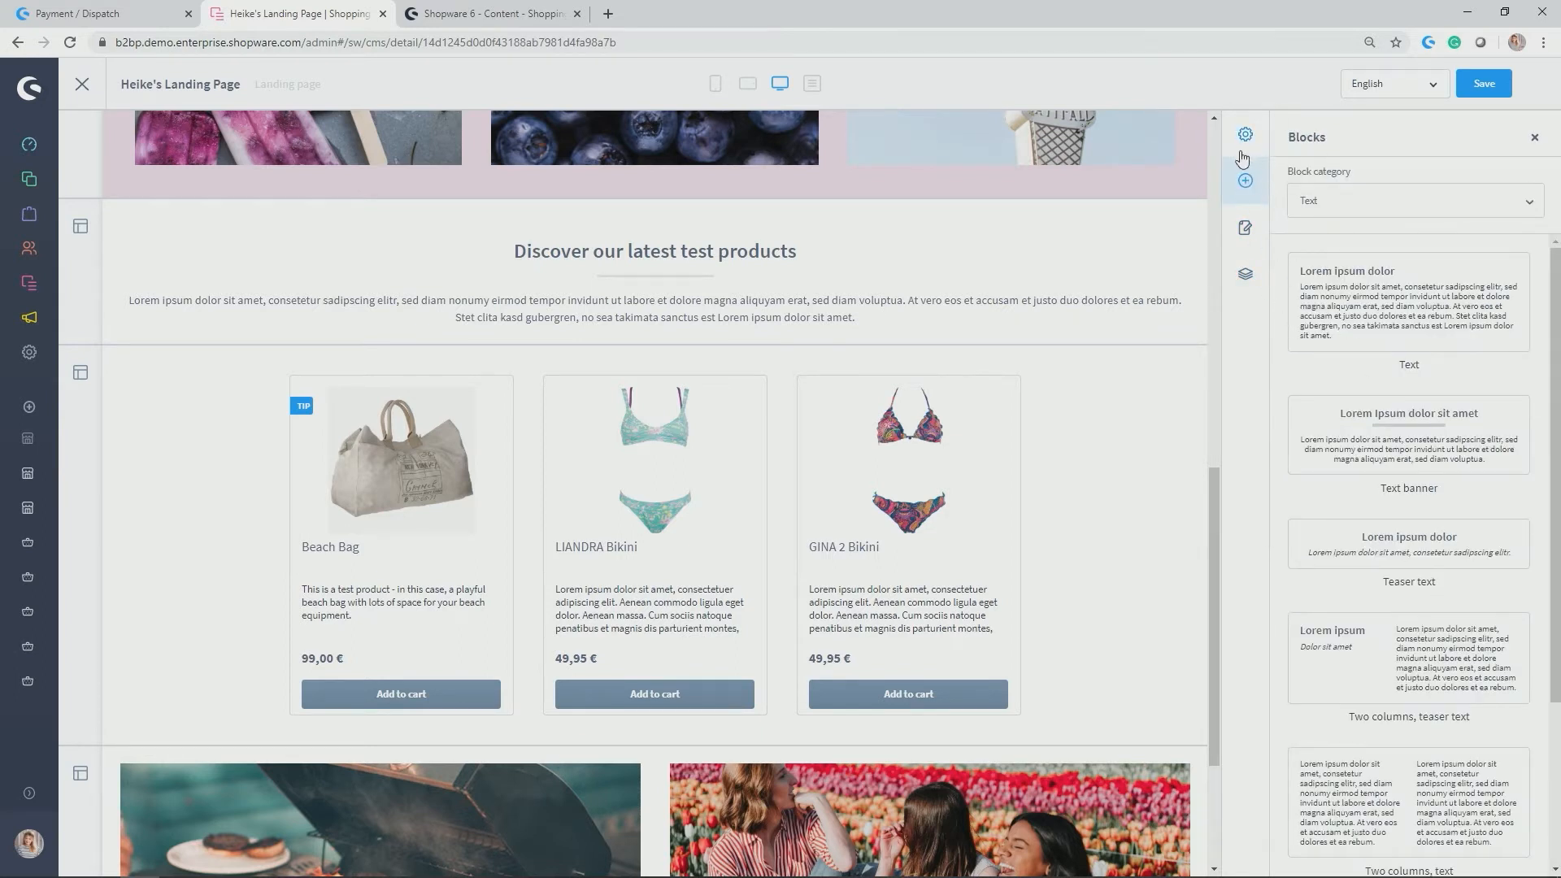
pyautogui.click(1243, 180)
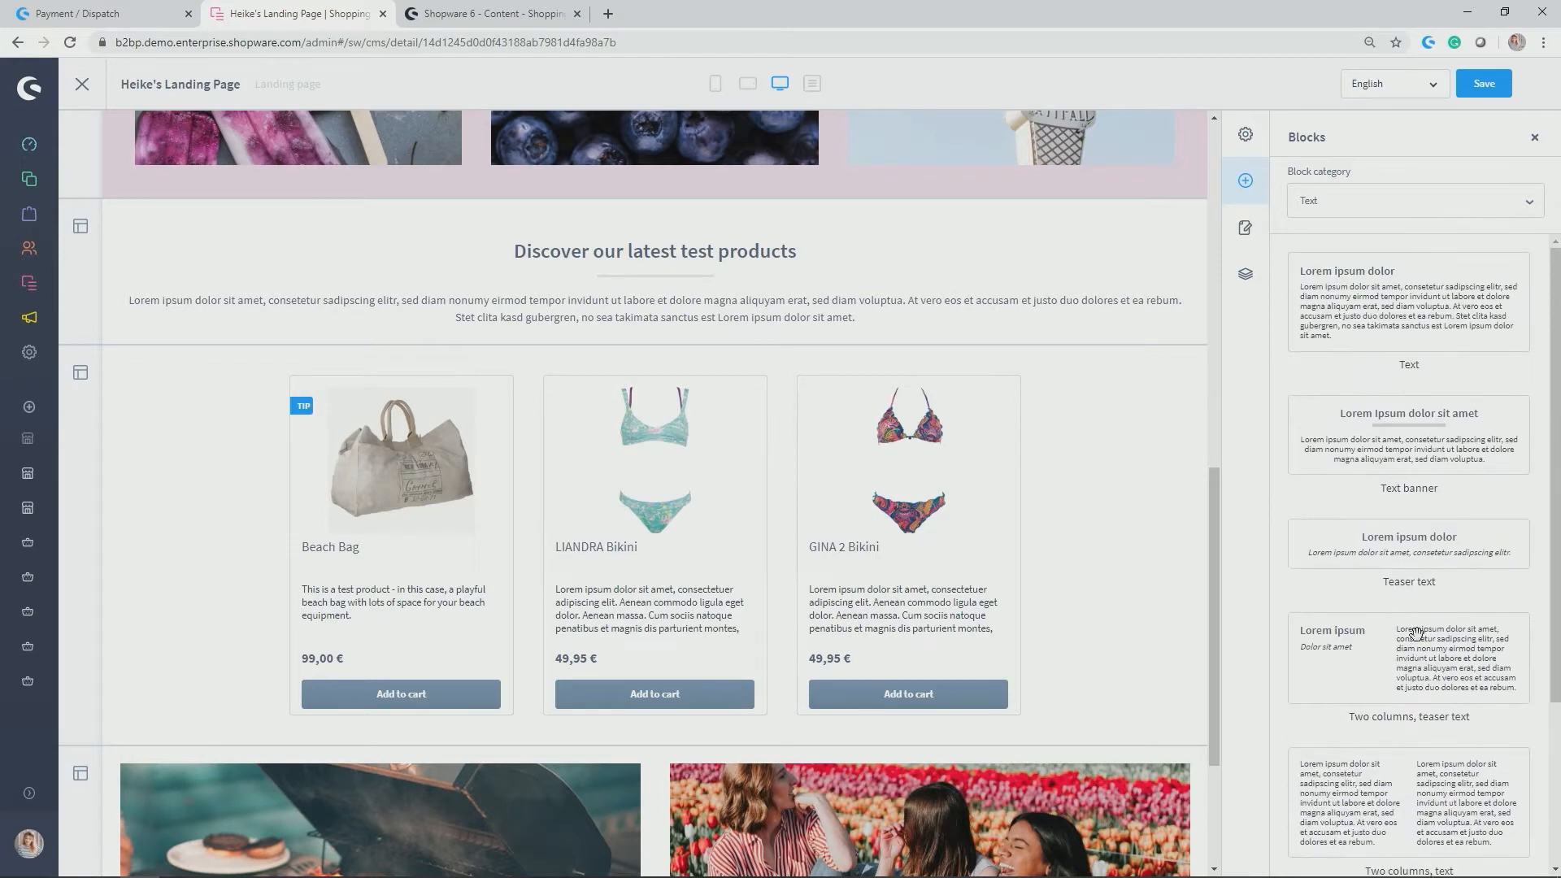
pyautogui.click(1413, 200)
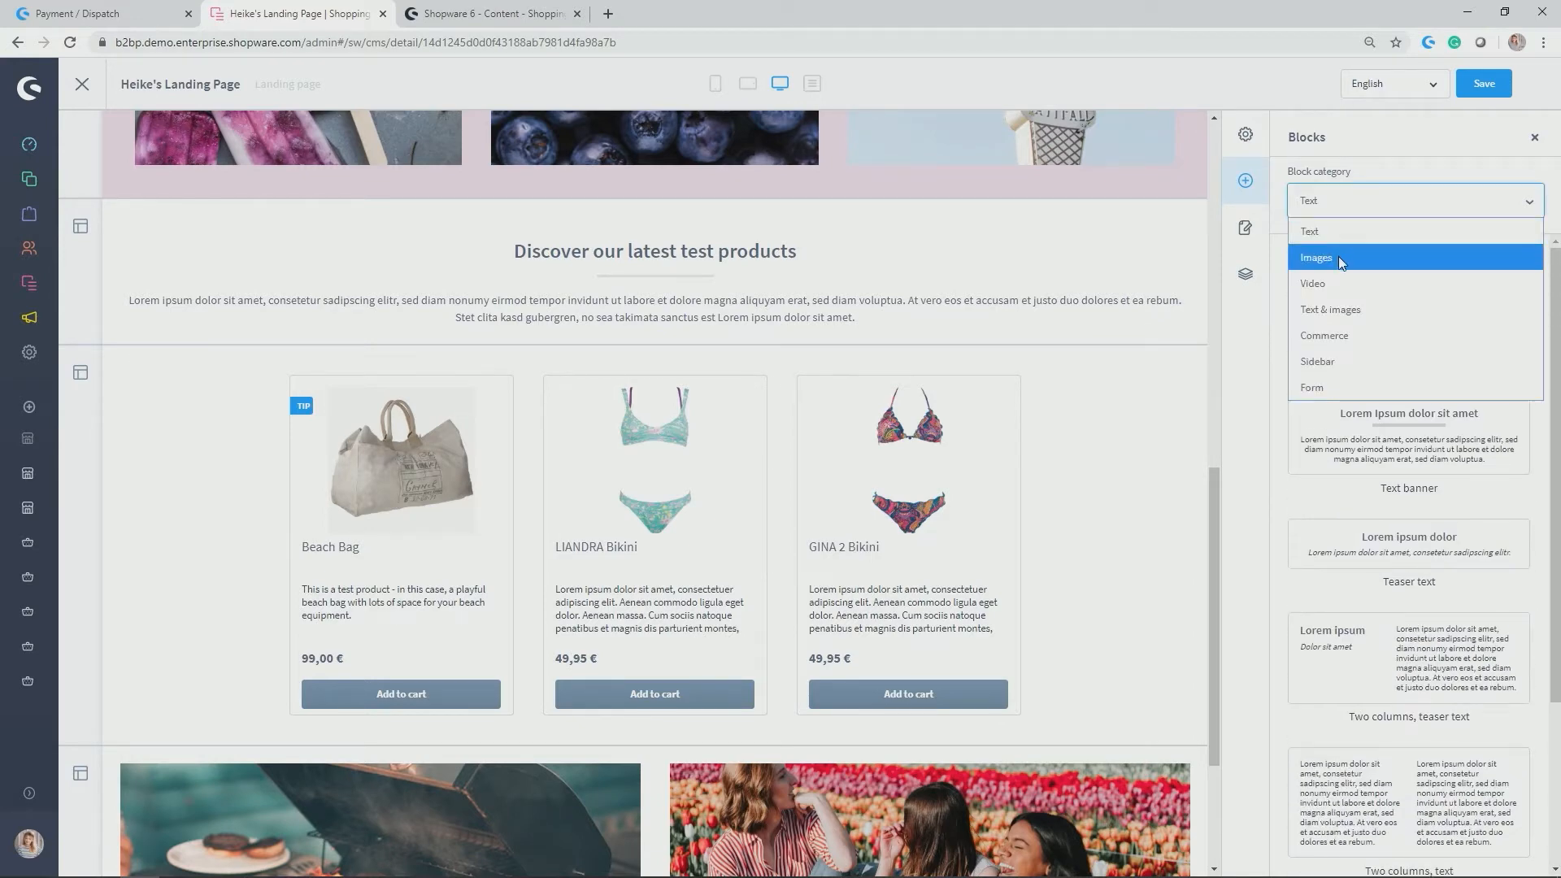
pyautogui.click(1317, 257)
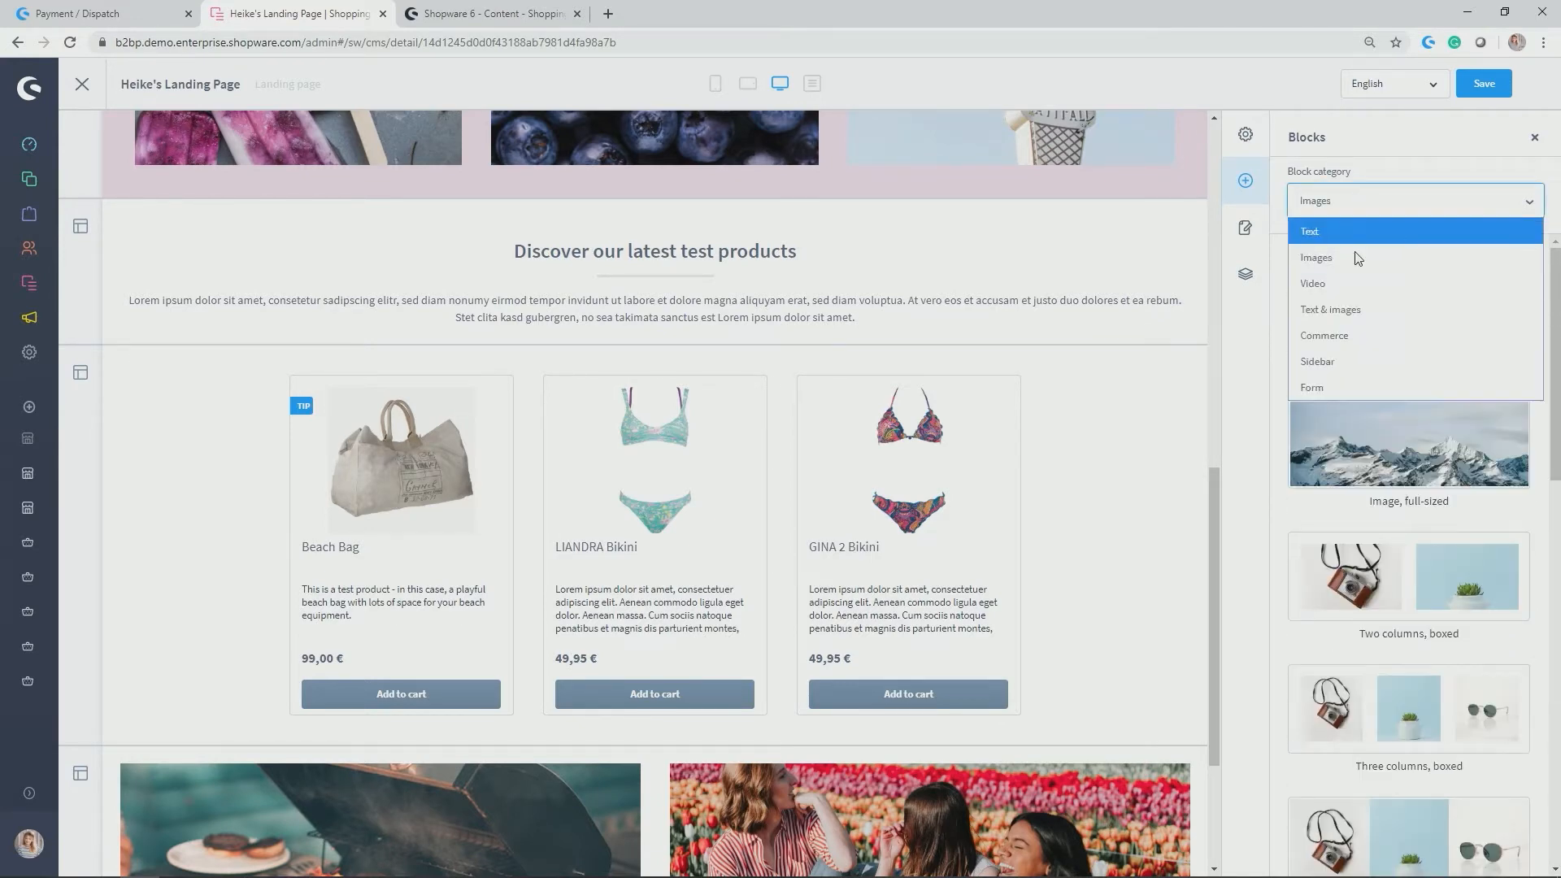
pyautogui.click(1312, 283)
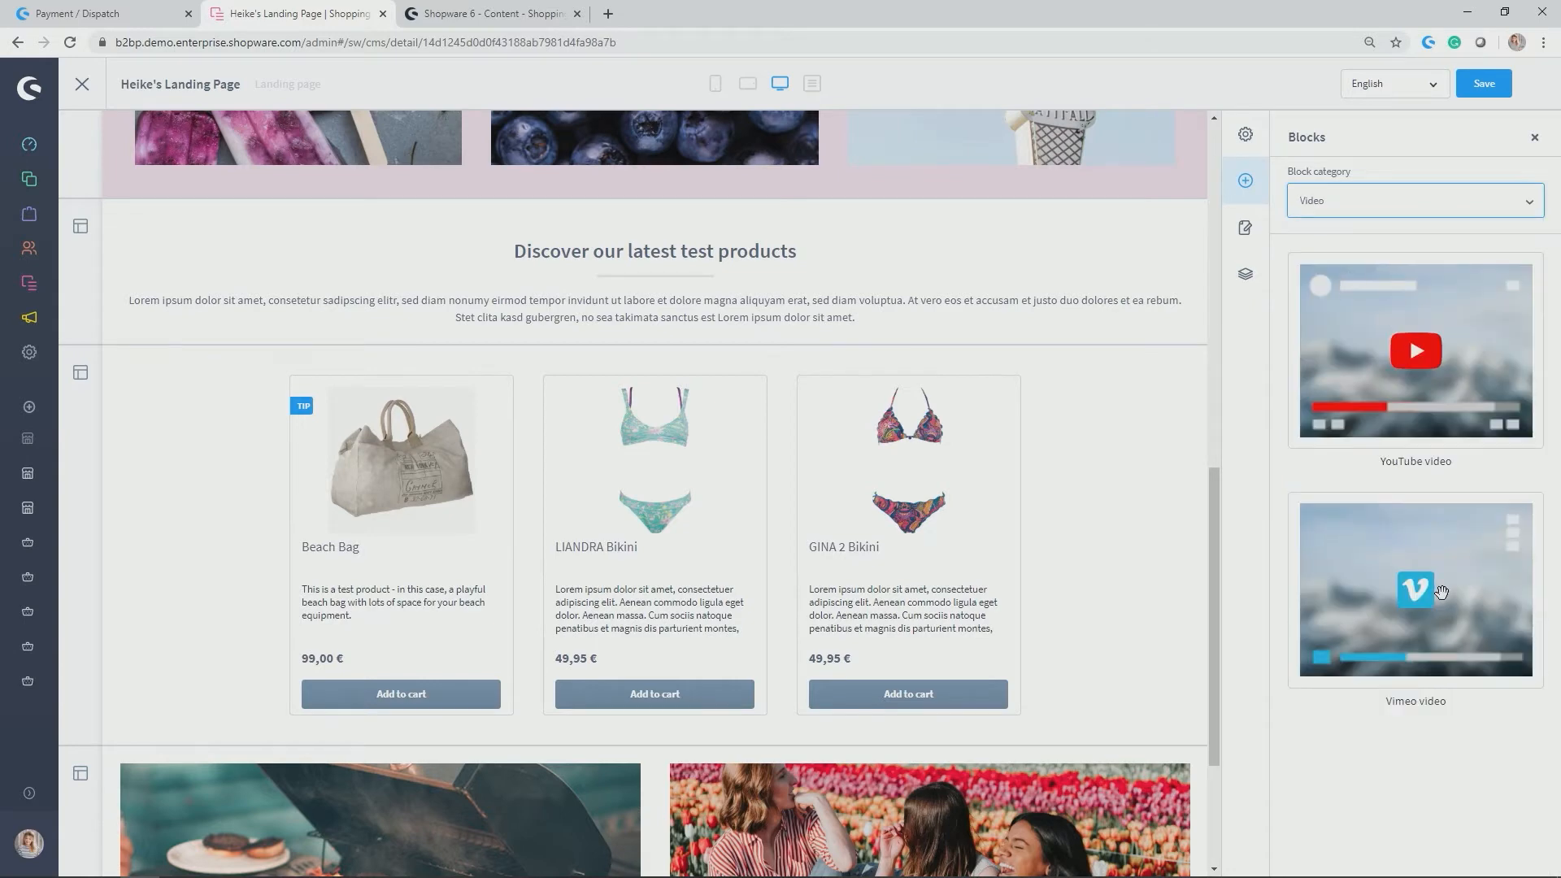
pyautogui.click(1412, 200)
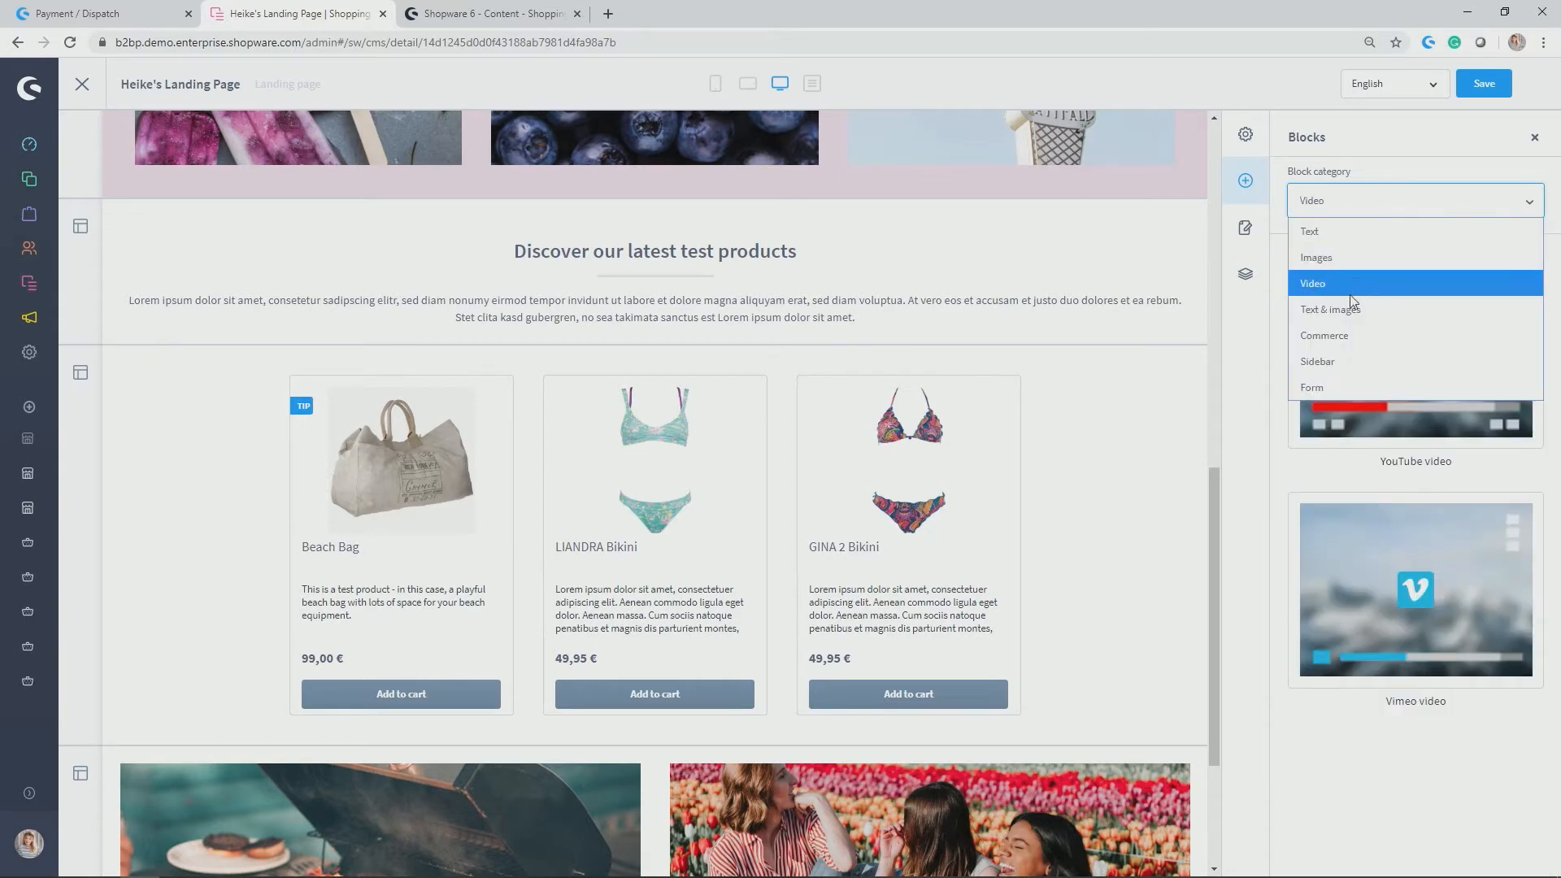
pyautogui.click(1328, 309)
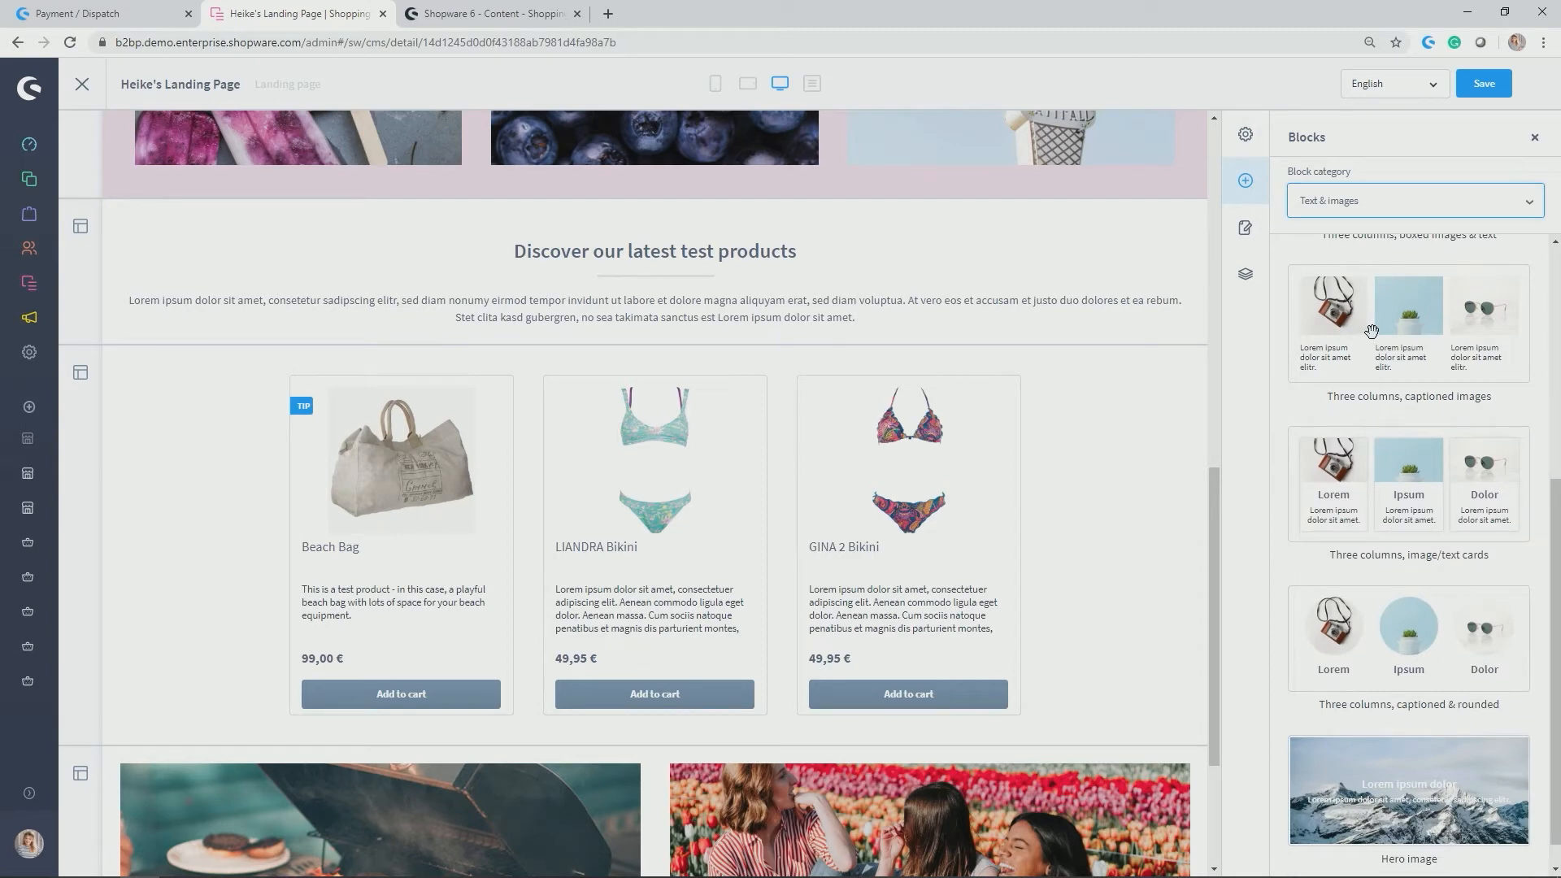
pyautogui.scroll(-3)
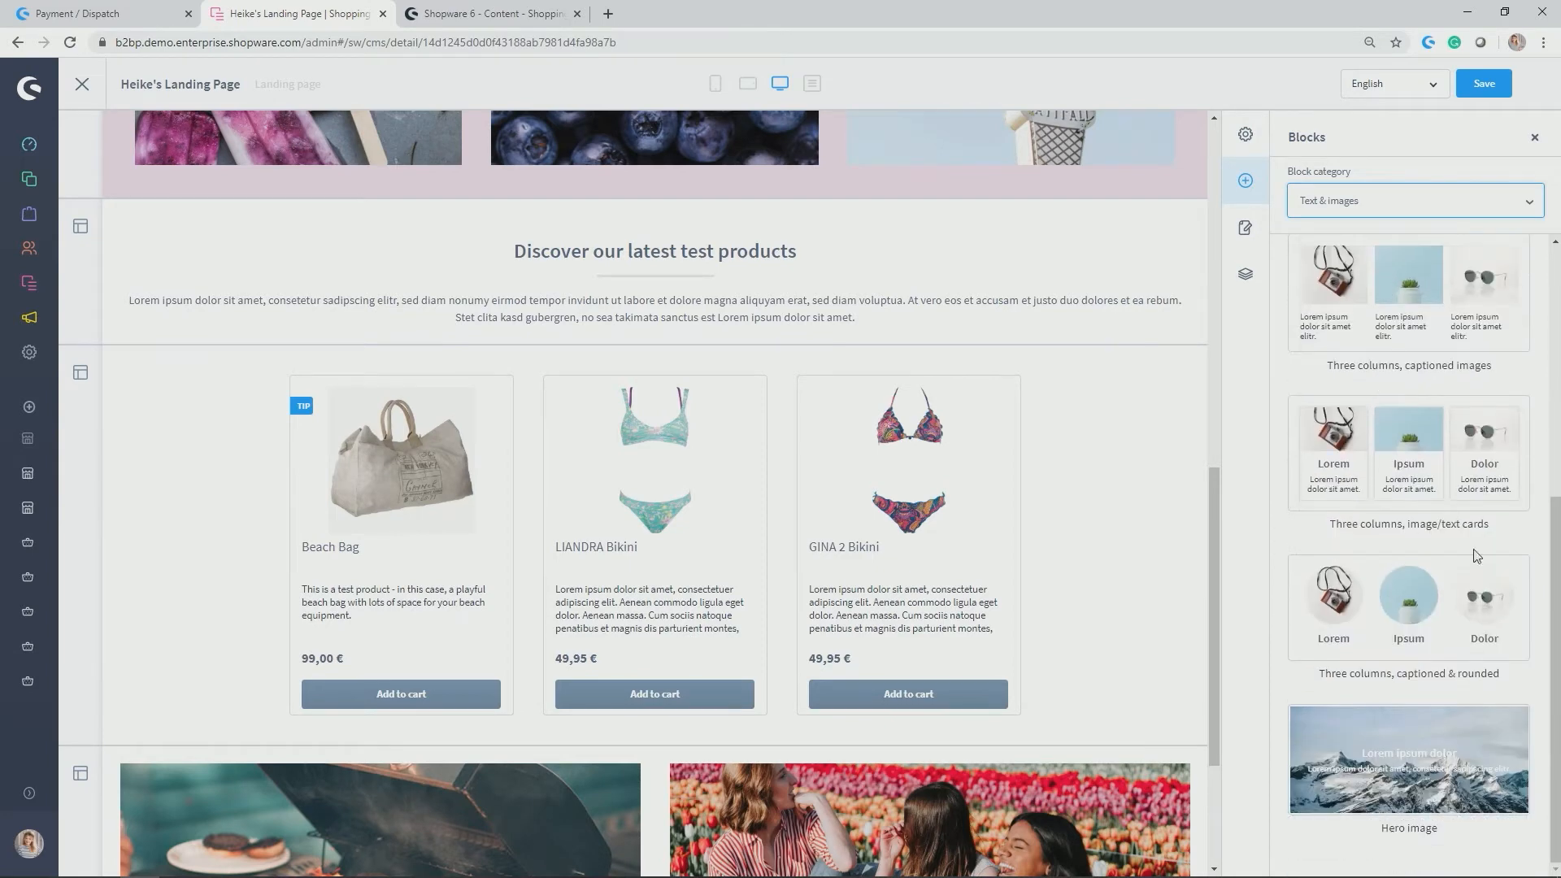
pyautogui.moveTo(1319, 787)
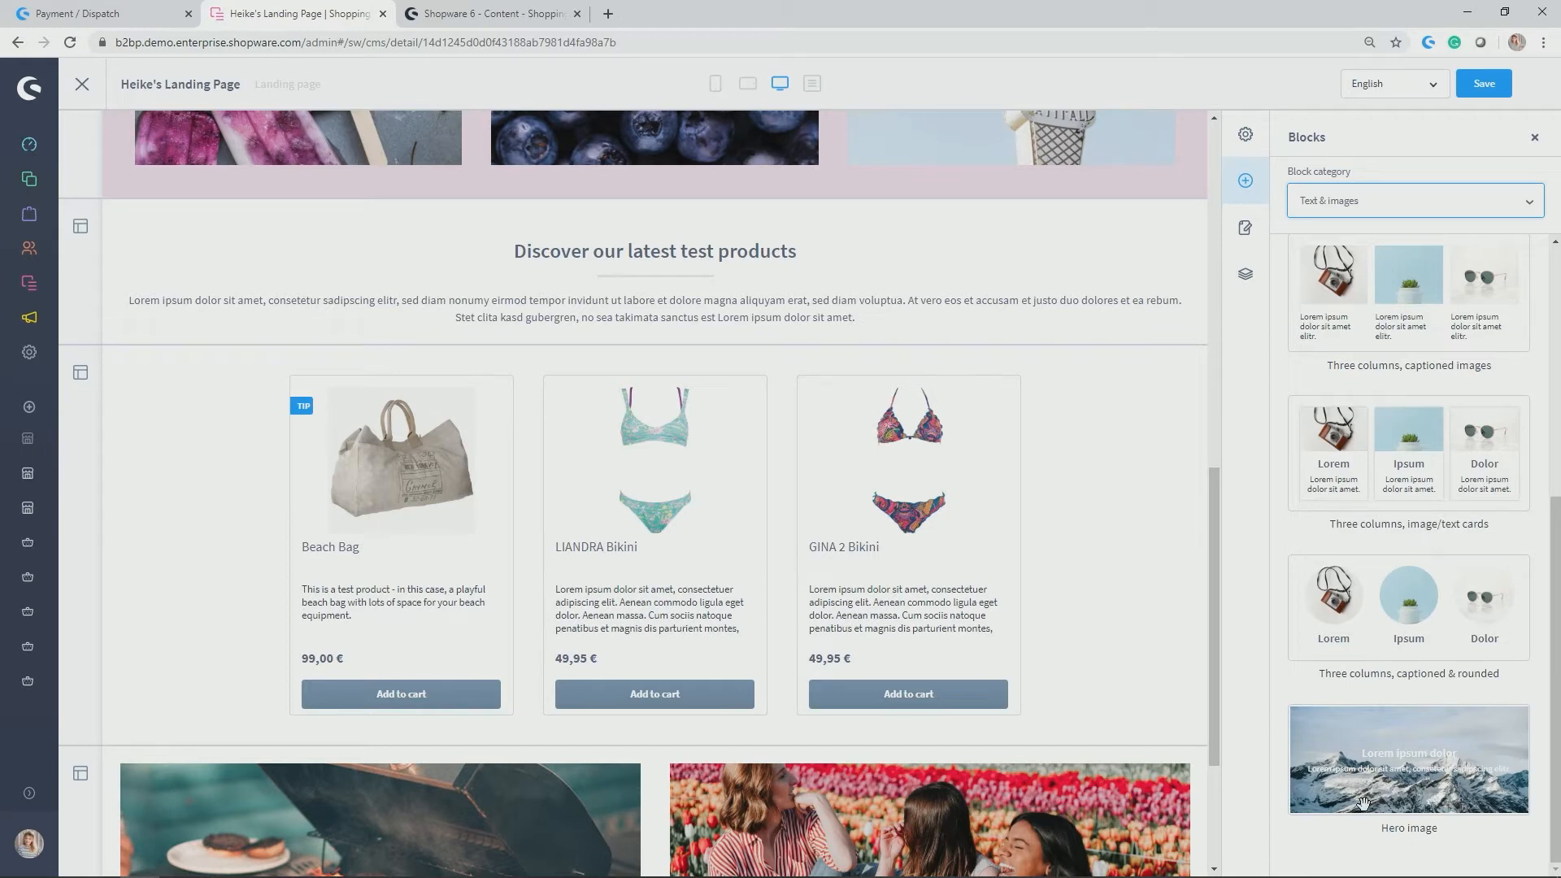
pyautogui.click(1412, 200)
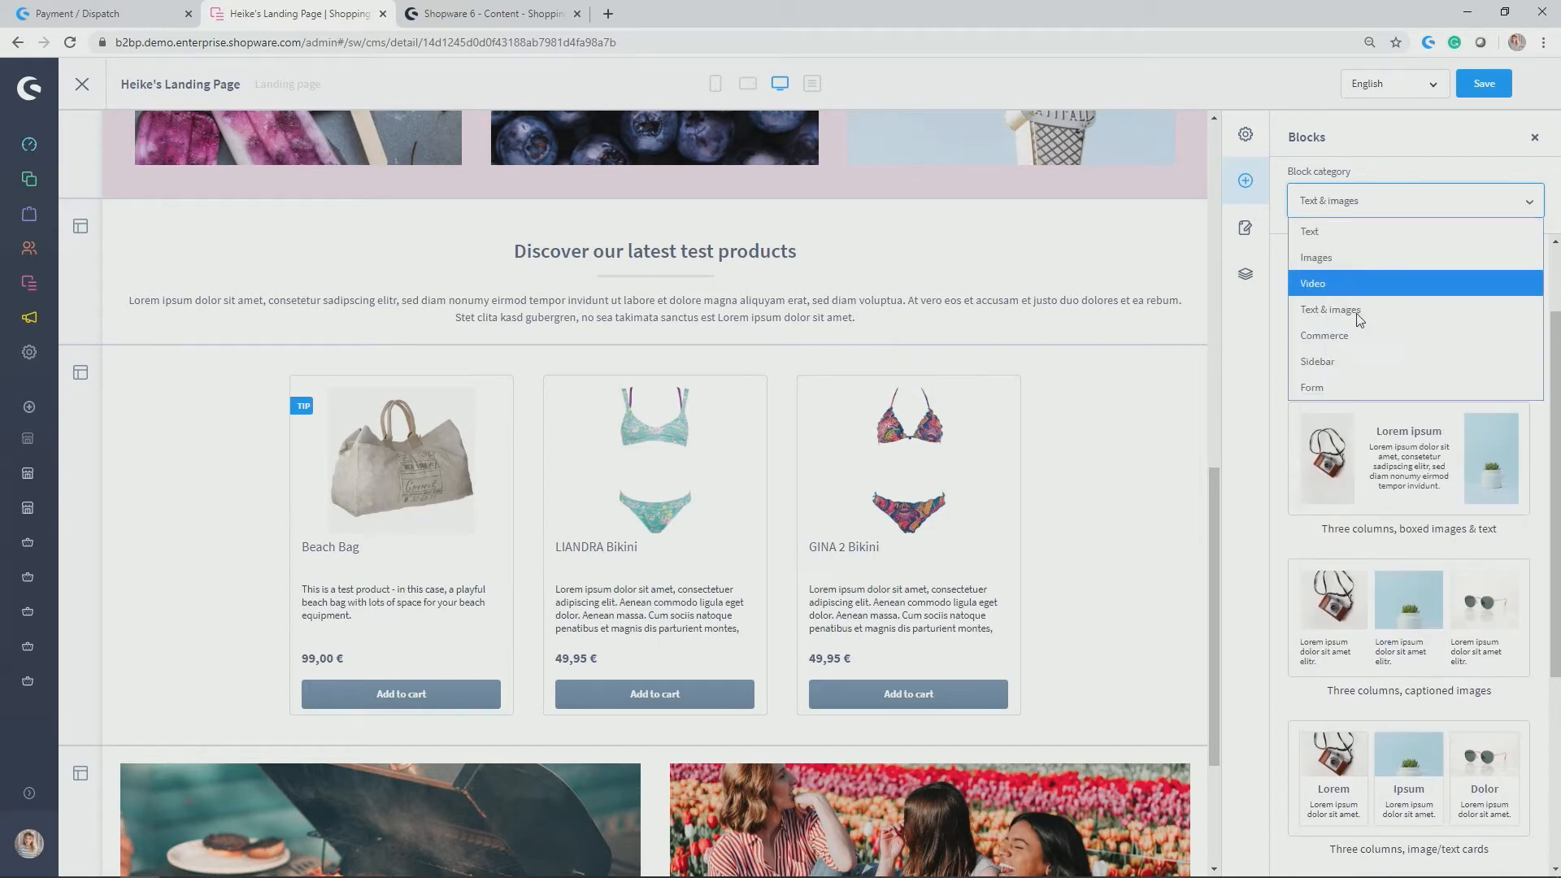
pyautogui.click(1325, 335)
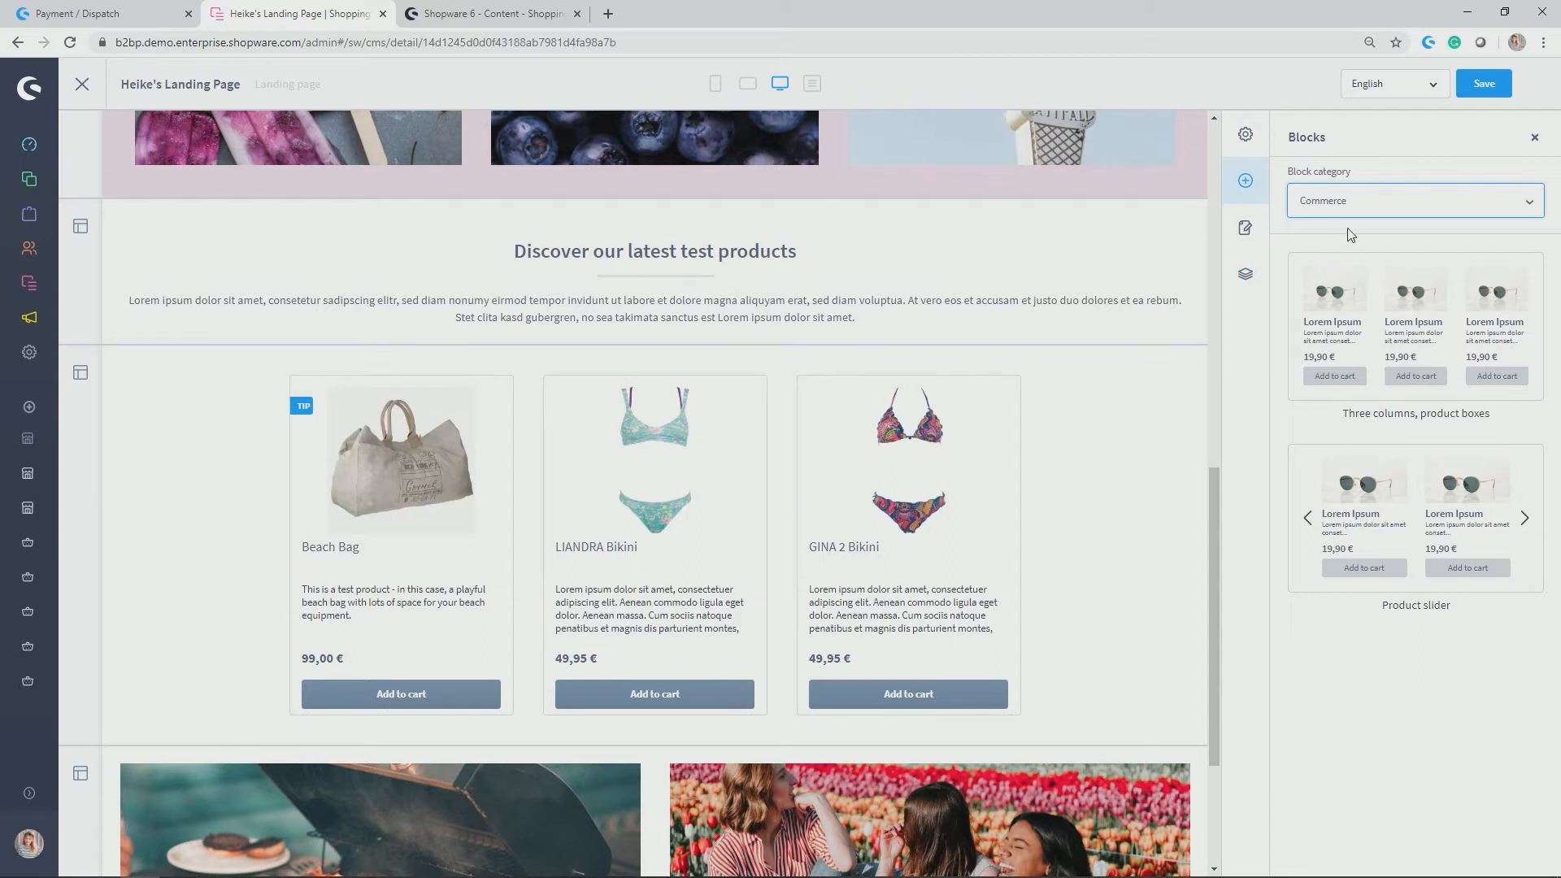
pyautogui.click(1412, 200)
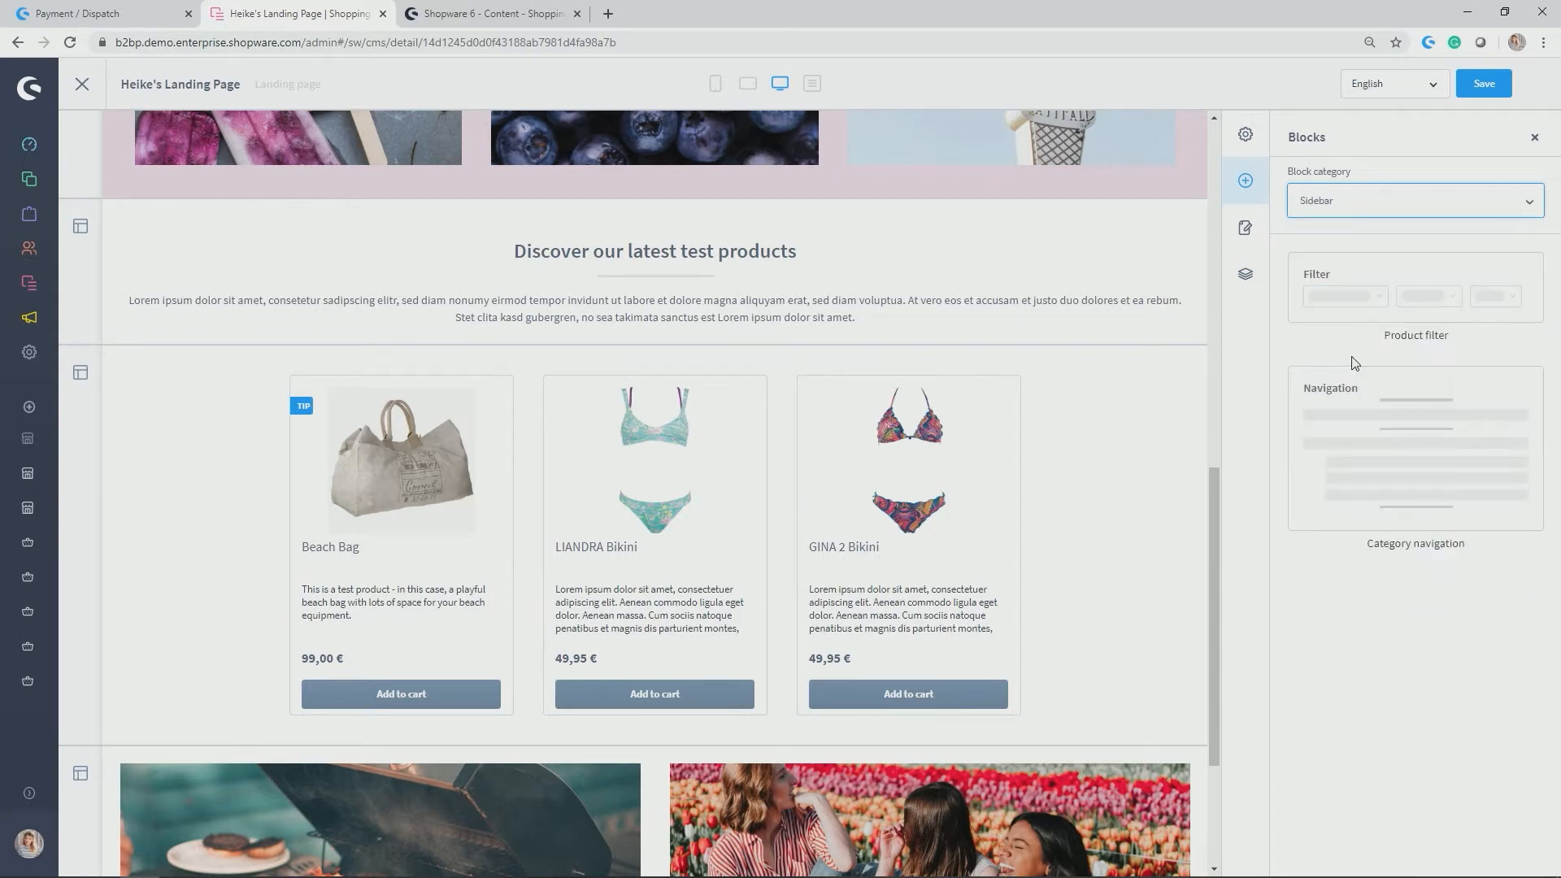
pyautogui.click(1413, 200)
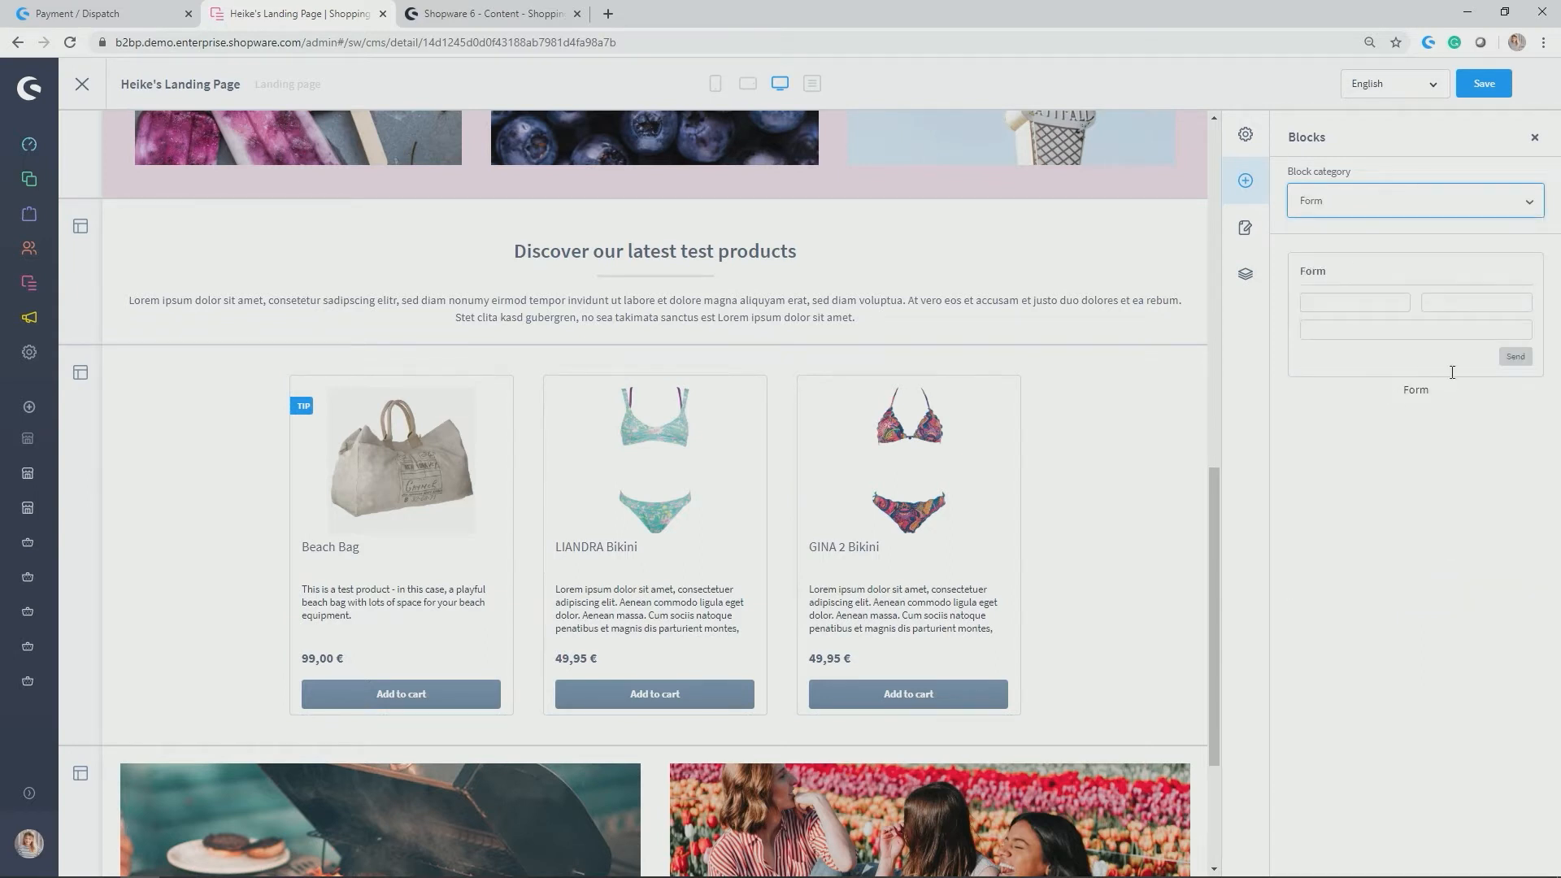
pyautogui.click(1411, 200)
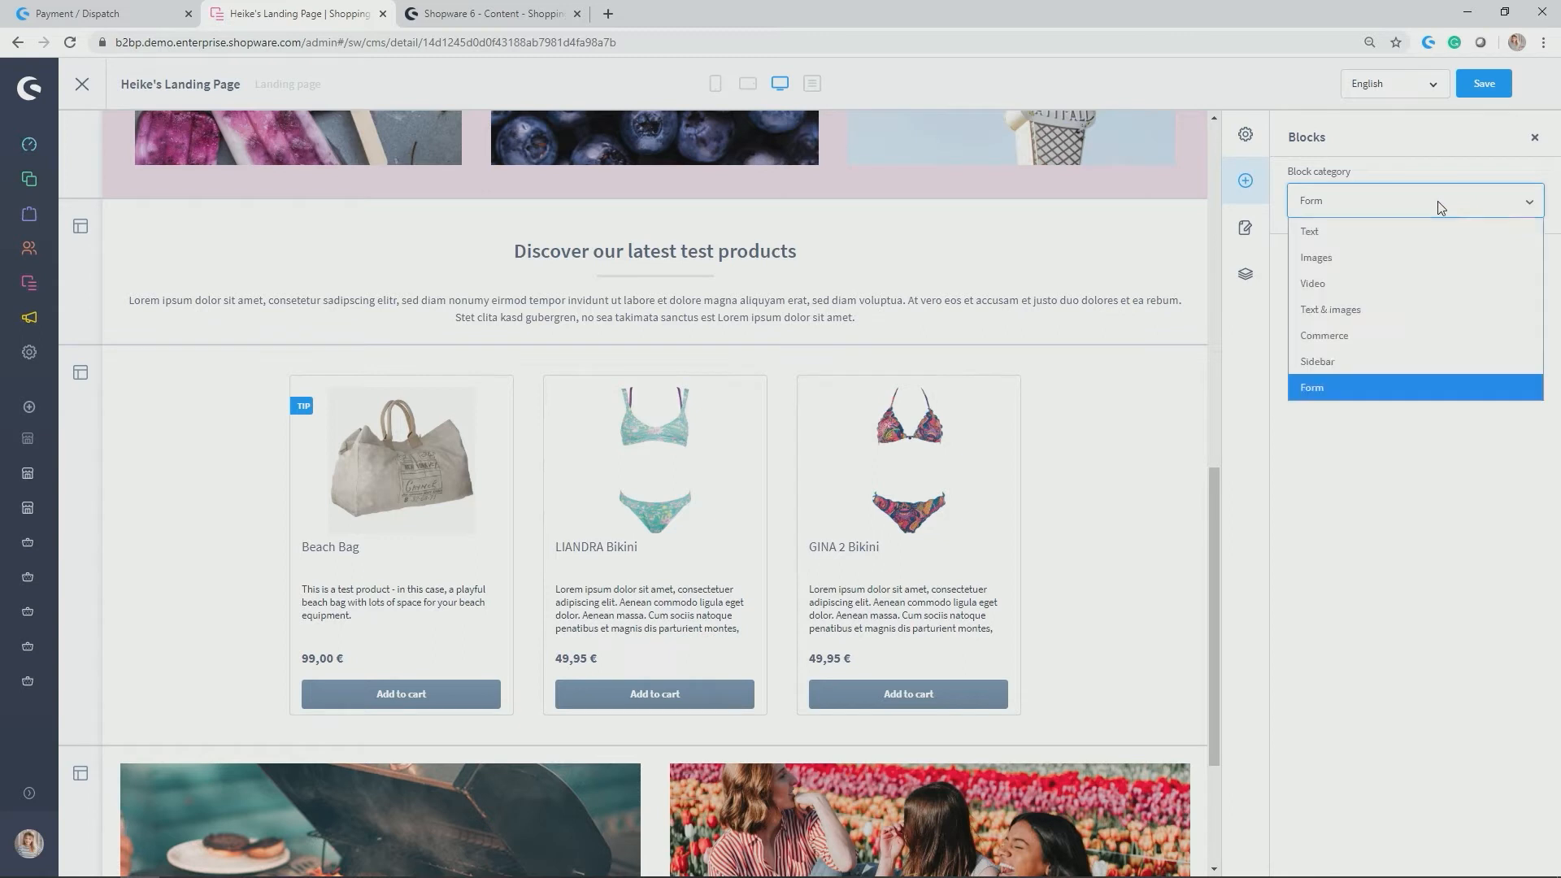
pyautogui.click(1310, 387)
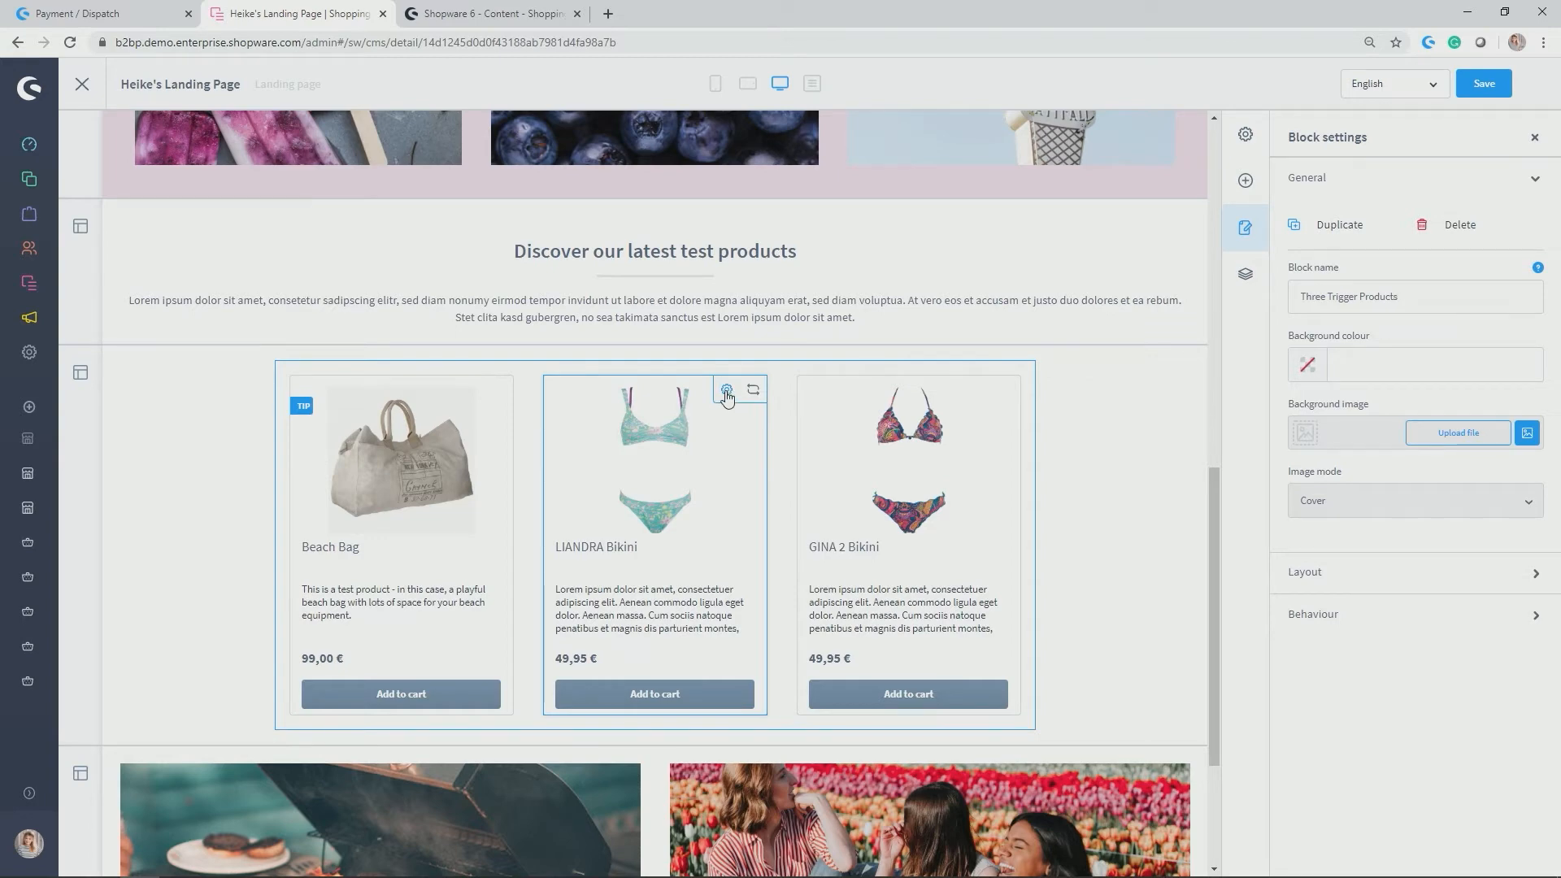
# Replace the middle box's LIANDRA Bikini with the Fire Bowl (169,00 €) and confirm with Done.
pyautogui.click(727, 389)
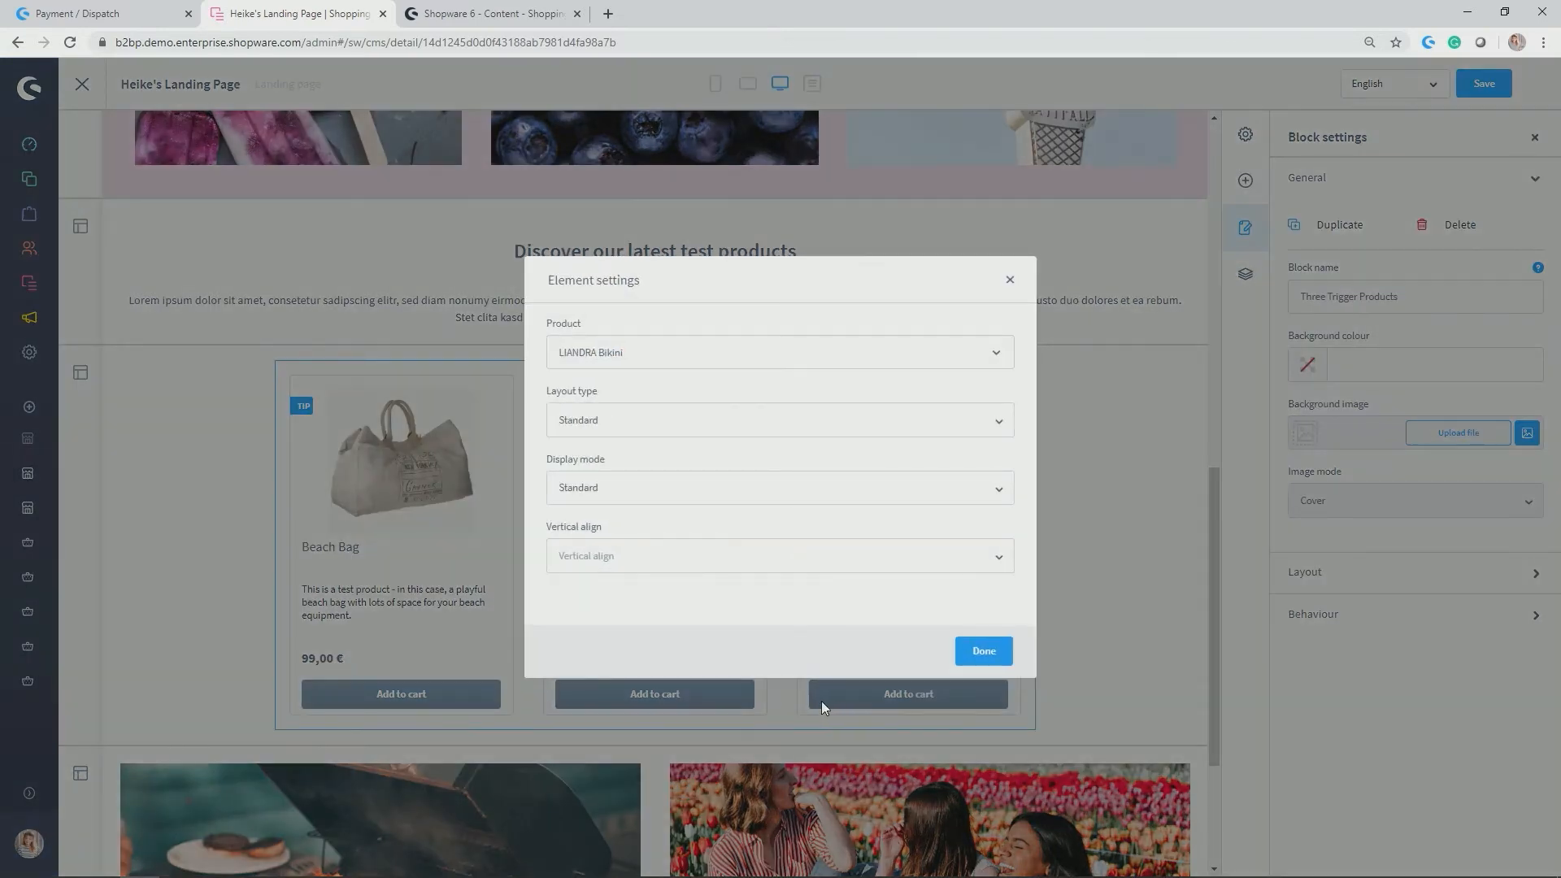
pyautogui.click(777, 351)
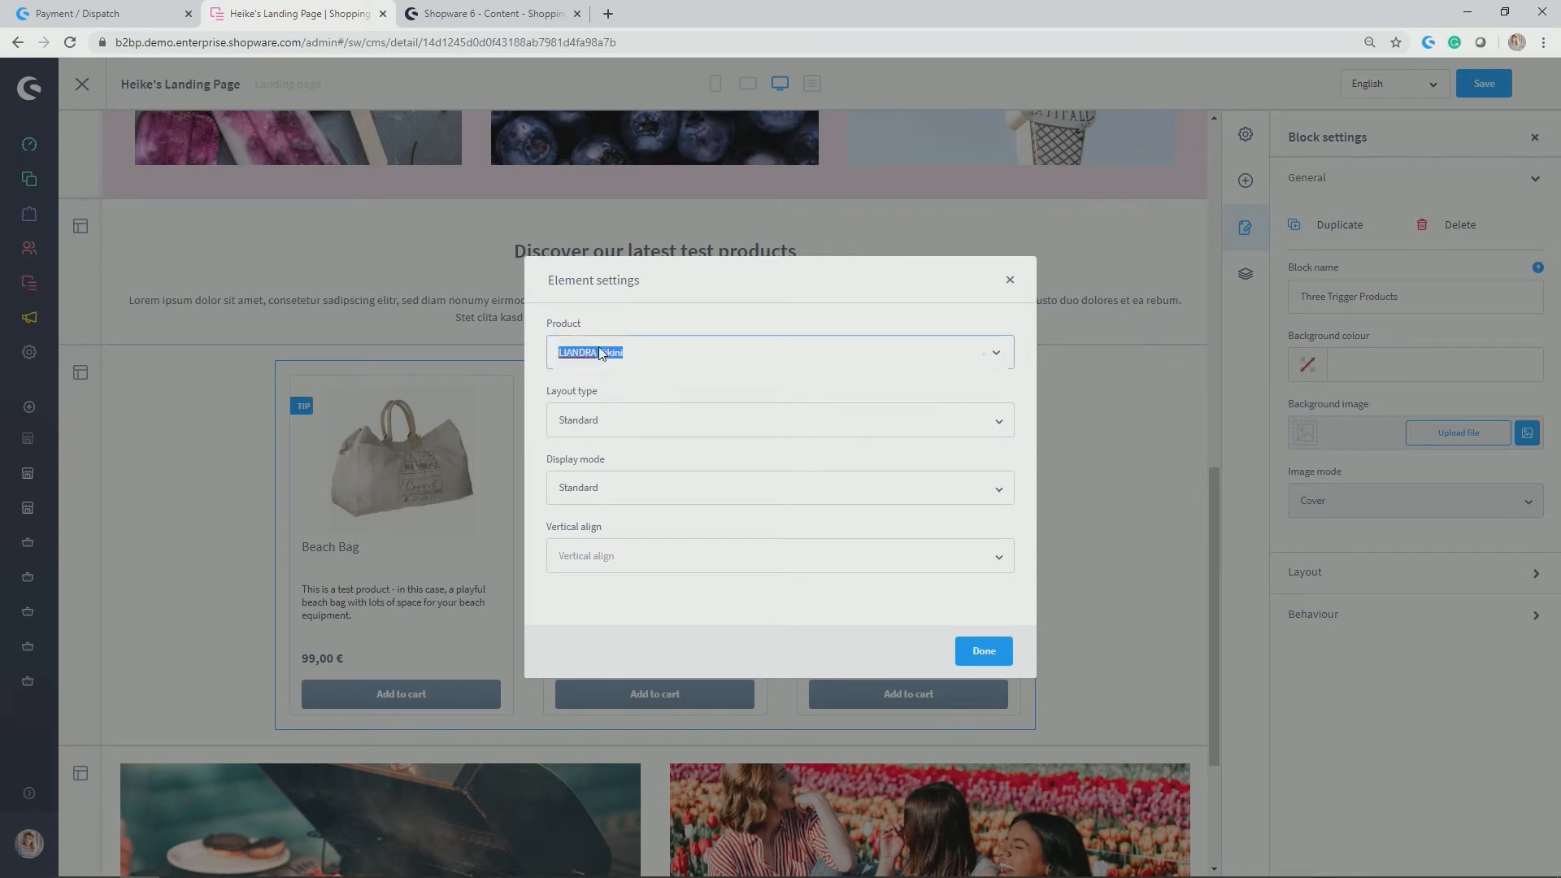
pyautogui.click(779, 351)
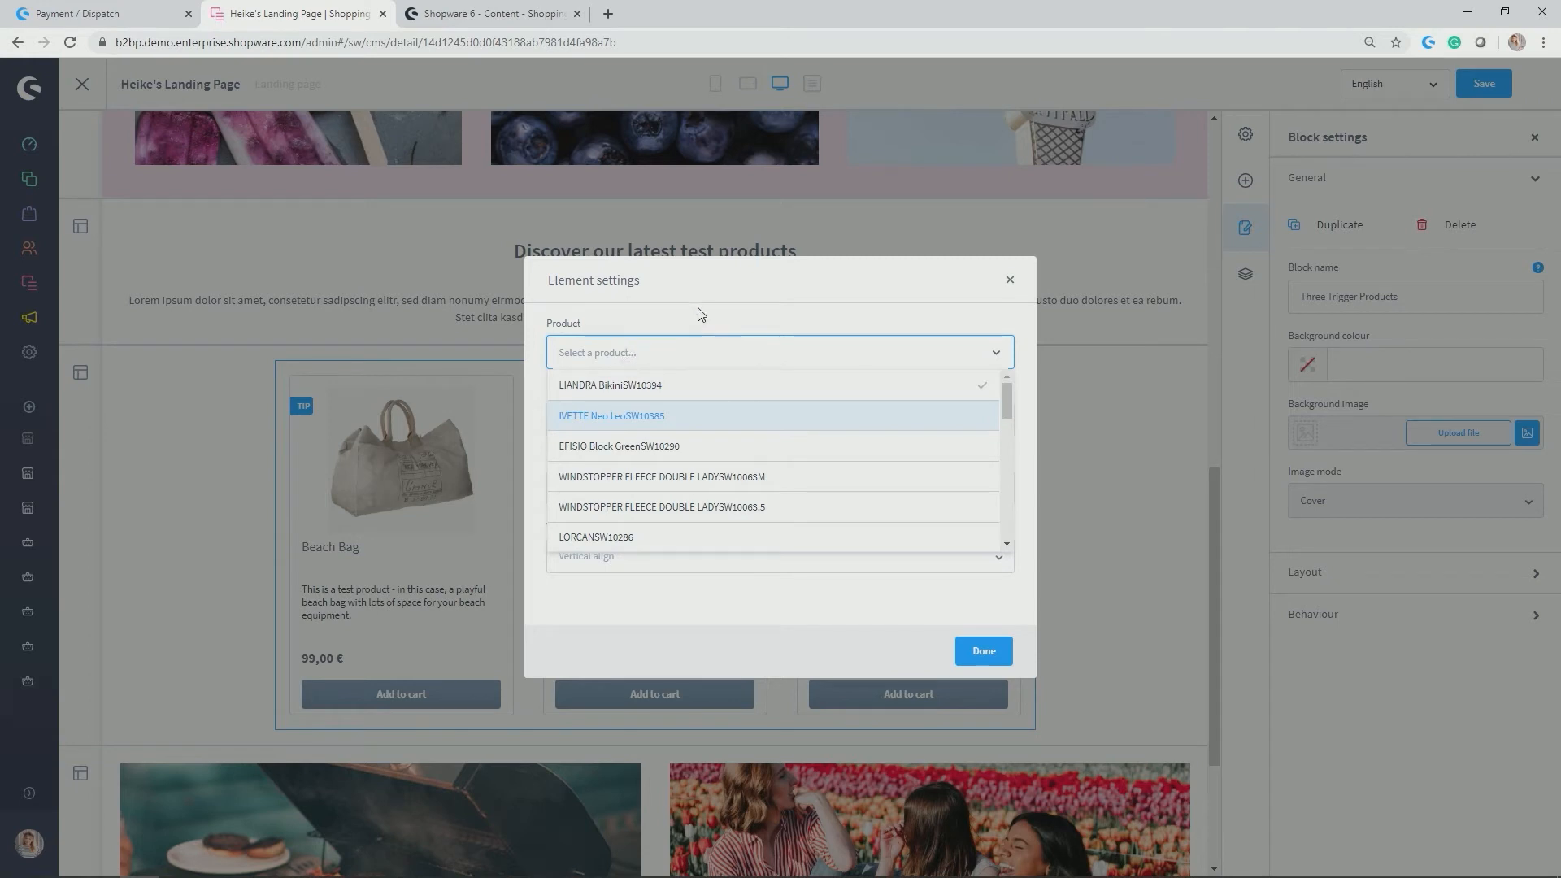
pyautogui.write('f')
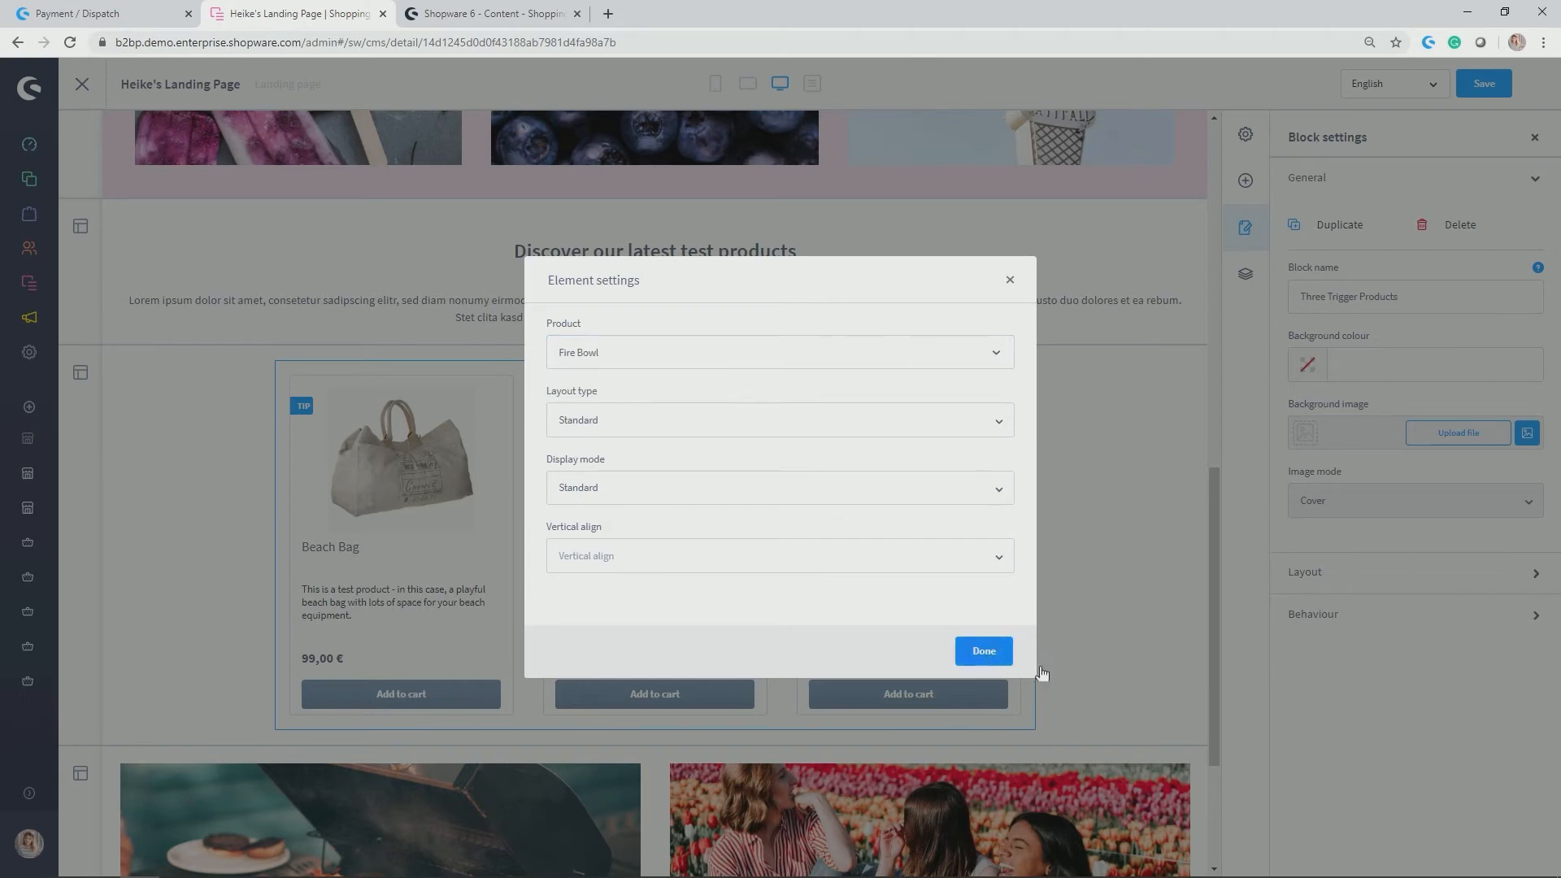
pyautogui.click(982, 650)
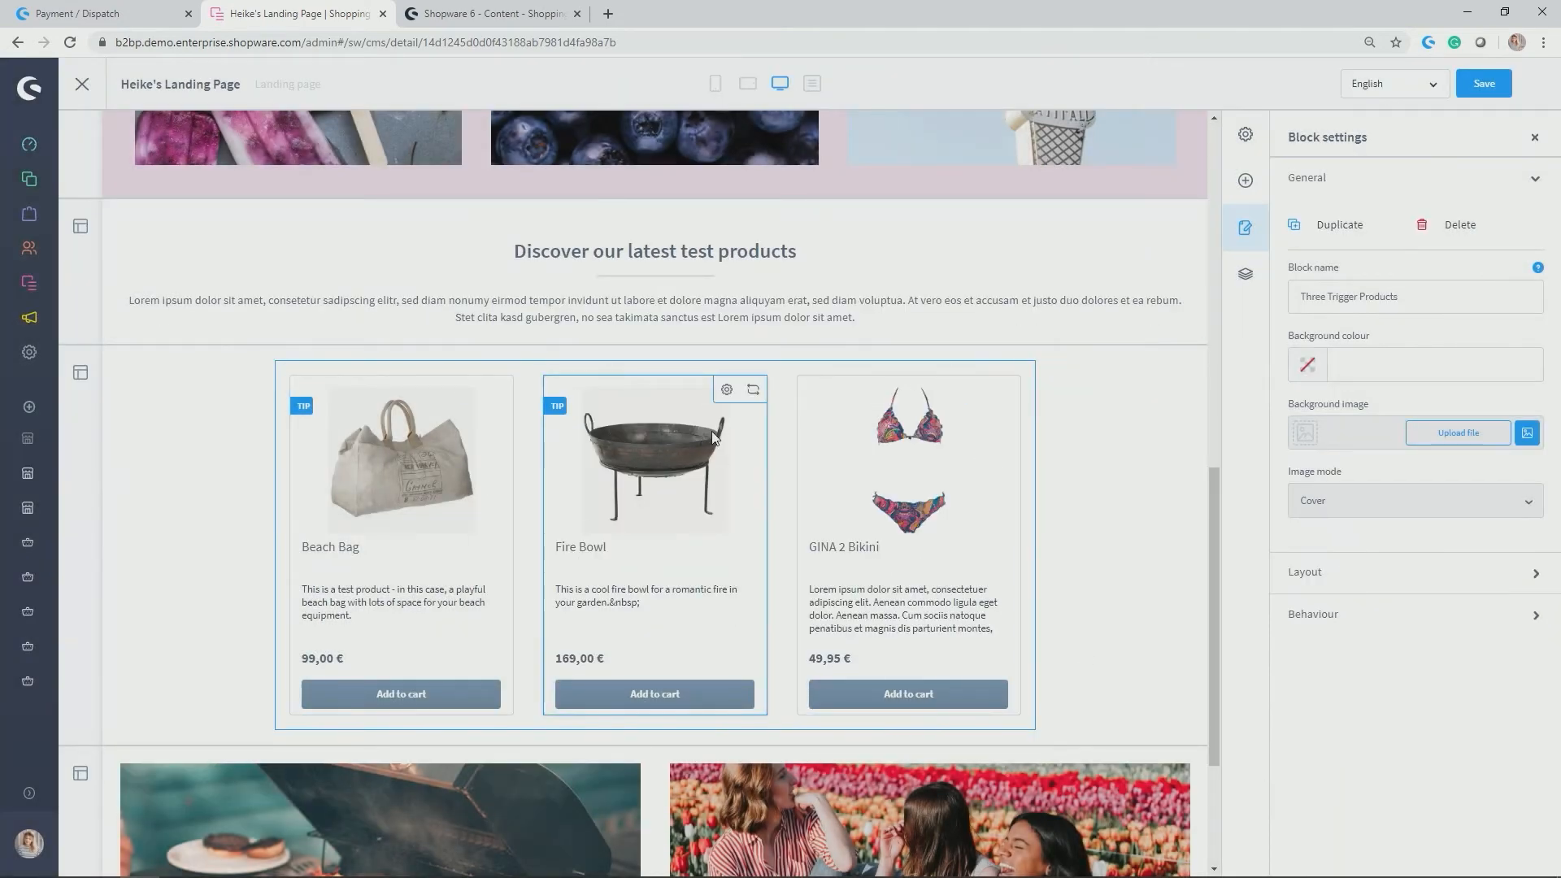
# Expand the block's Behaviour section showing Use quickview enabled.
pyautogui.click(906, 428)
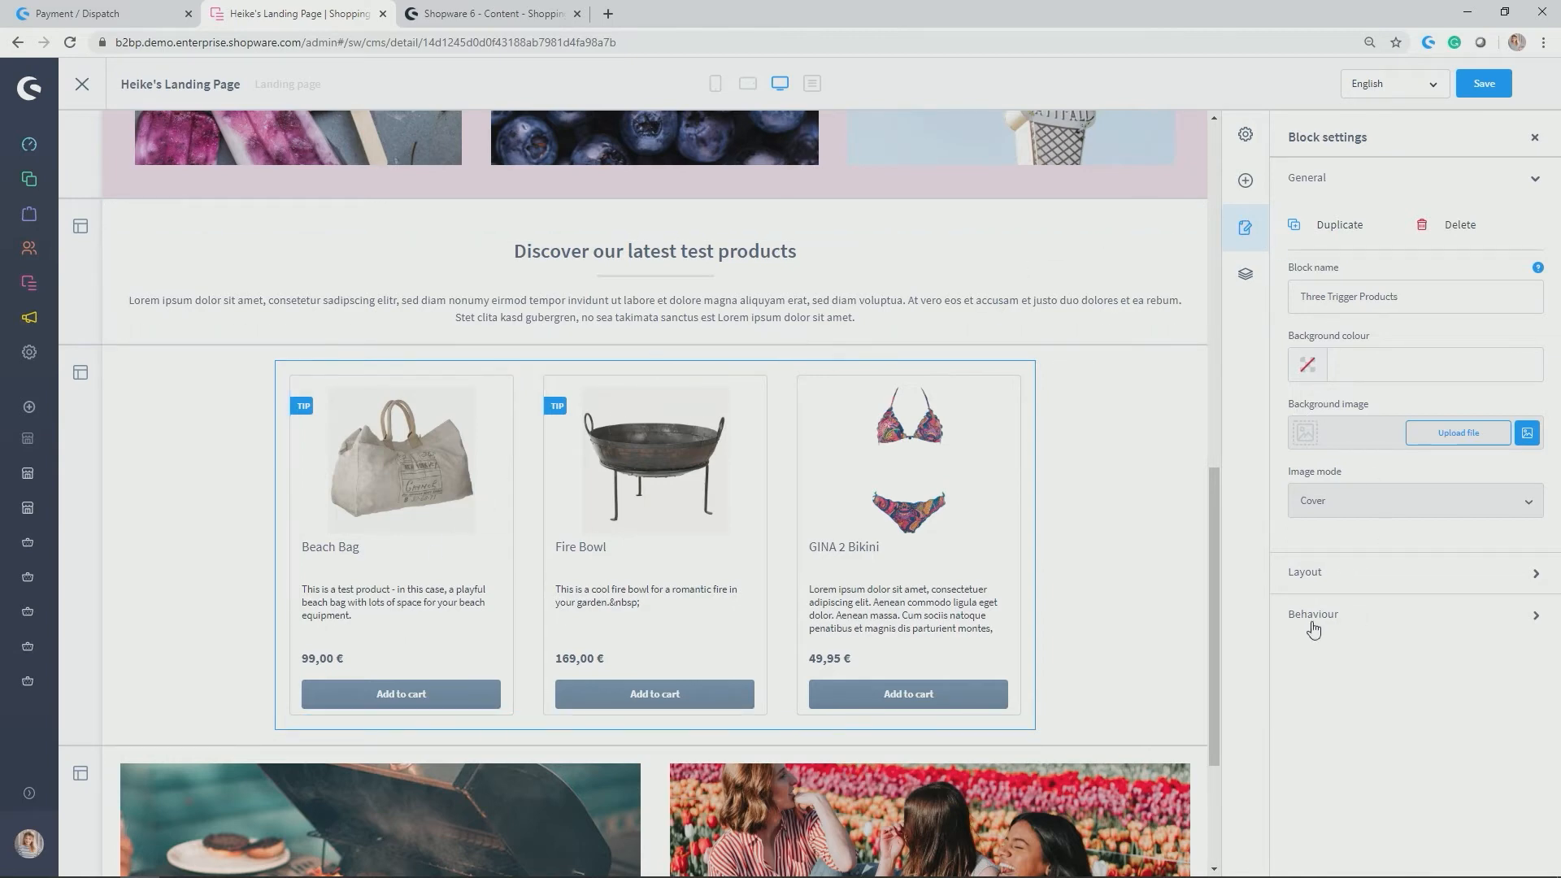
pyautogui.click(1312, 614)
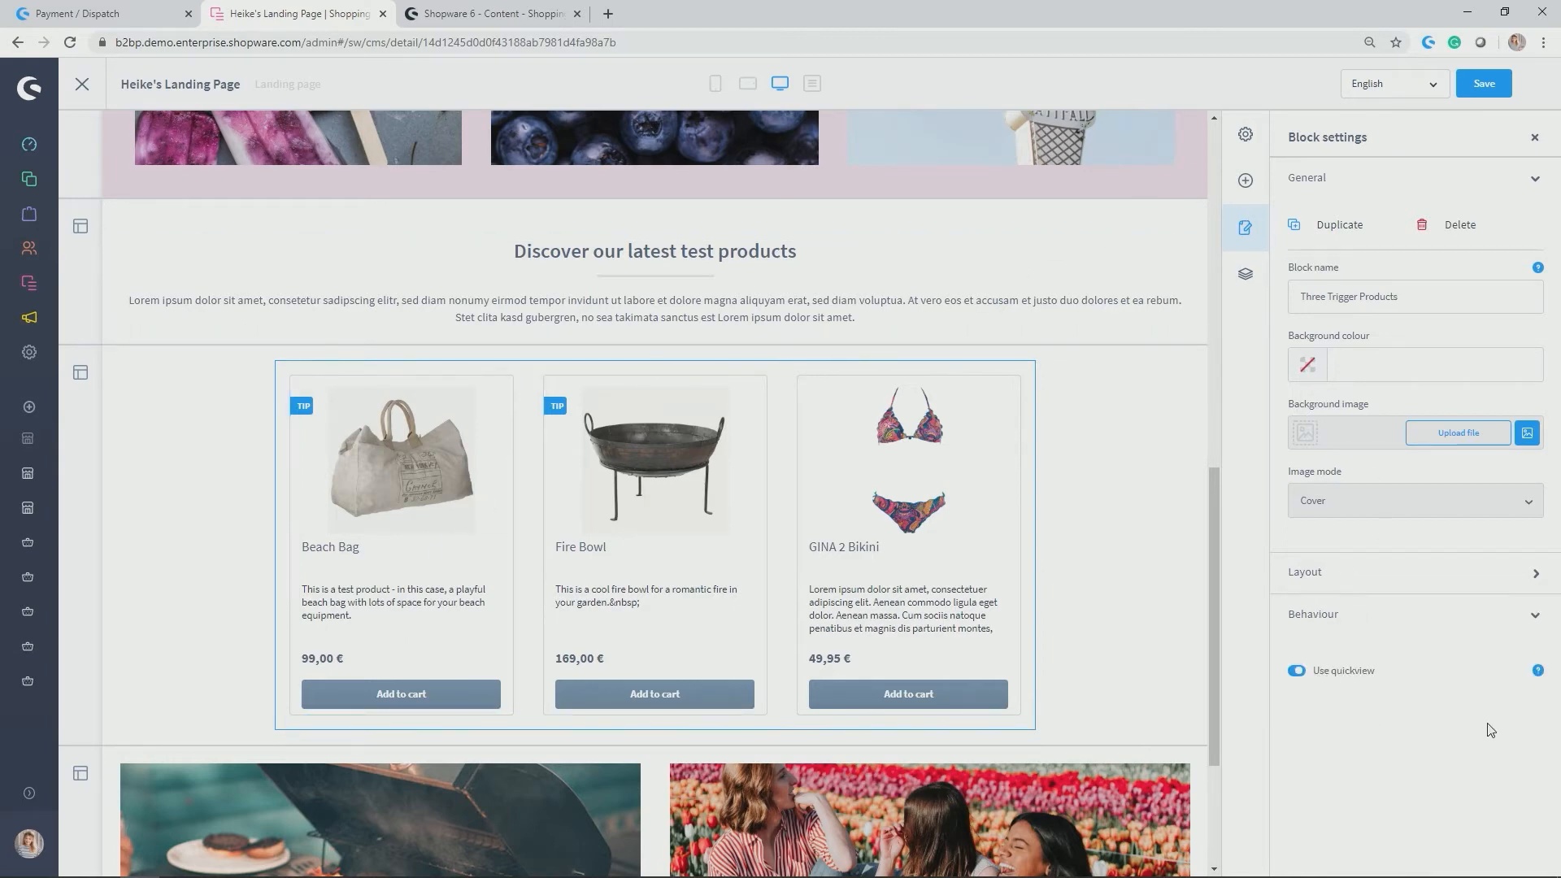
pyautogui.moveTo(1360, 704)
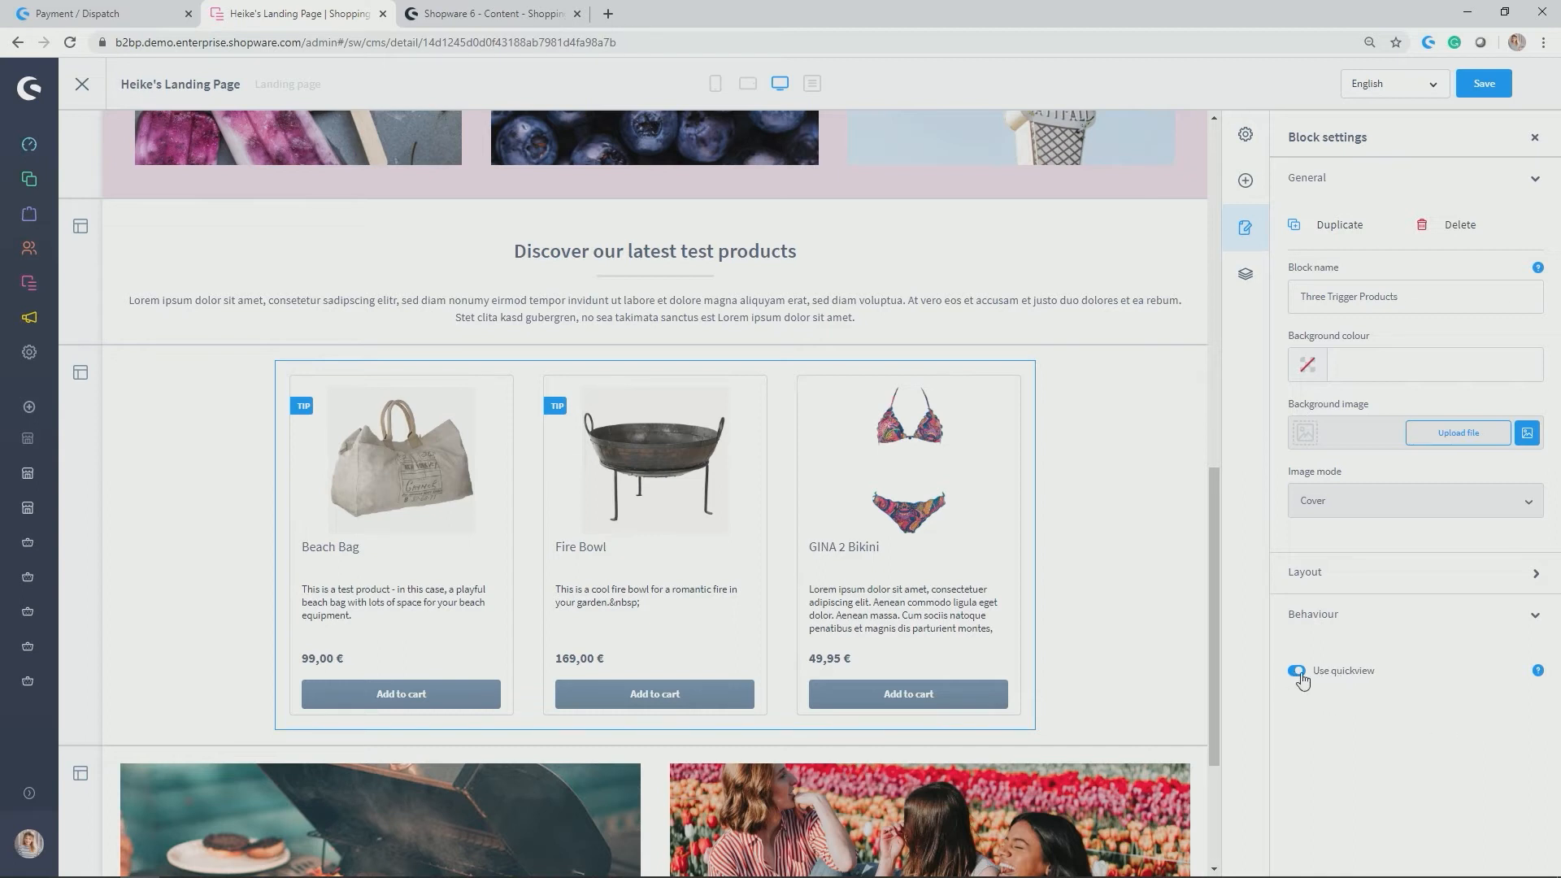
pyautogui.moveTo(1328, 686)
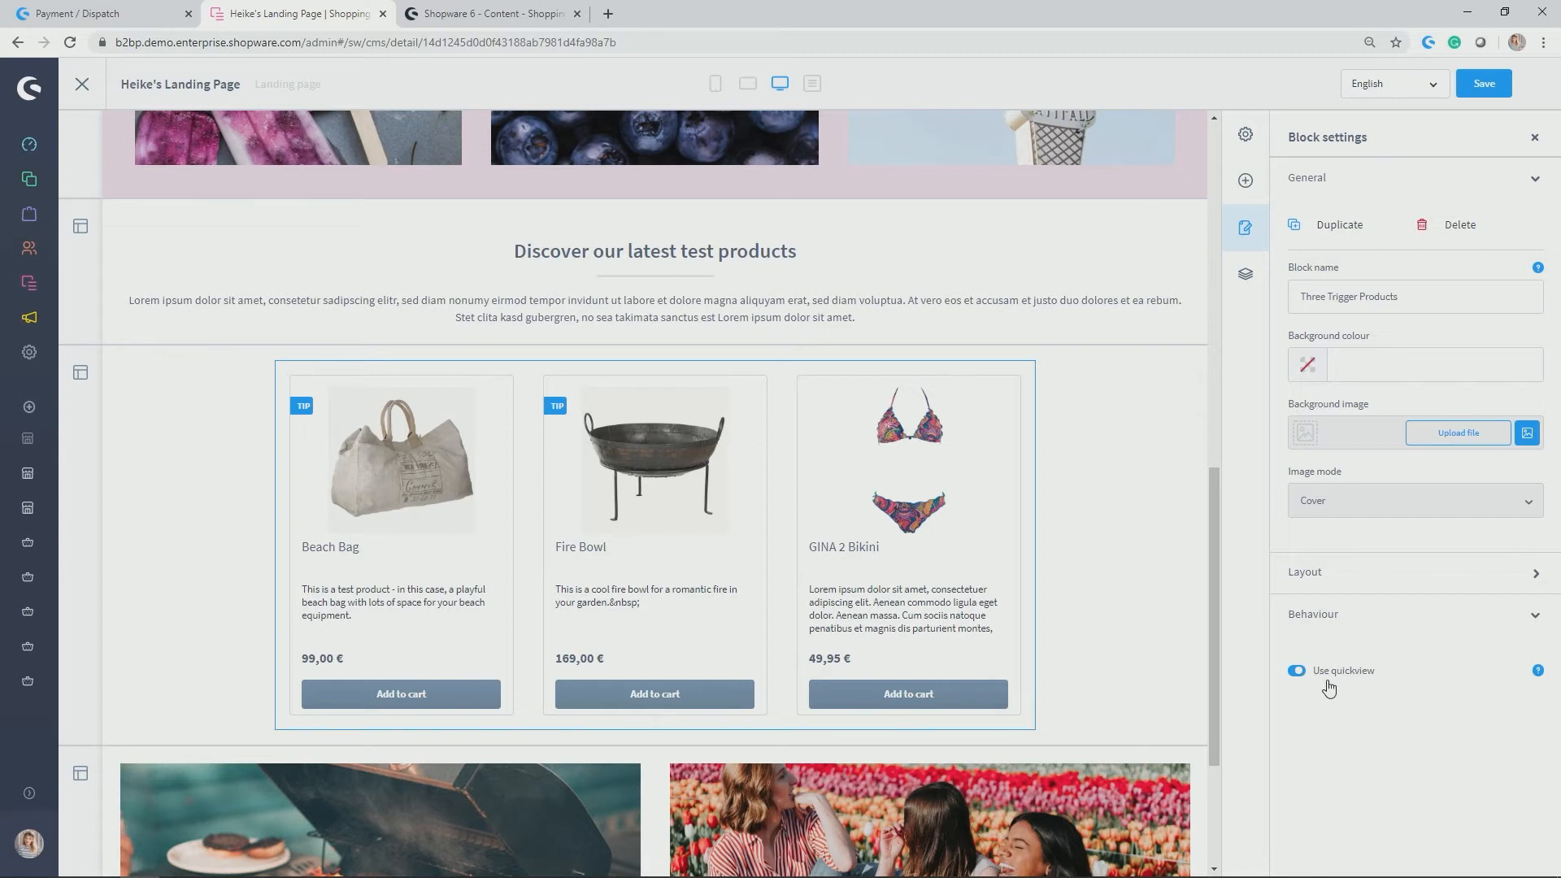
pyautogui.moveTo(1453, 628)
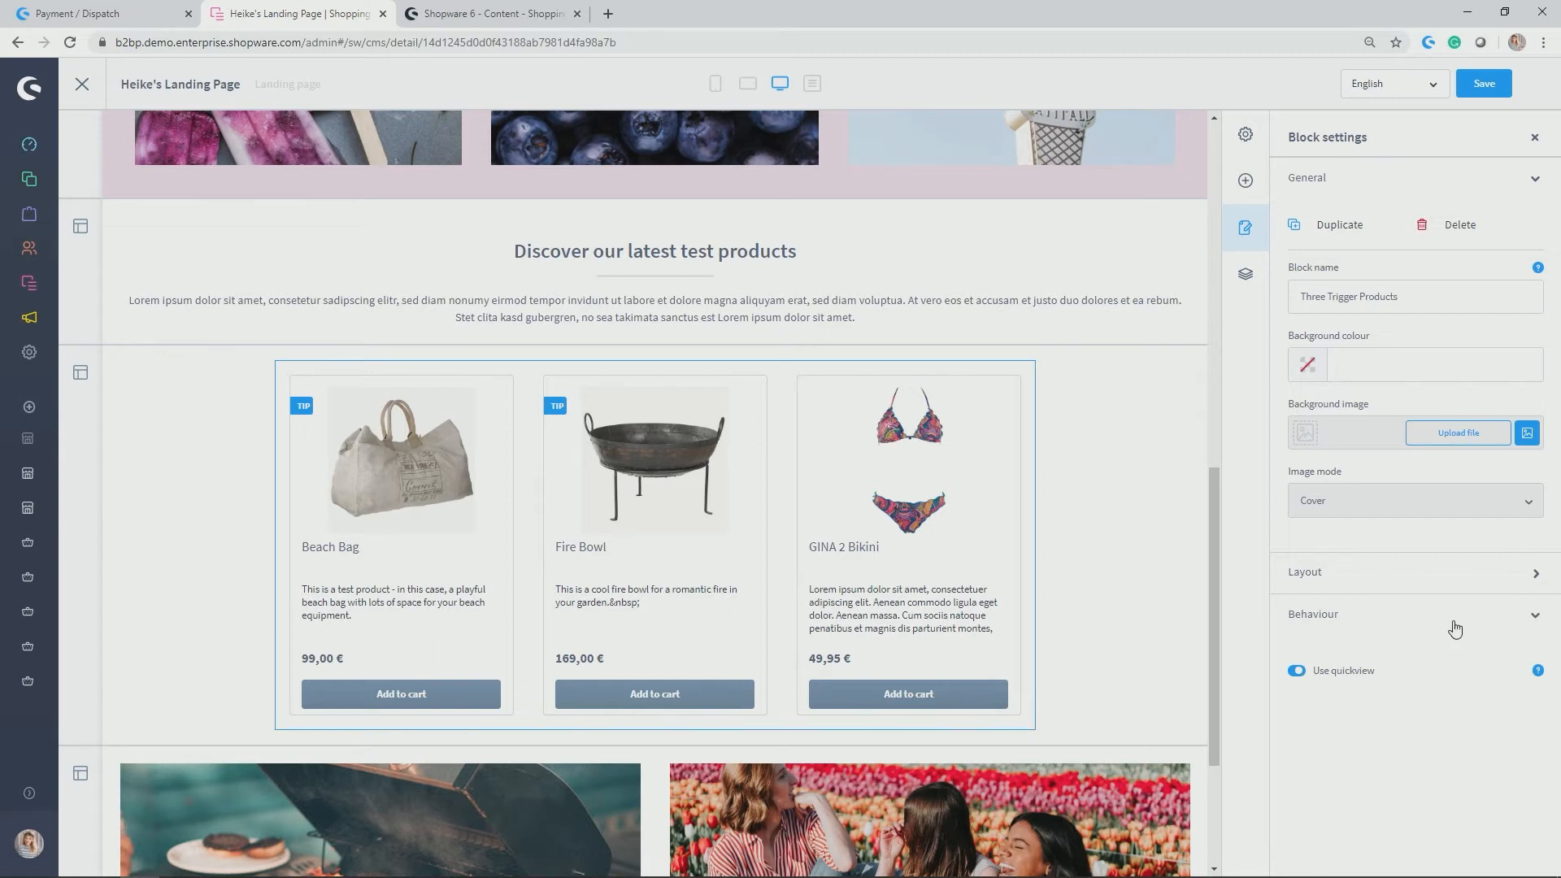
pyautogui.moveTo(1442, 702)
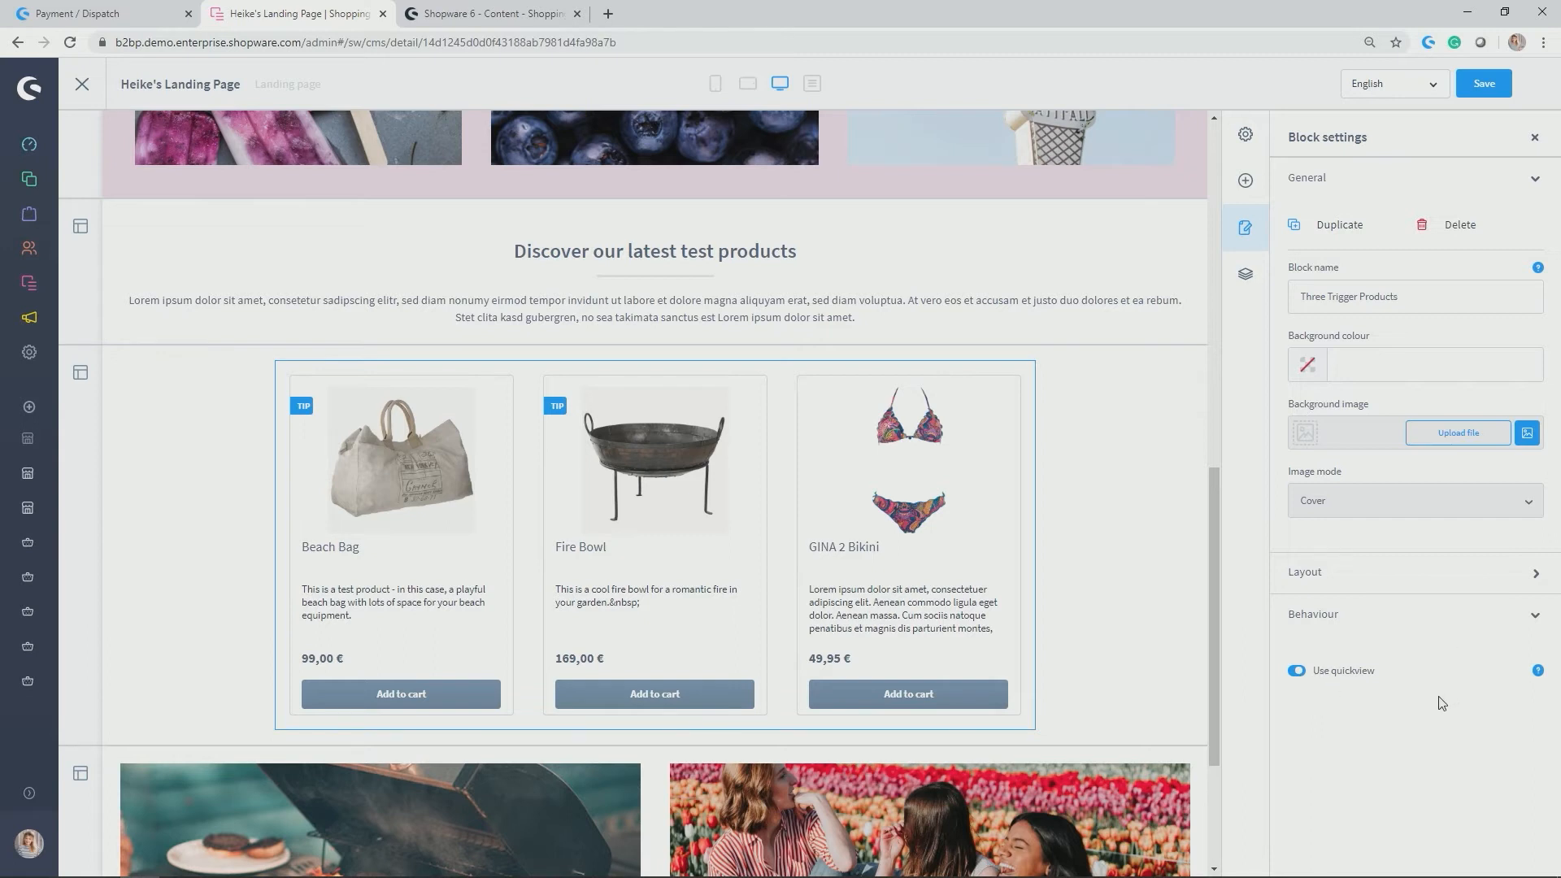
pyautogui.moveTo(1428, 705)
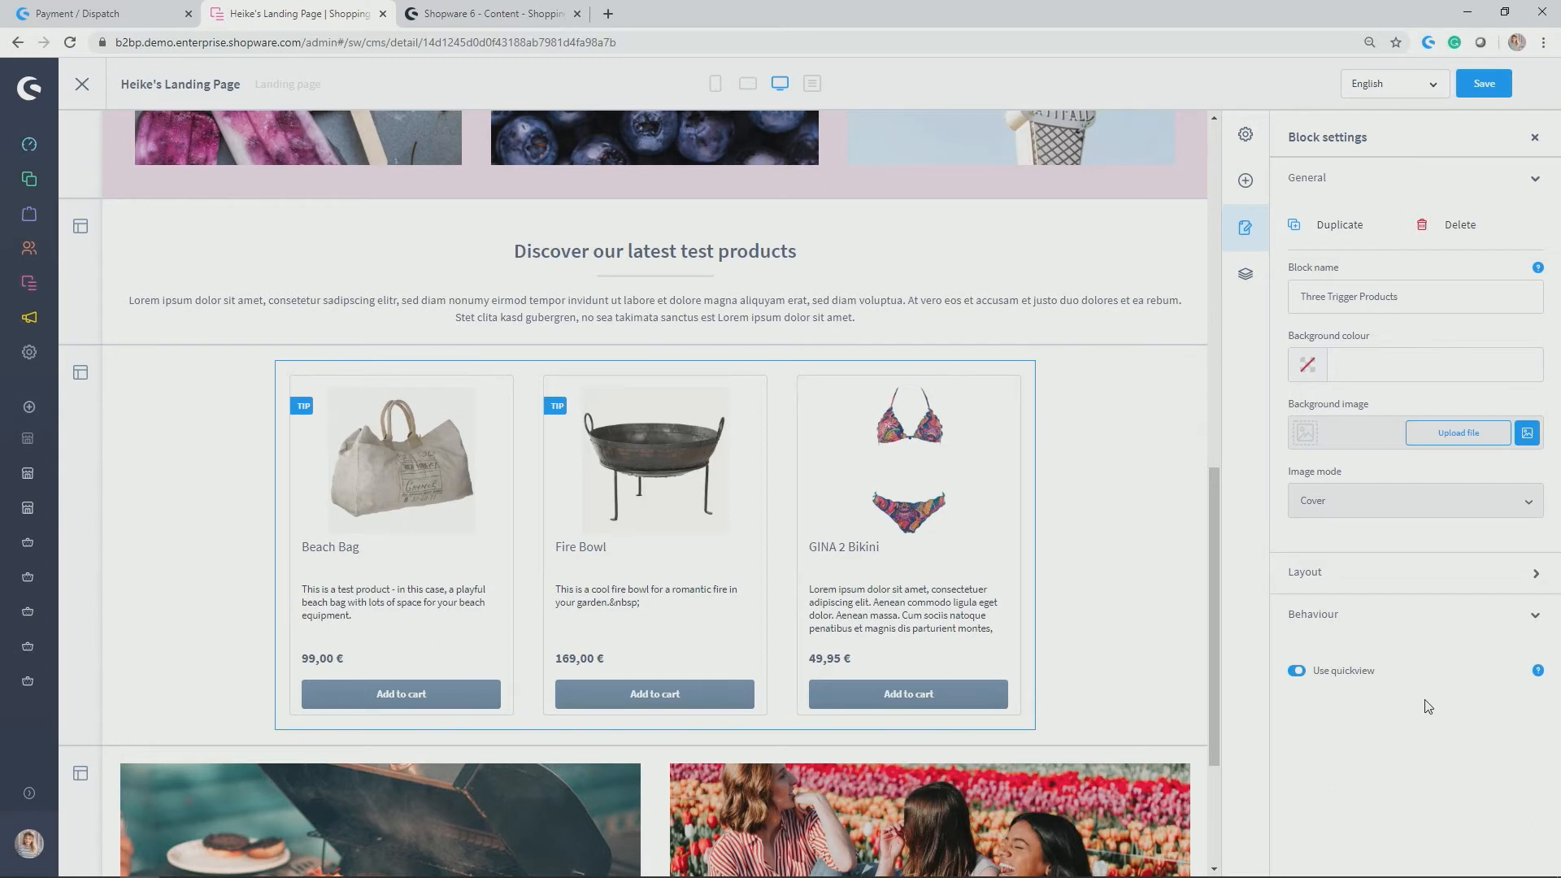
pyautogui.moveTo(1417, 732)
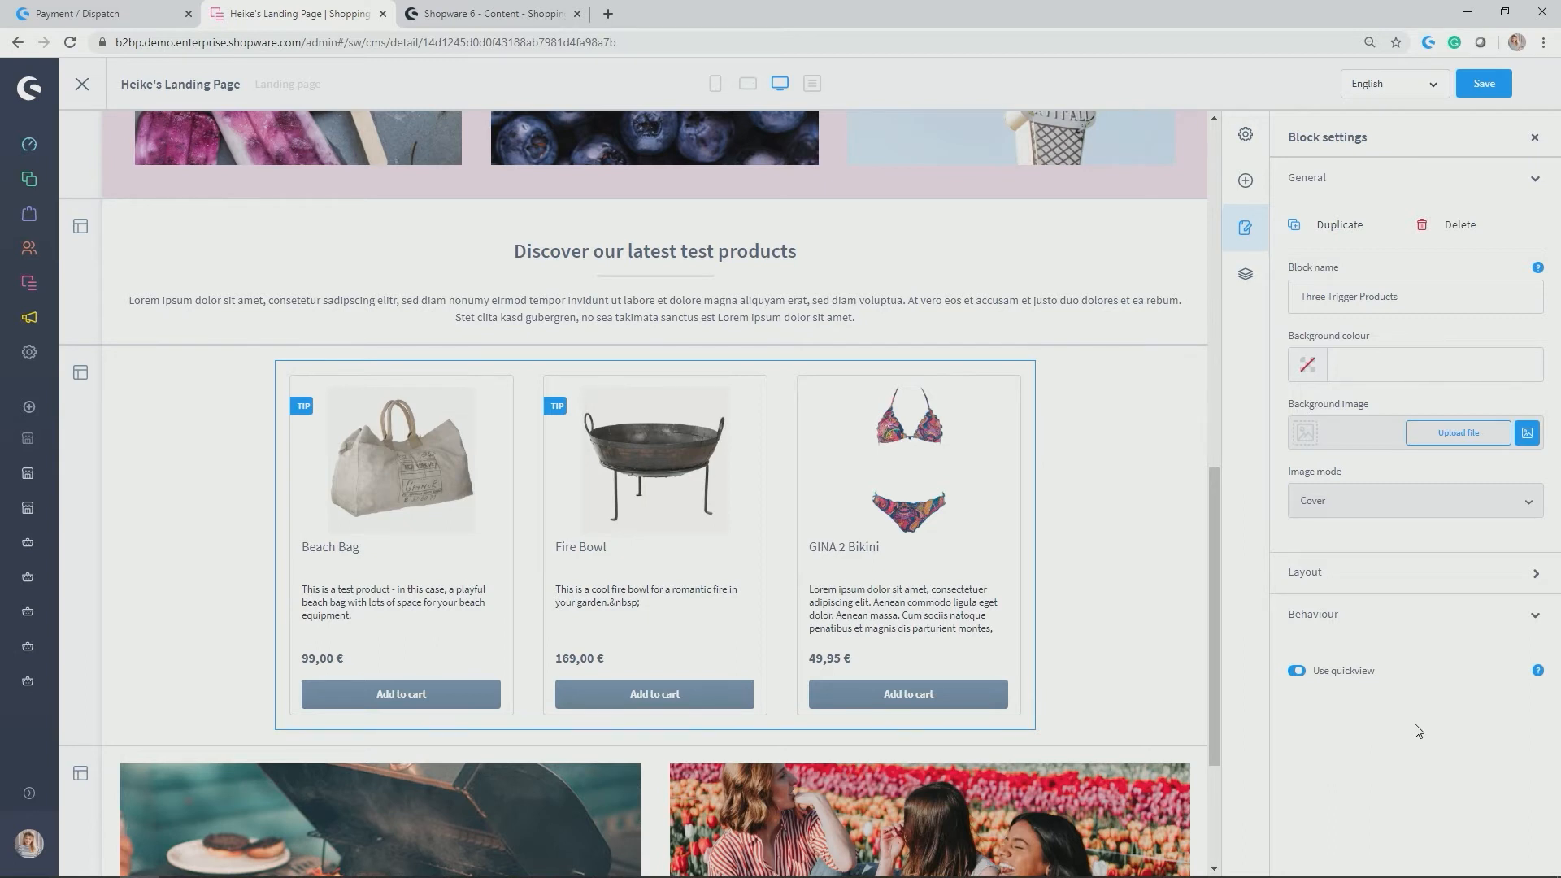
pyautogui.moveTo(1394, 731)
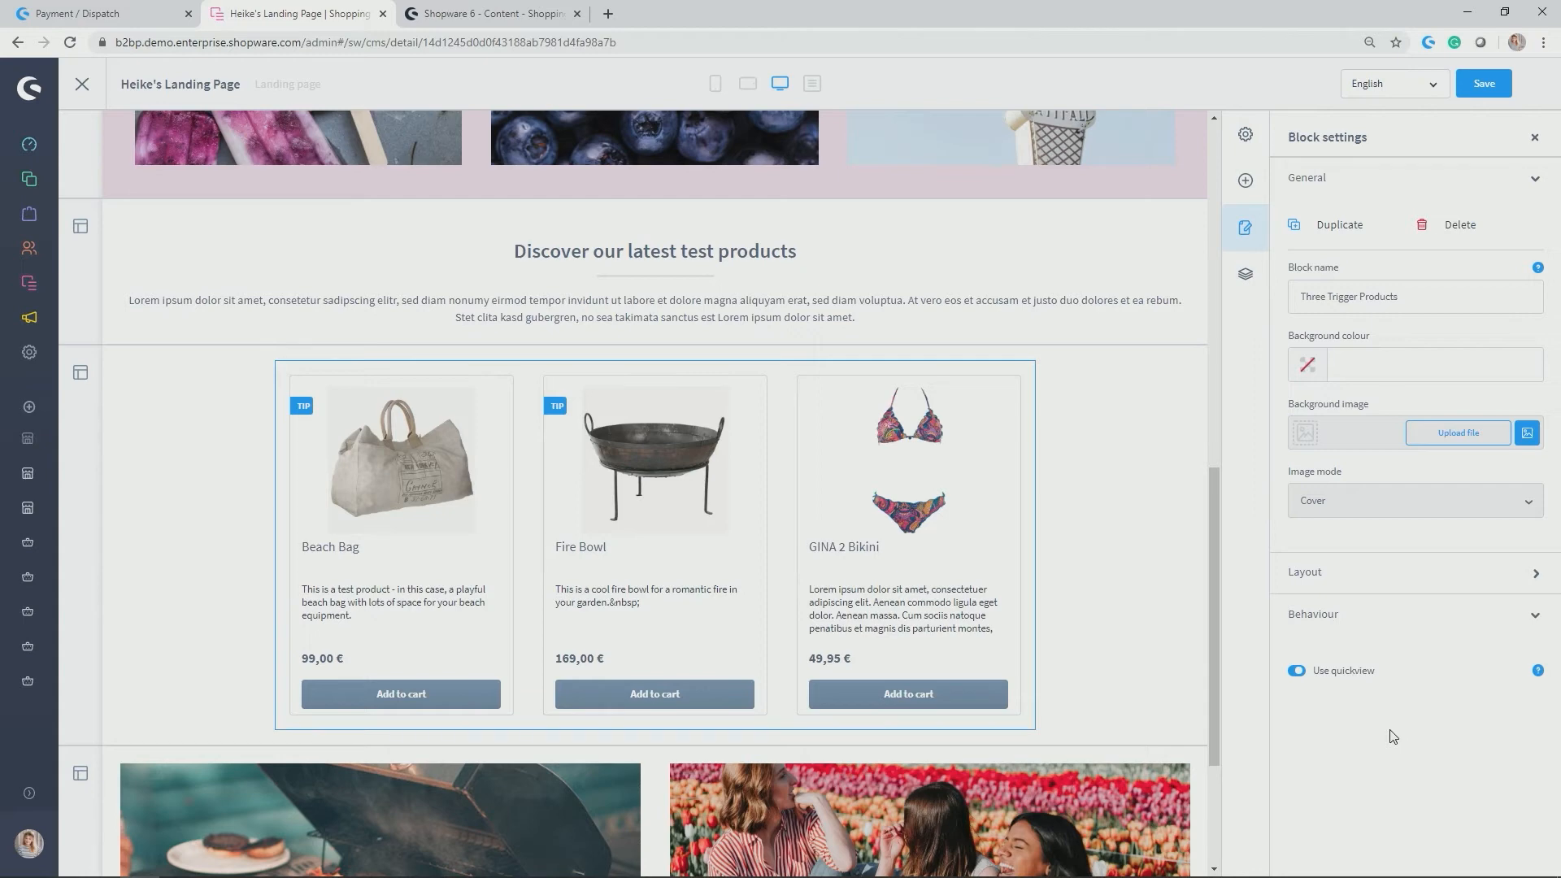
pyautogui.moveTo(1380, 734)
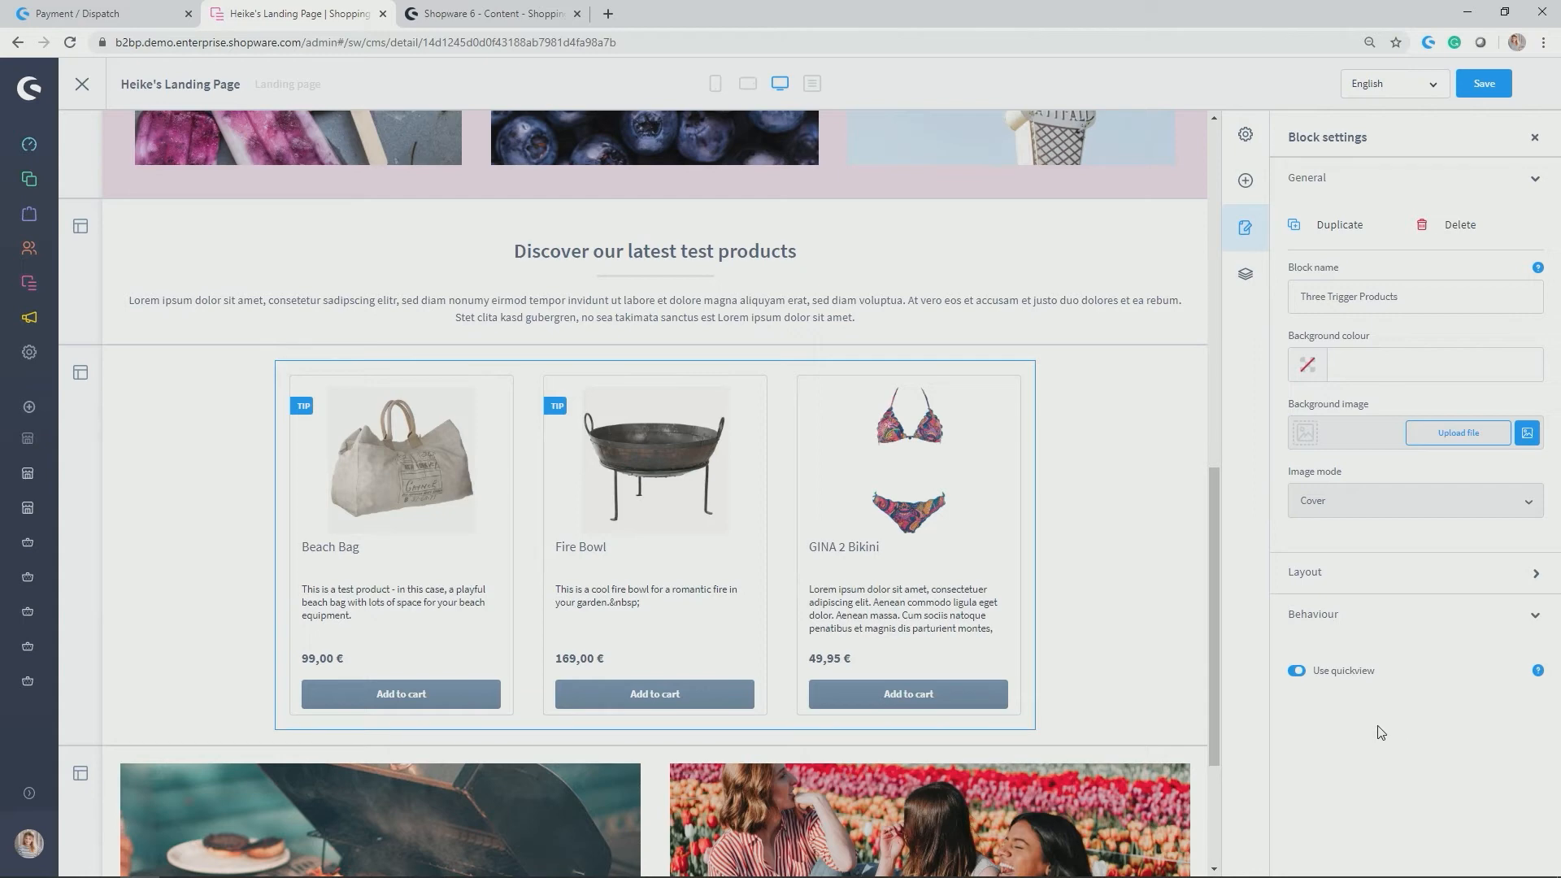
pyautogui.moveTo(1361, 729)
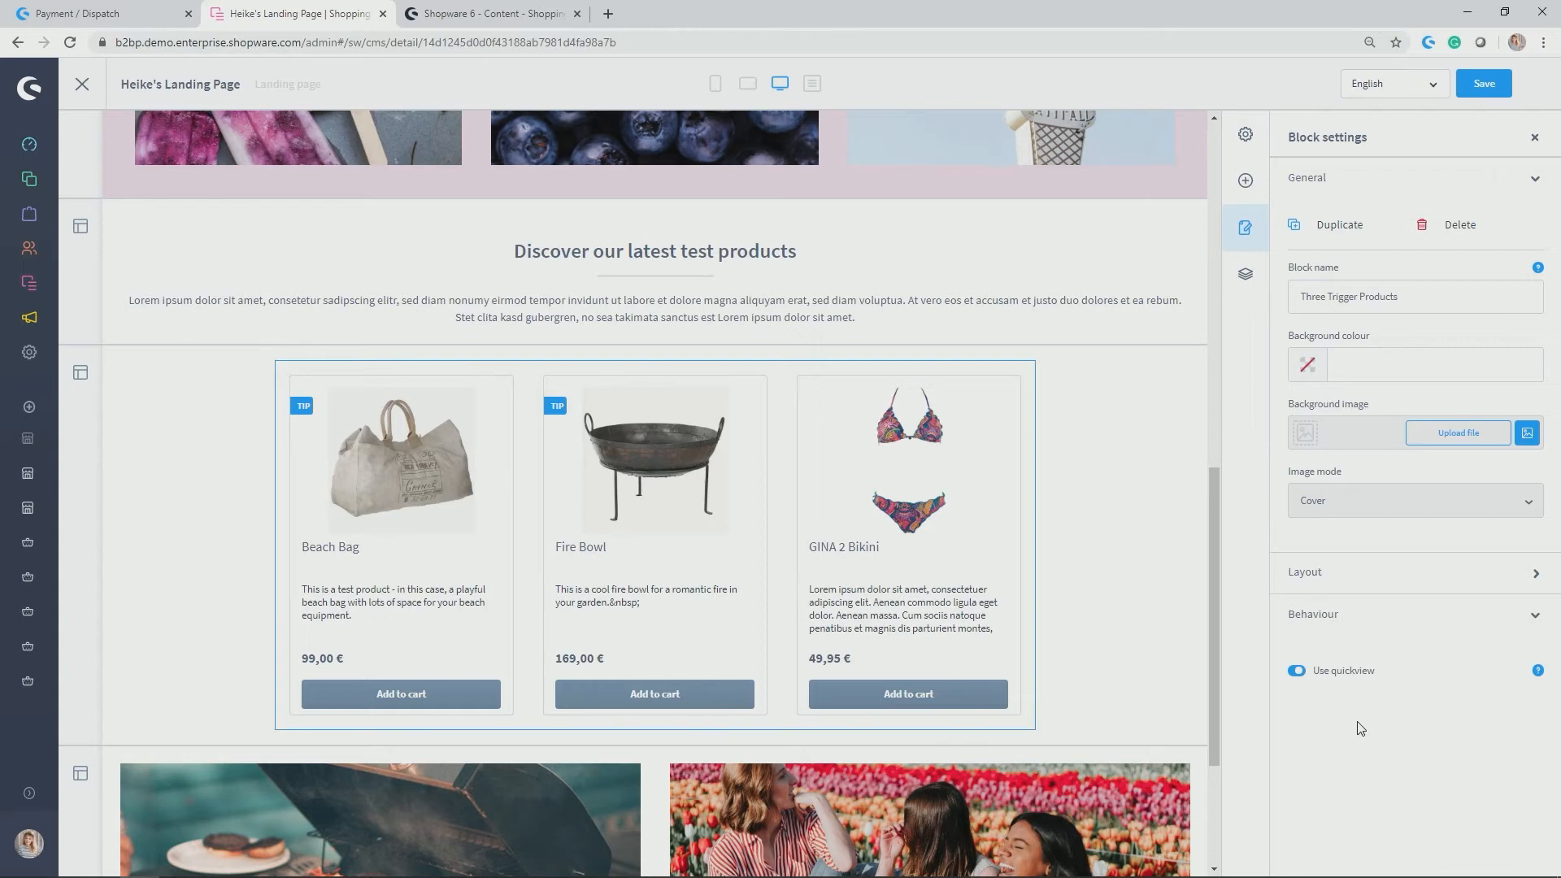
pyautogui.moveTo(1367, 747)
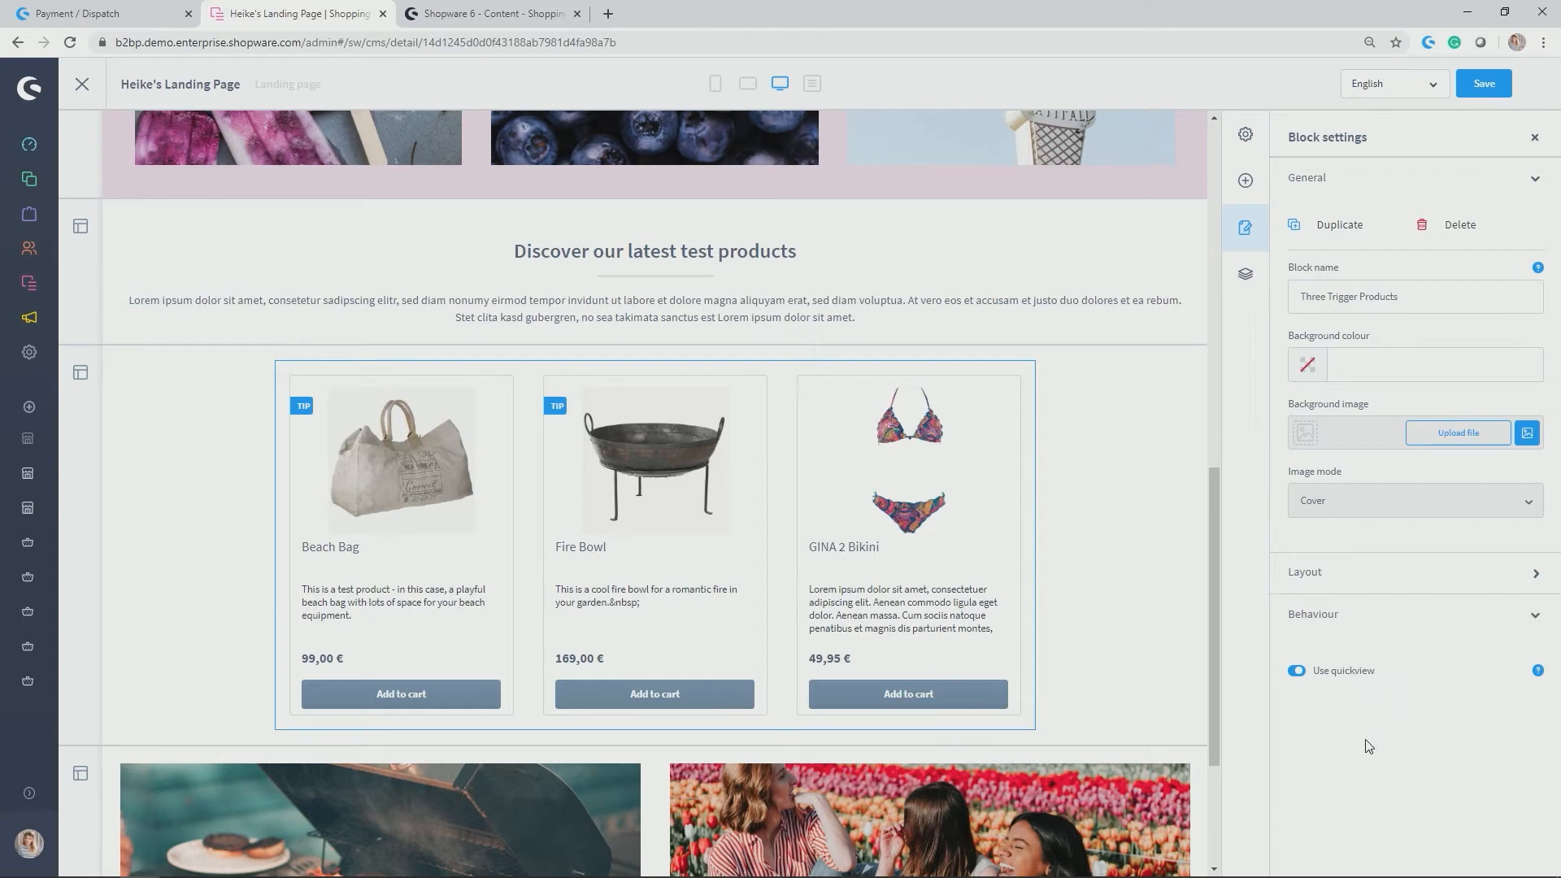
pyautogui.moveTo(1372, 746)
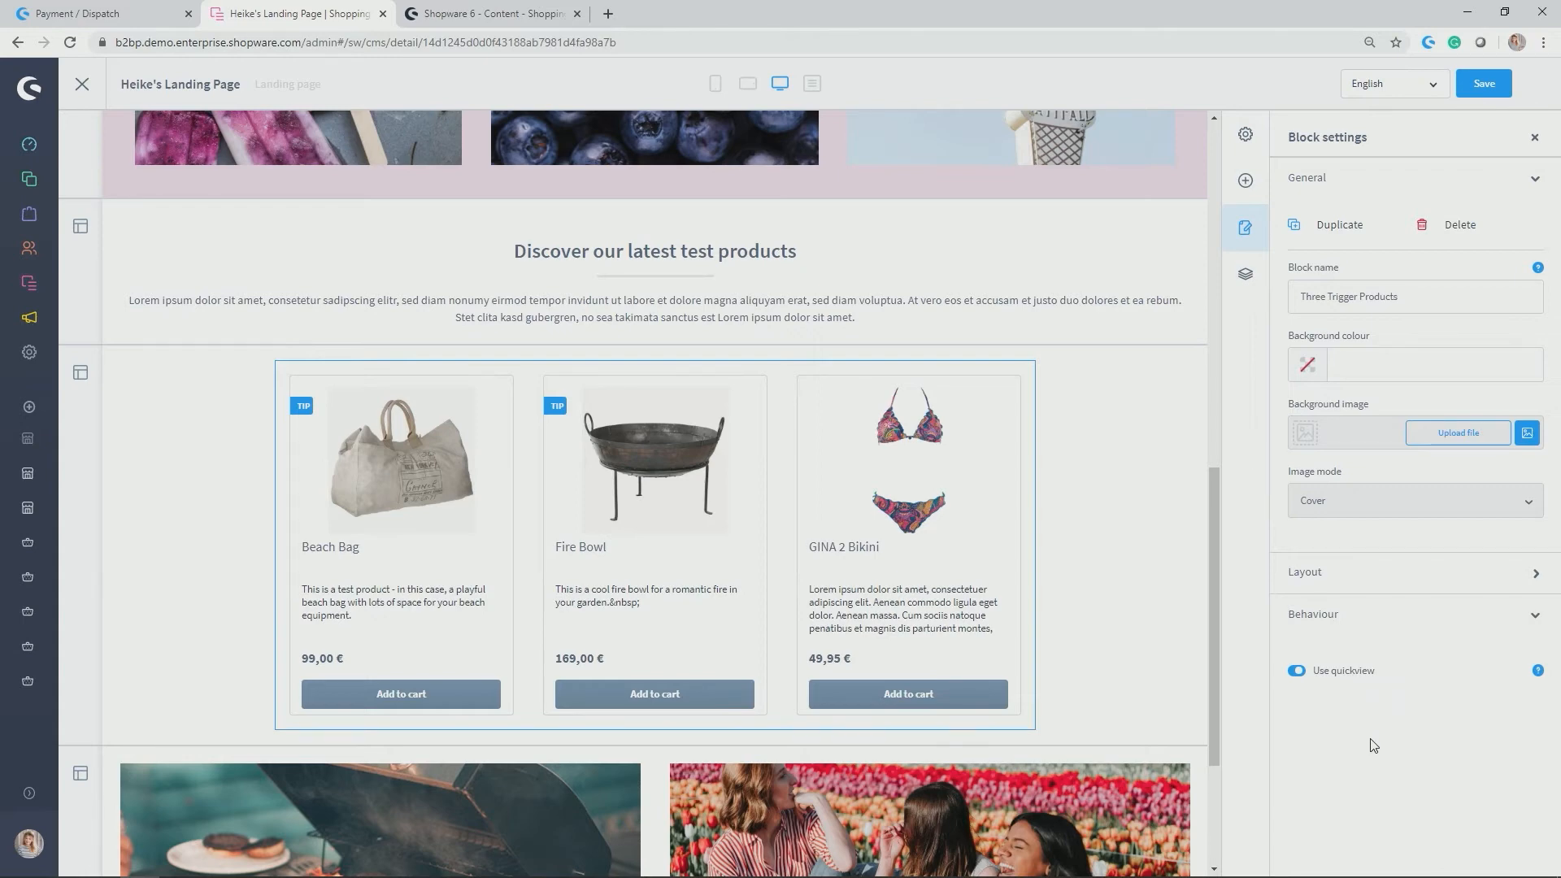
pyautogui.moveTo(1366, 746)
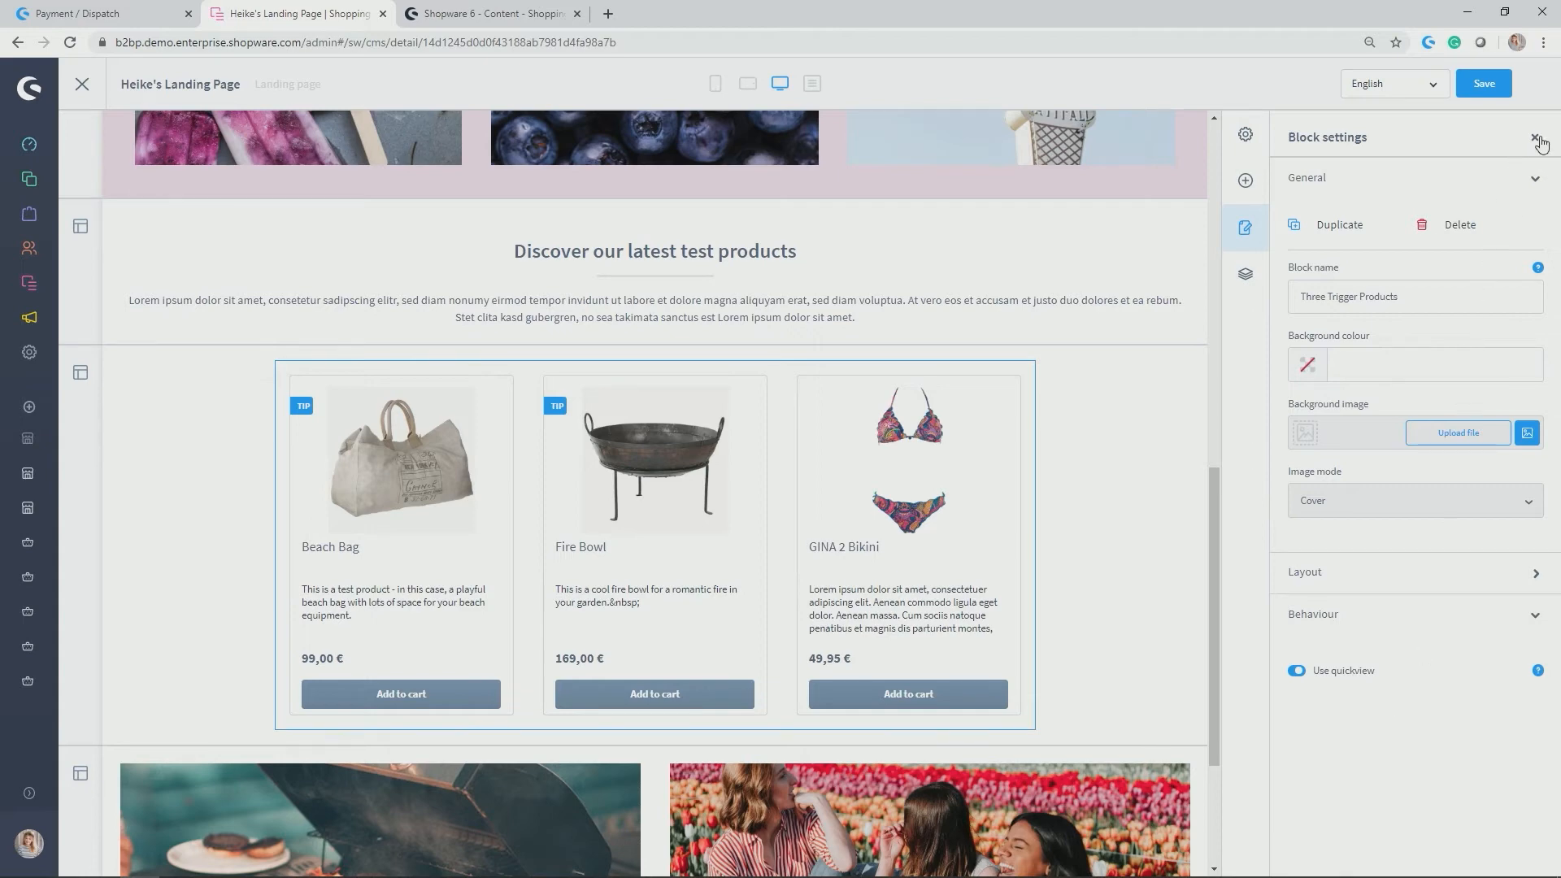
# Add an 'Image, full-sized' block from the Images category below the two-photo row.
pyautogui.click(1538, 136)
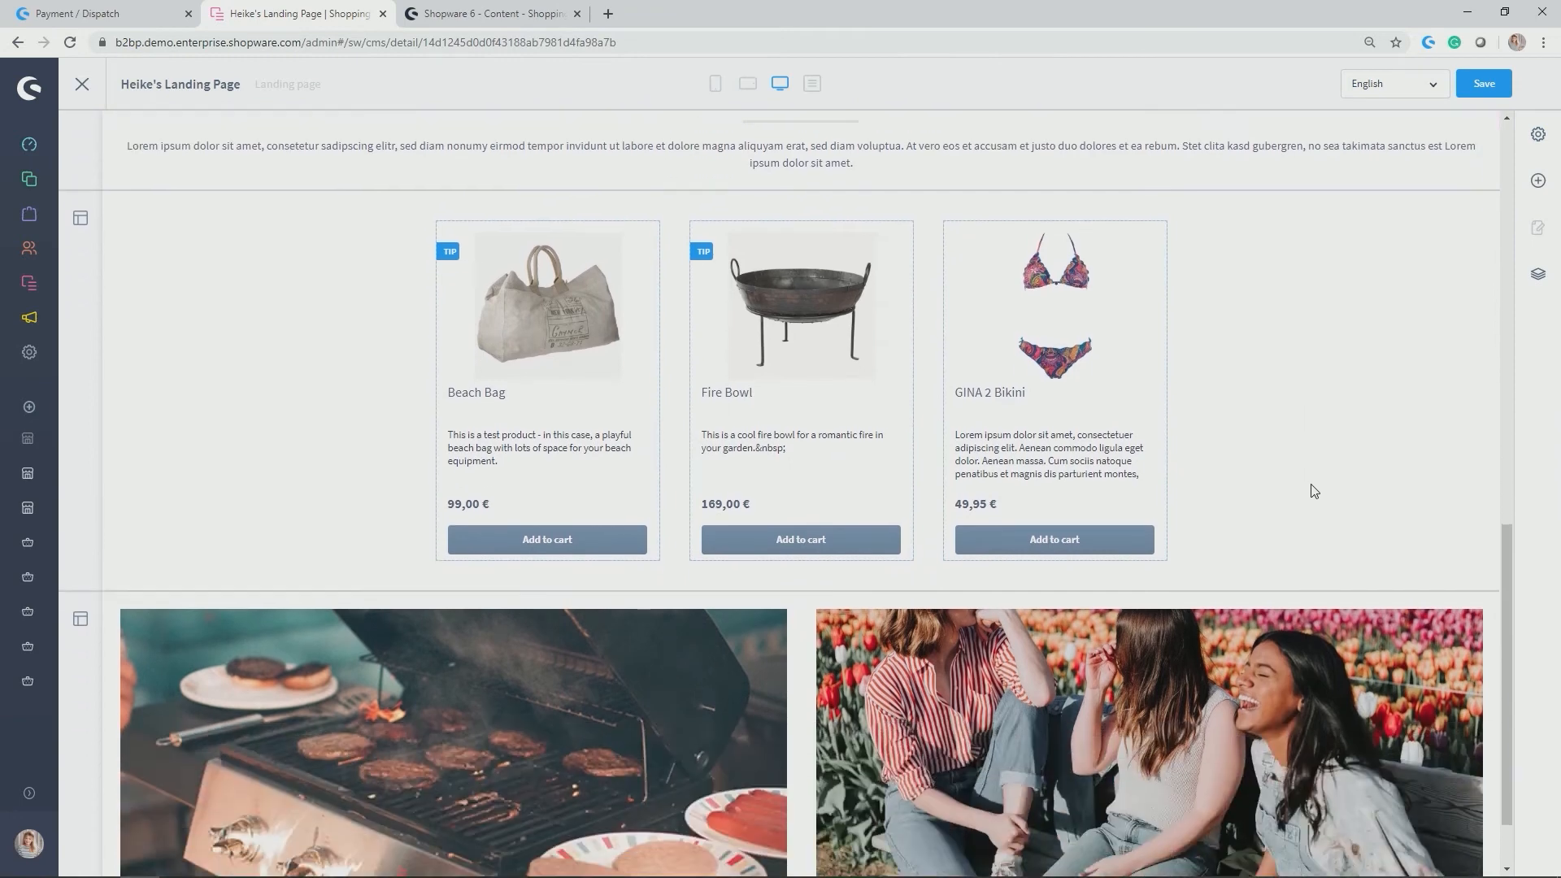
pyautogui.scroll(-3)
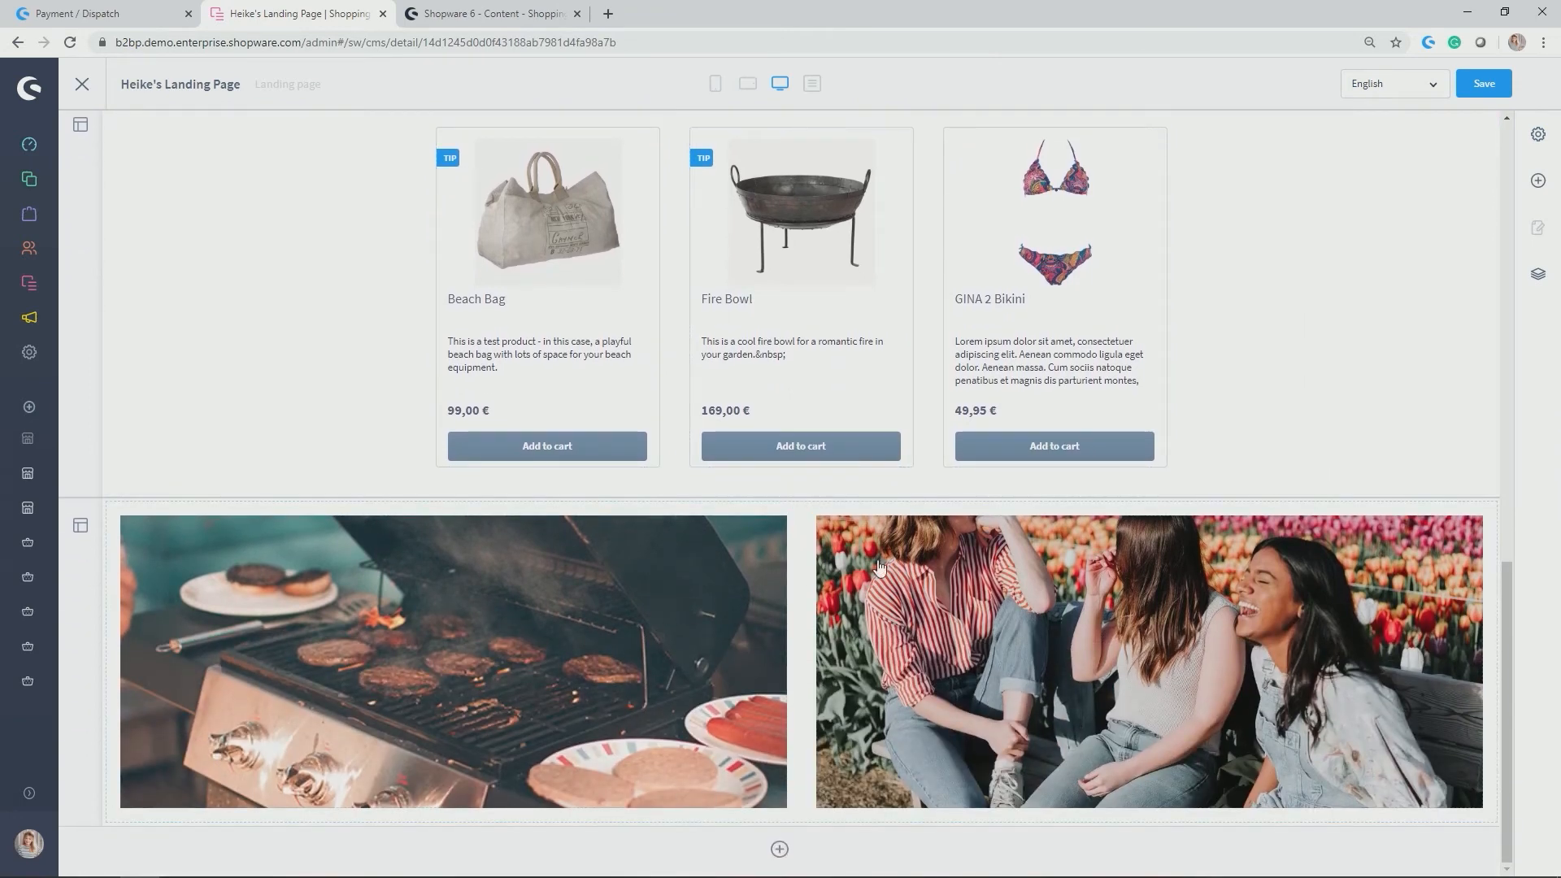
pyautogui.moveTo(769, 738)
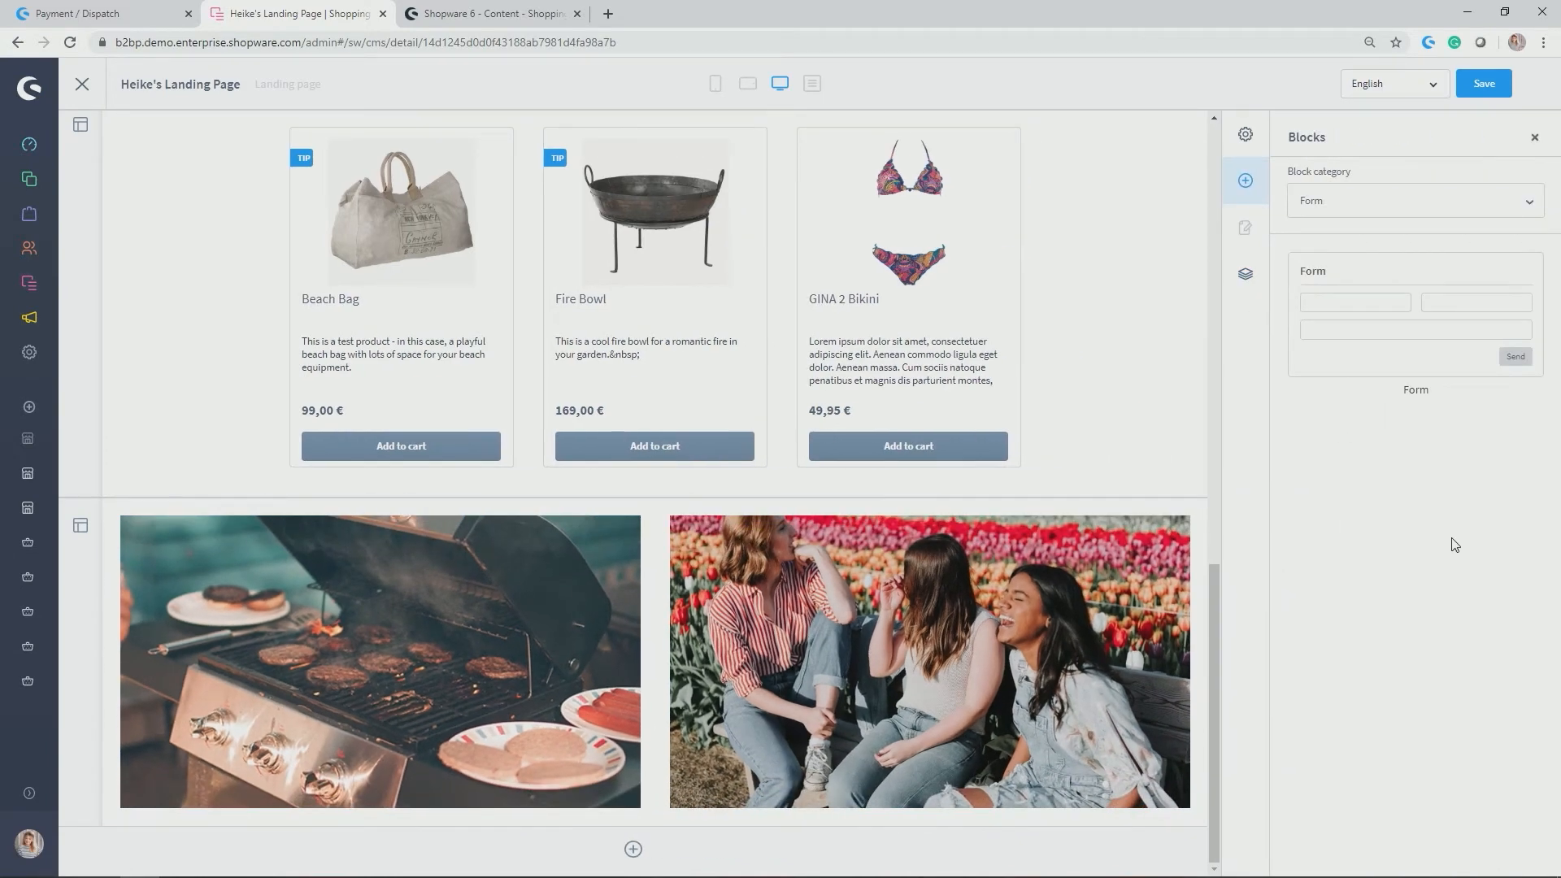
pyautogui.moveTo(1320, 216)
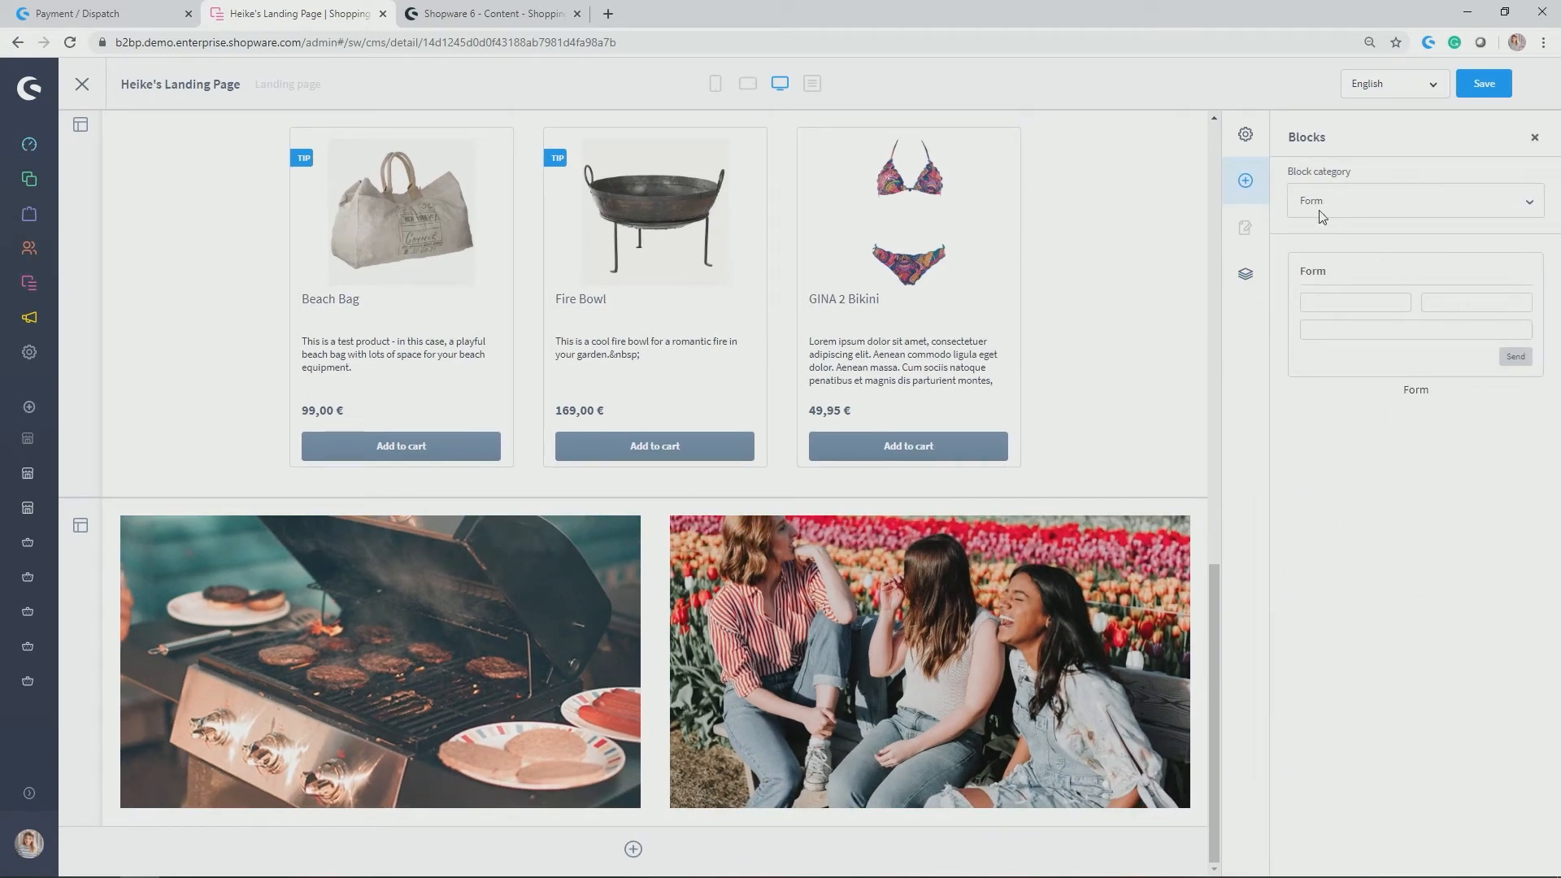
pyautogui.click(1411, 200)
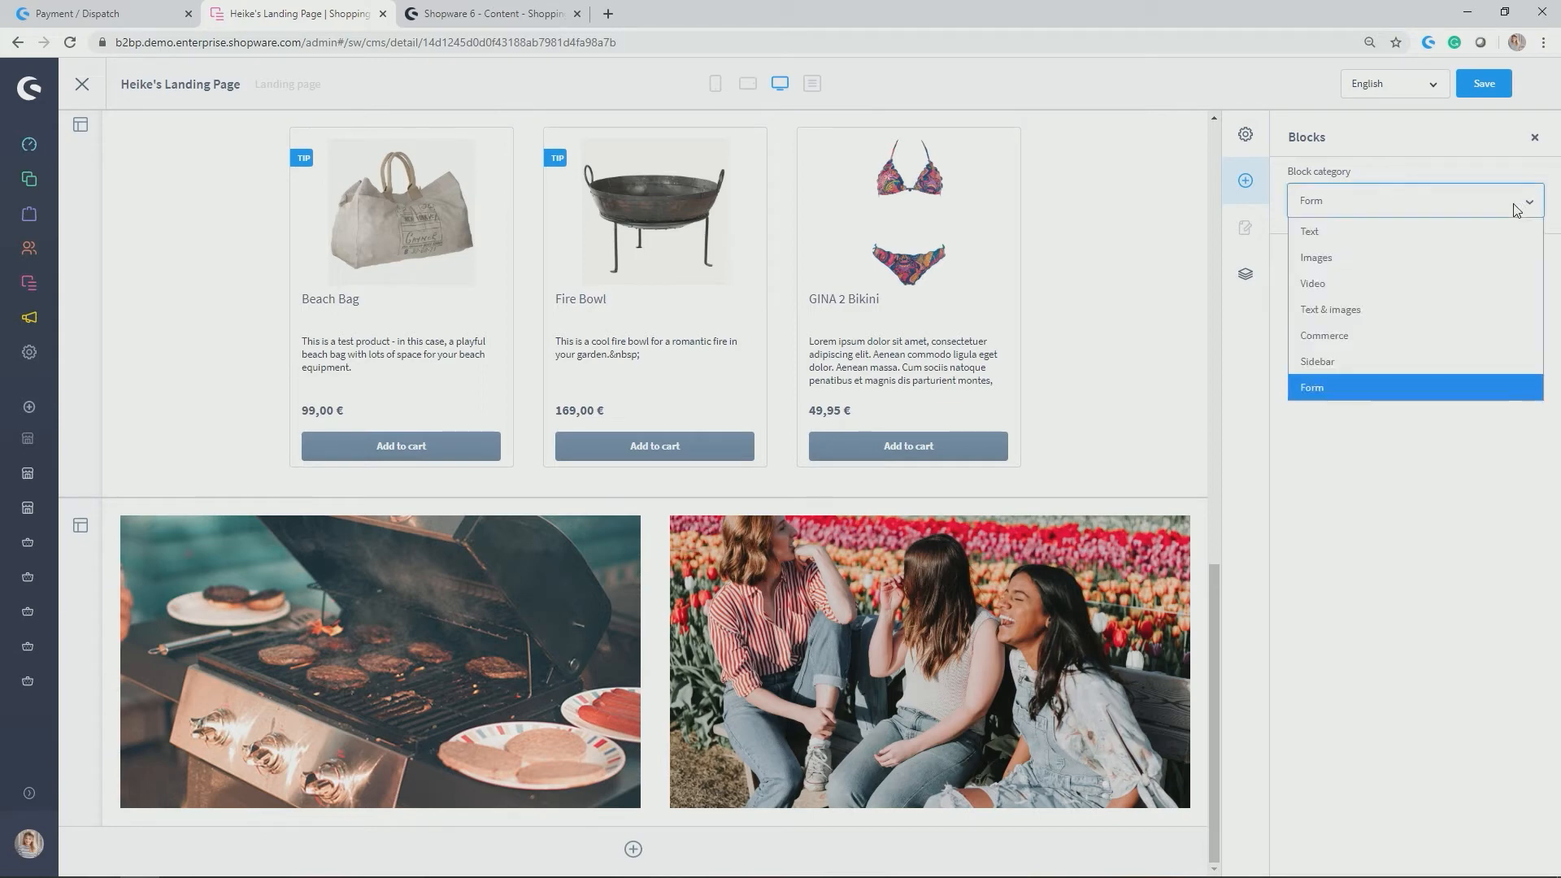
pyautogui.click(1315, 256)
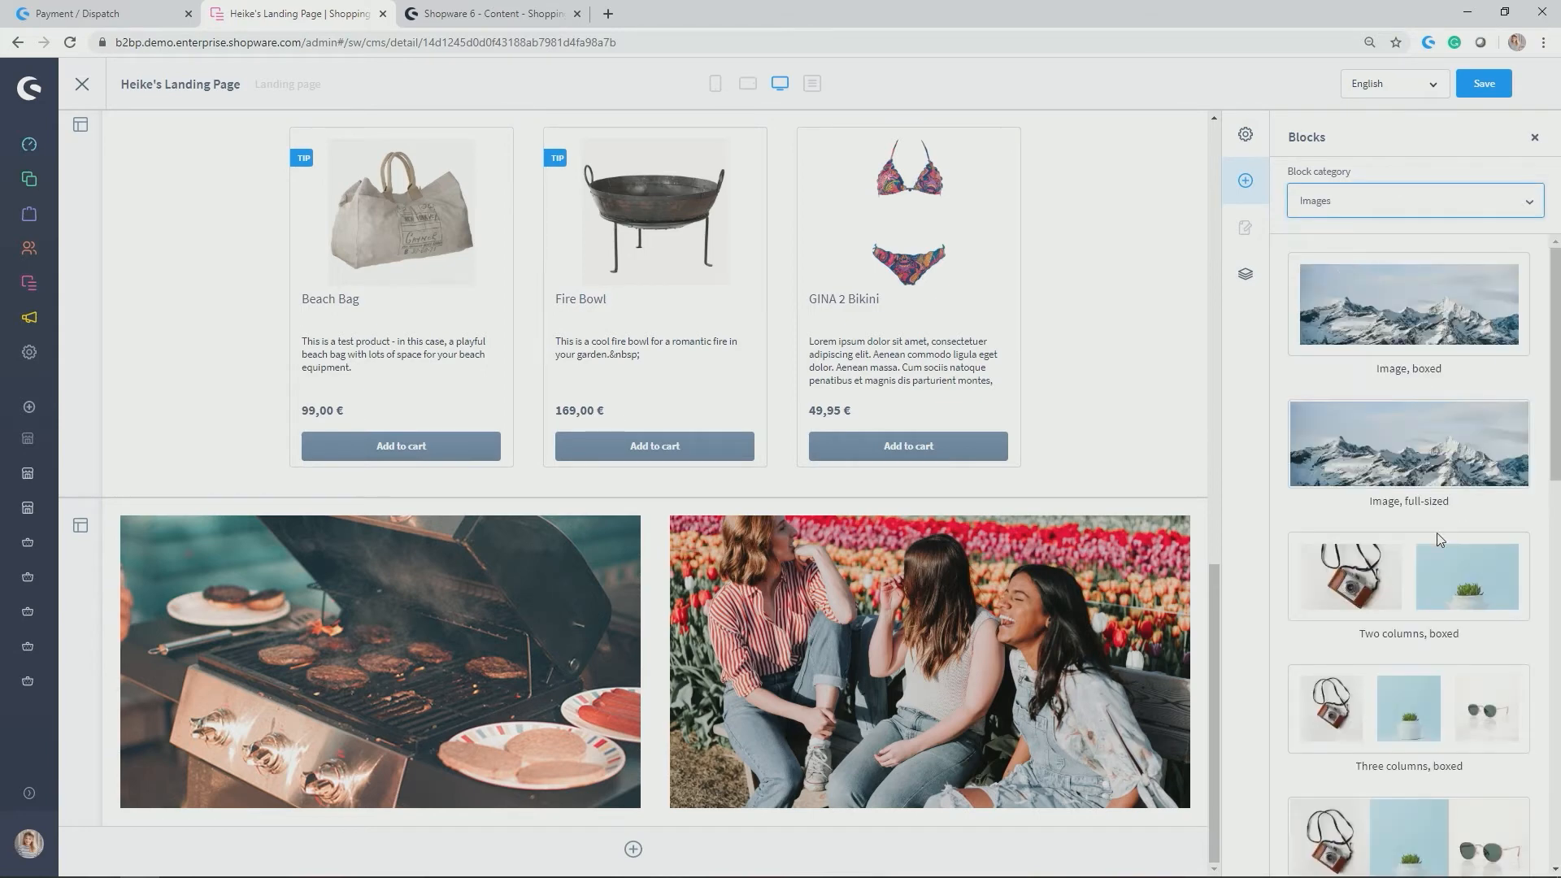
pyautogui.scroll(-3)
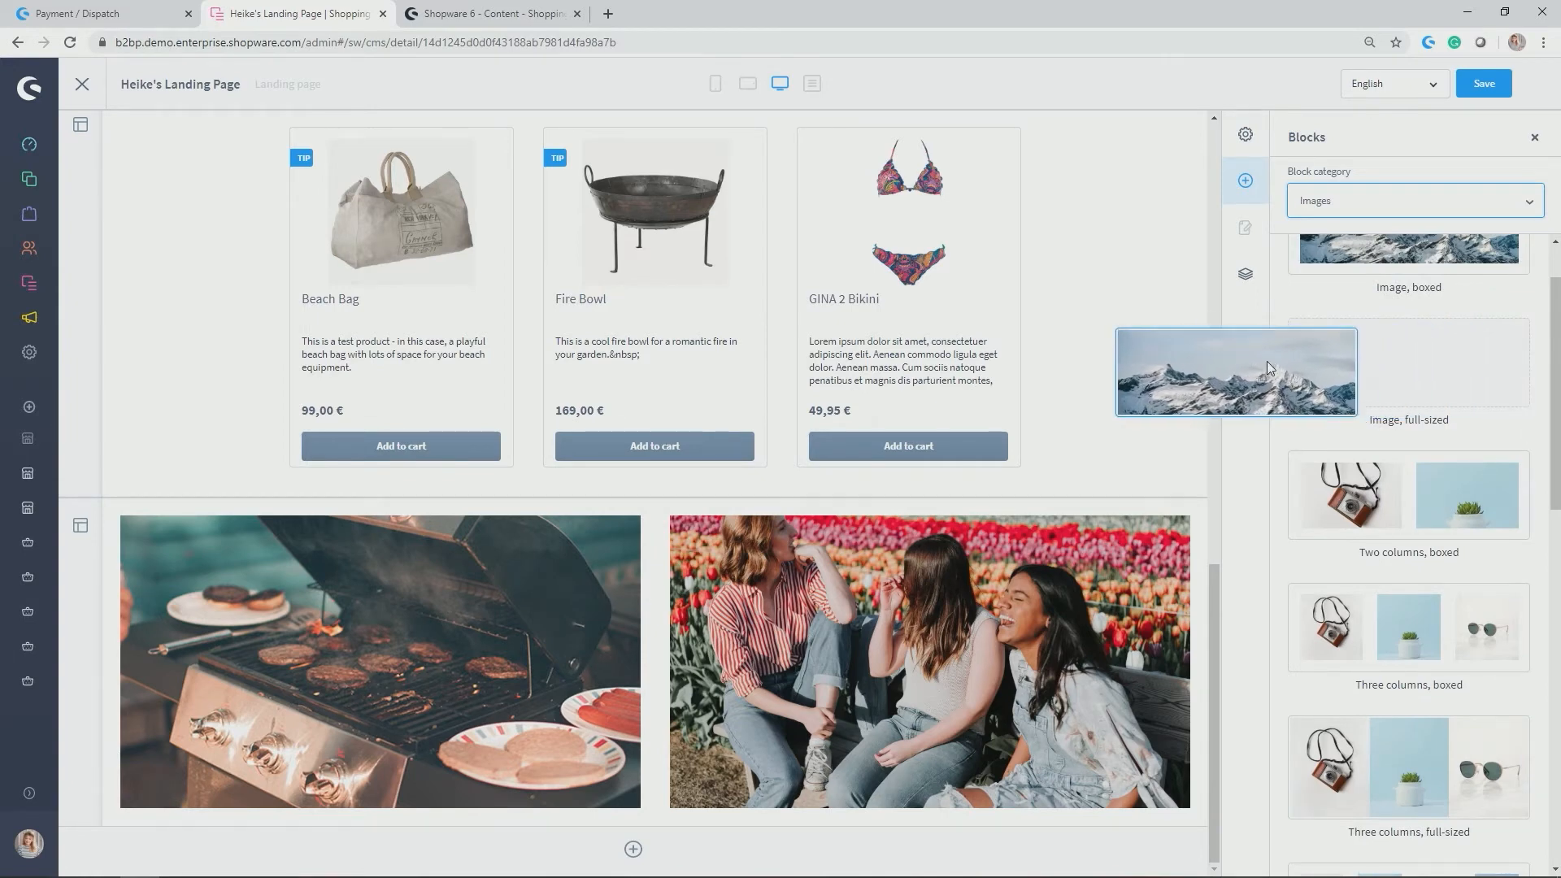
pyautogui.moveTo(1234, 372); pyautogui.dragTo(670, 779)
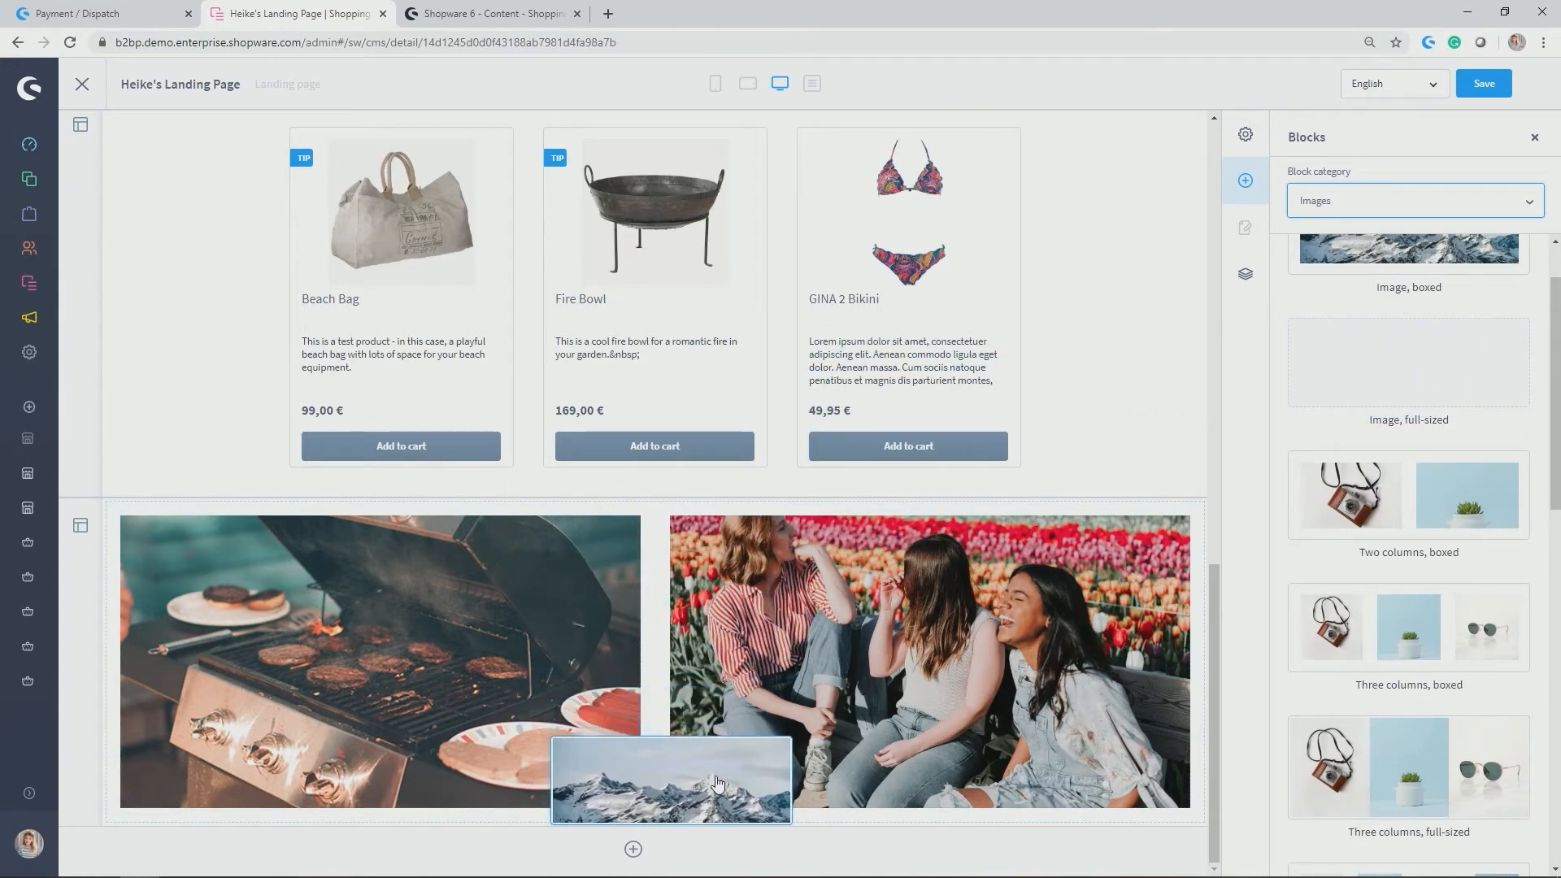
pyautogui.moveTo(717, 782); pyautogui.dragTo(727, 800)
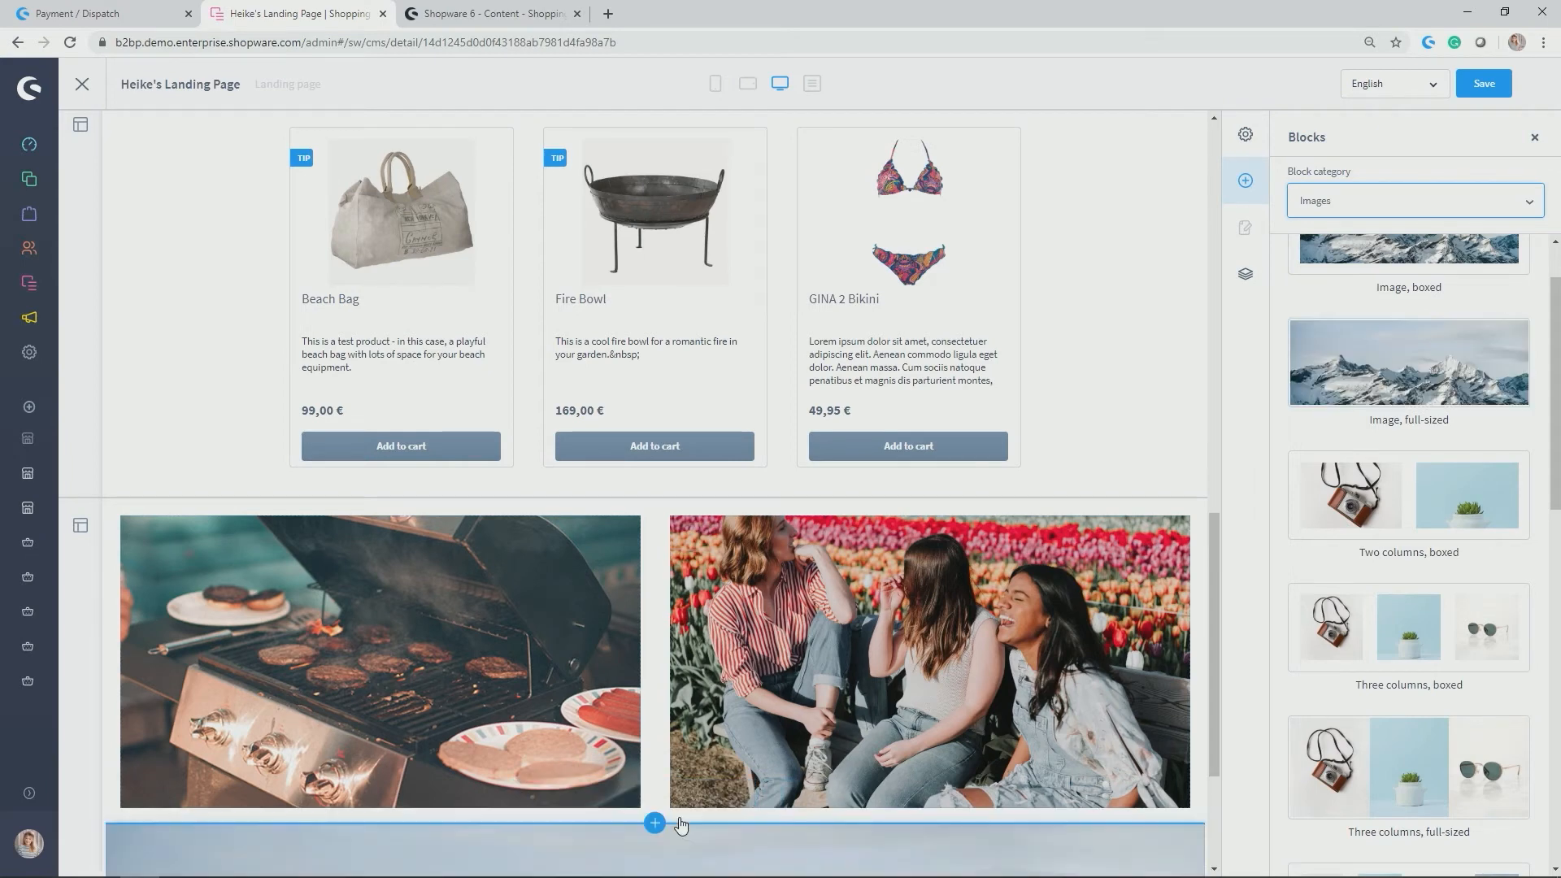
pyautogui.scroll(-3)
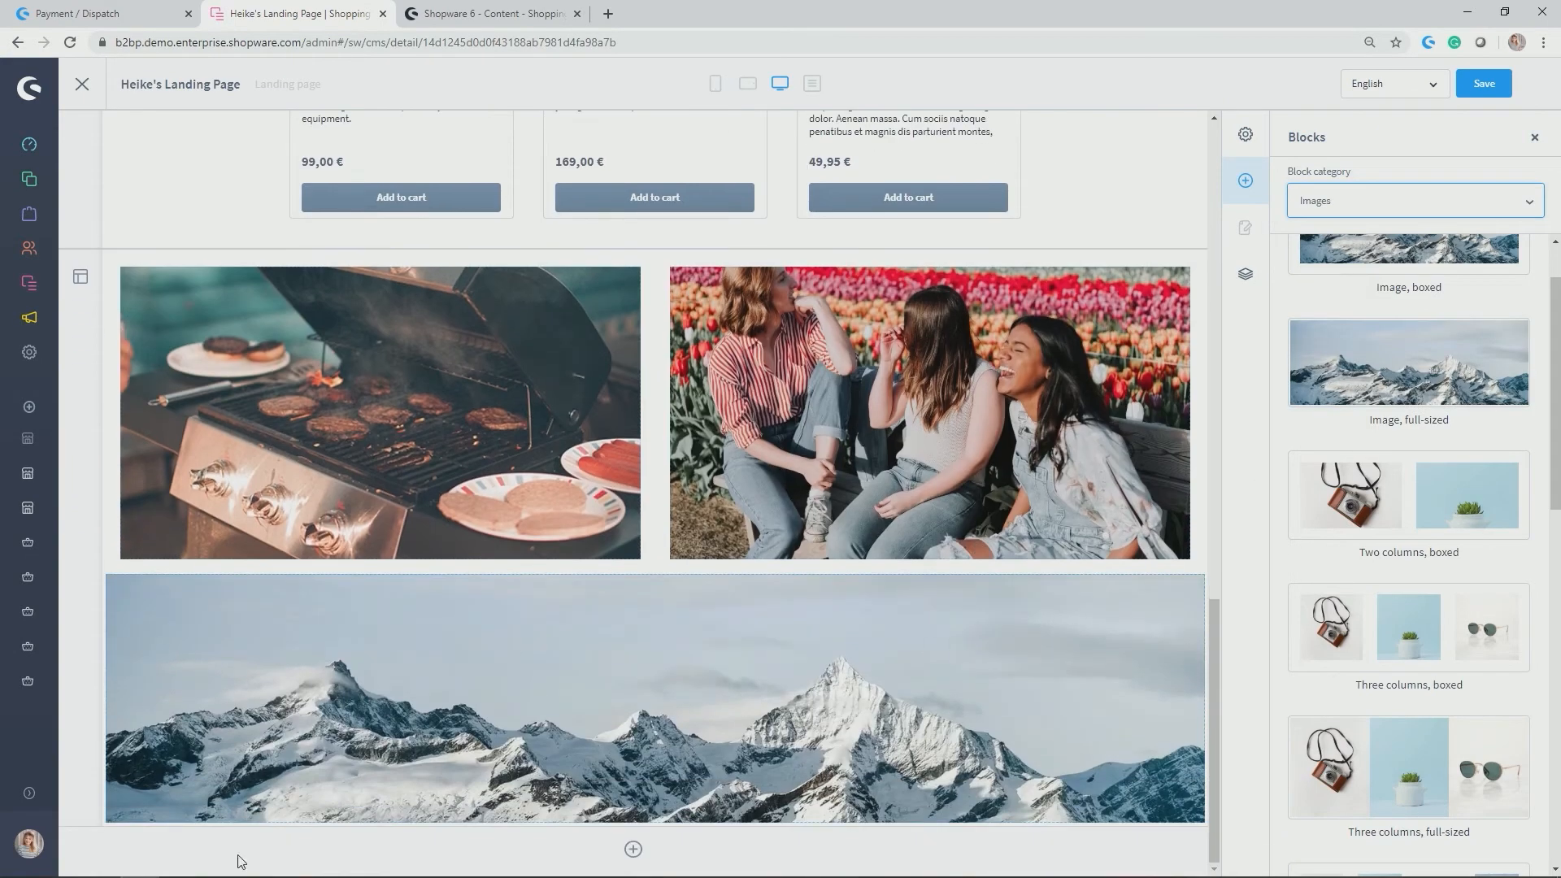
pyautogui.moveTo(687, 788)
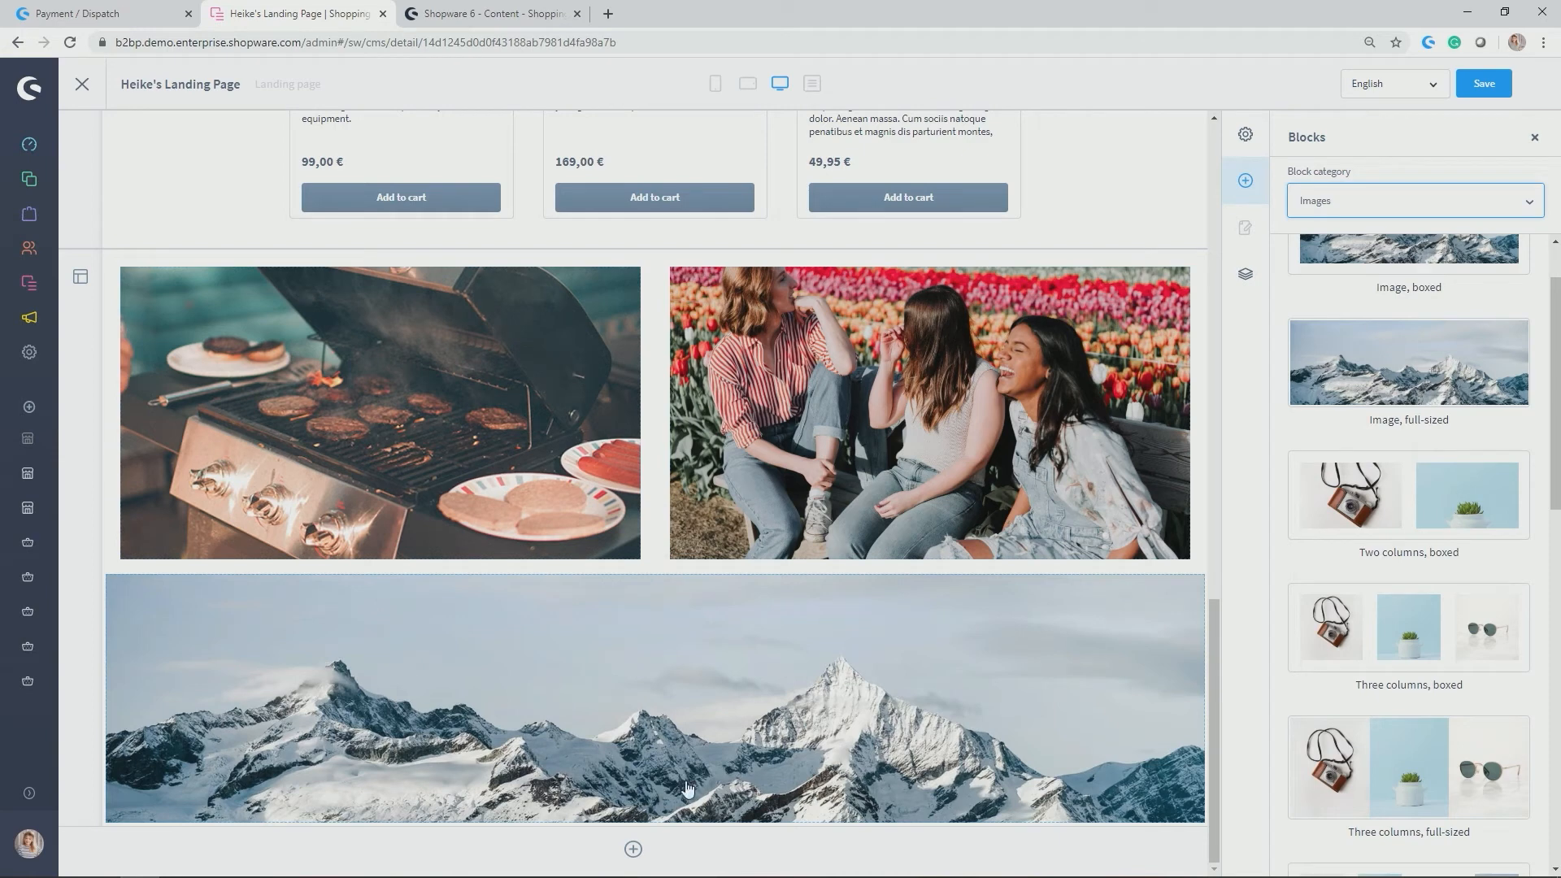
pyautogui.moveTo(875, 756)
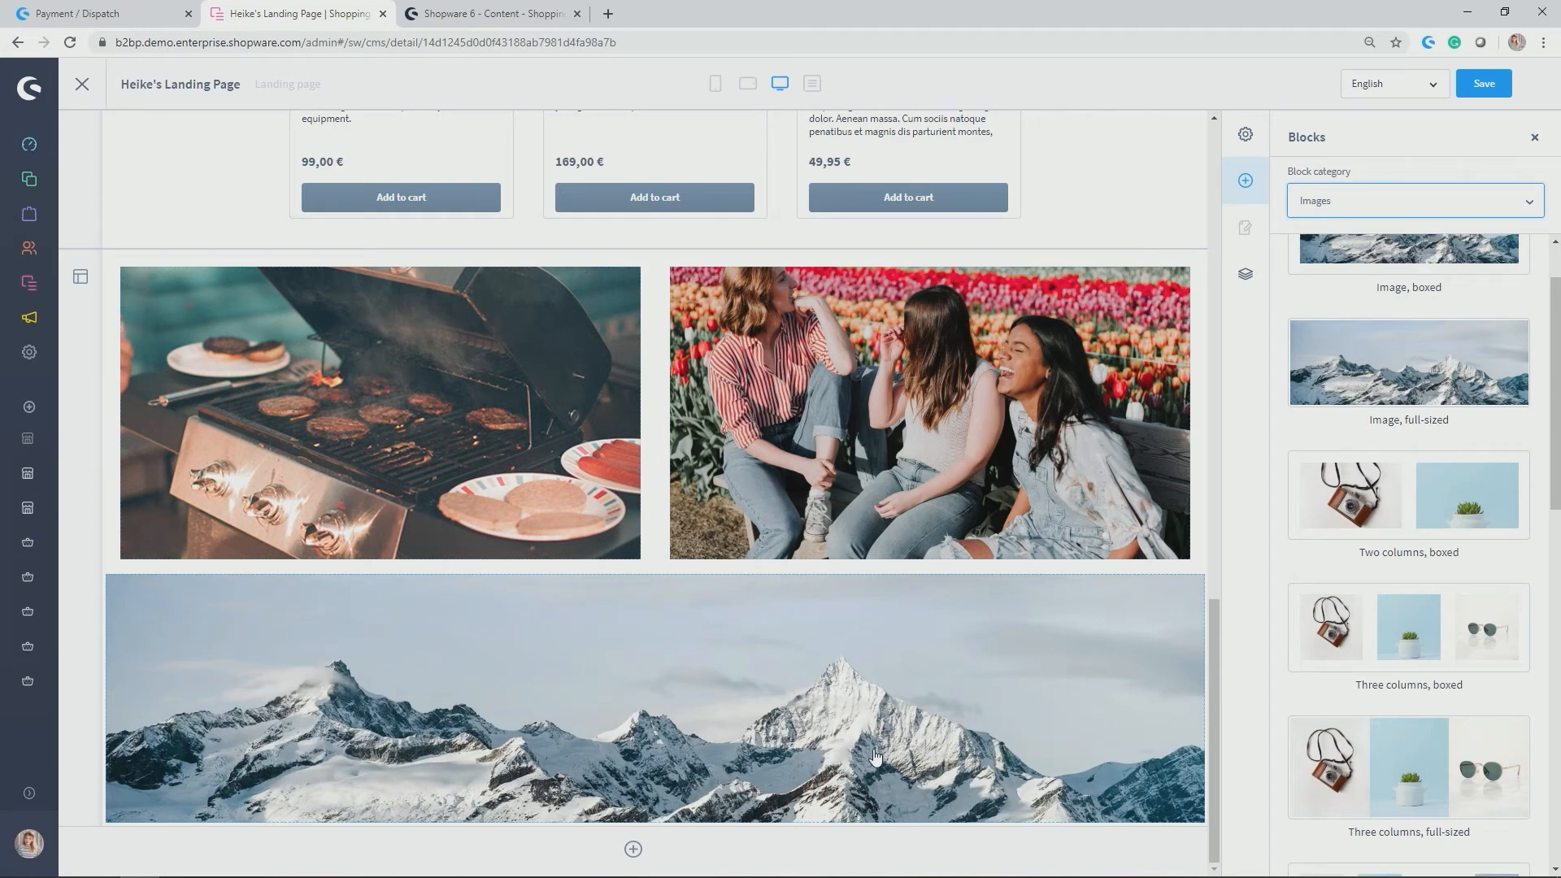
pyautogui.moveTo(858, 746)
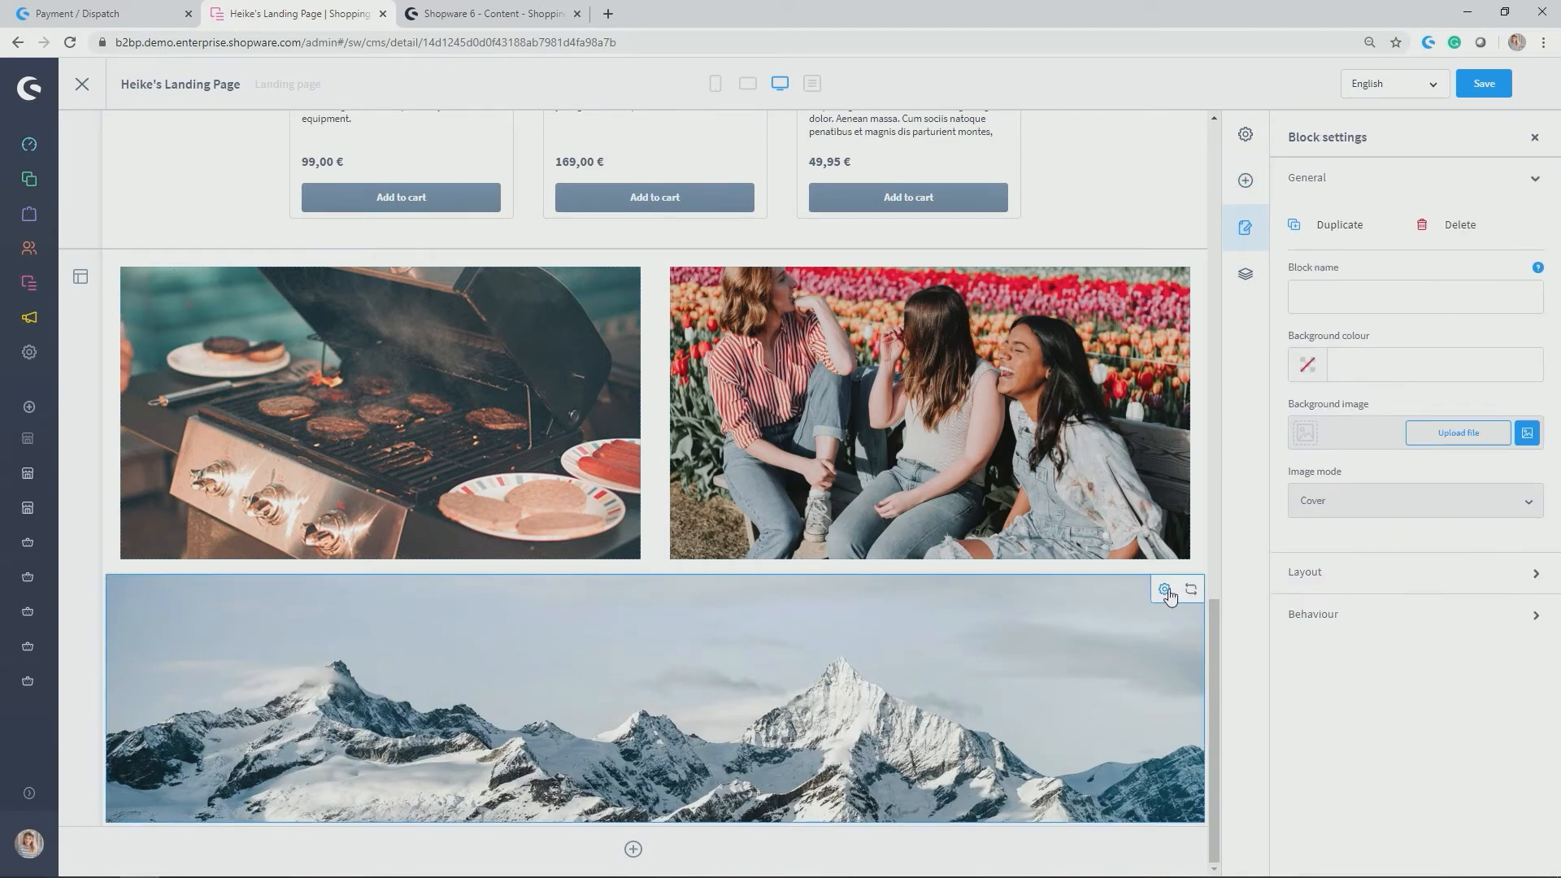
# Swap the mountain placeholder for sale.png from the Media Library.
pyautogui.click(1164, 588)
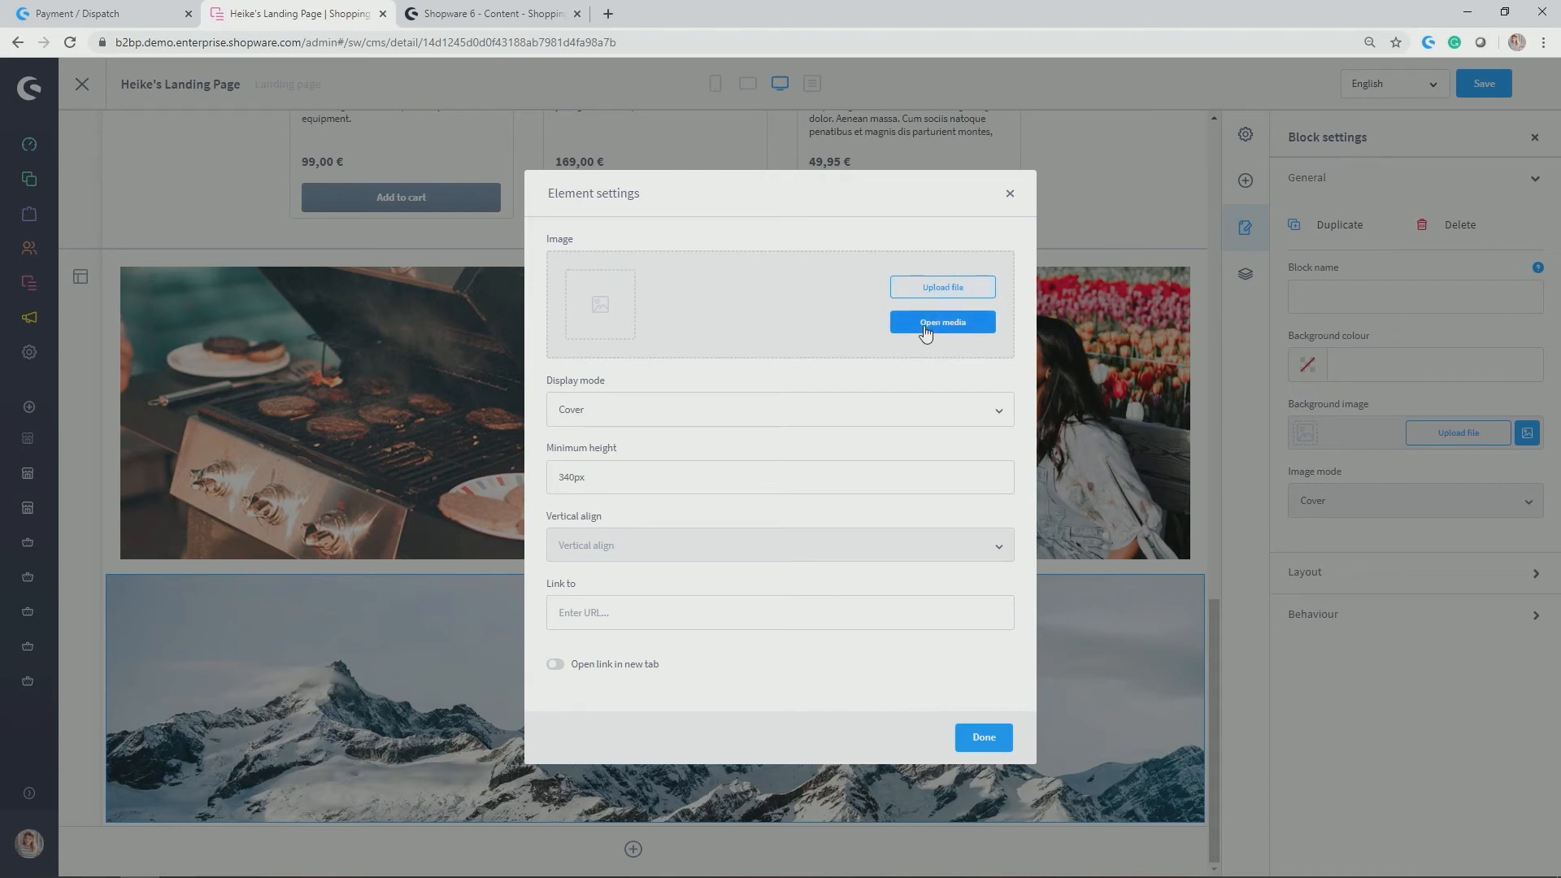
pyautogui.click(940, 322)
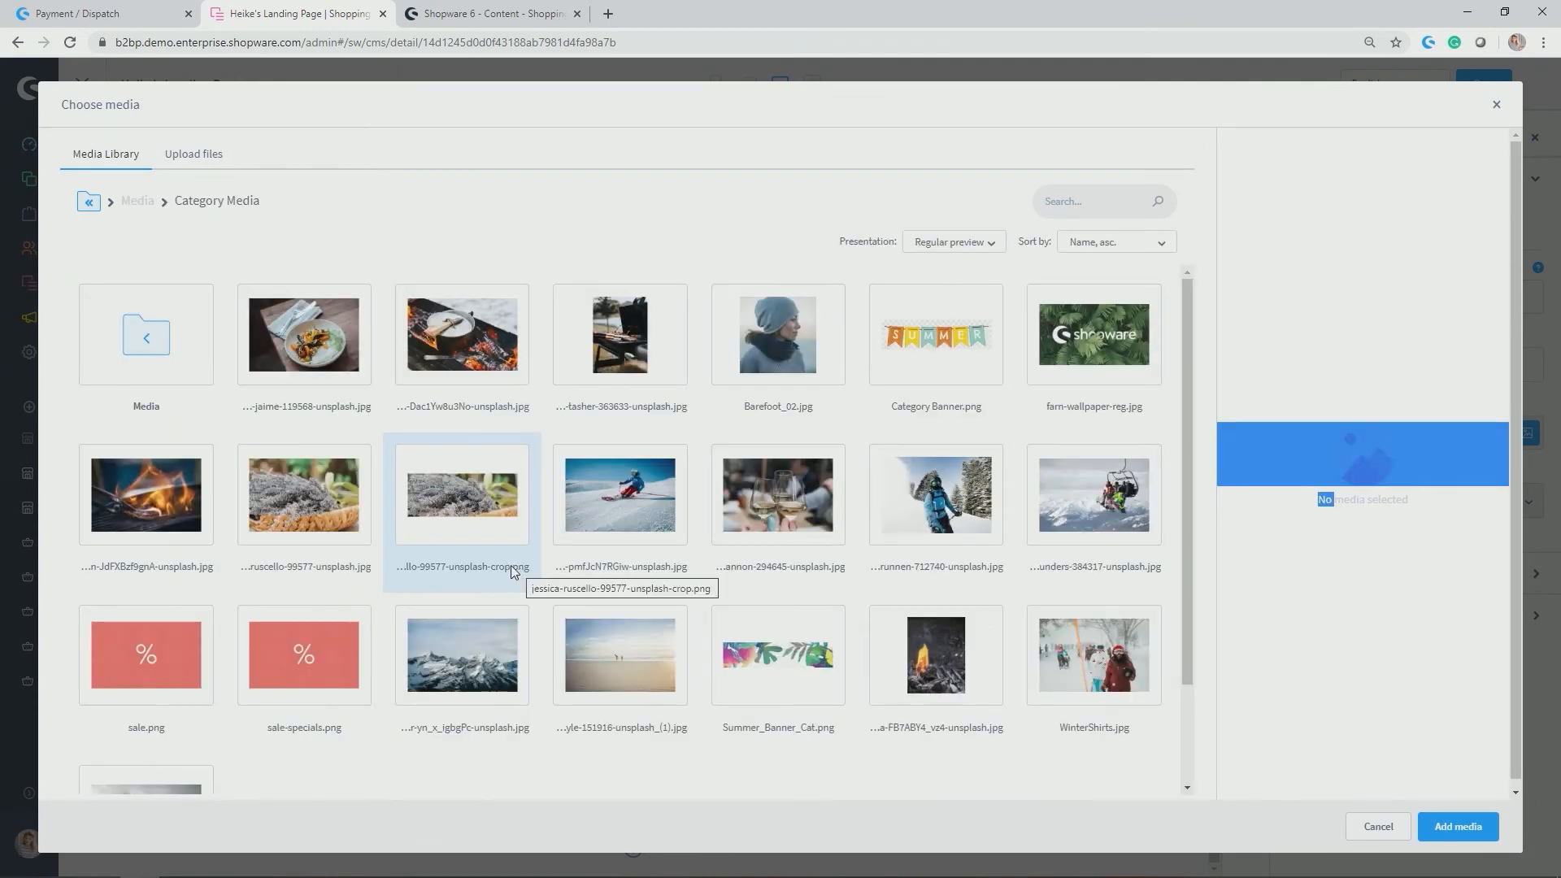
pyautogui.click(145, 654)
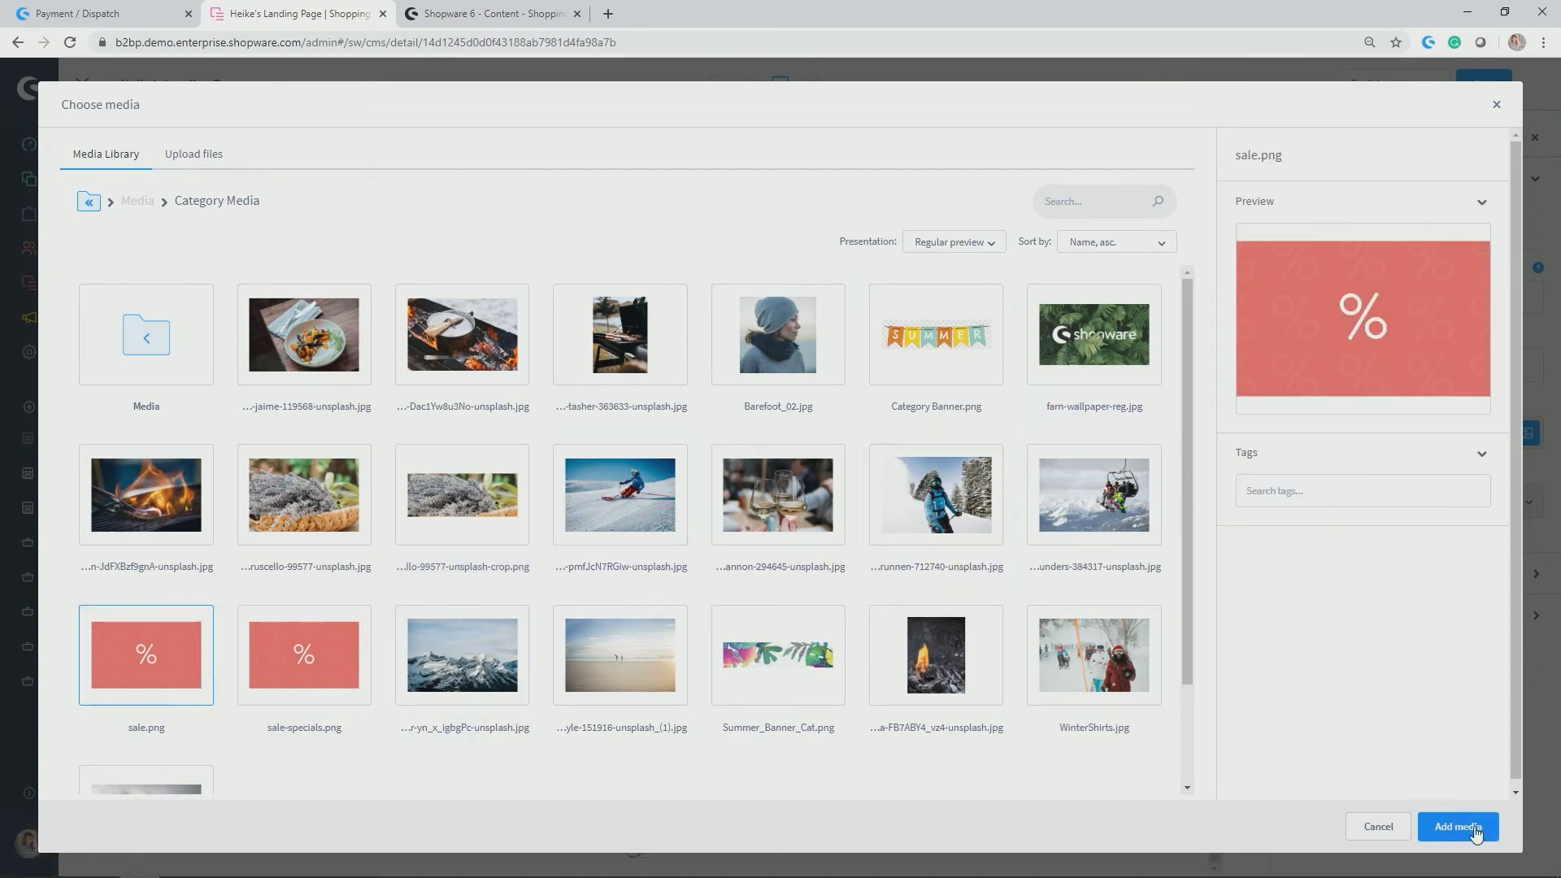
pyautogui.click(1457, 826)
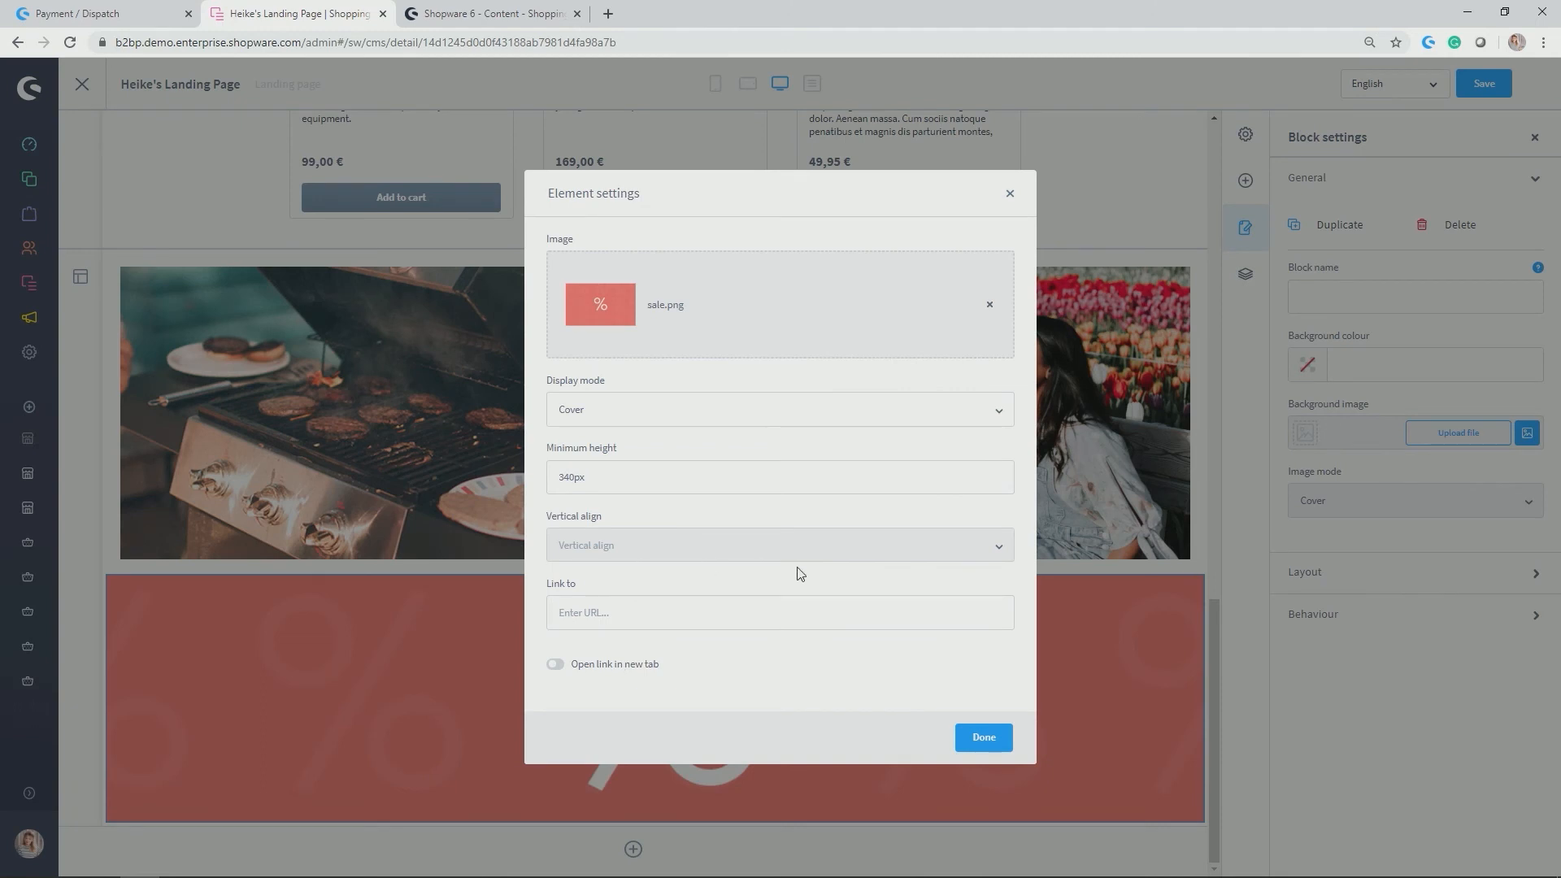
pyautogui.moveTo(635, 369)
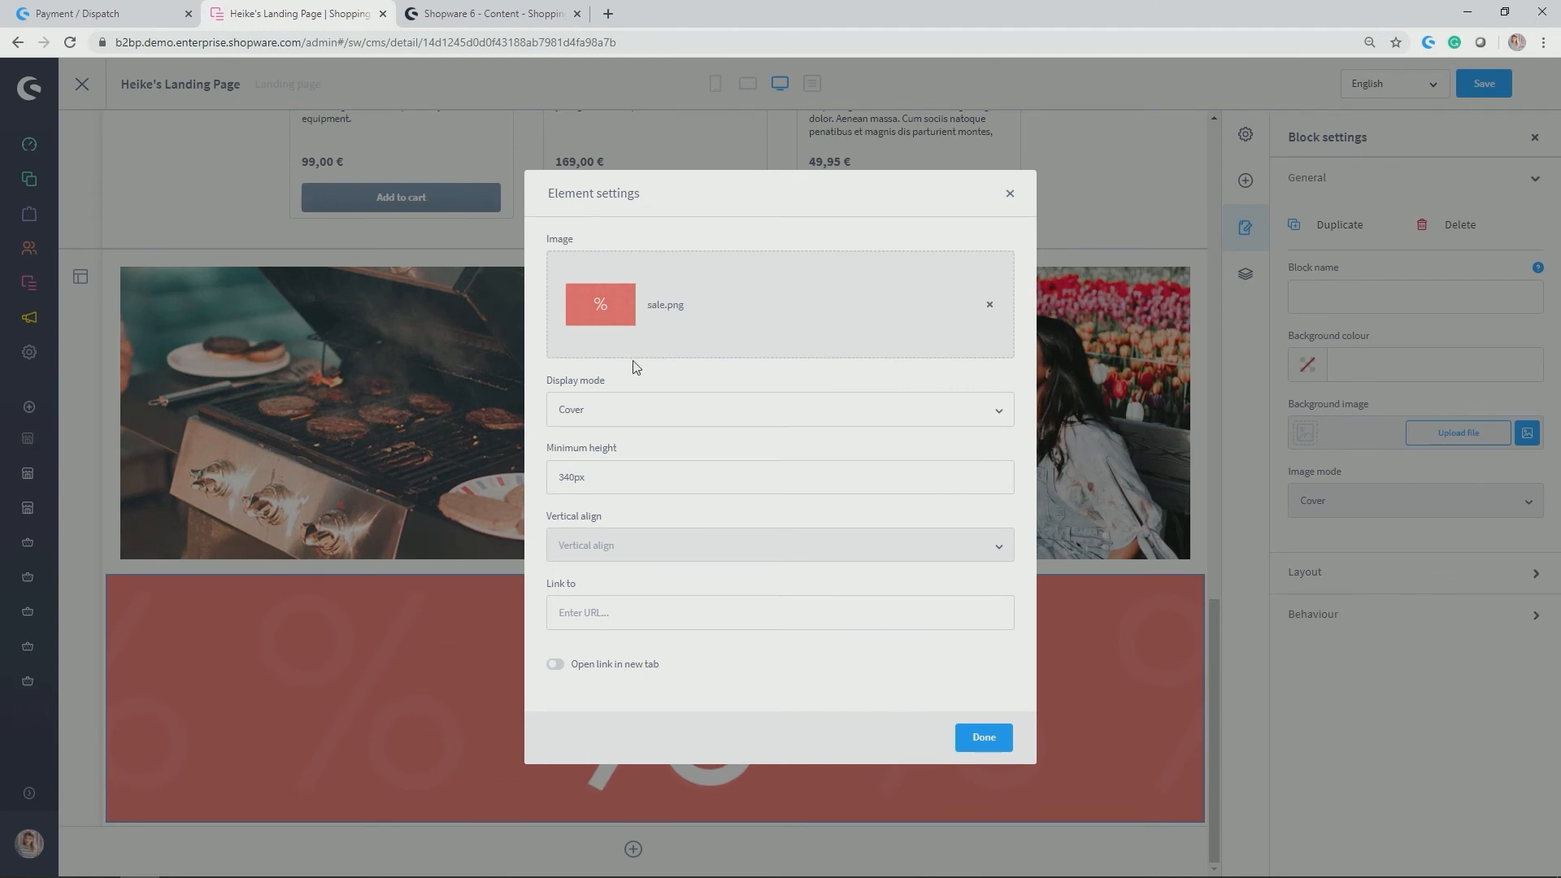
# Change the banner's minimum height from 340px to 500px.
pyautogui.click(779, 410)
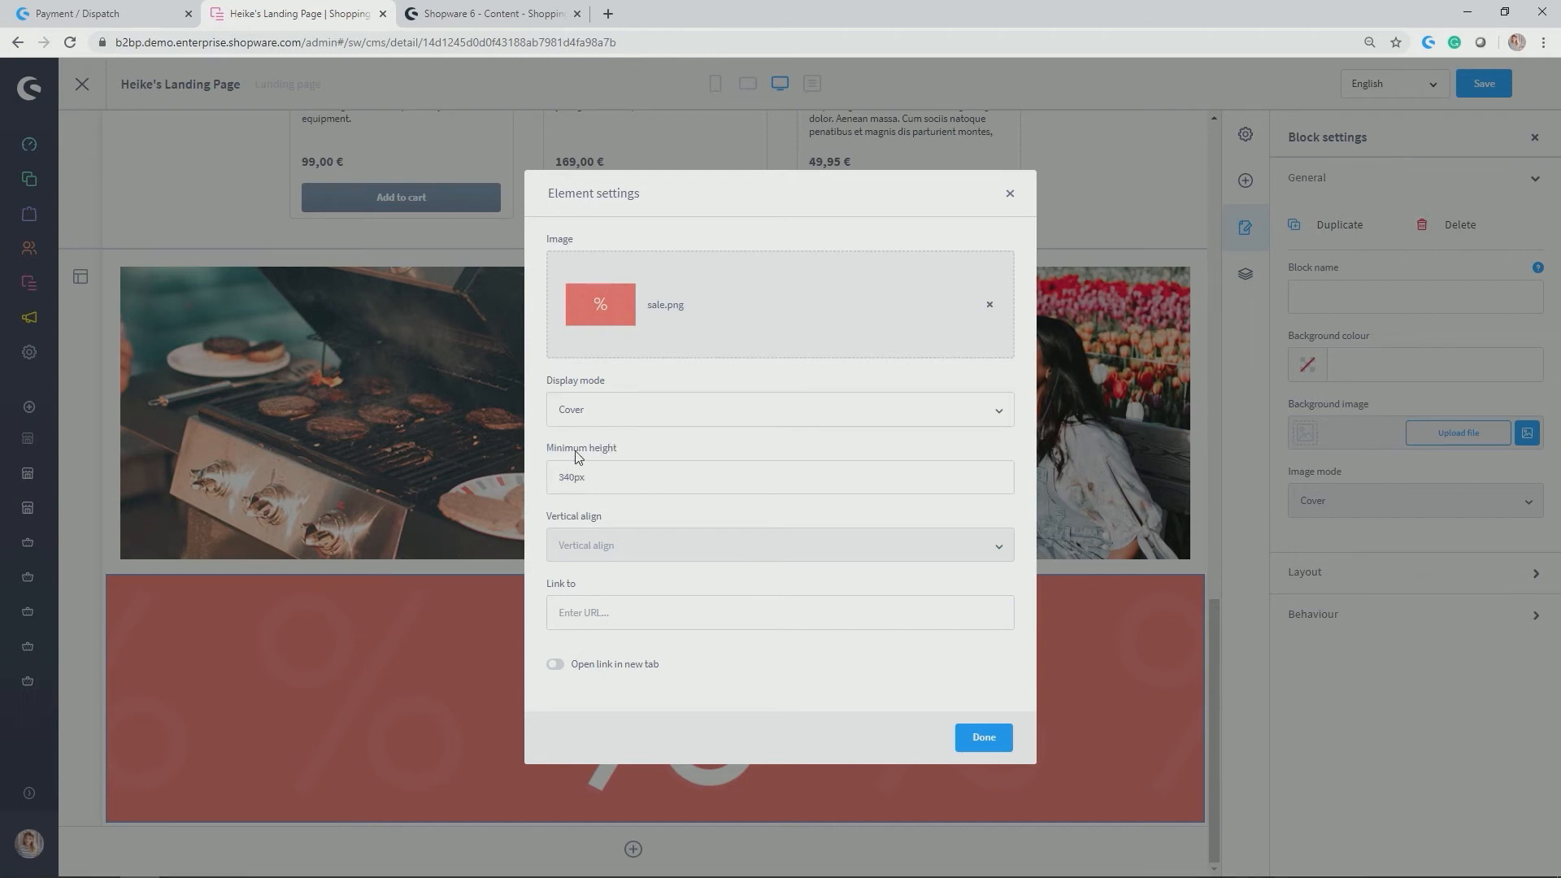
pyautogui.click(779, 476)
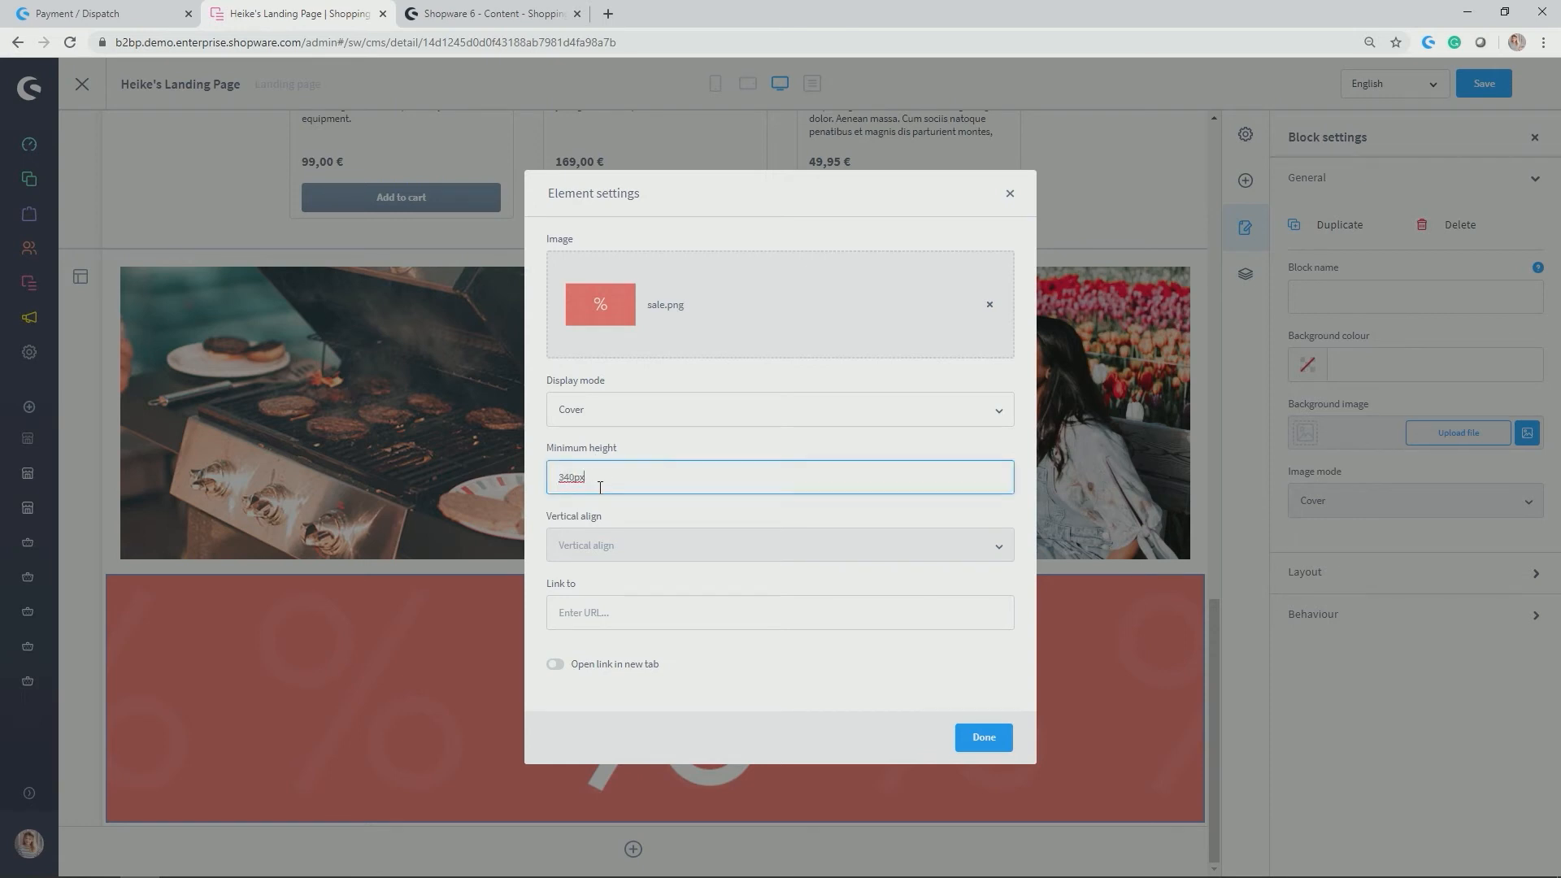
pyautogui.doubleClick(568, 476)
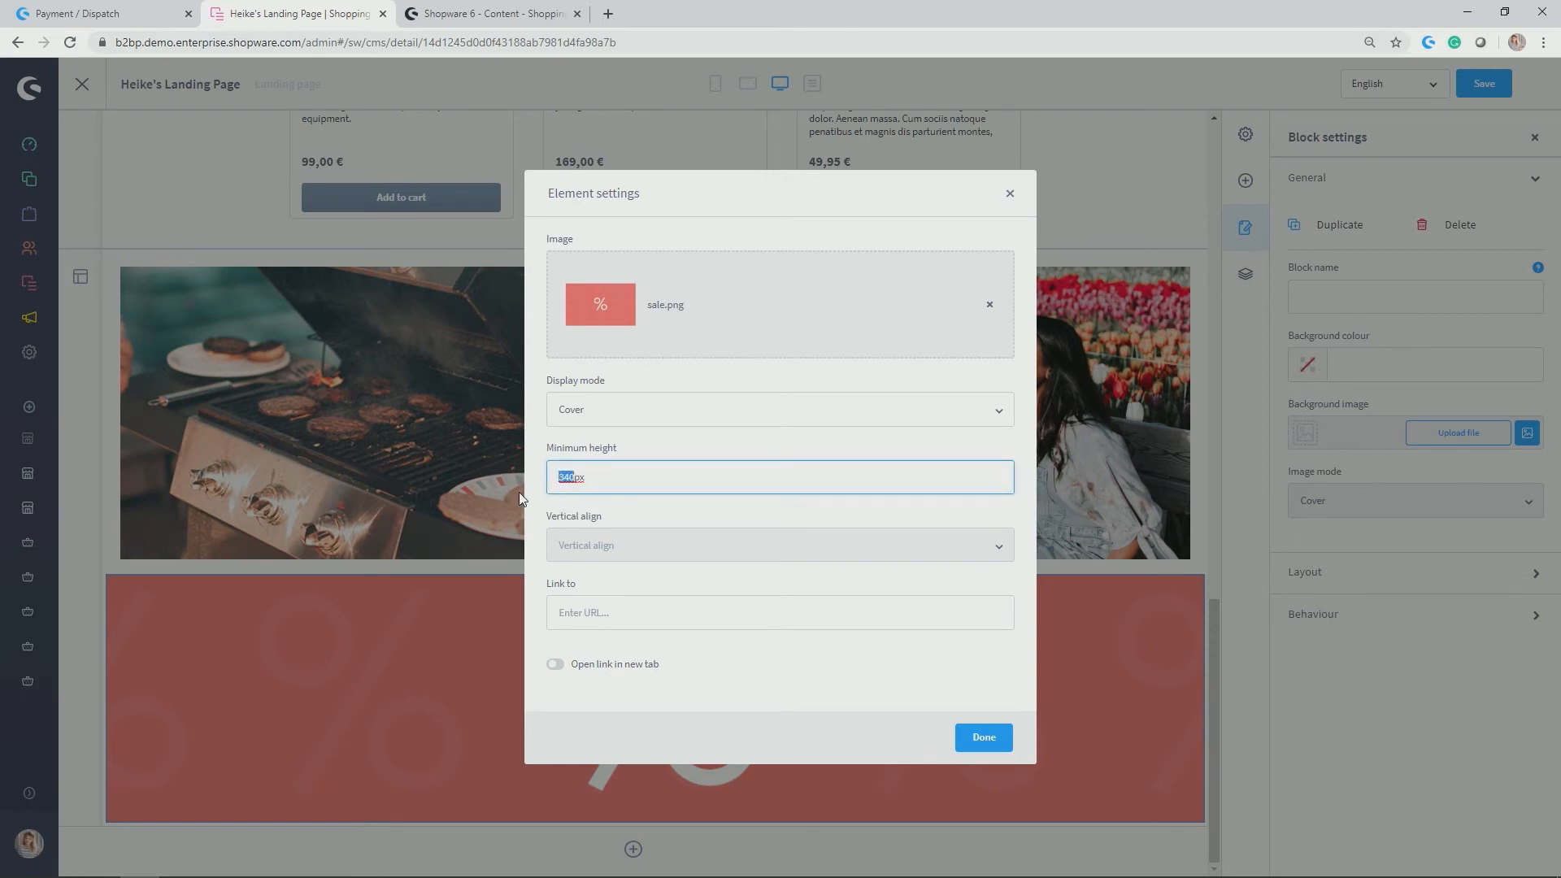
pyautogui.write('500px')
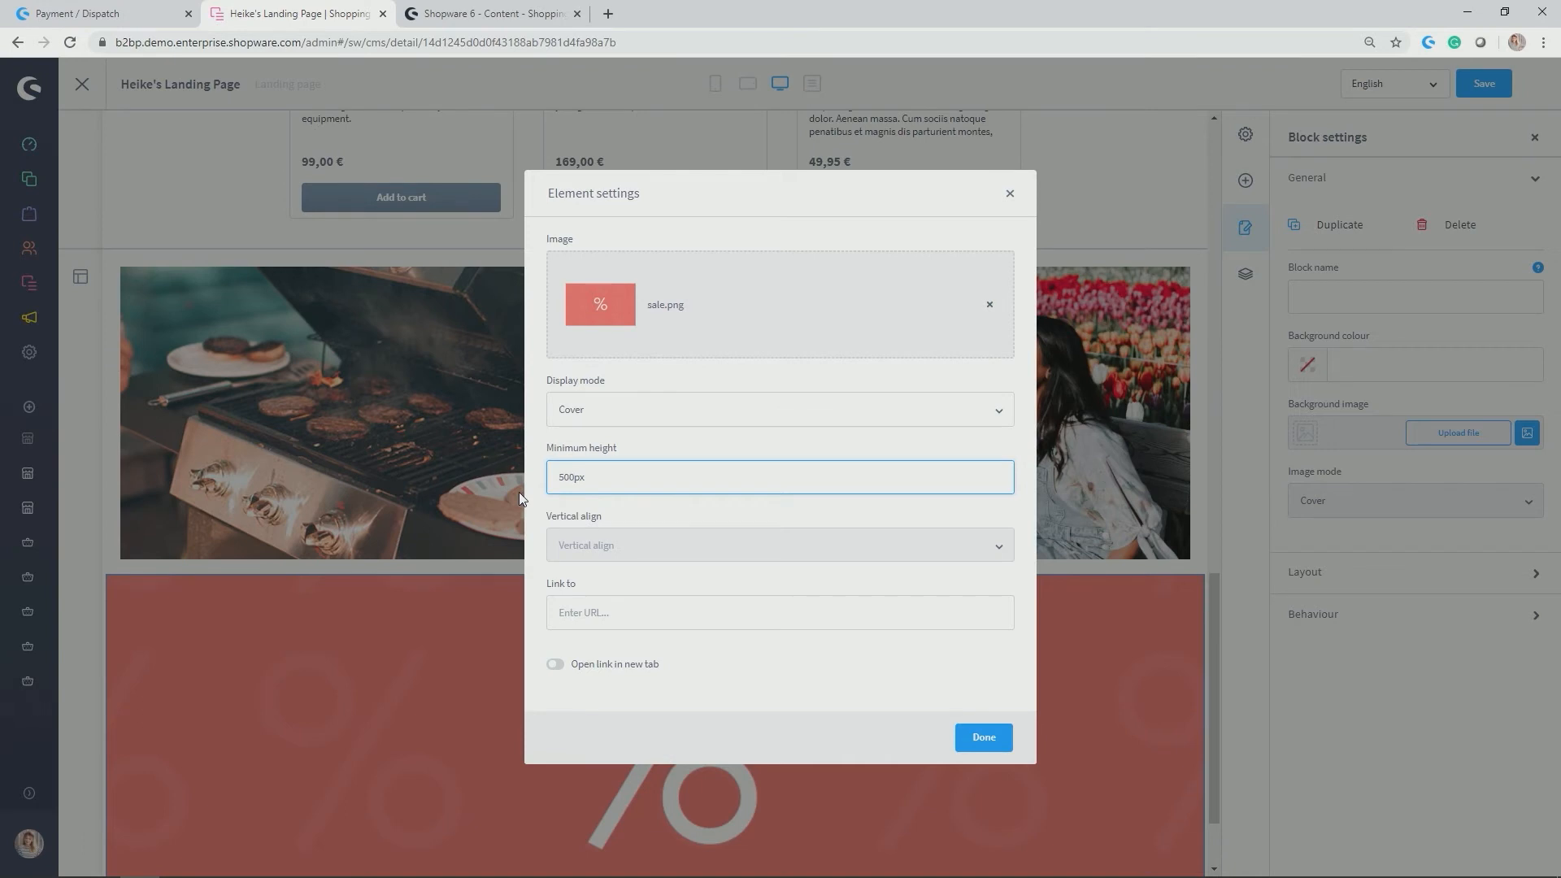
pyautogui.doubleClick(572, 476)
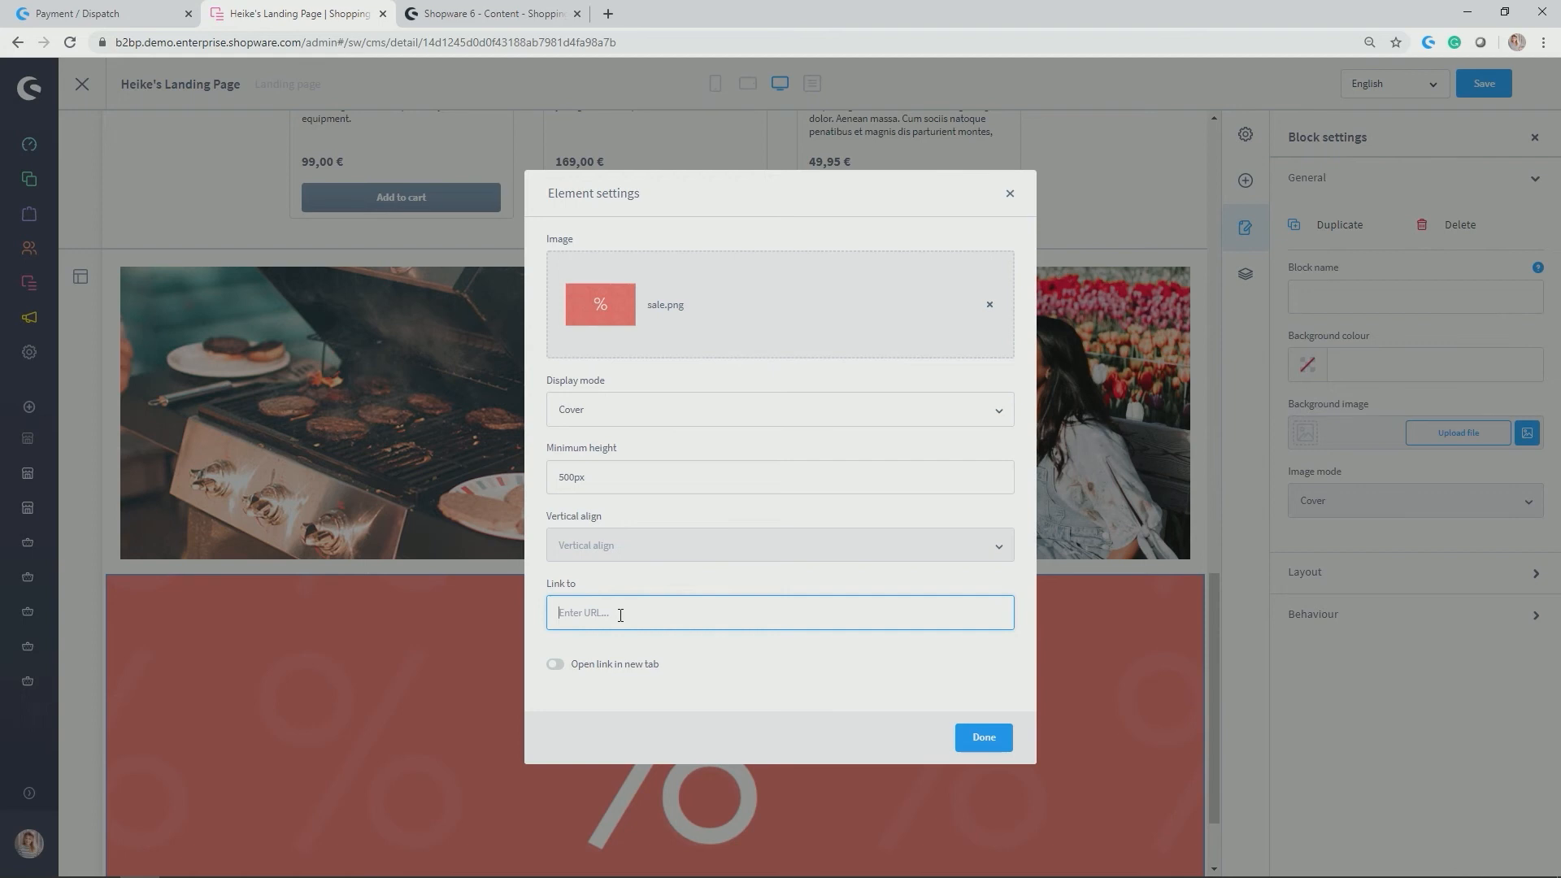
pyautogui.moveTo(567, 637)
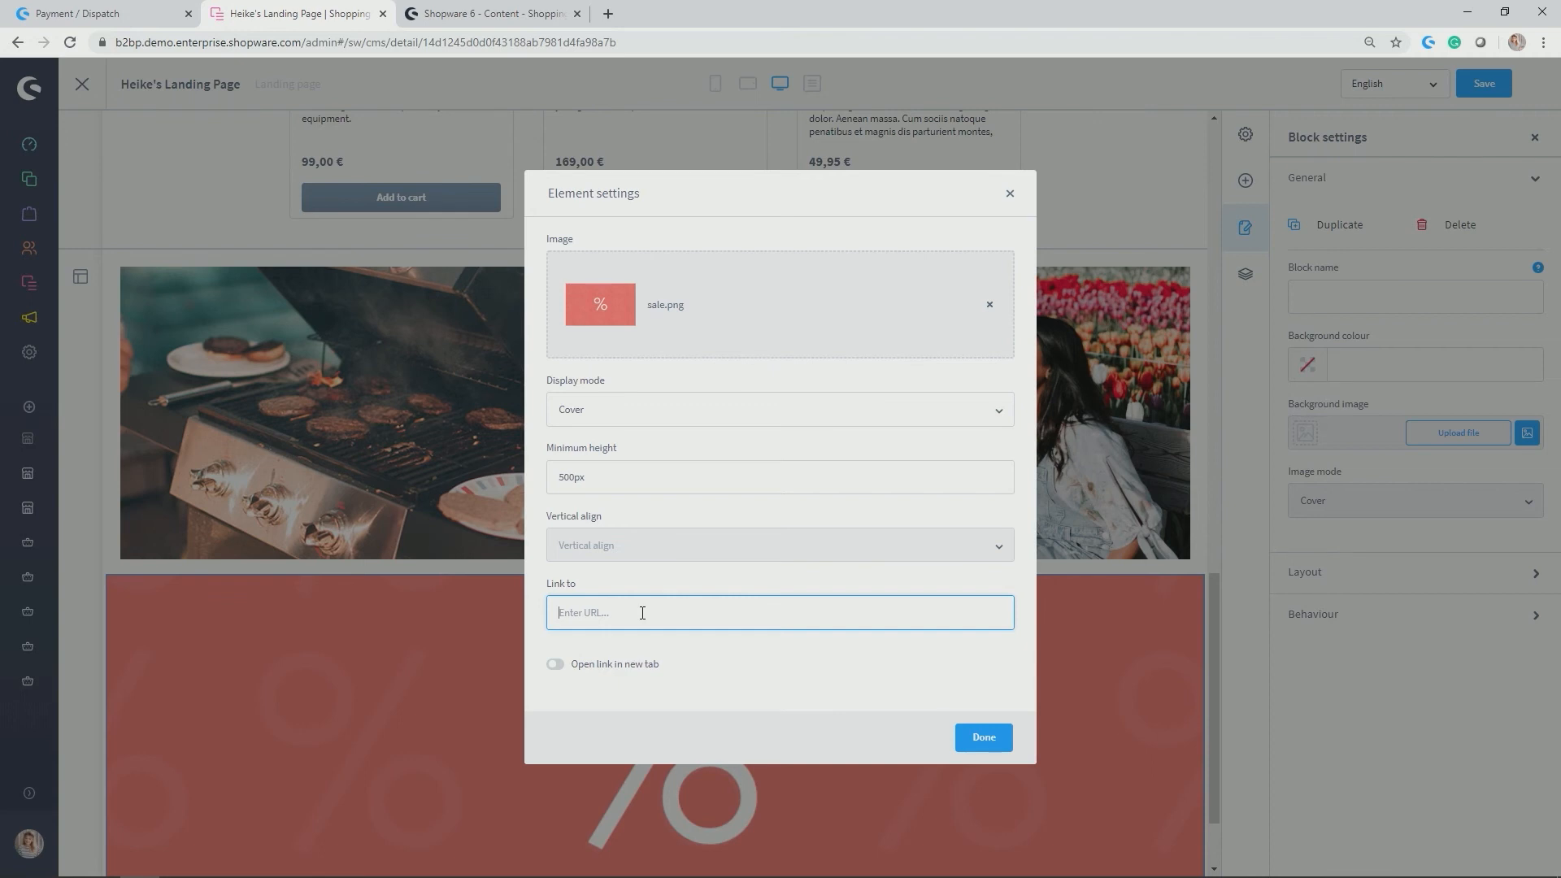
# Link the banner to the suggested /Sale/ target and close its element settings.
pyautogui.write('/sa')
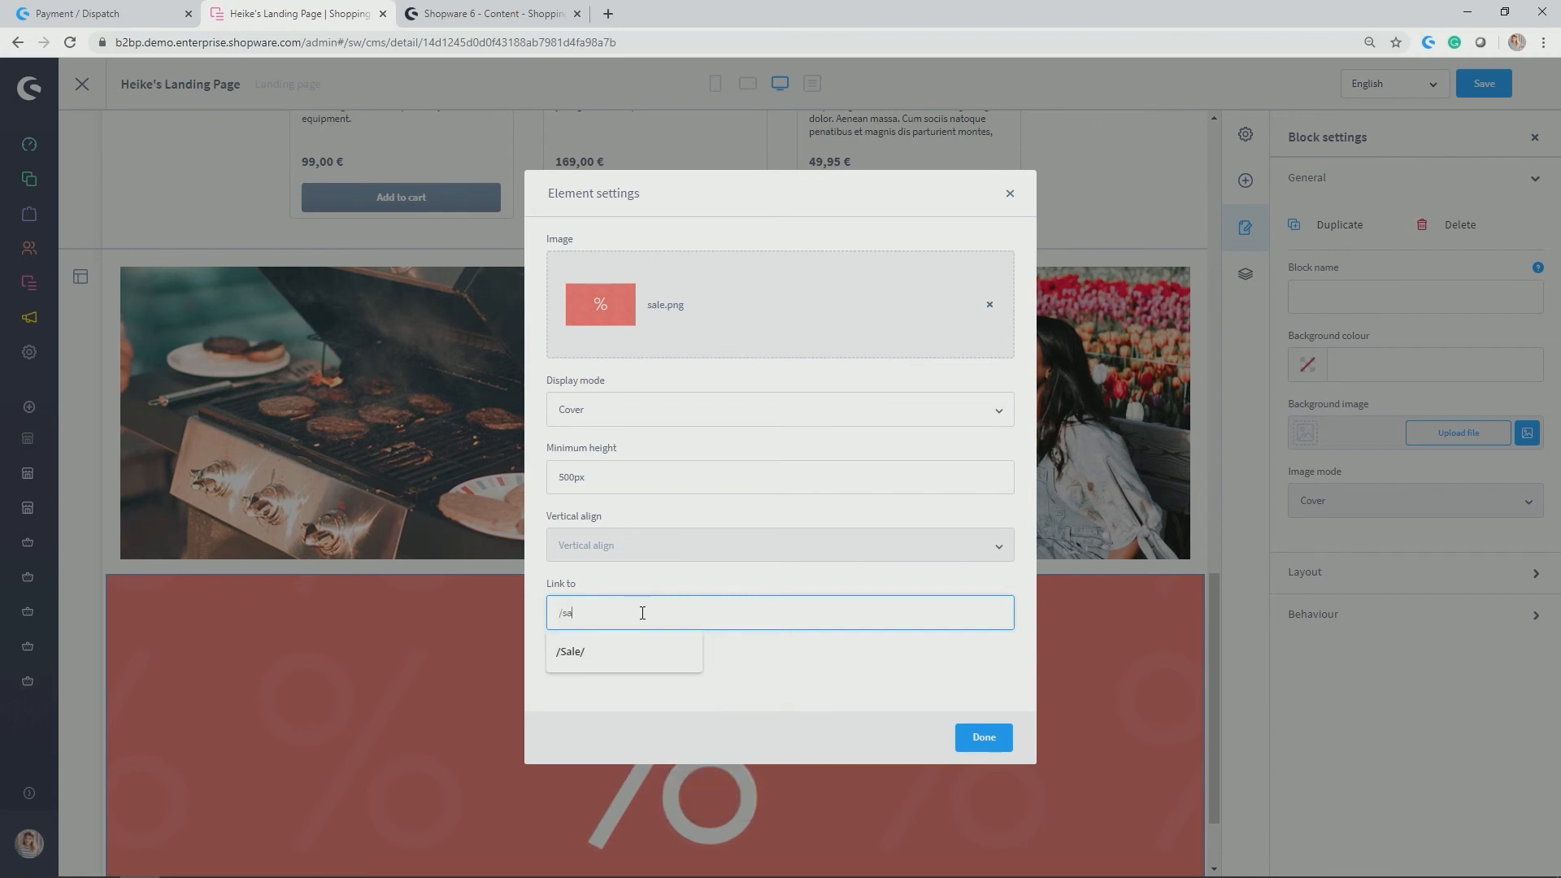
pyautogui.click(571, 650)
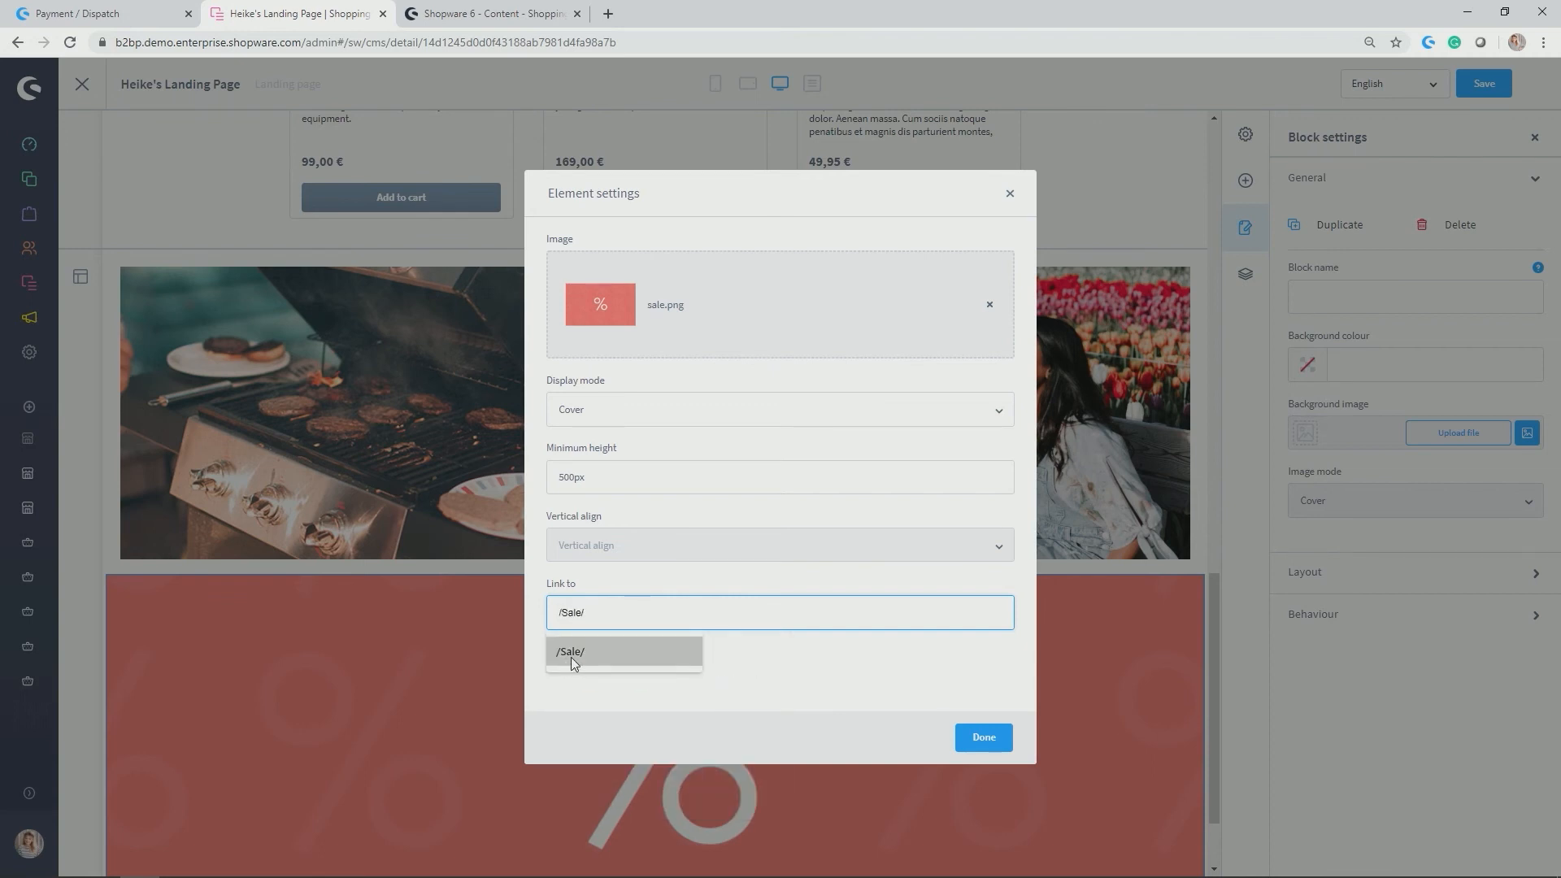
pyautogui.click(571, 650)
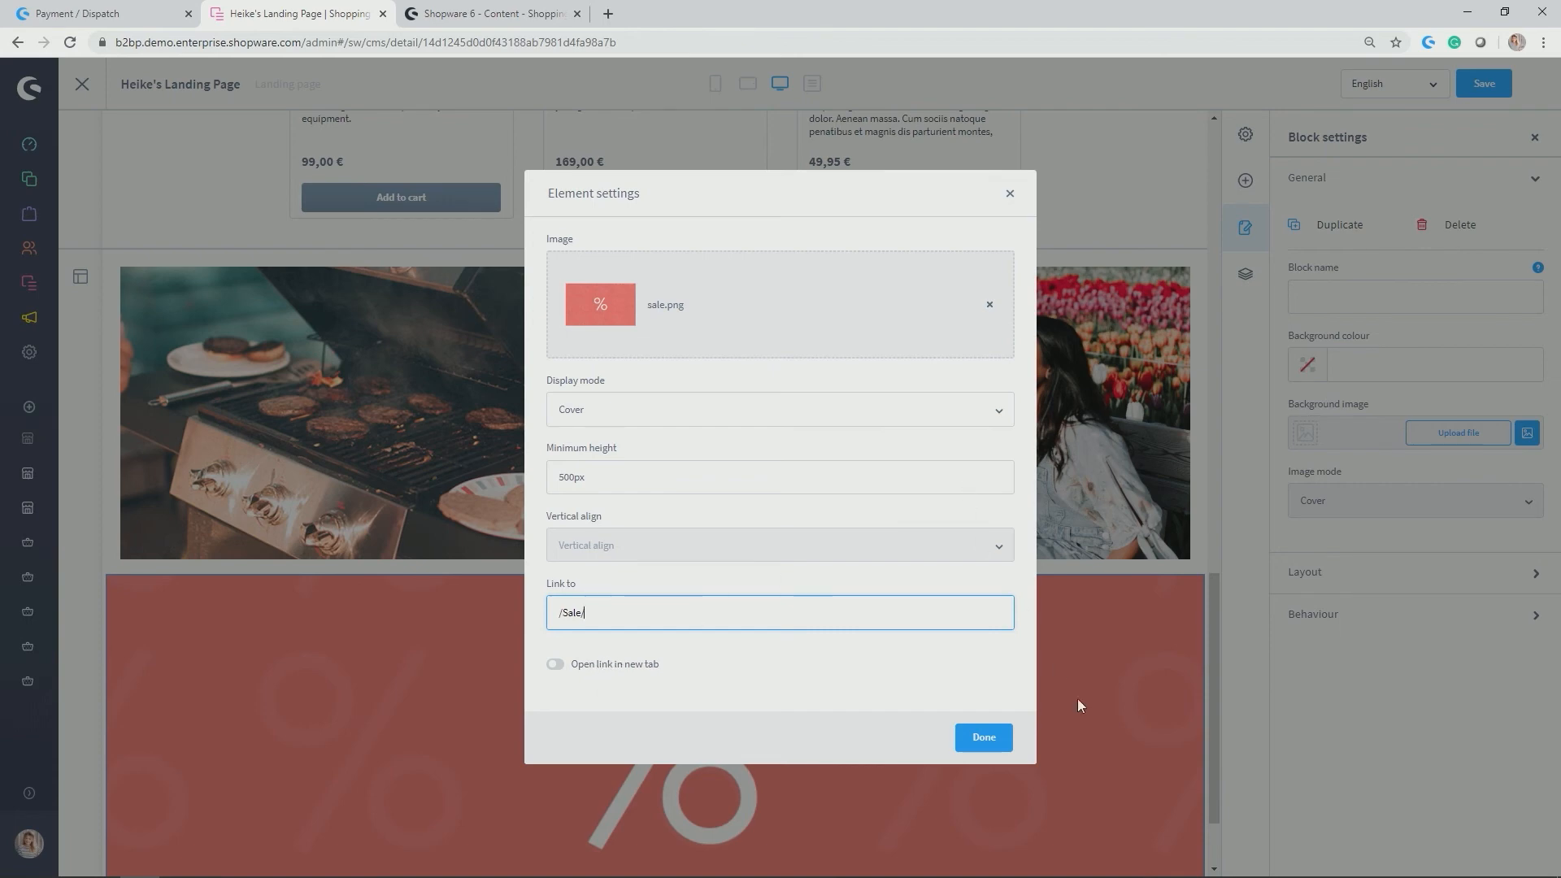
pyautogui.click(982, 736)
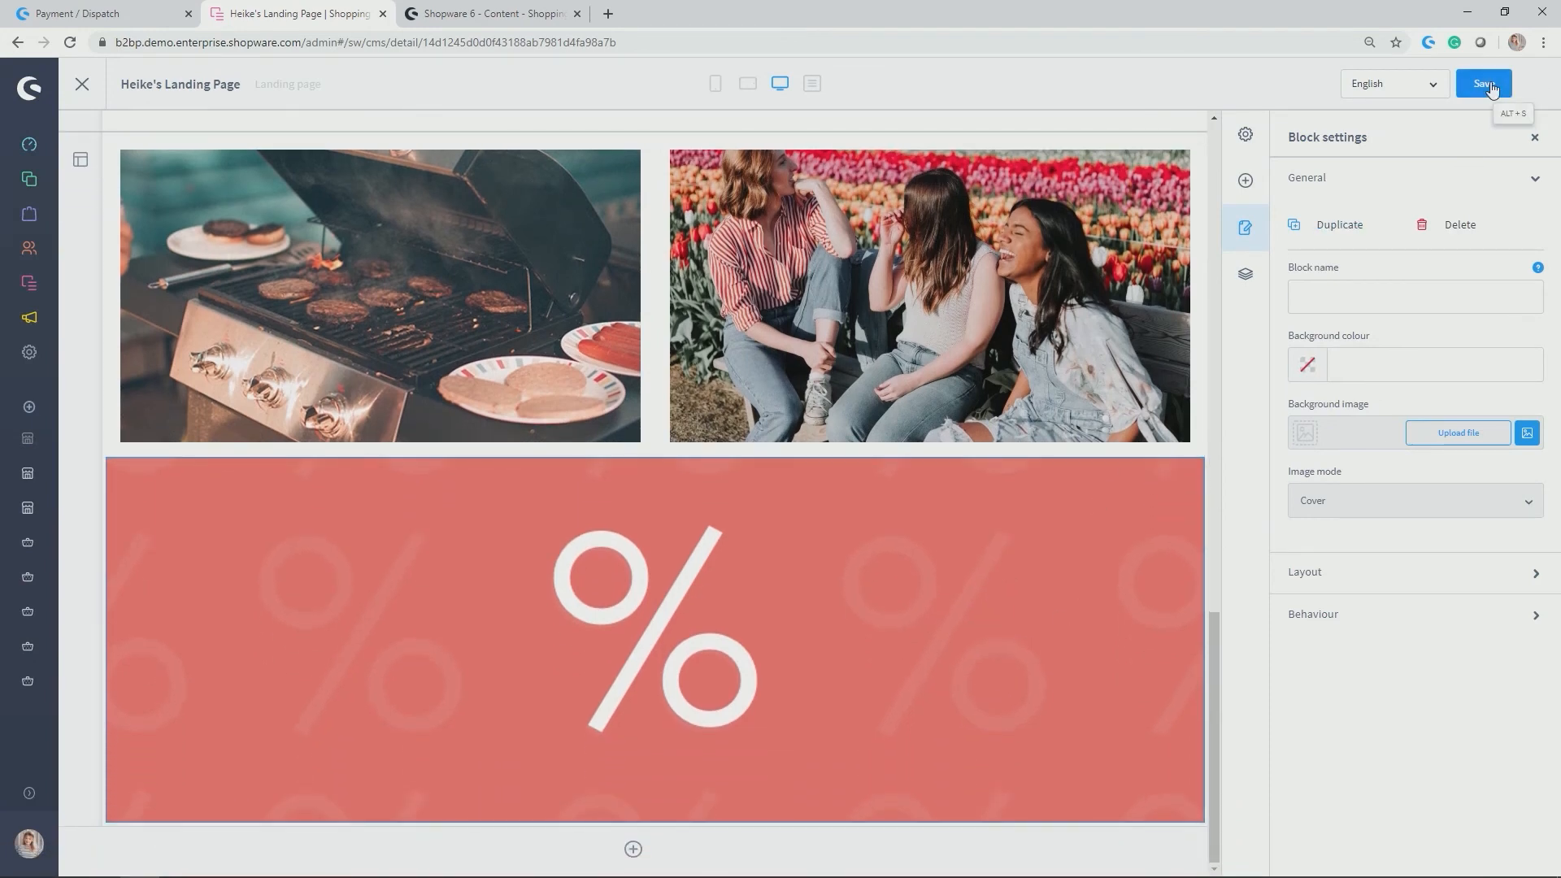
pyautogui.scroll(-3)
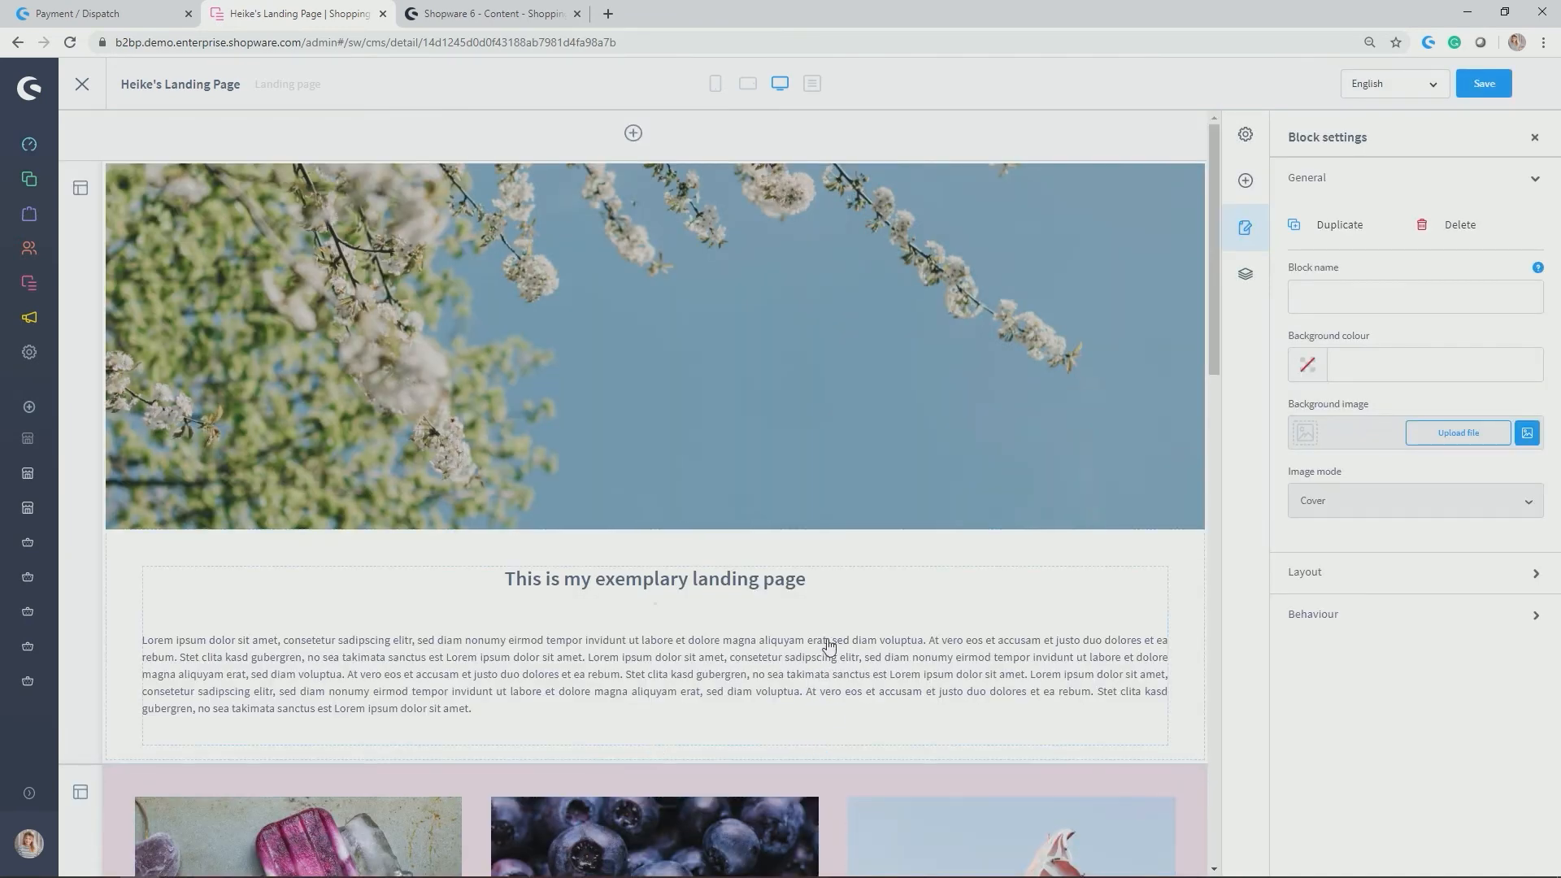
pyautogui.moveTo(860, 623)
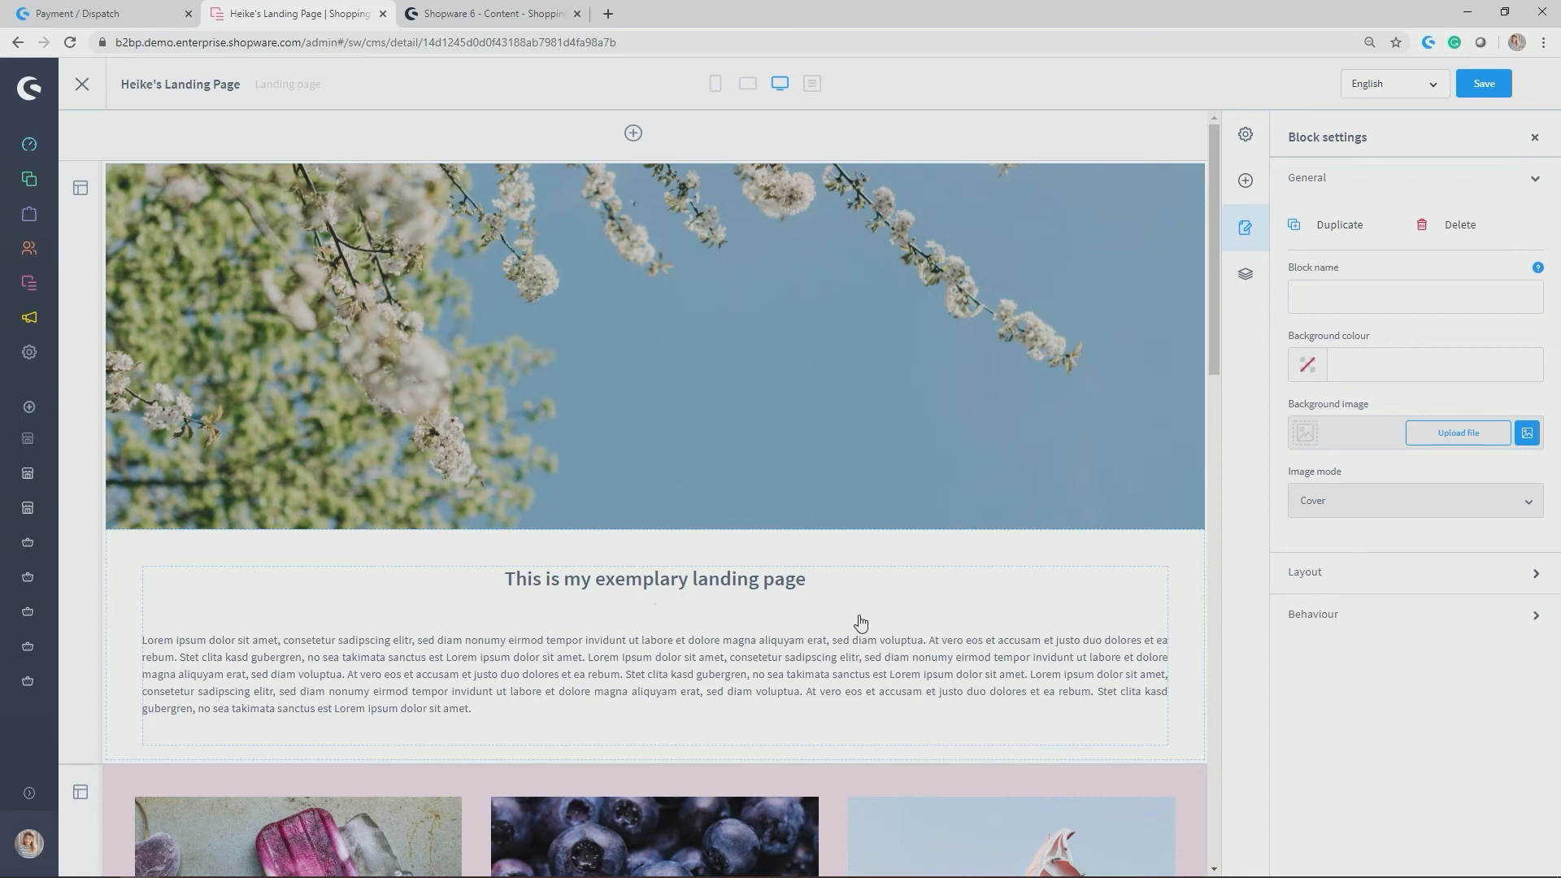
pyautogui.moveTo(281, 473)
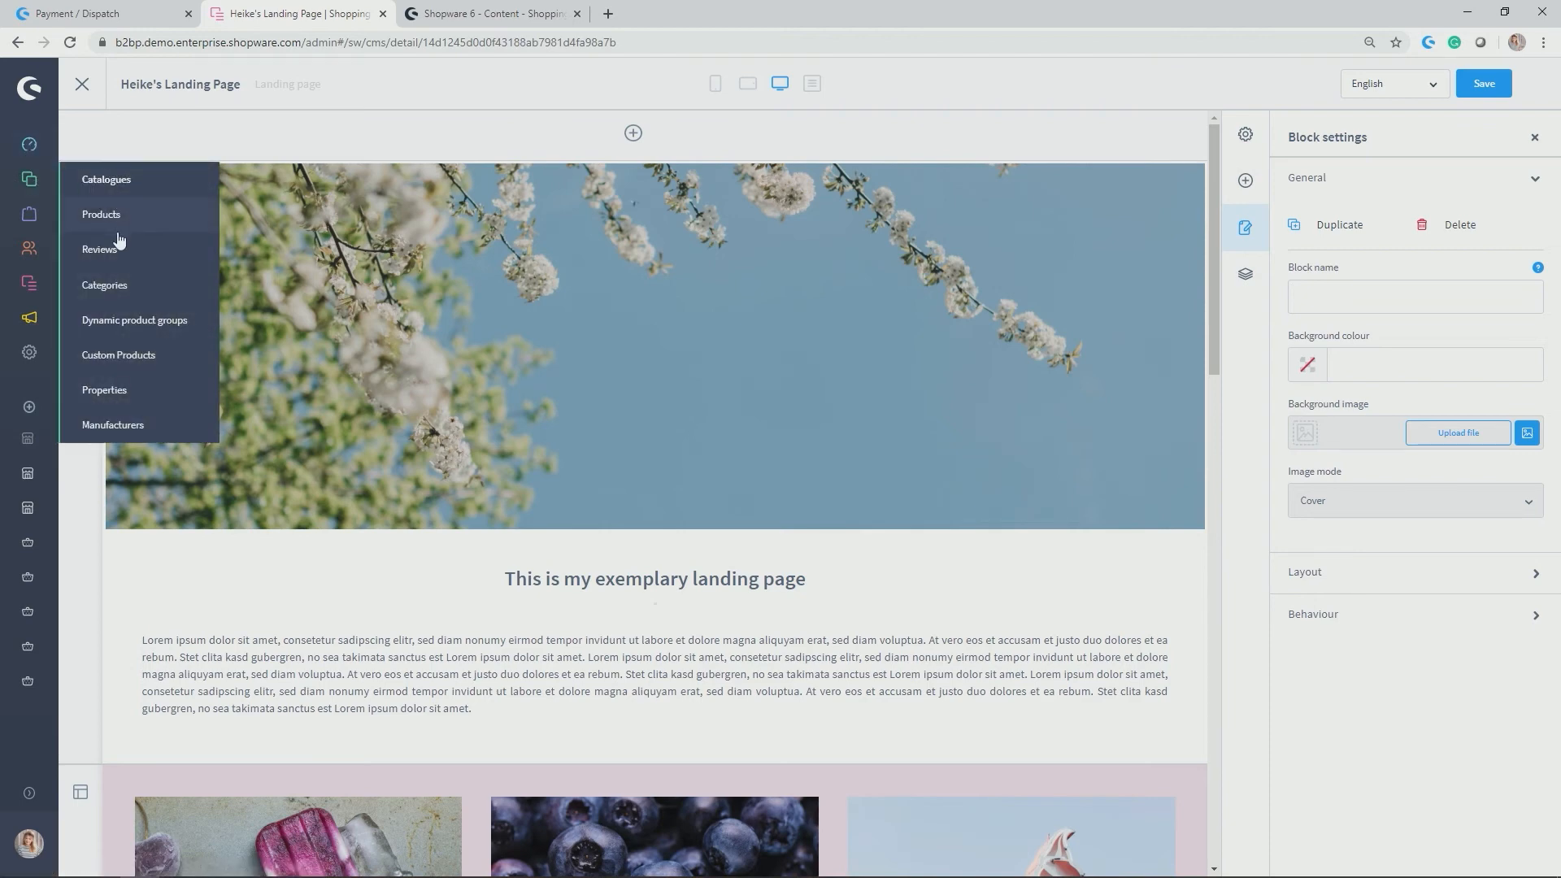
# Navigate Catalogue Demo > Demoshop > Test Category and open its Subcategory for editing.
pyautogui.click(104, 284)
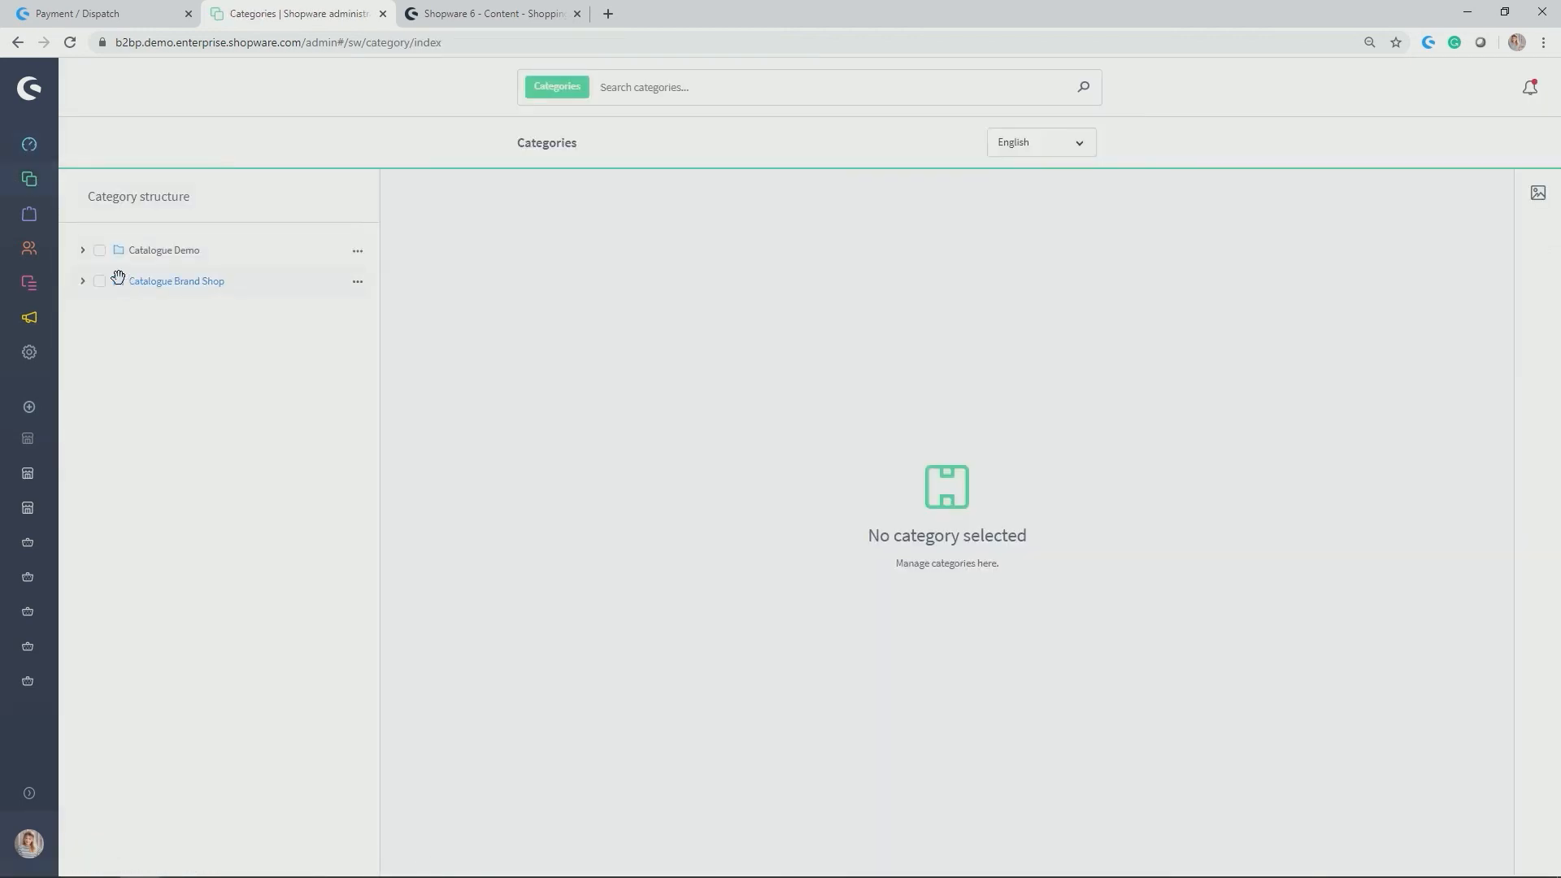
pyautogui.click(83, 250)
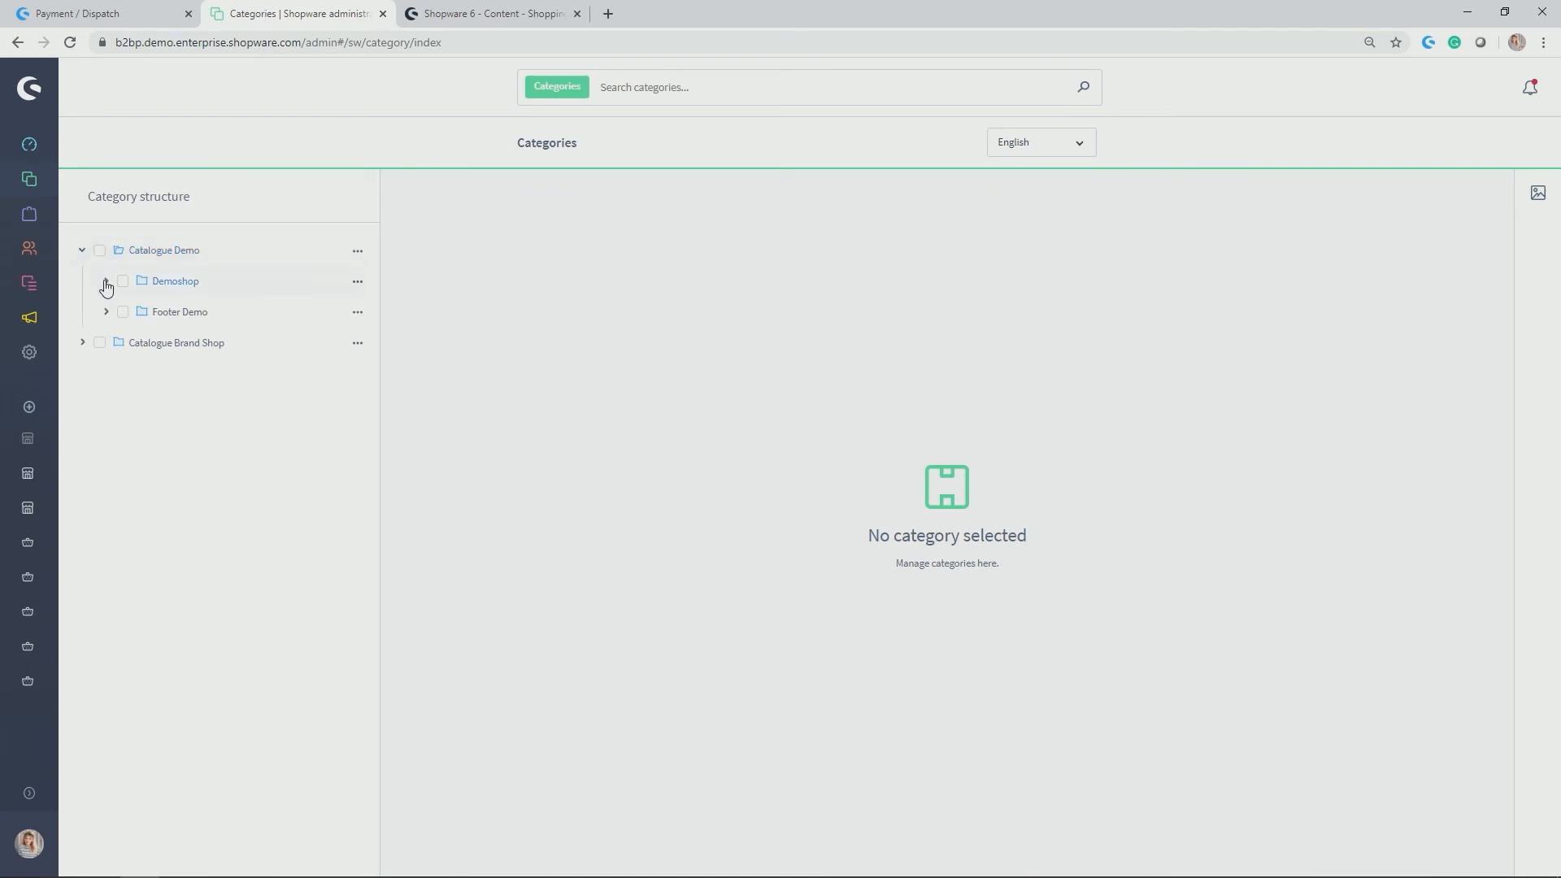
pyautogui.click(105, 281)
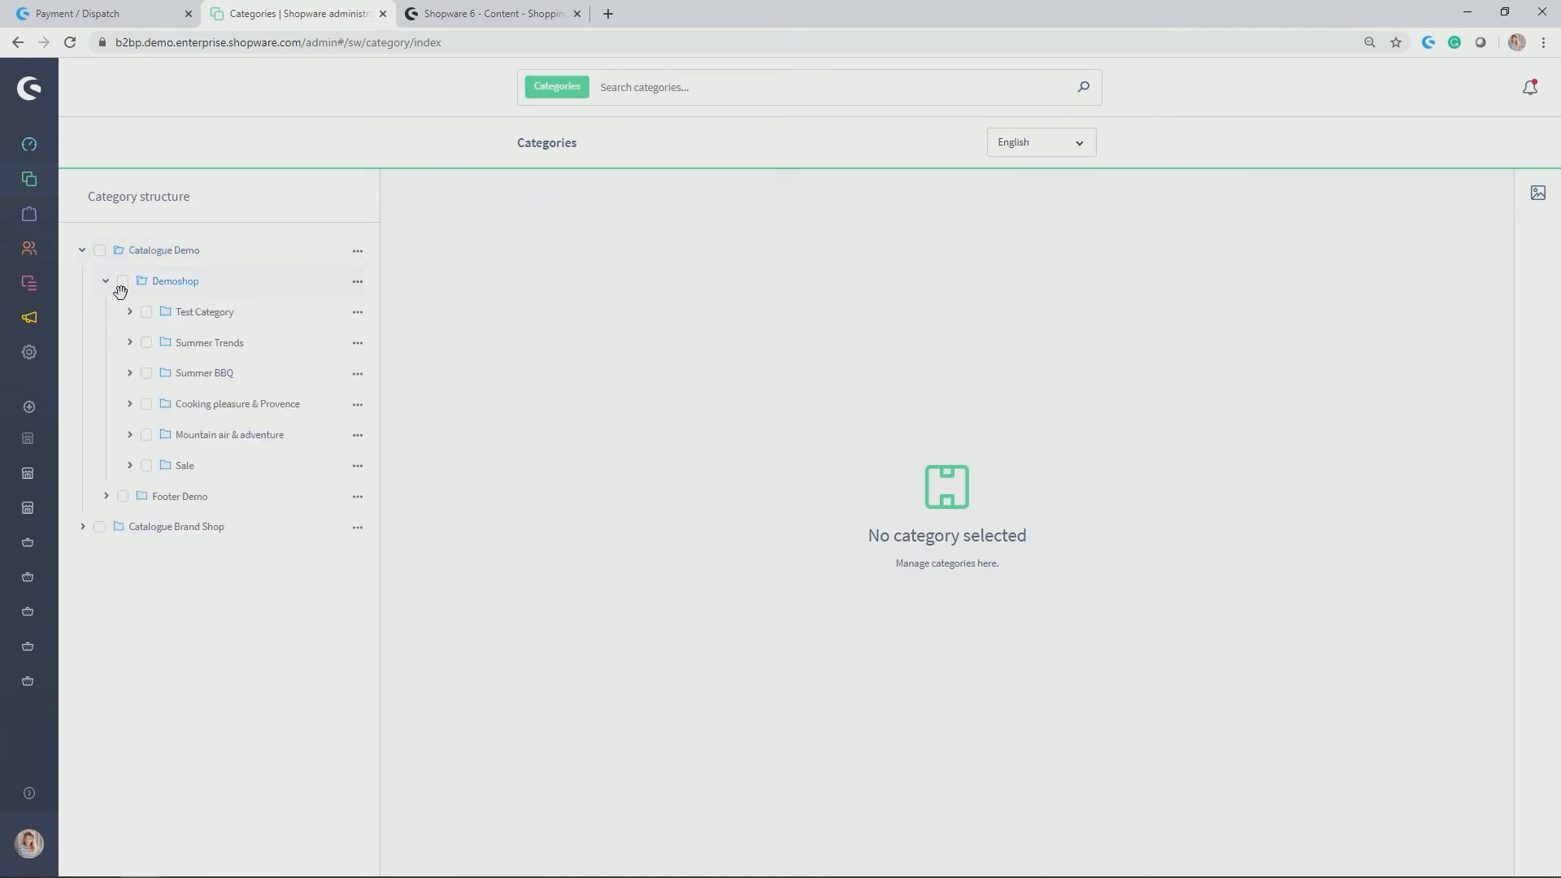
pyautogui.click(130, 312)
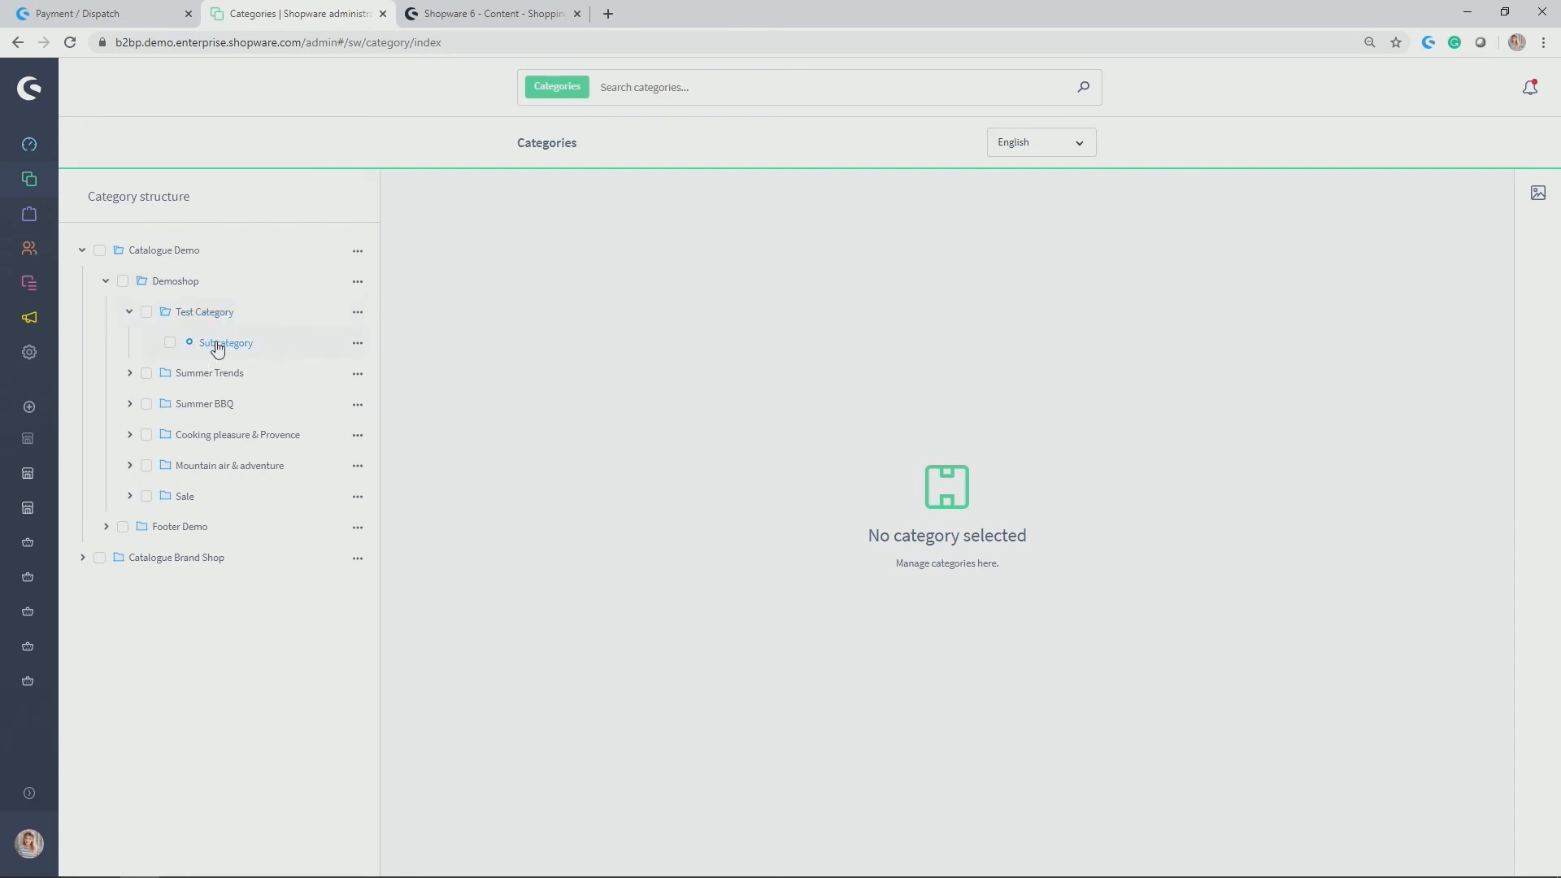
pyautogui.click(226, 343)
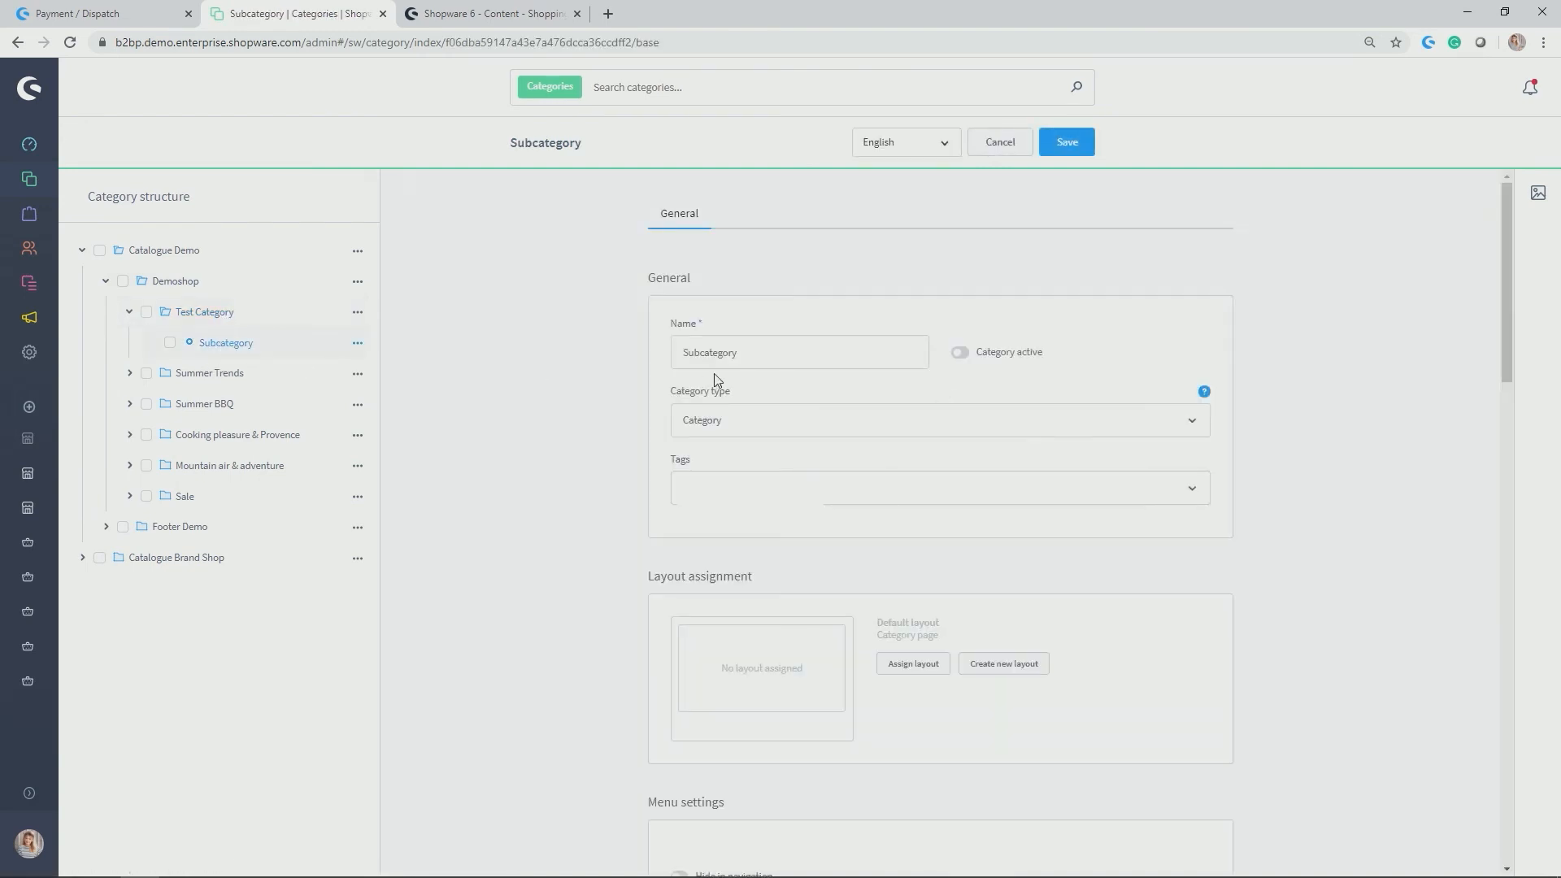
# Rename the subcategory to 'My Landing Page' and switch Category active on.
pyautogui.write('M')
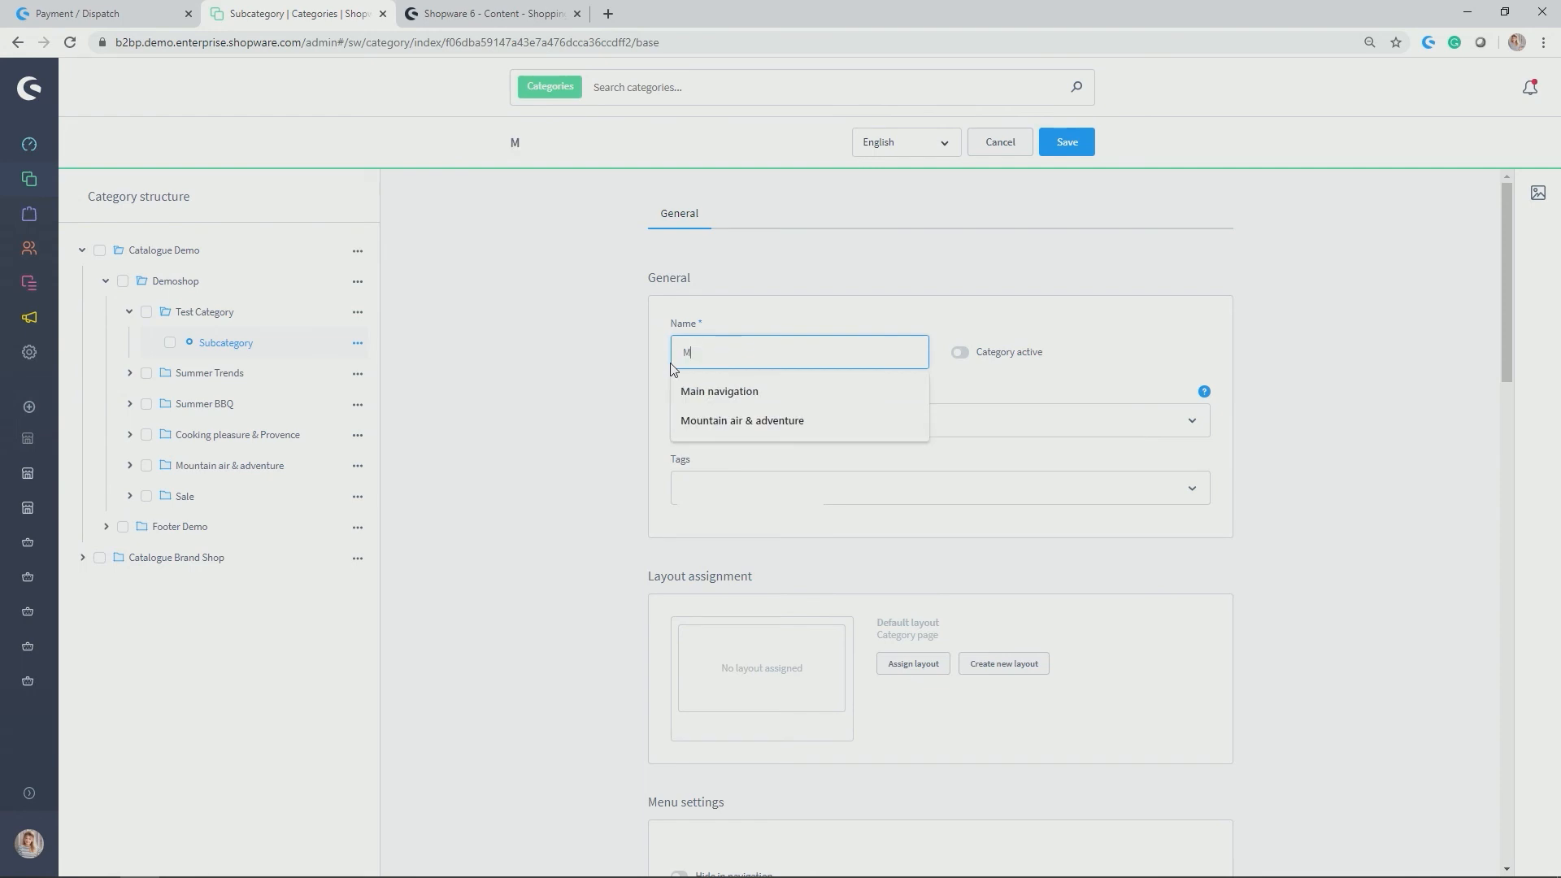
pyautogui.write('y Landing')
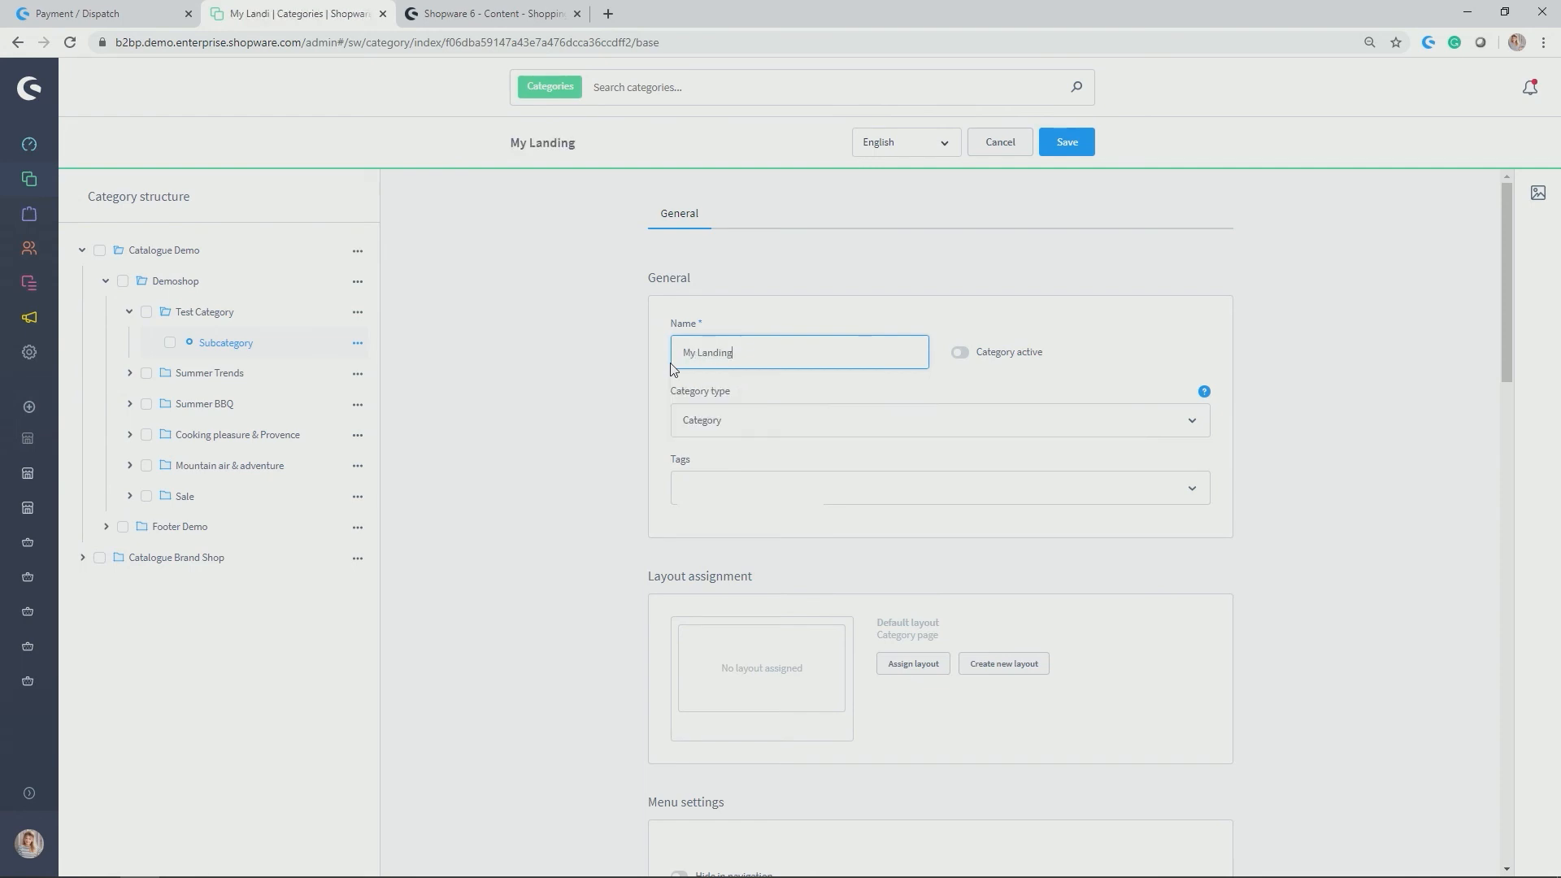
pyautogui.write('Page')
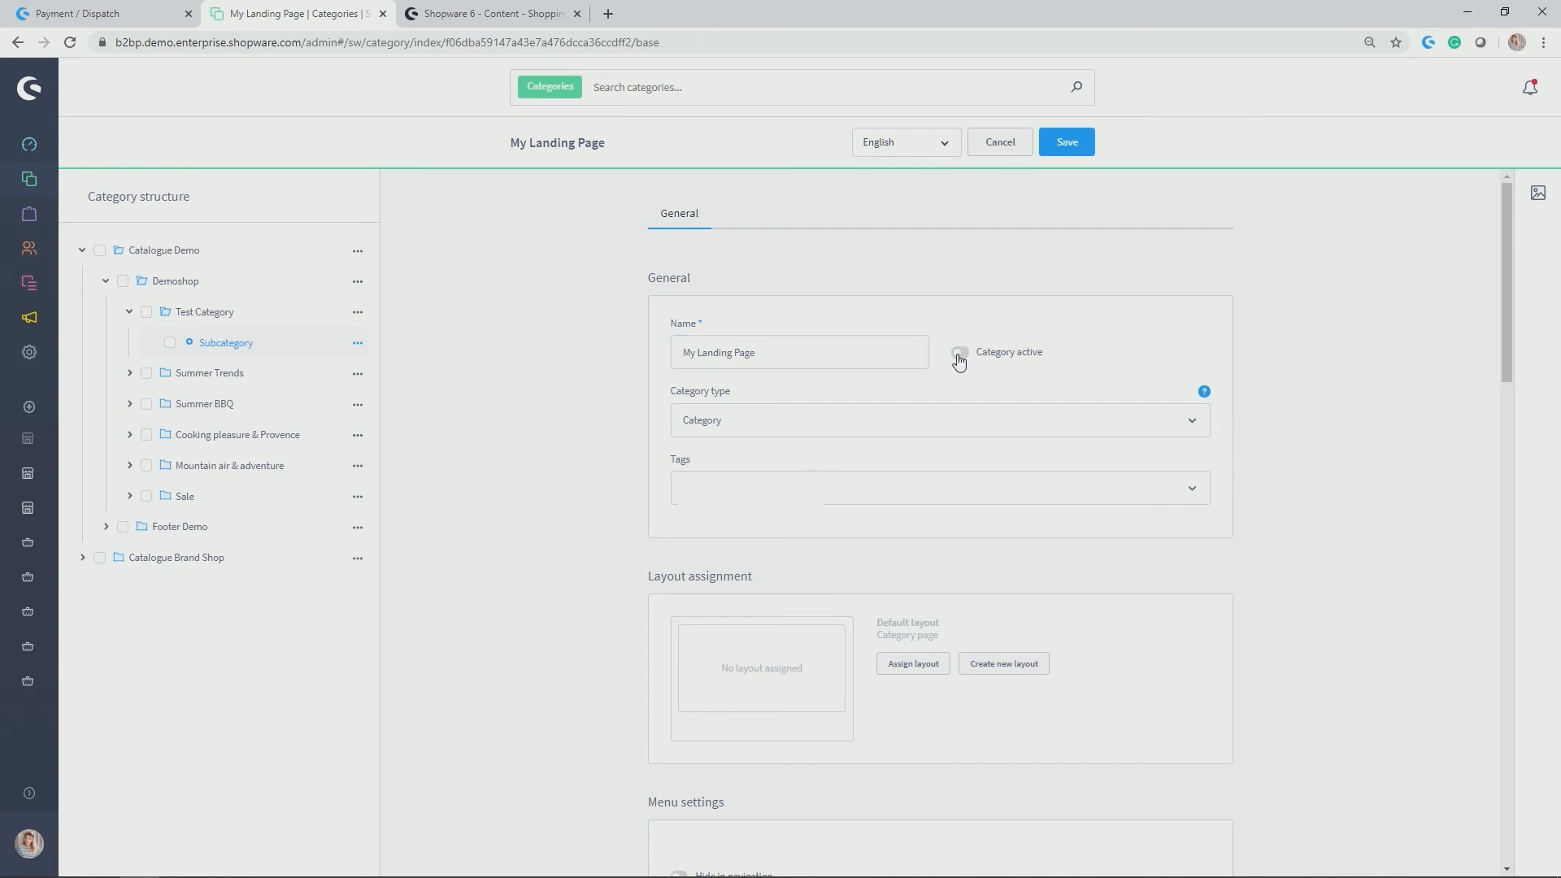
pyautogui.click(959, 351)
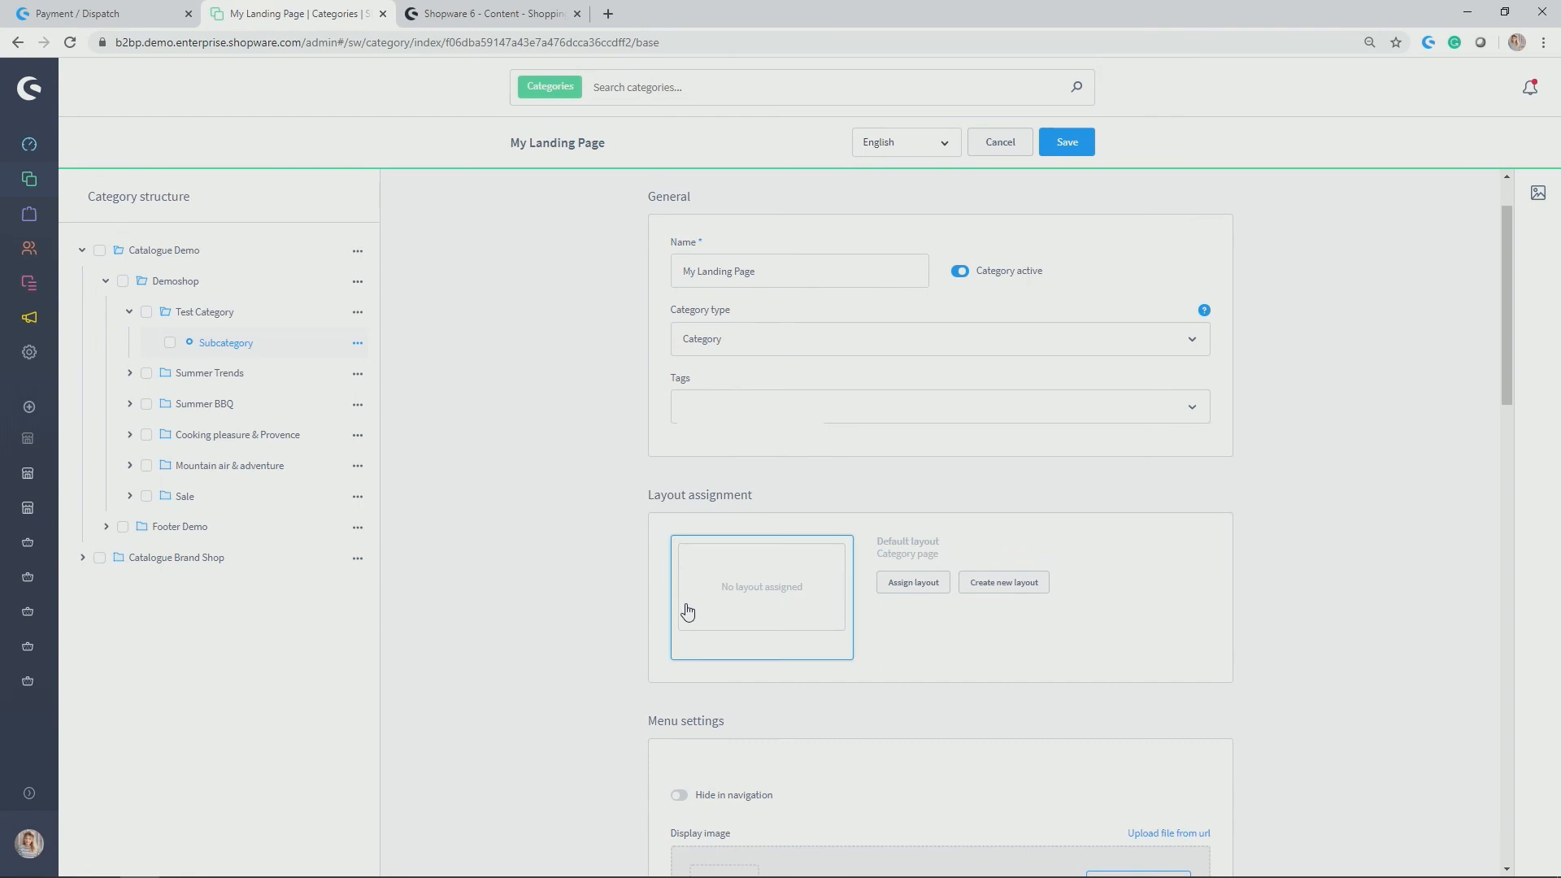
# Assign Heike's Landing Page as the category layout, save, and head to the storefront.
pyautogui.click(911, 582)
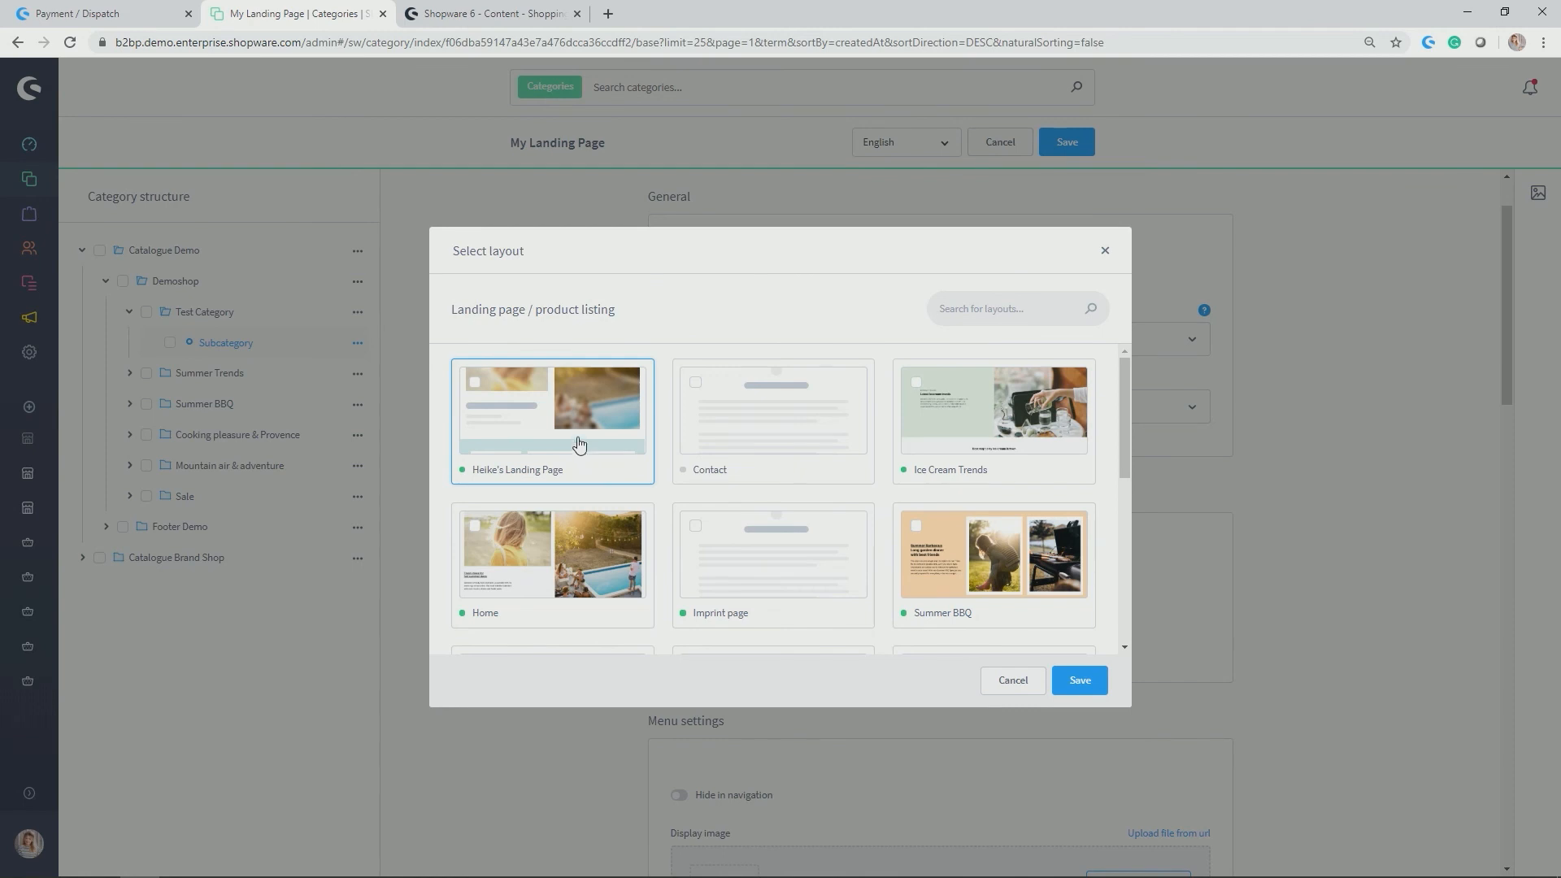
pyautogui.click(553, 418)
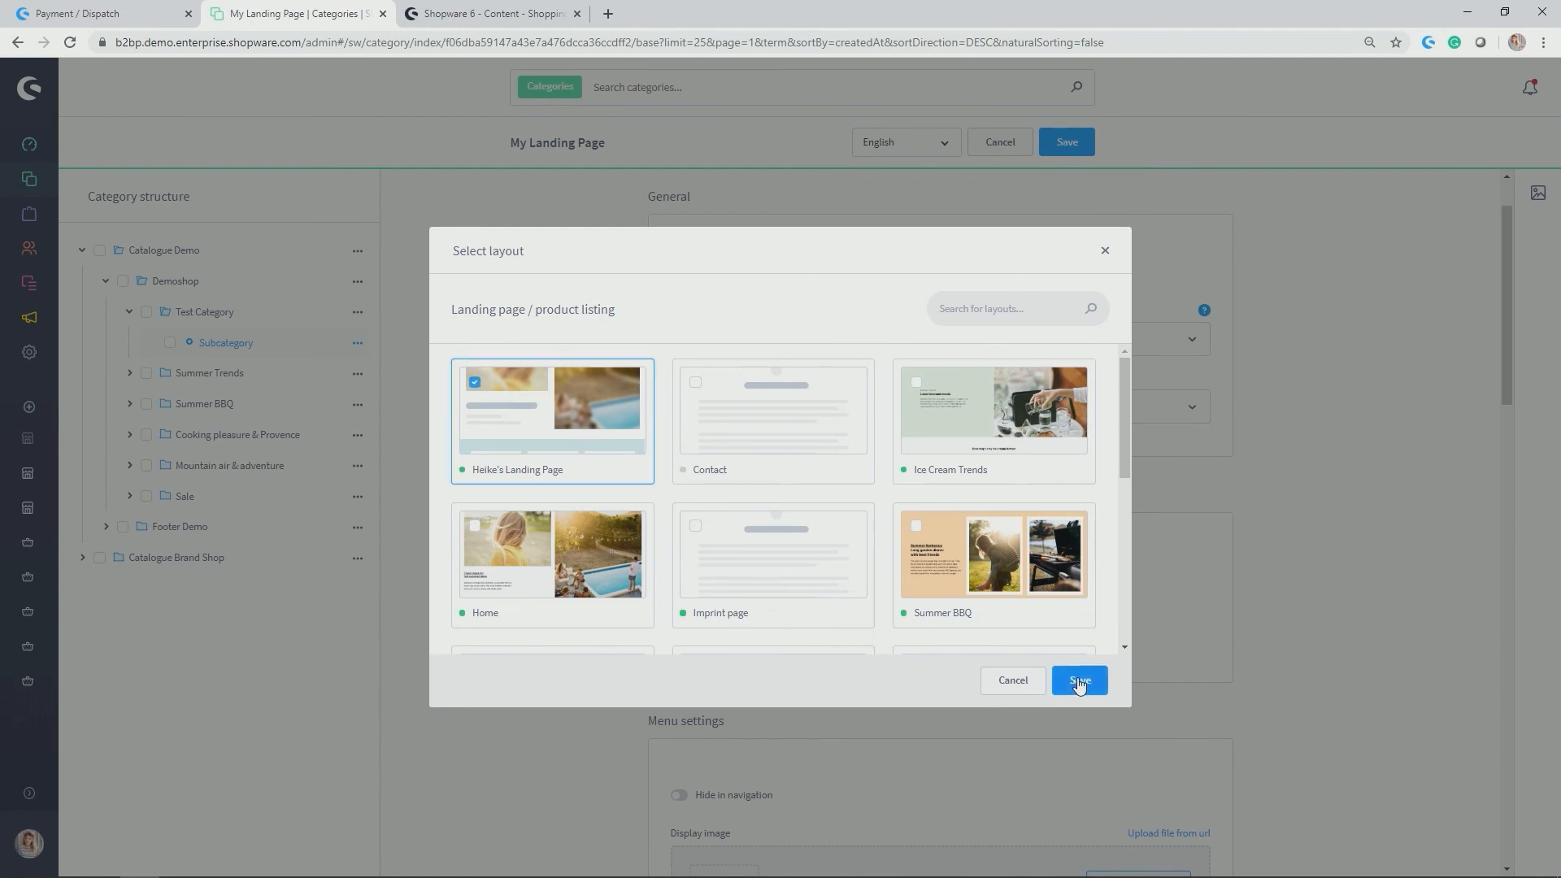
pyautogui.click(1078, 680)
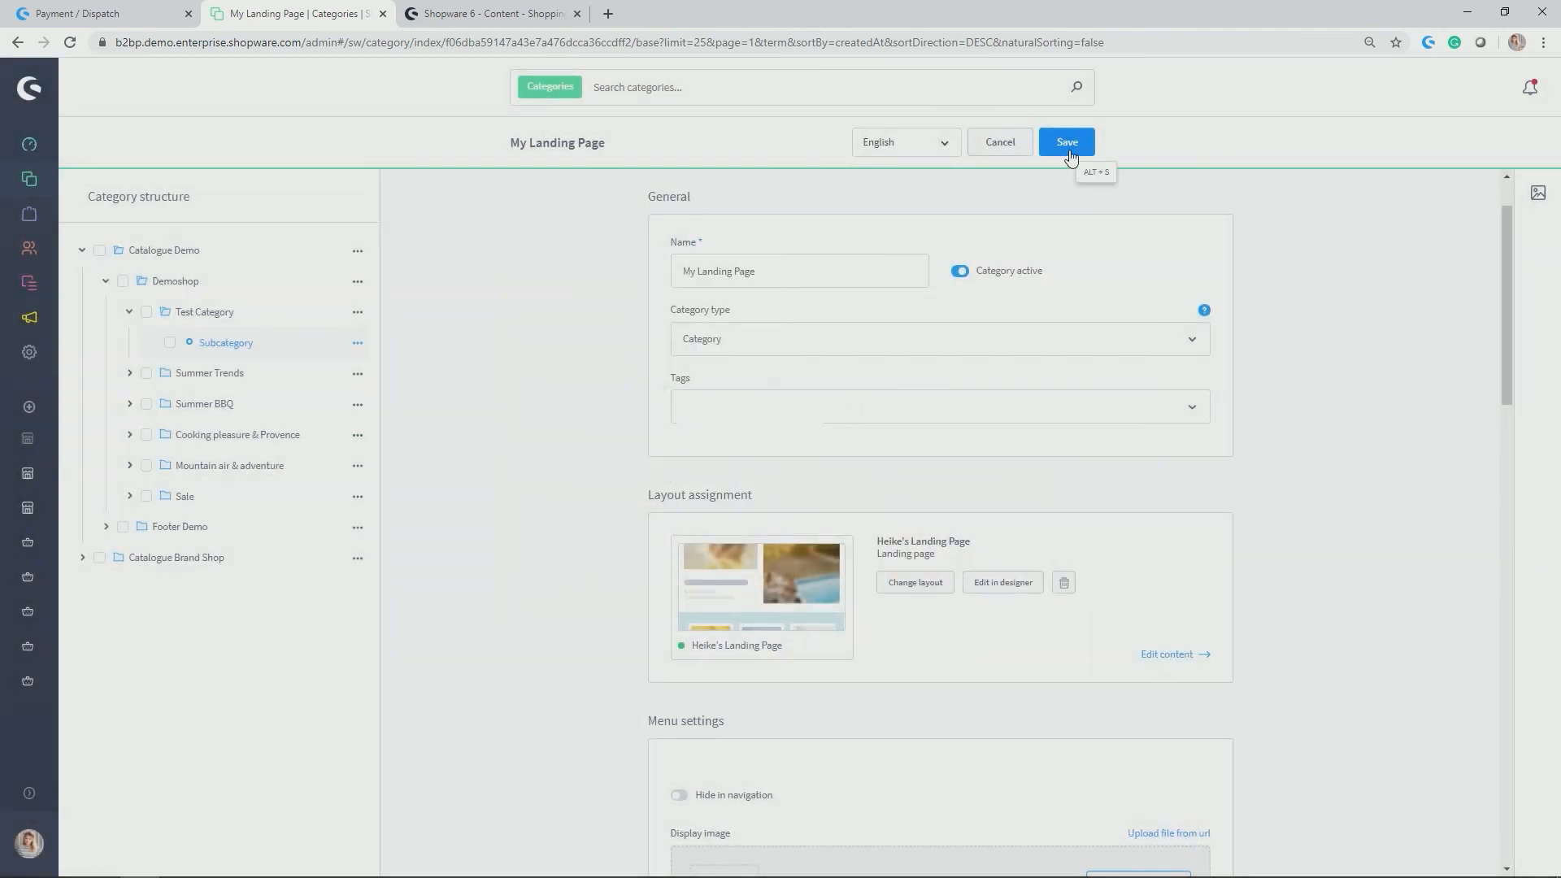
pyautogui.click(1066, 142)
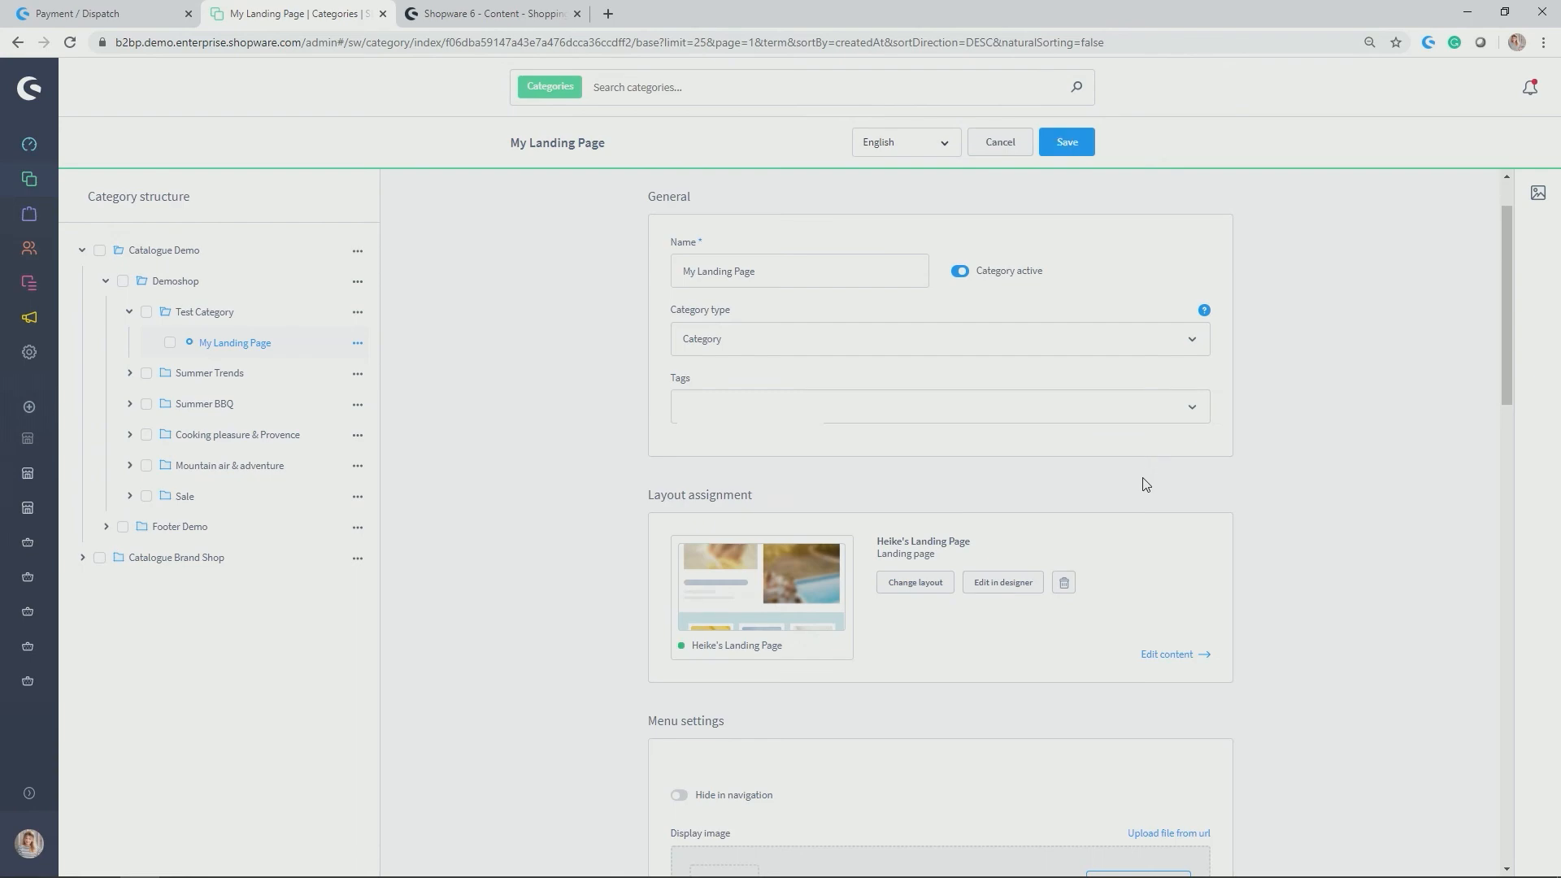
pyautogui.click(95, 13)
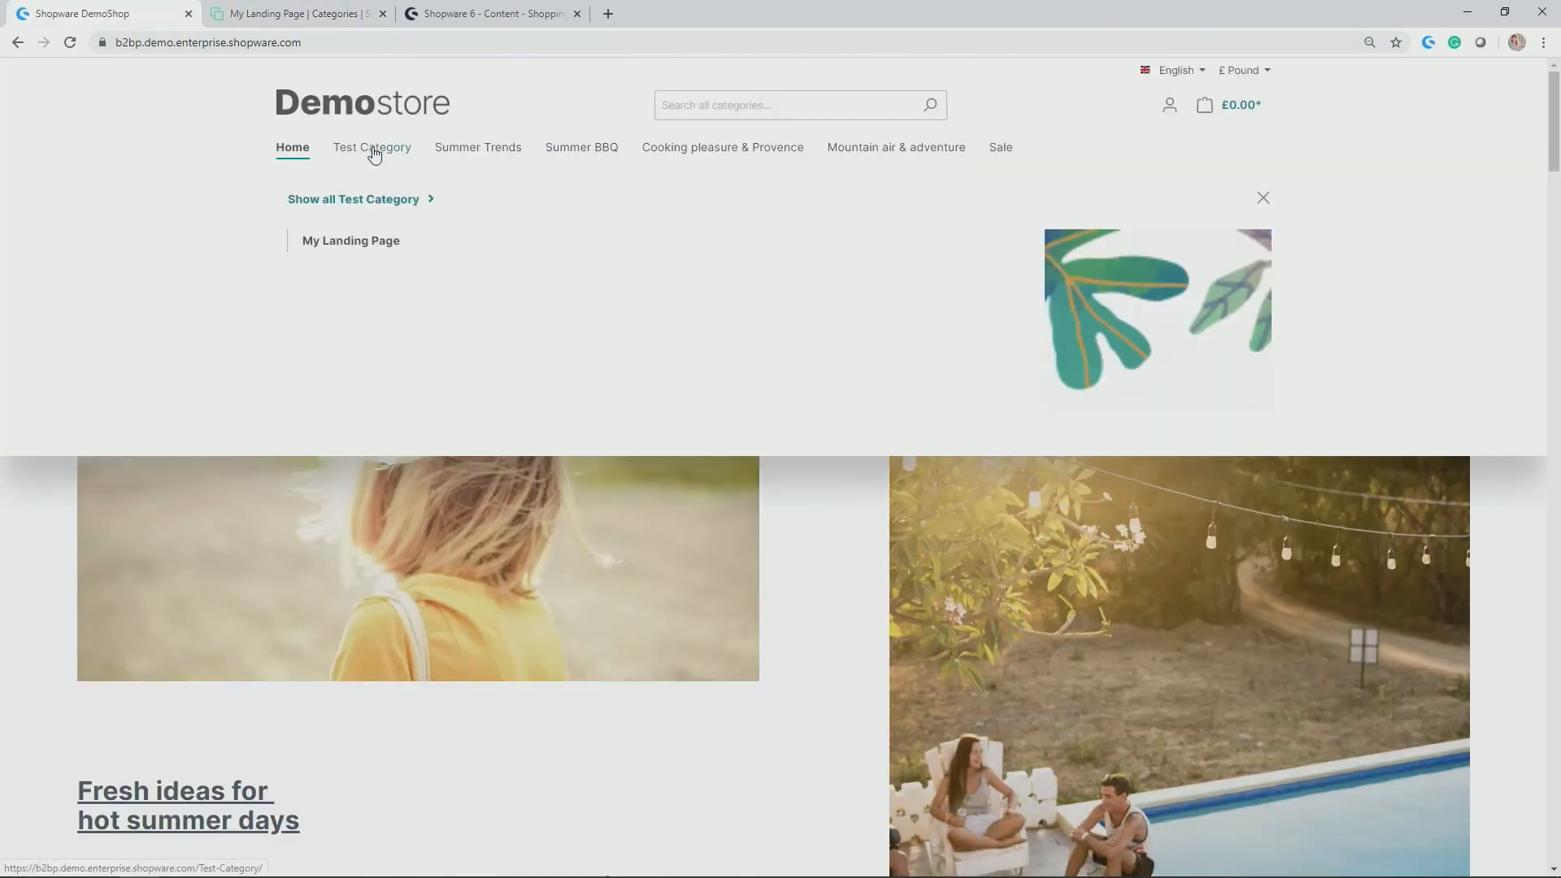
# Browse to Test Category > My Landing Page in the storefront and scroll through its content.
pyautogui.click(371, 148)
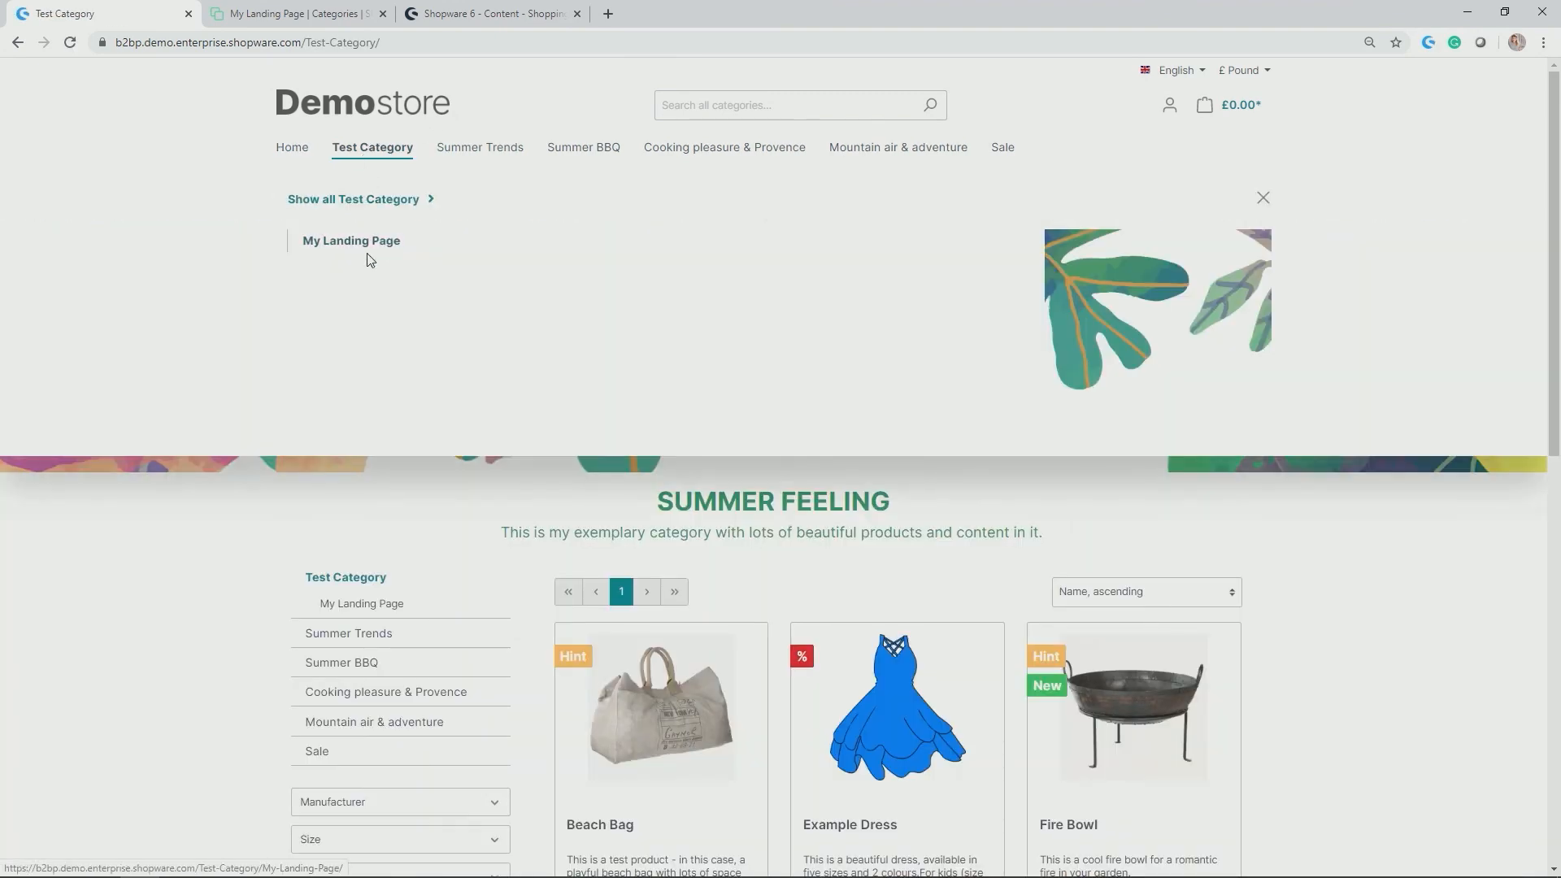
pyautogui.click(352, 241)
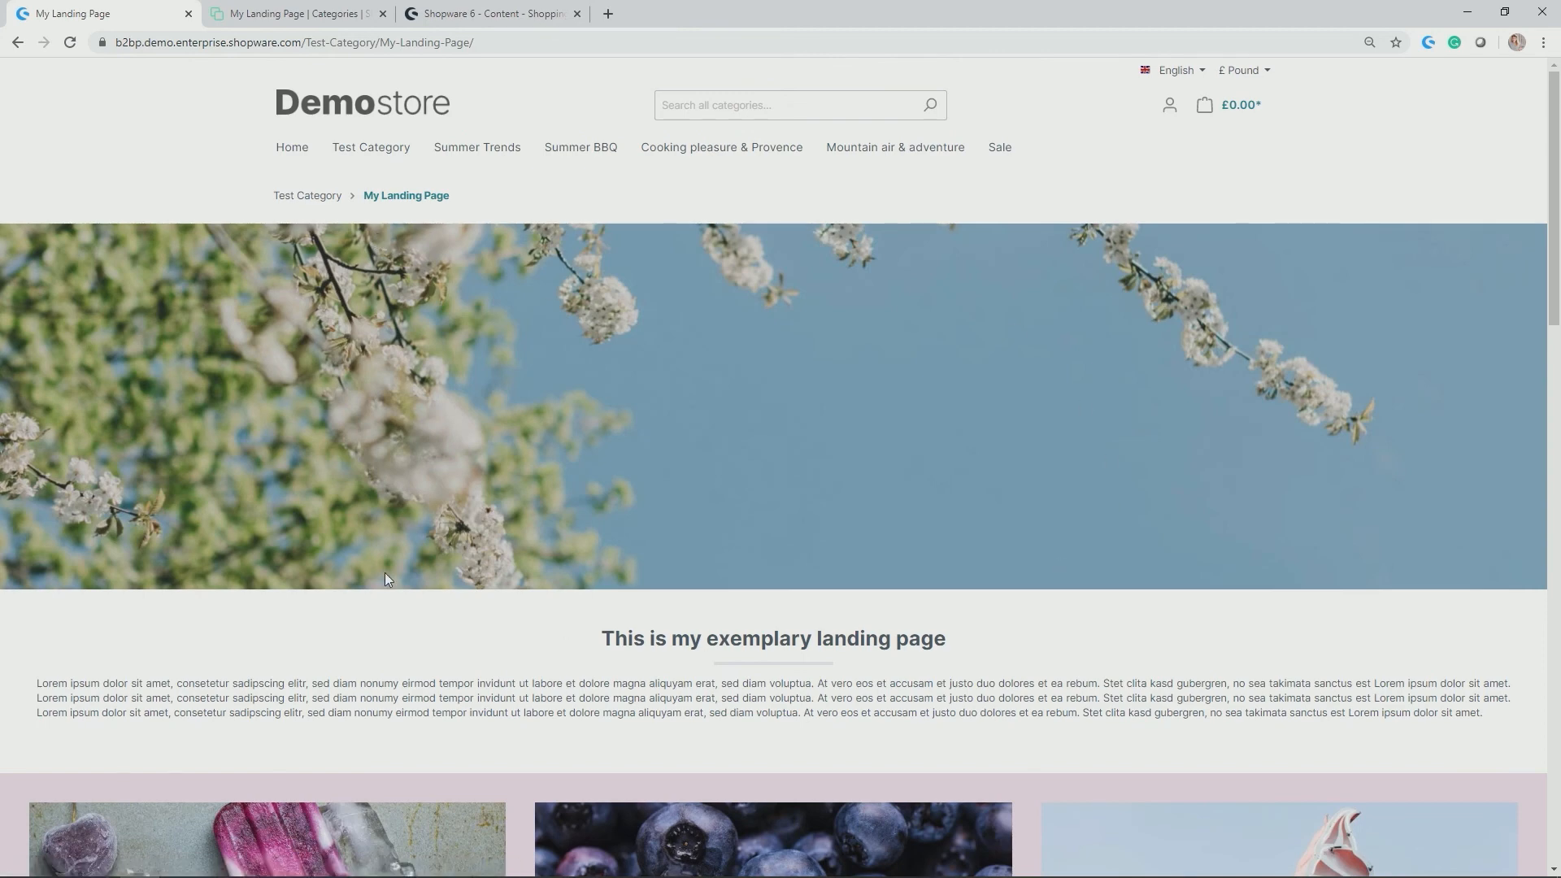
pyautogui.scroll(-3)
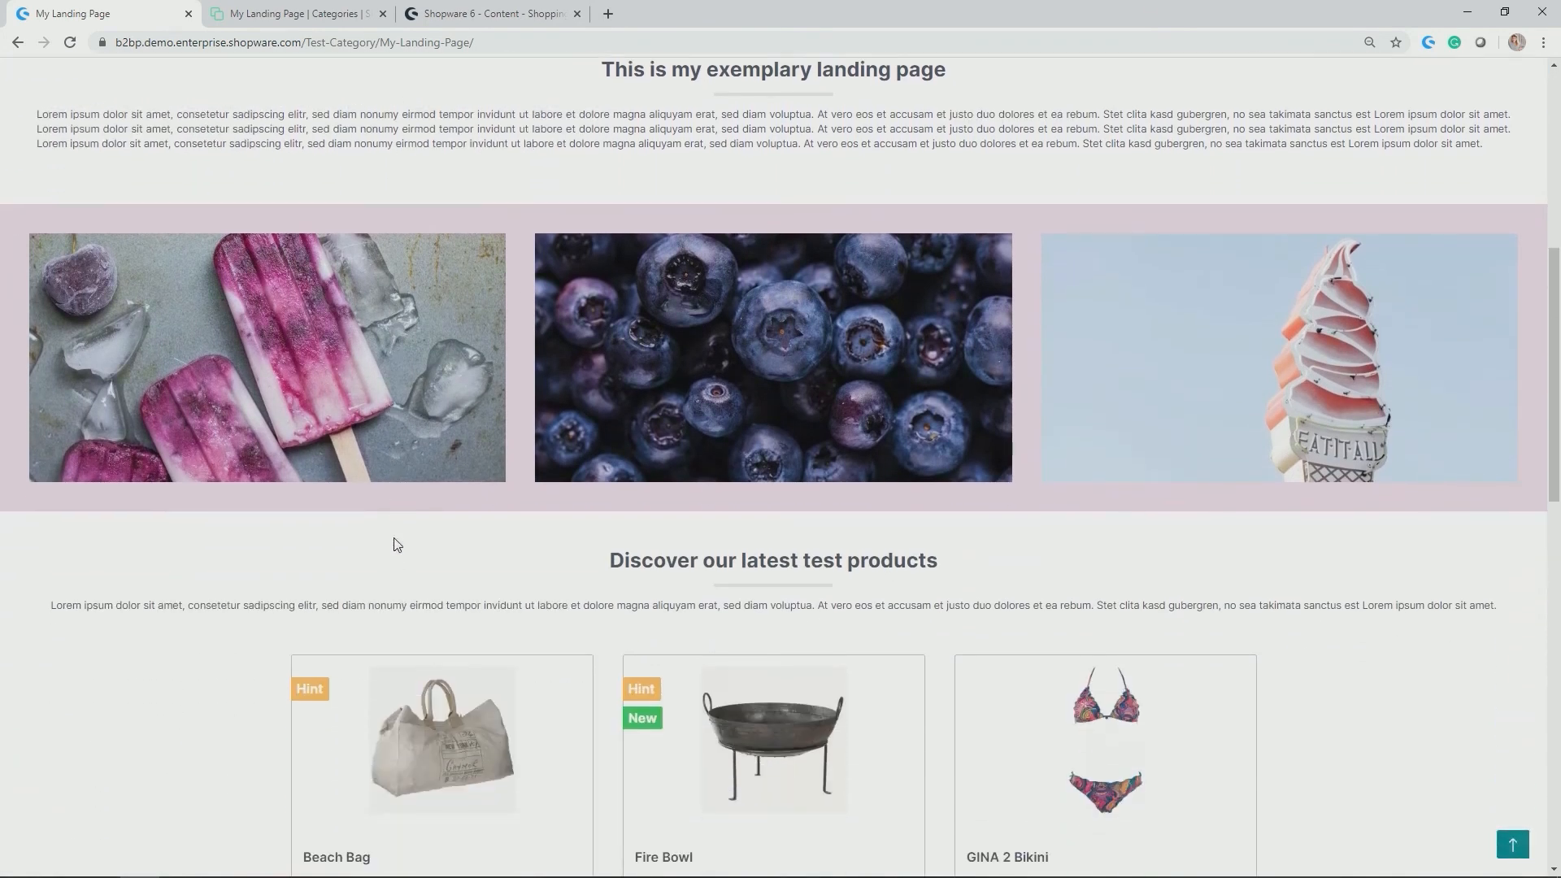
pyautogui.scroll(-3)
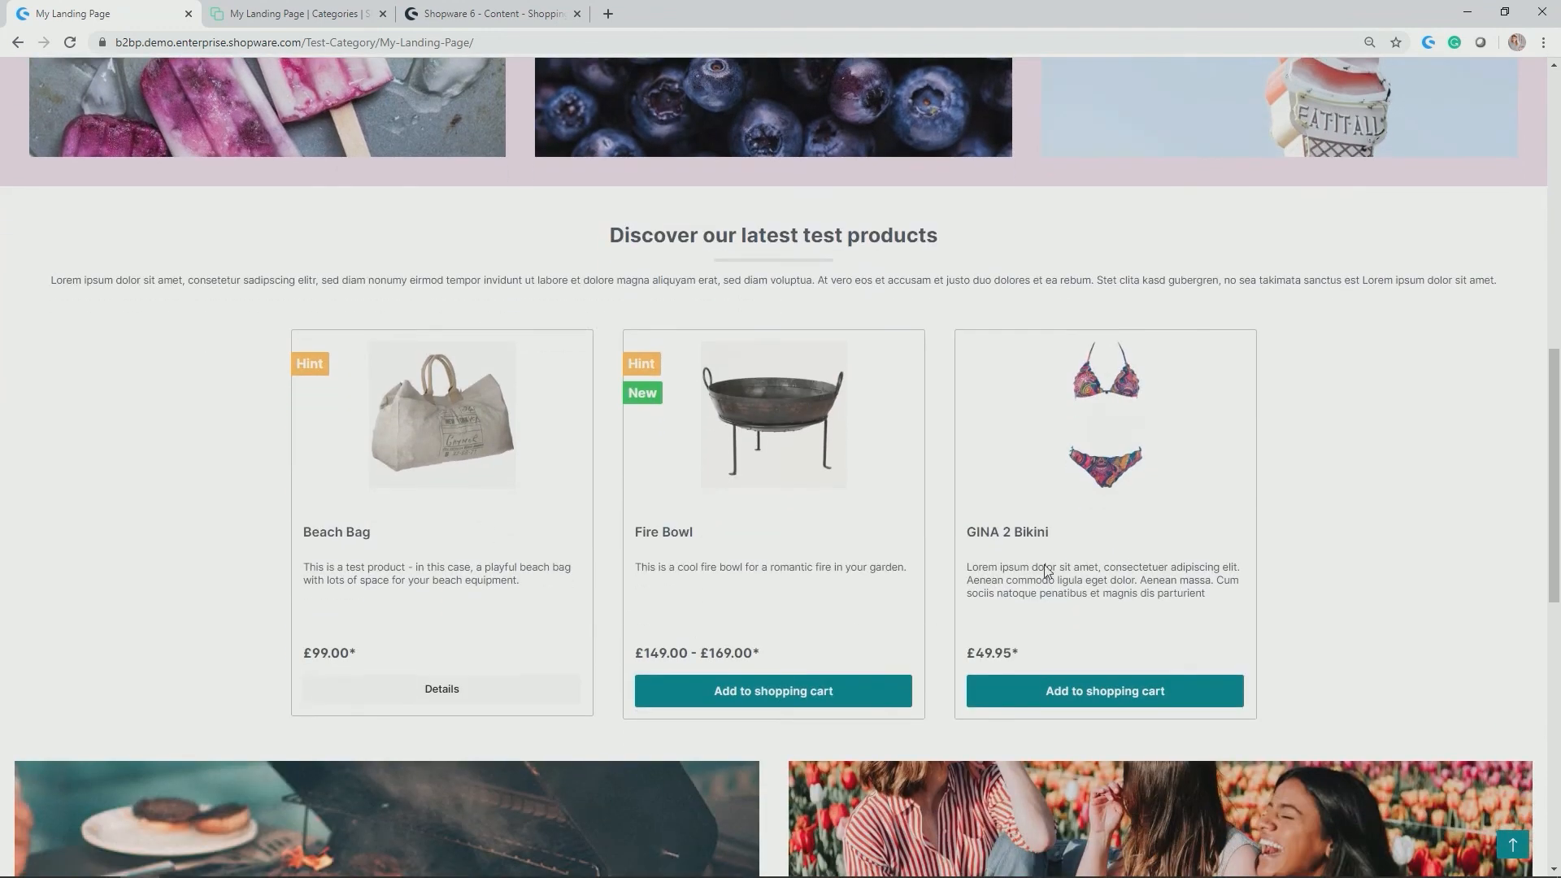
pyautogui.moveTo(504, 594)
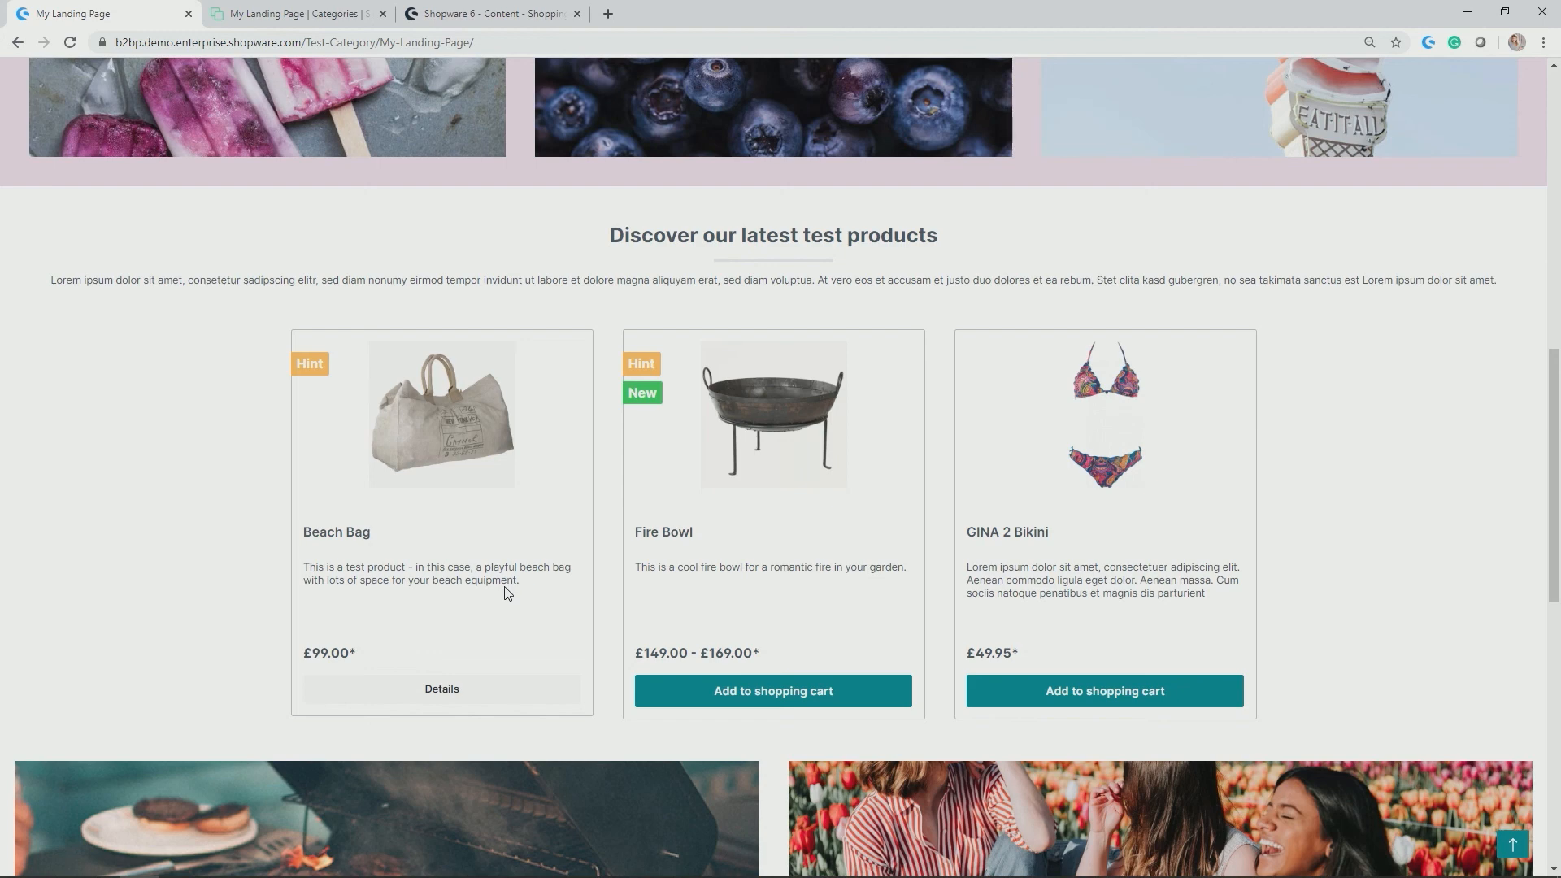
pyautogui.scroll(-3)
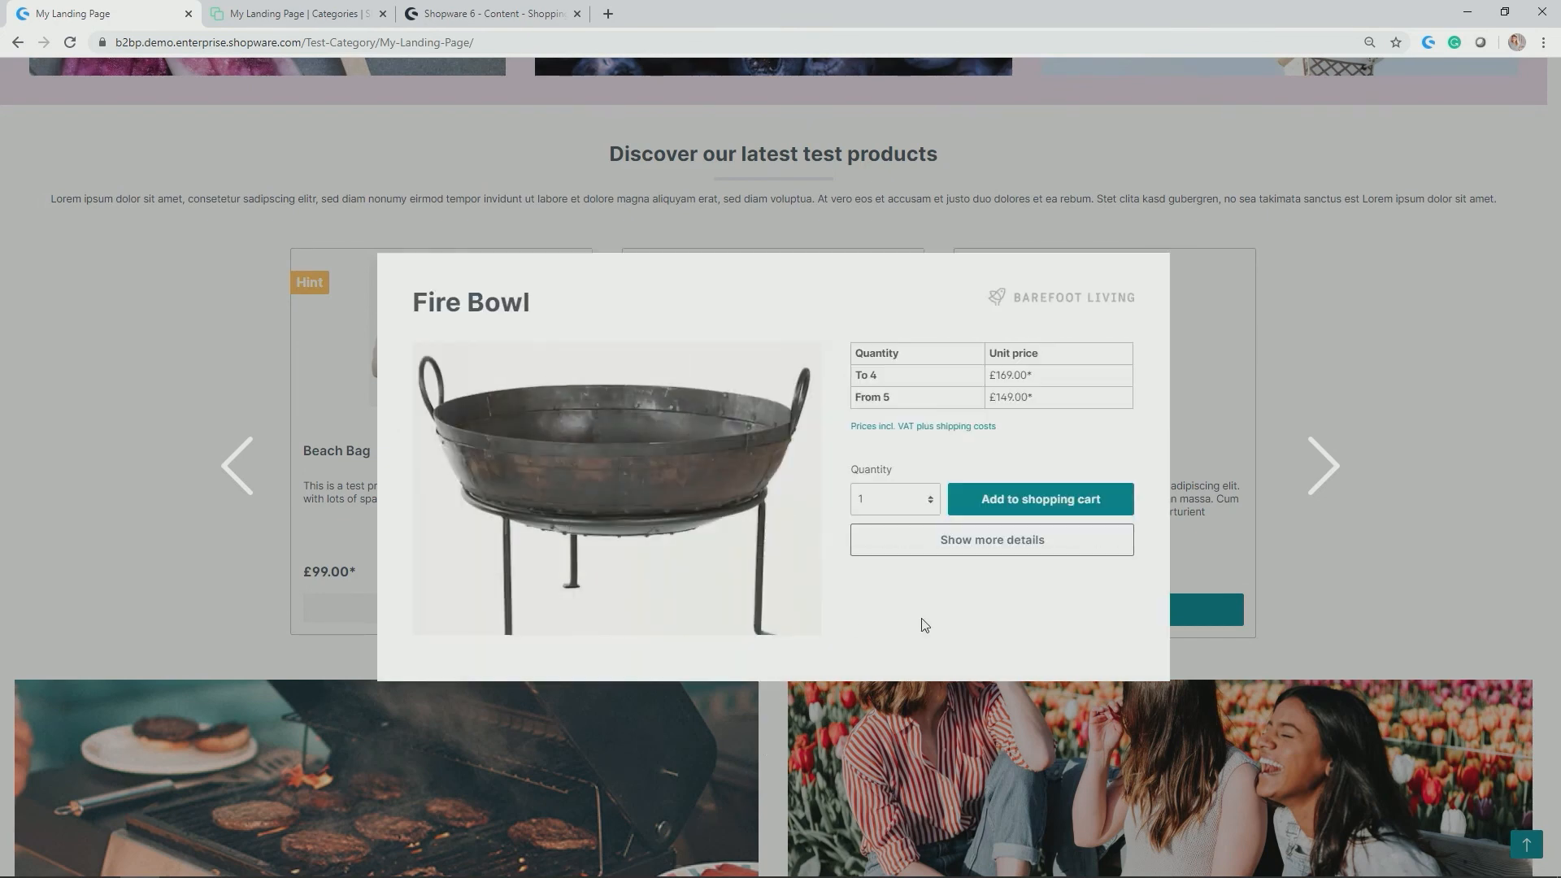
pyautogui.moveTo(1039, 499)
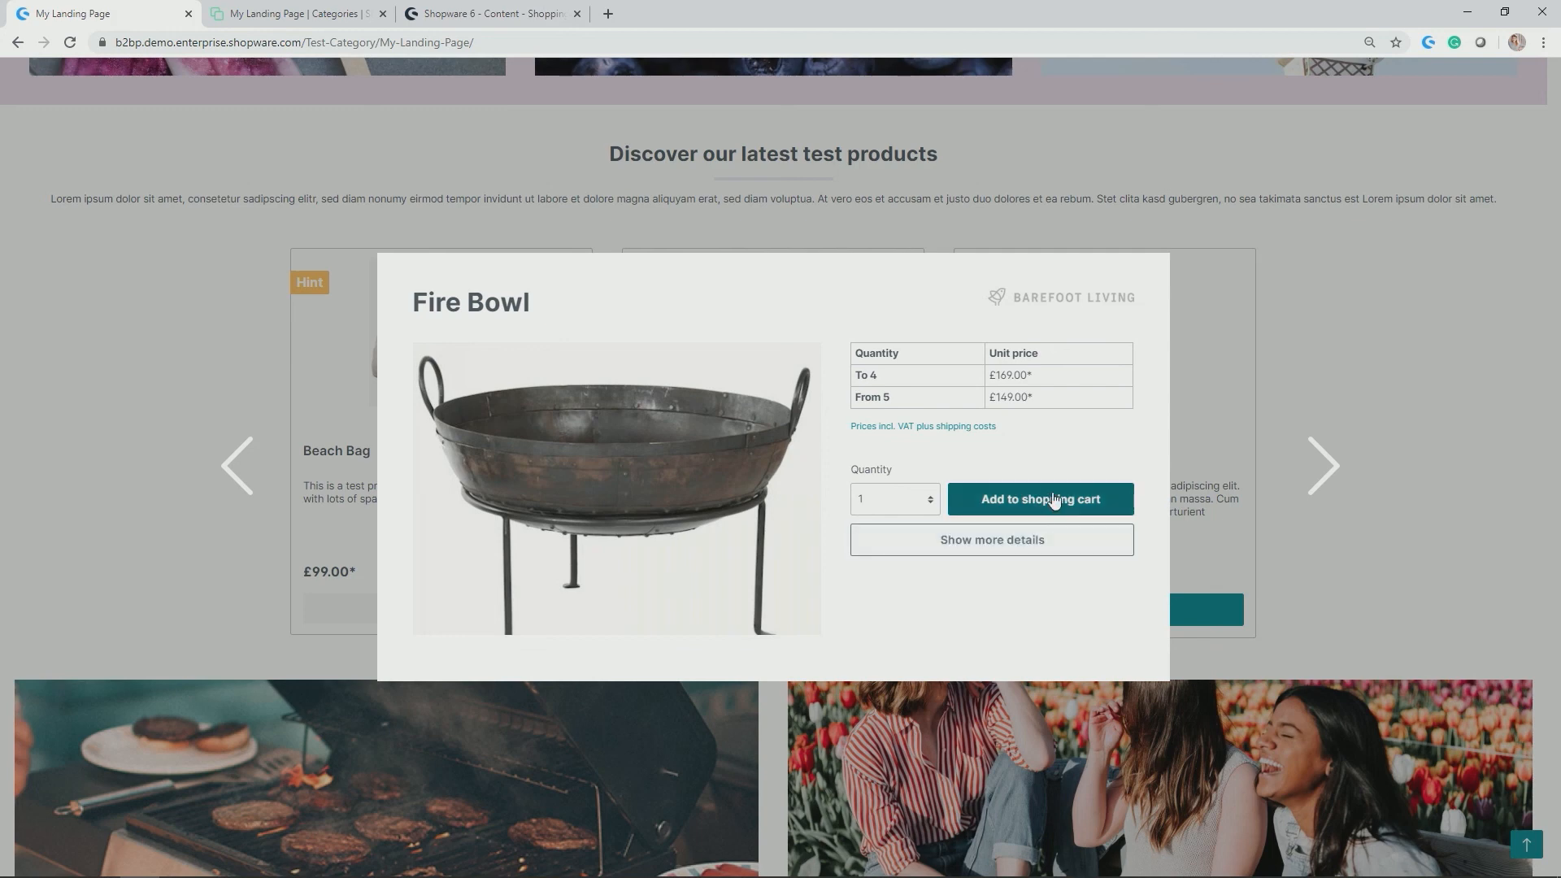
pyautogui.moveTo(990, 539)
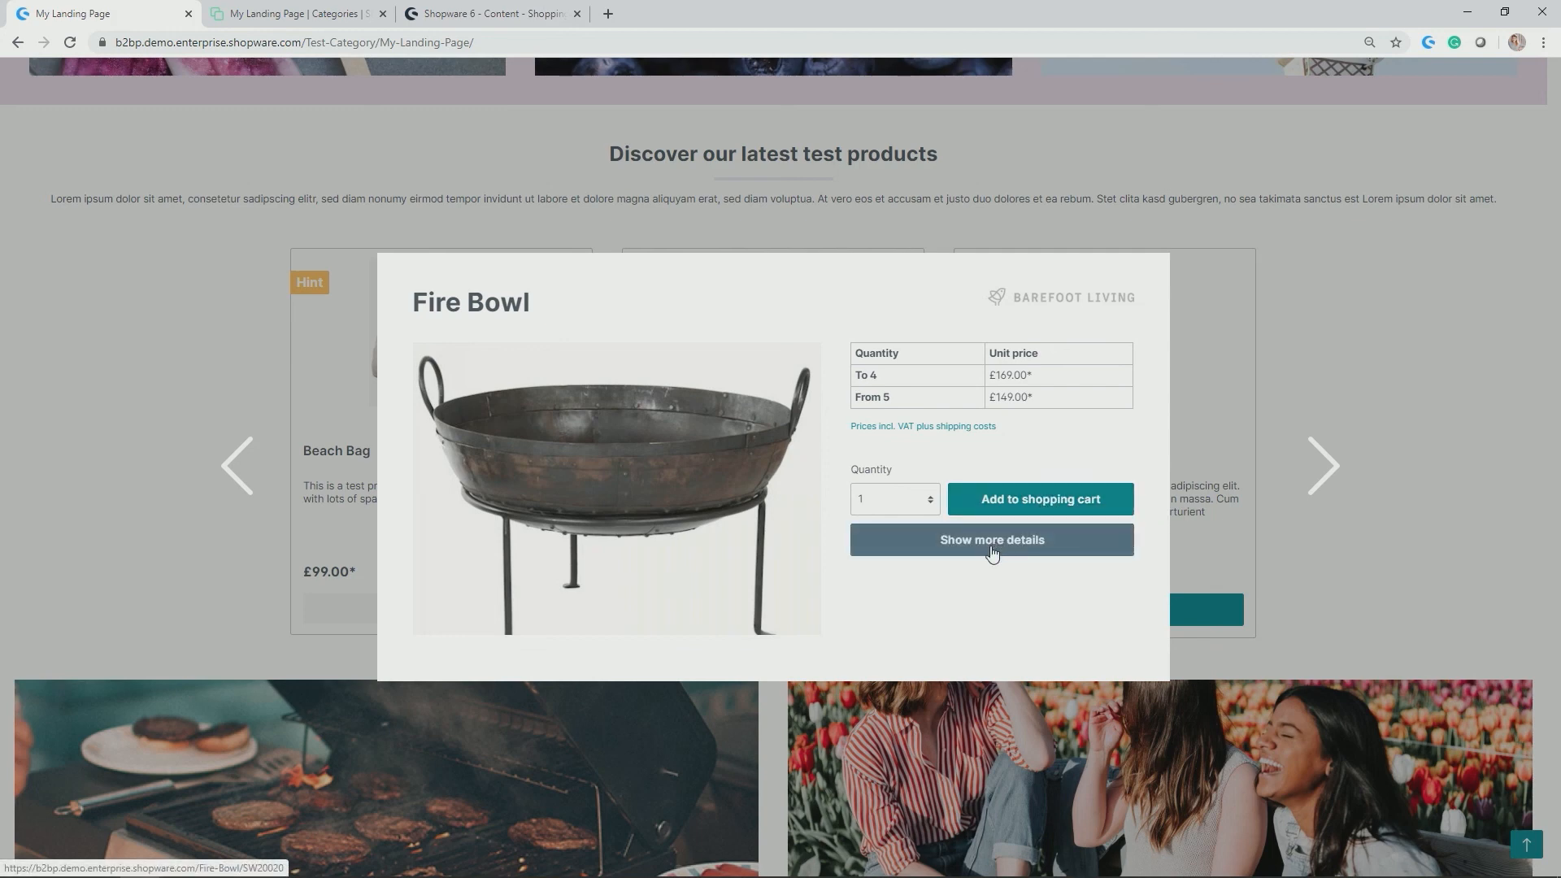
pyautogui.moveTo(1318, 259)
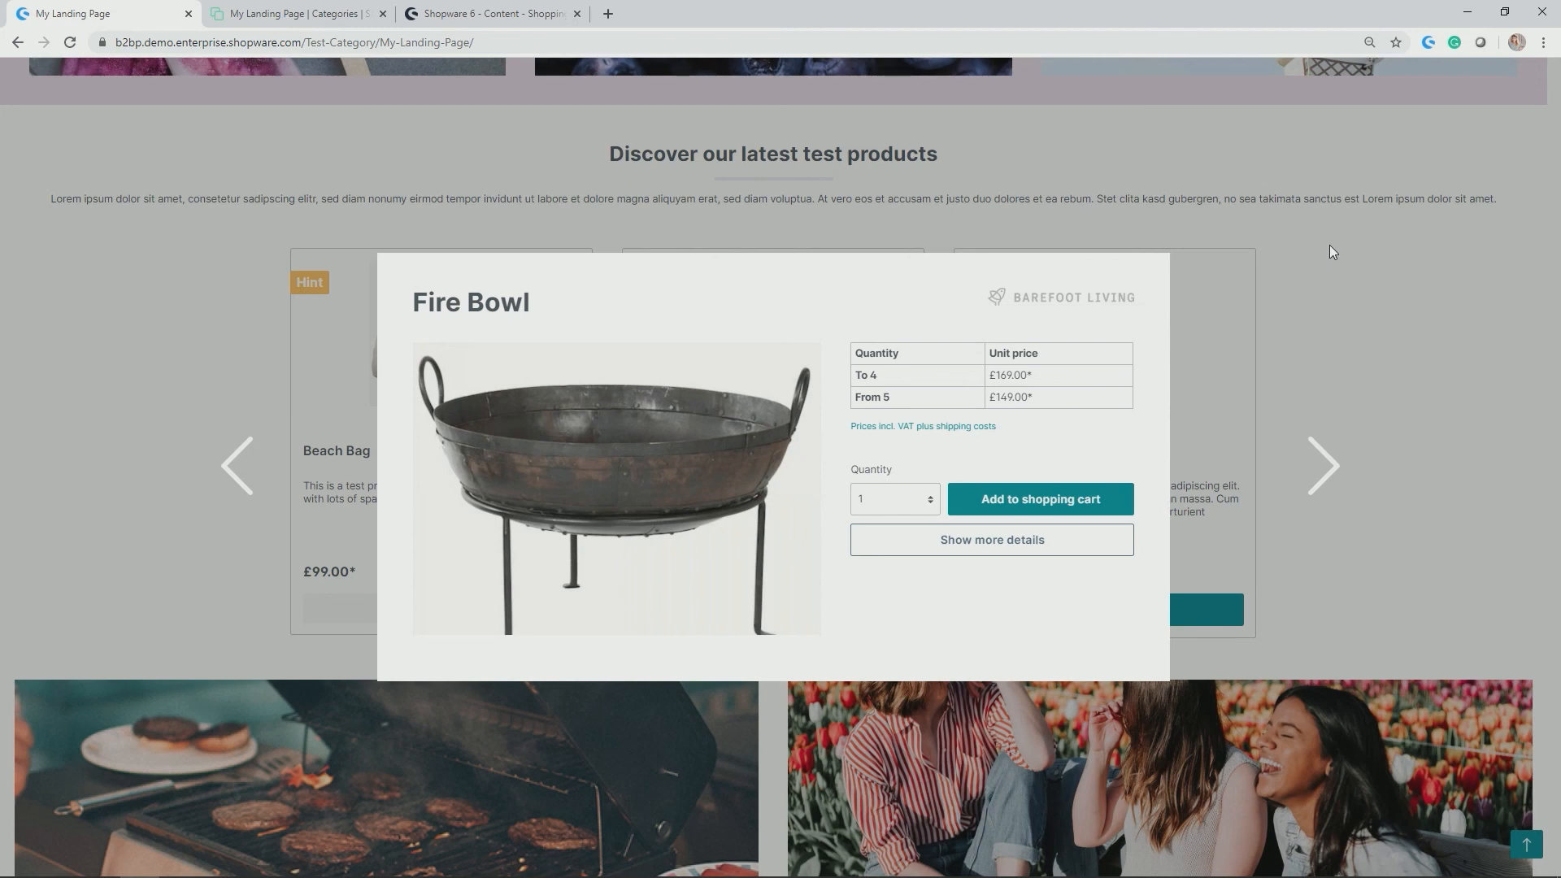
pyautogui.moveTo(1473, 488)
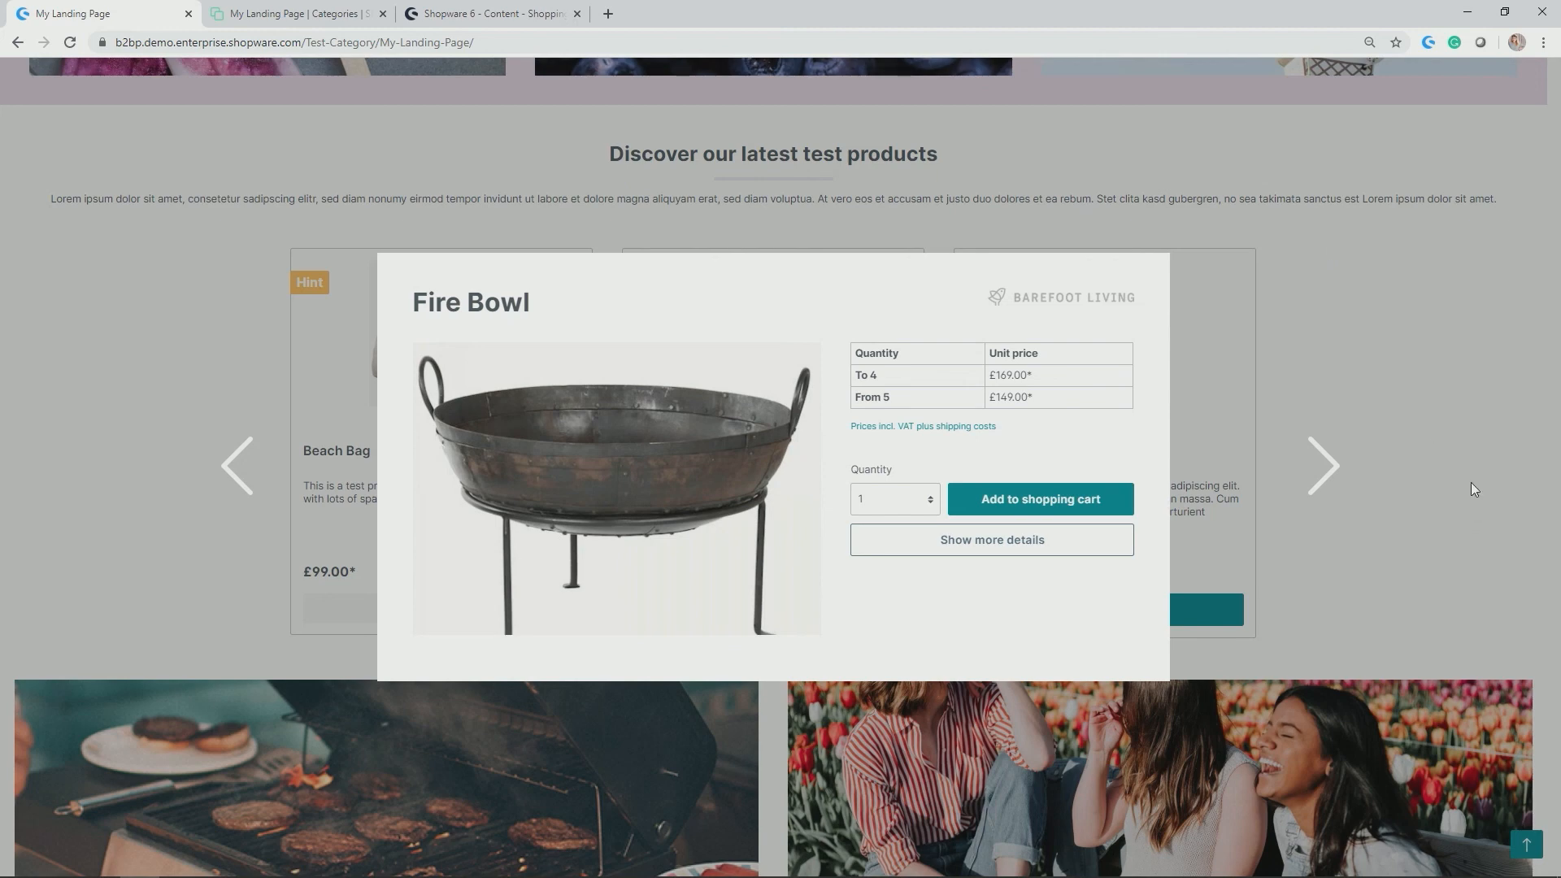
pyautogui.moveTo(1345, 280)
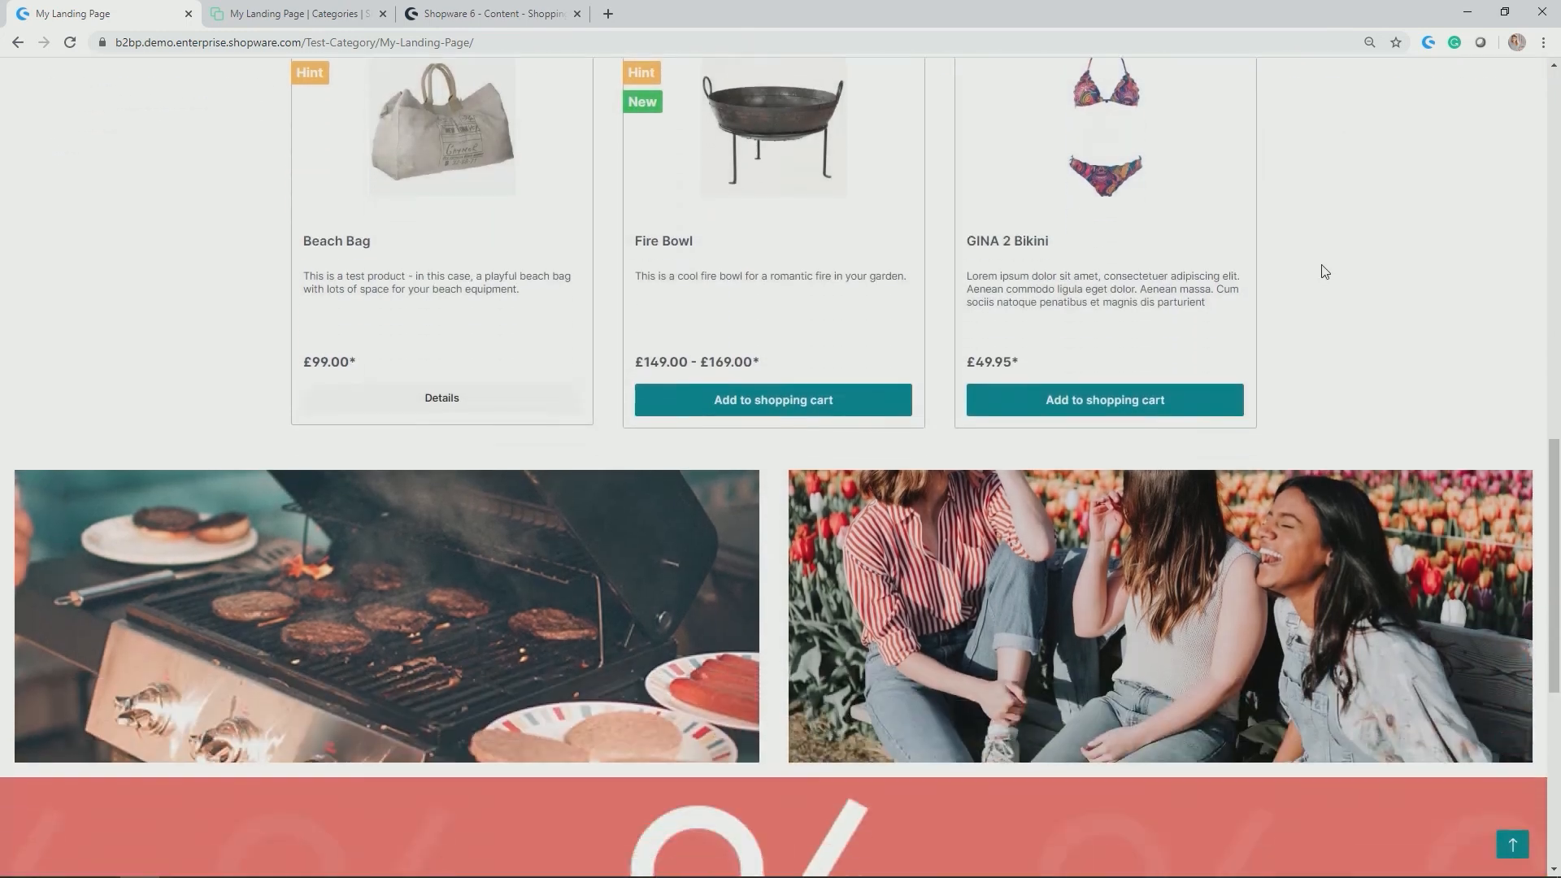
# Scroll to the sale banner, reach /Sale/, and switch to the documentation tab.
pyautogui.scroll(-3)
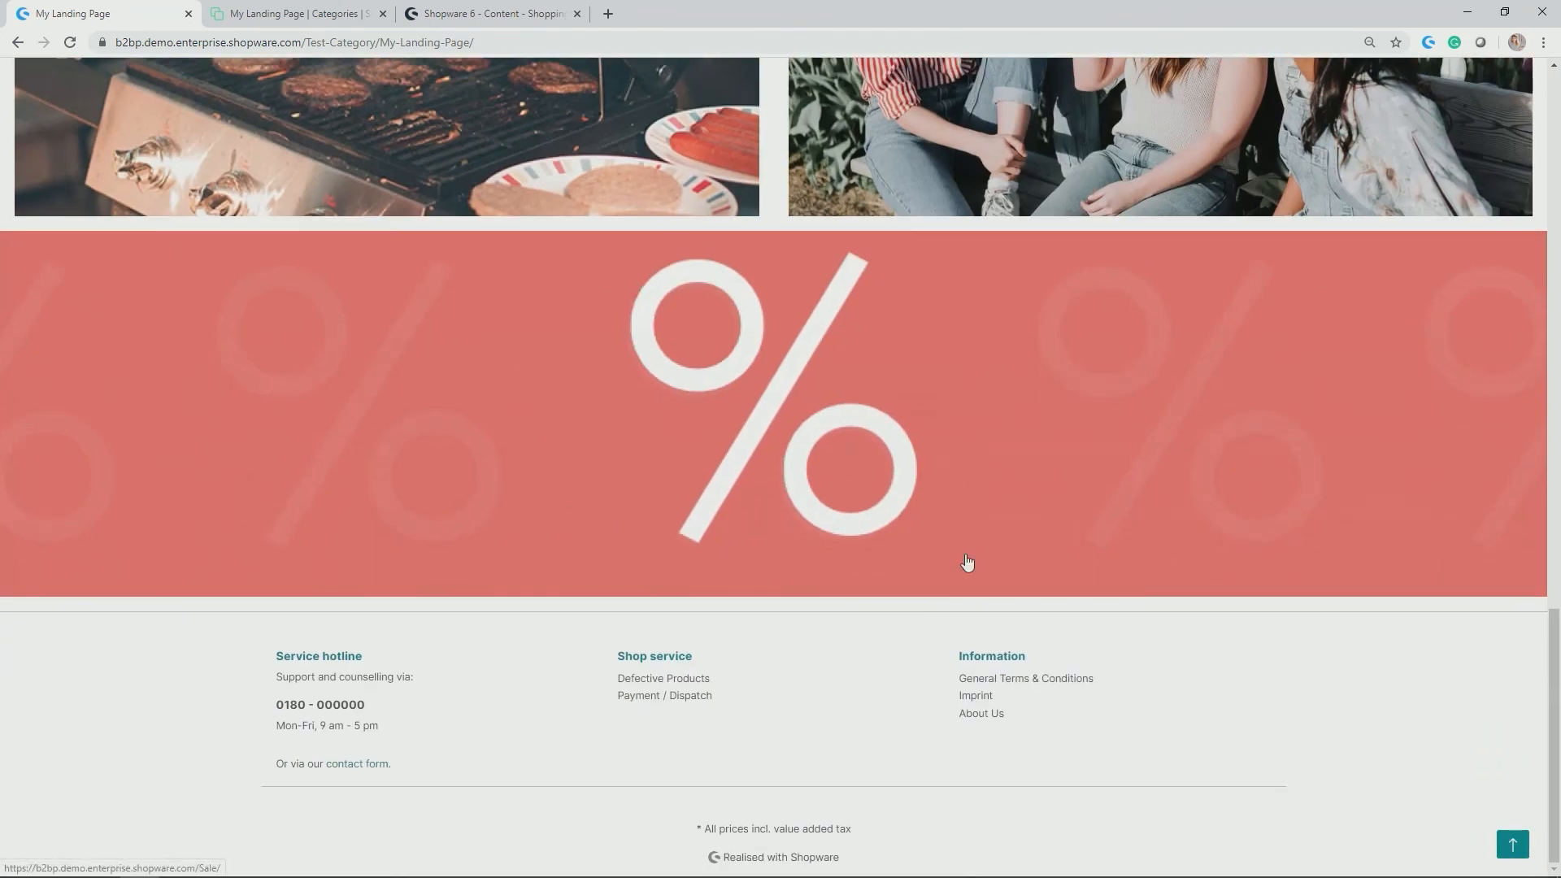
pyautogui.moveTo(525, 453)
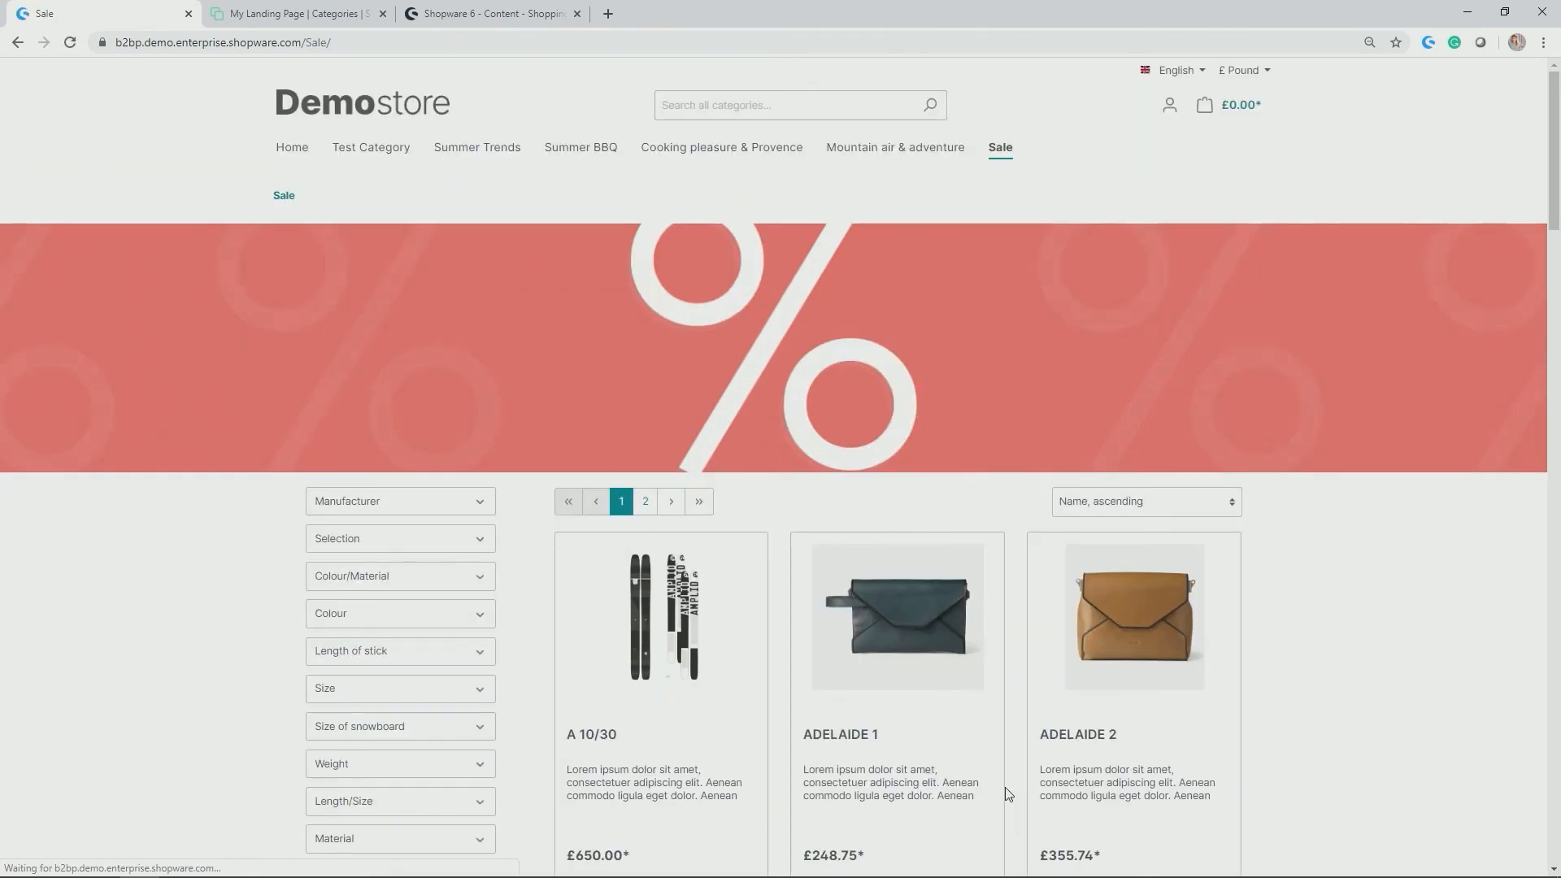
pyautogui.moveTo(914, 665)
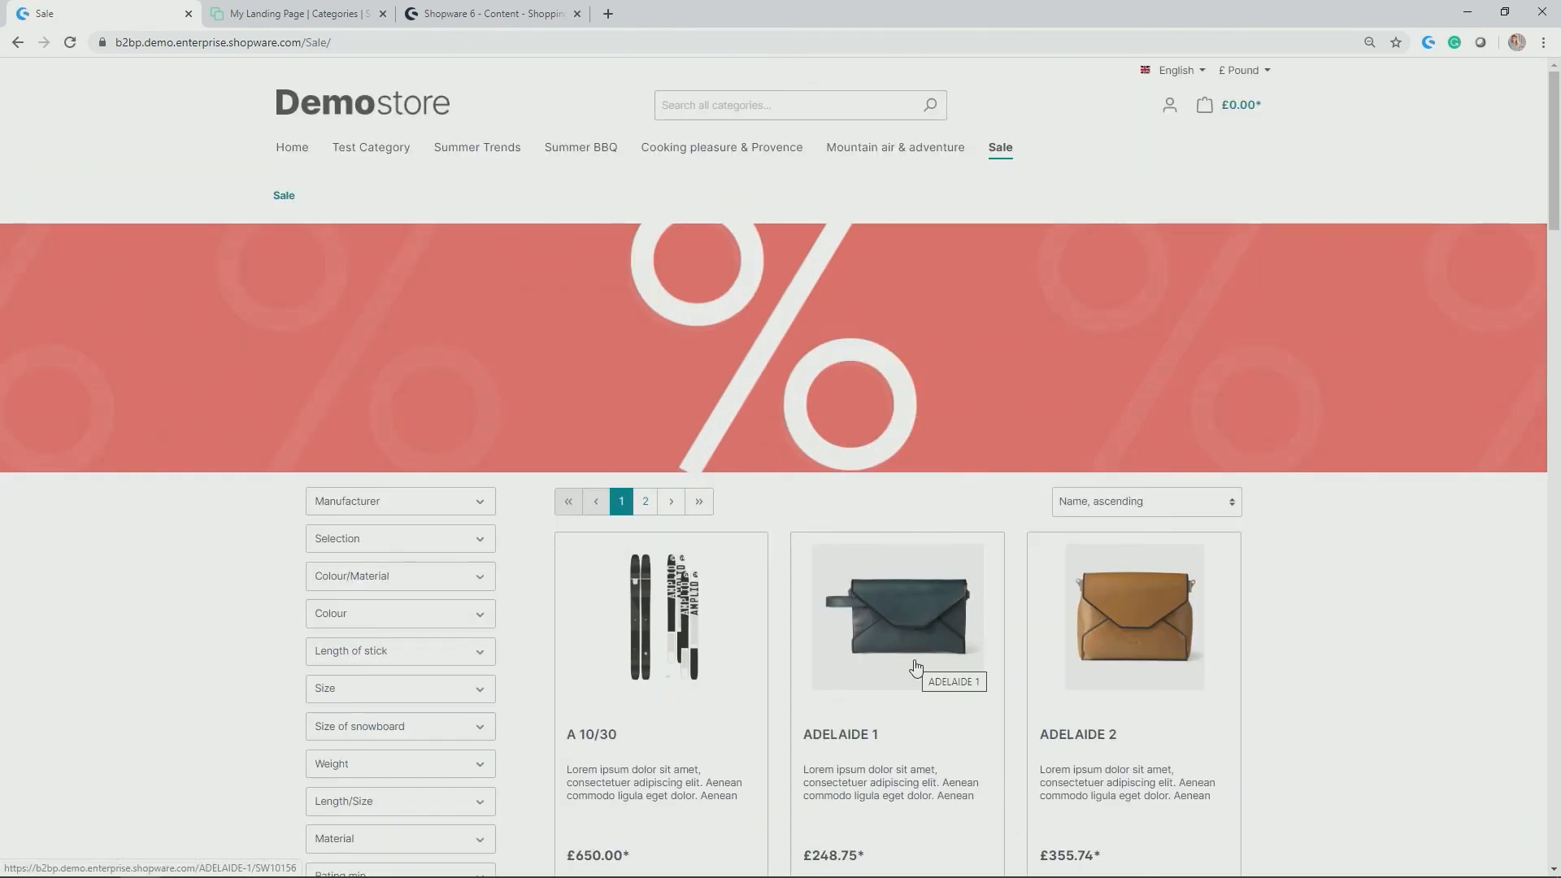
pyautogui.moveTo(813, 453)
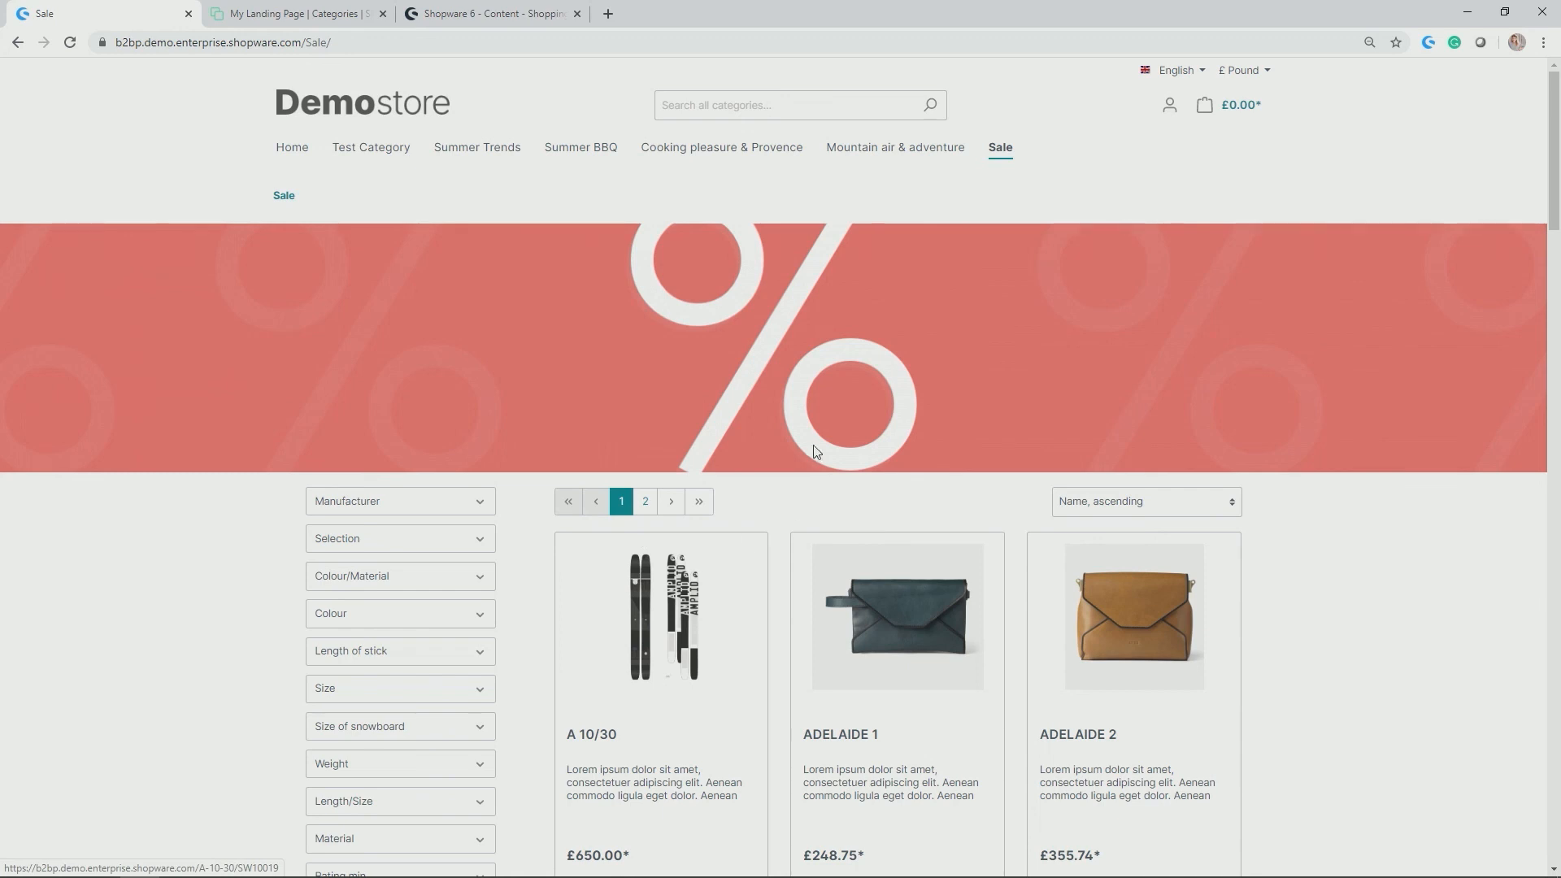
pyautogui.moveTo(785, 406)
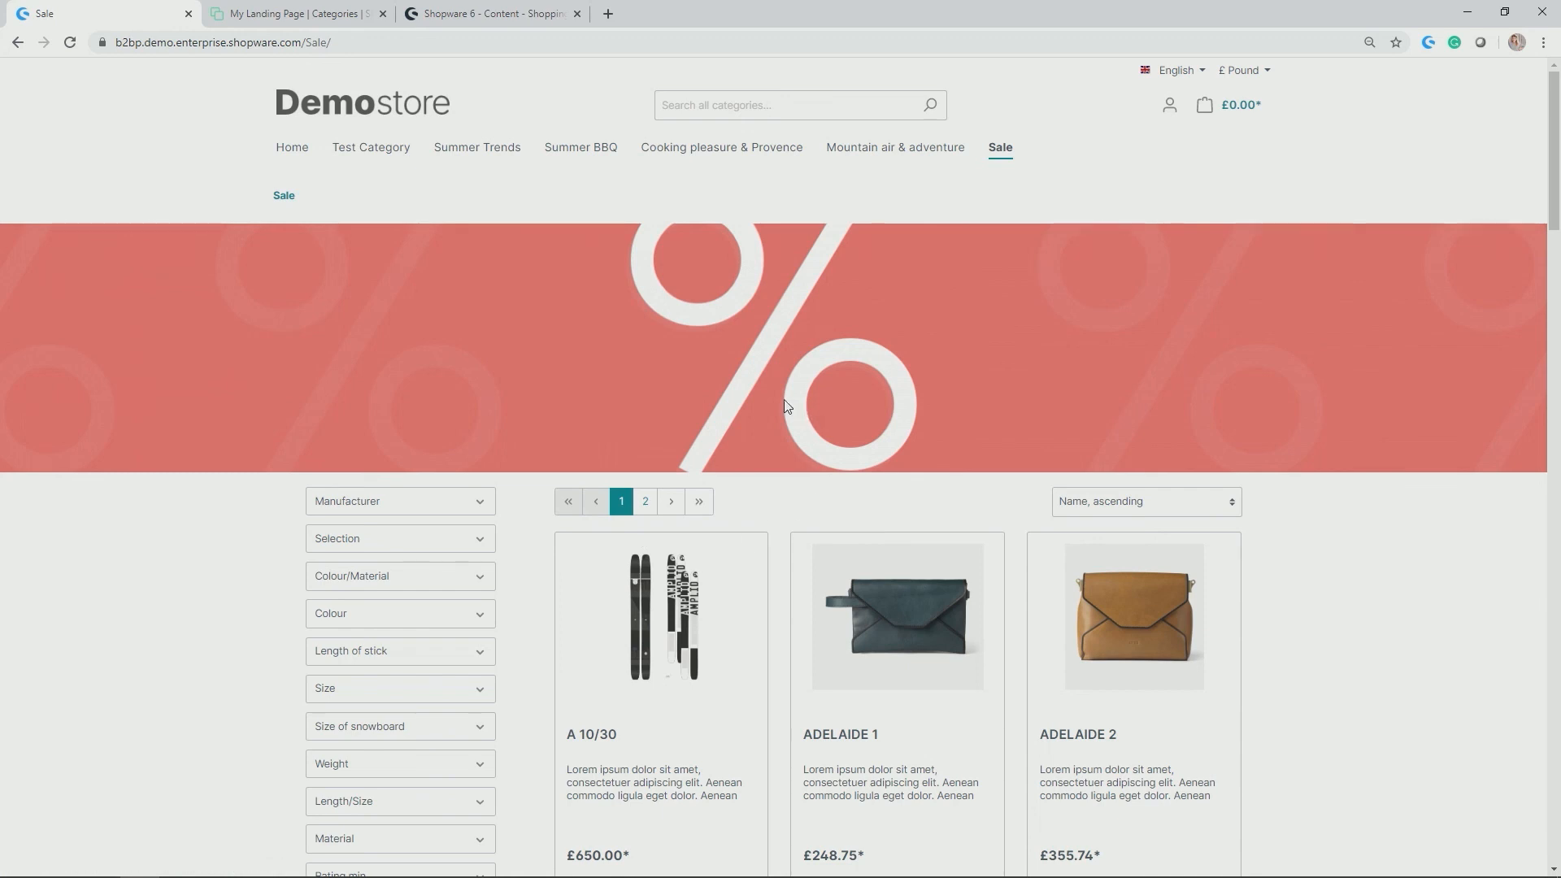
pyautogui.moveTo(790, 406)
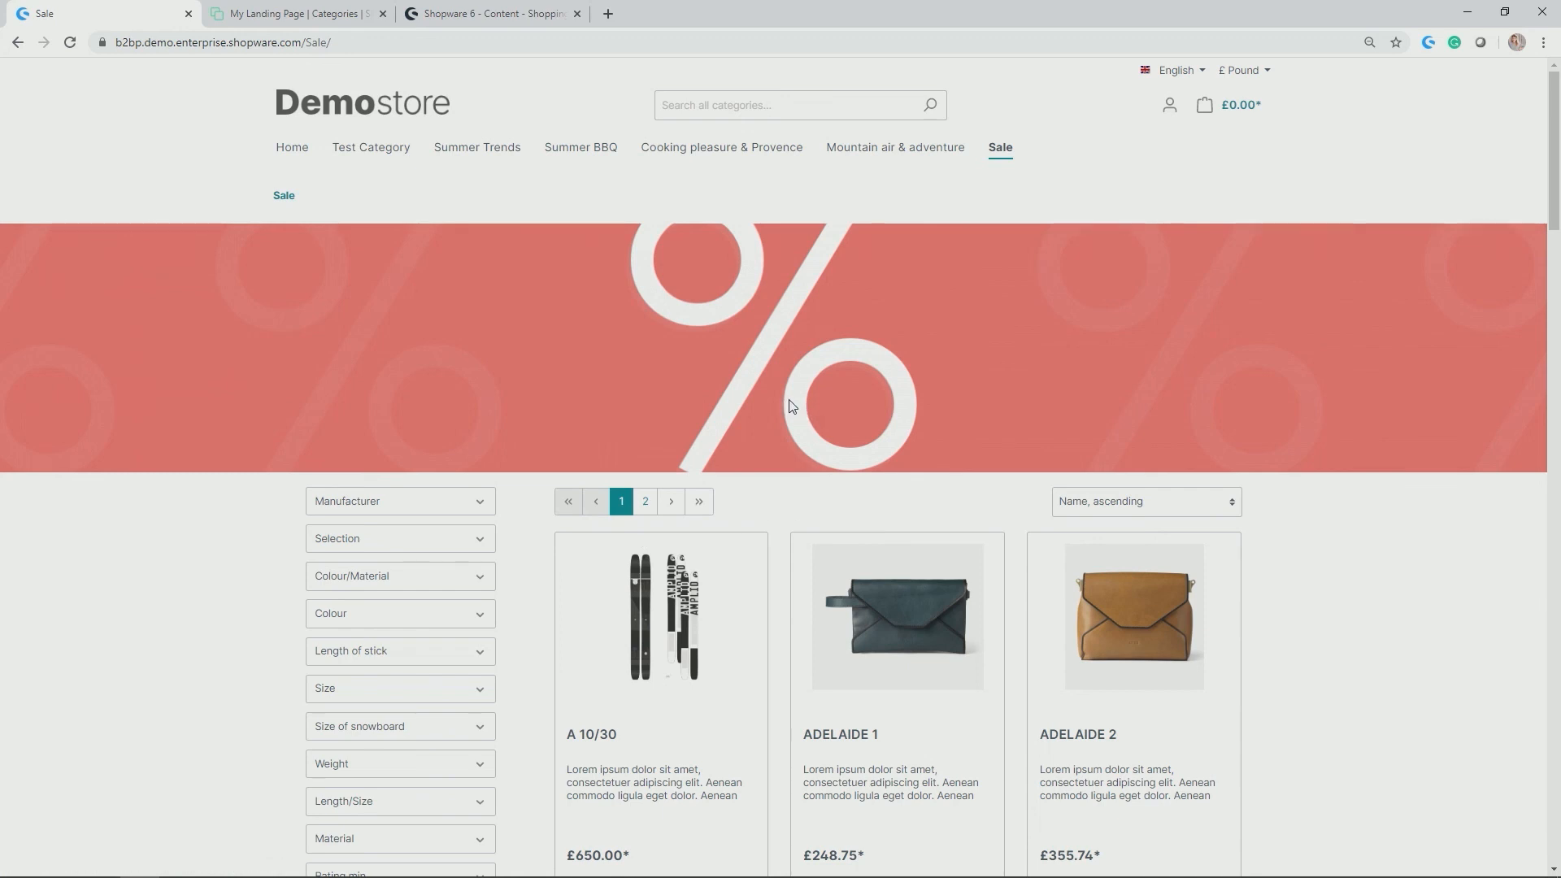
pyautogui.moveTo(766, 358)
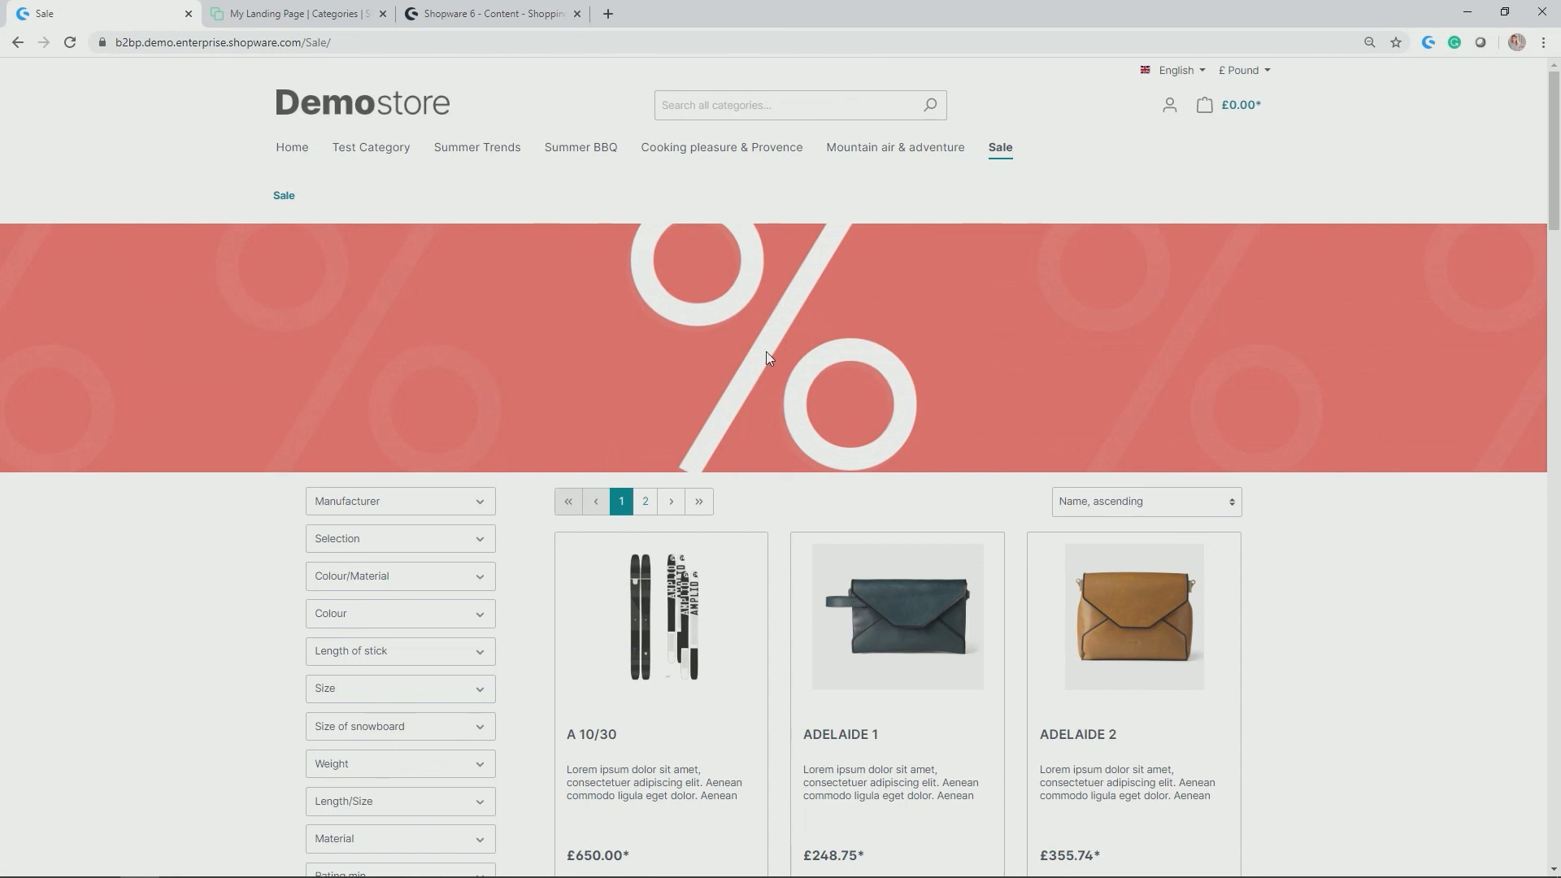
pyautogui.moveTo(605, 413)
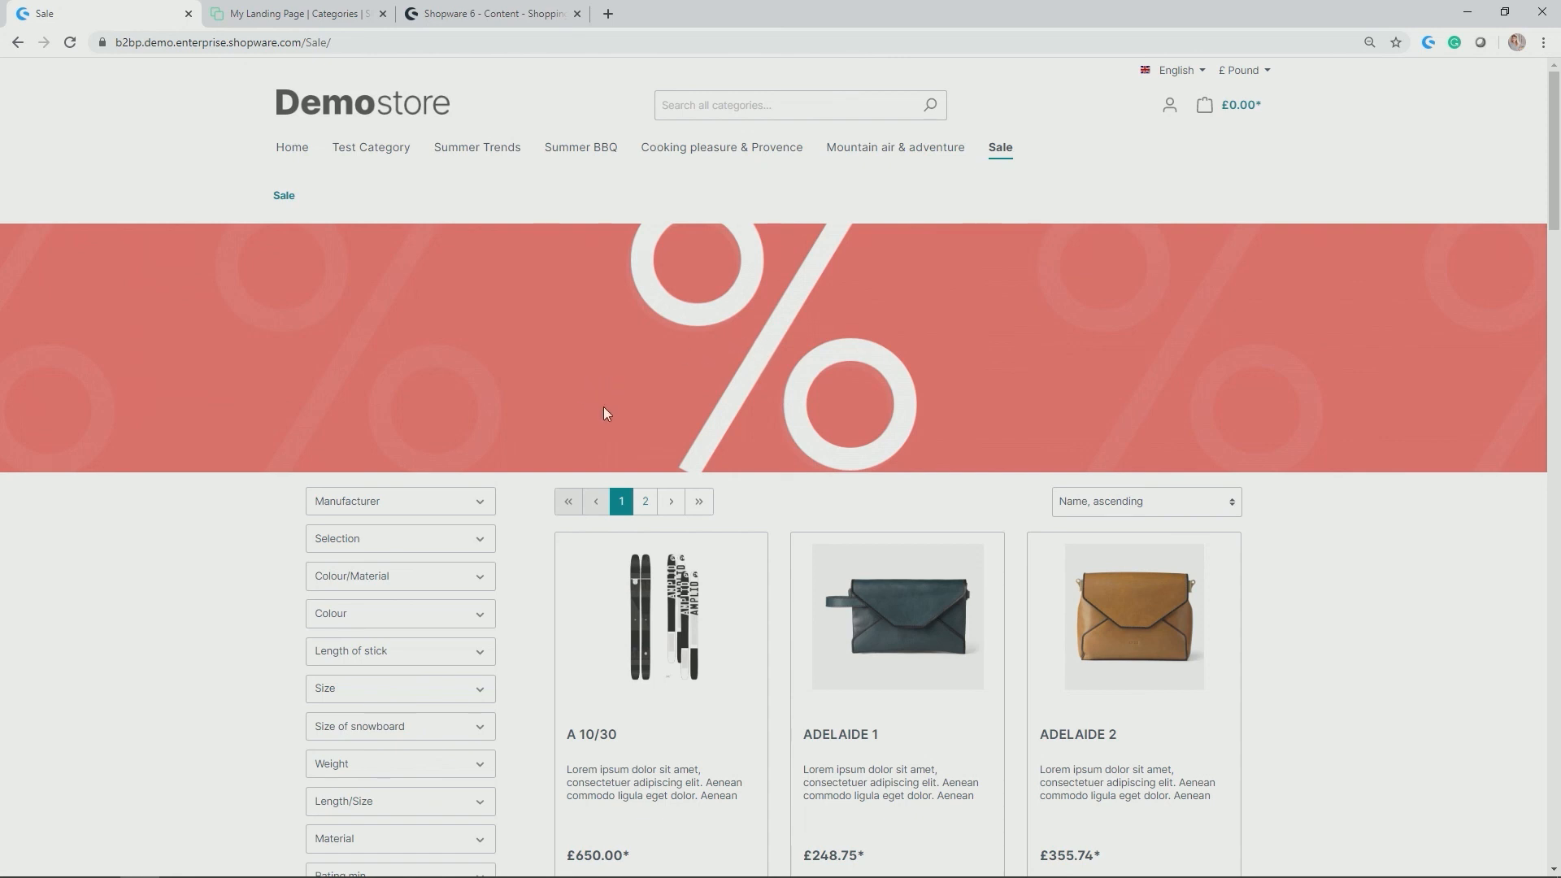
pyautogui.moveTo(558, 319)
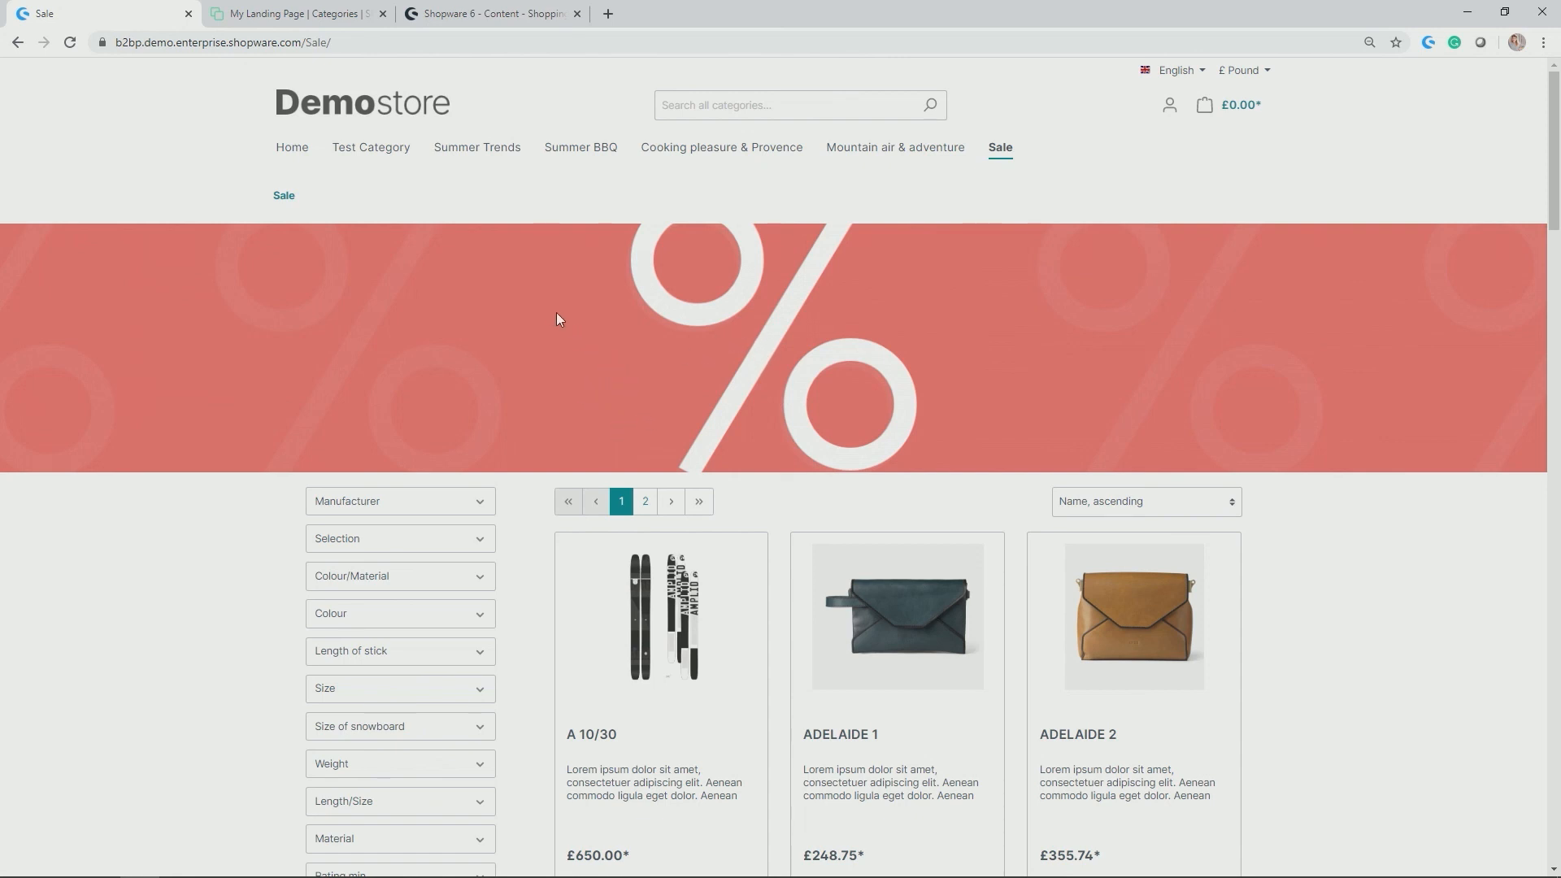
pyautogui.click(489, 13)
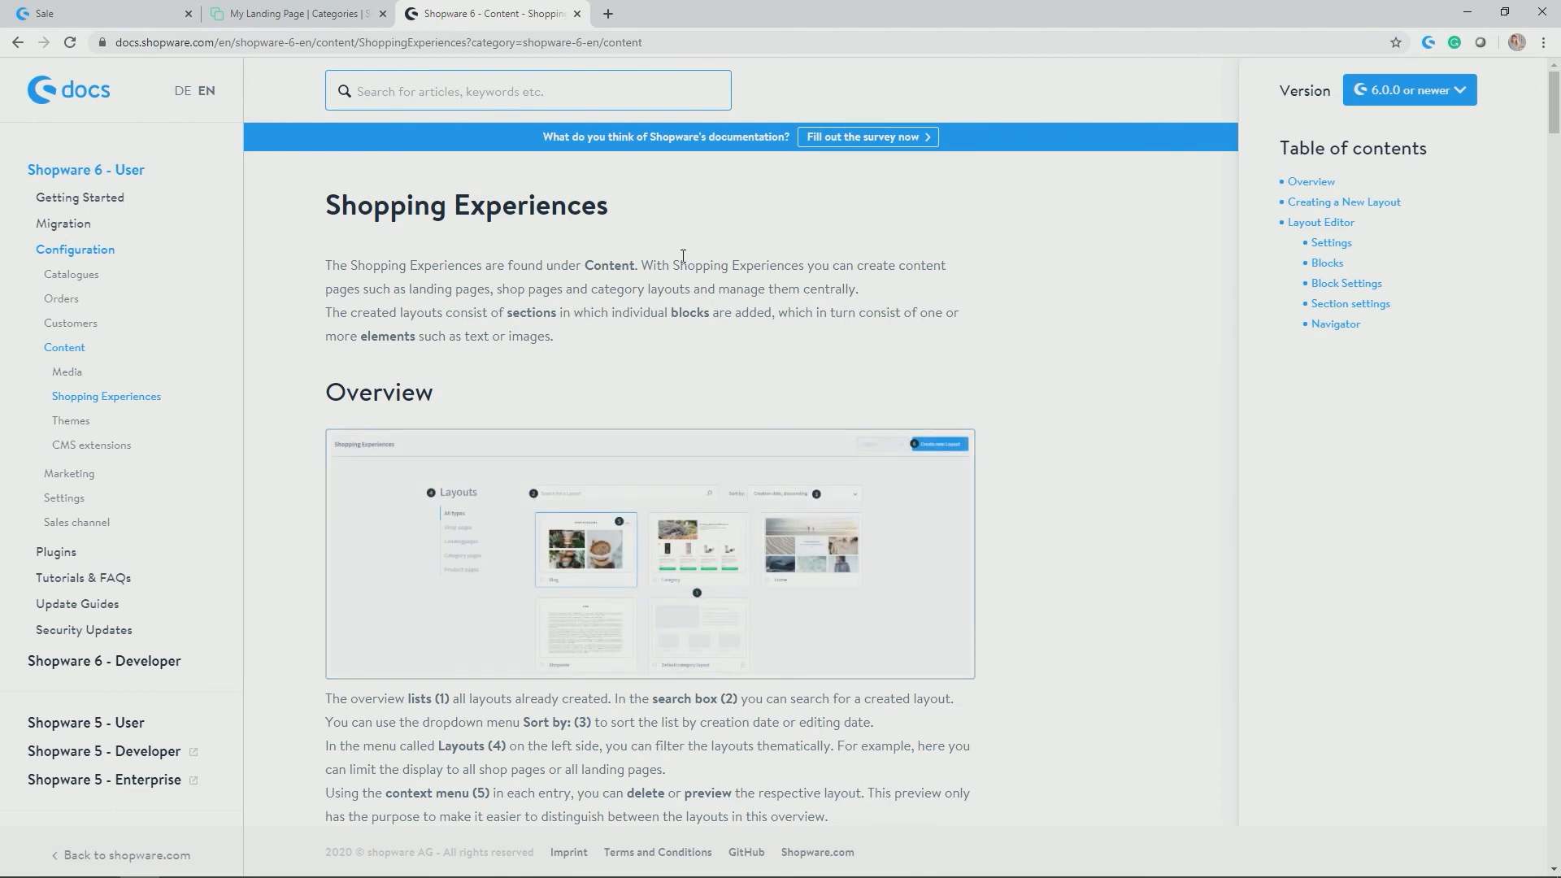
pyautogui.moveTo(699, 256)
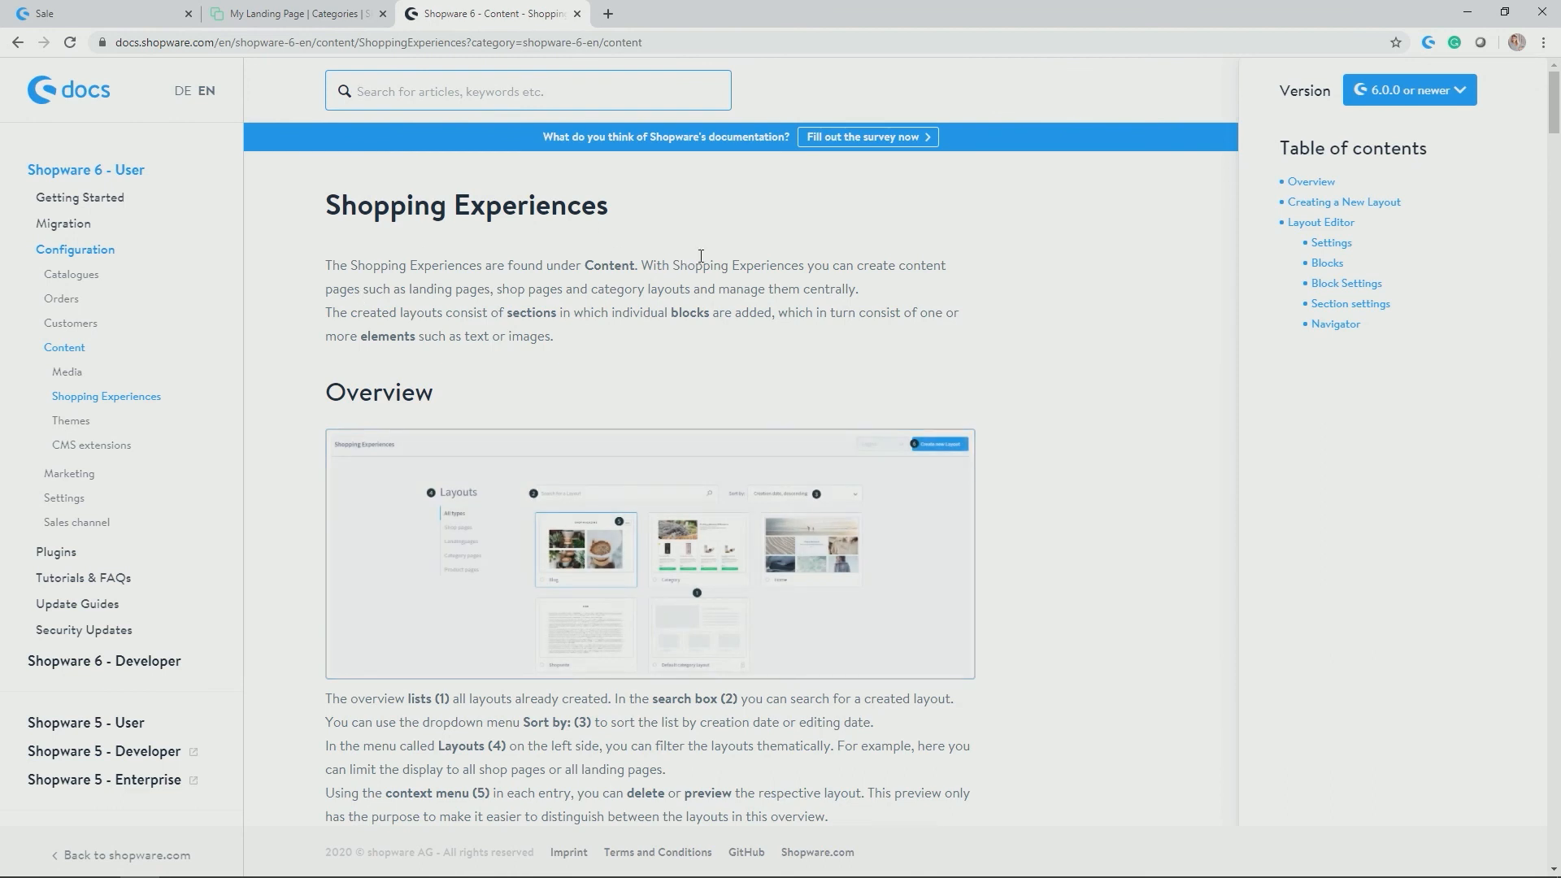